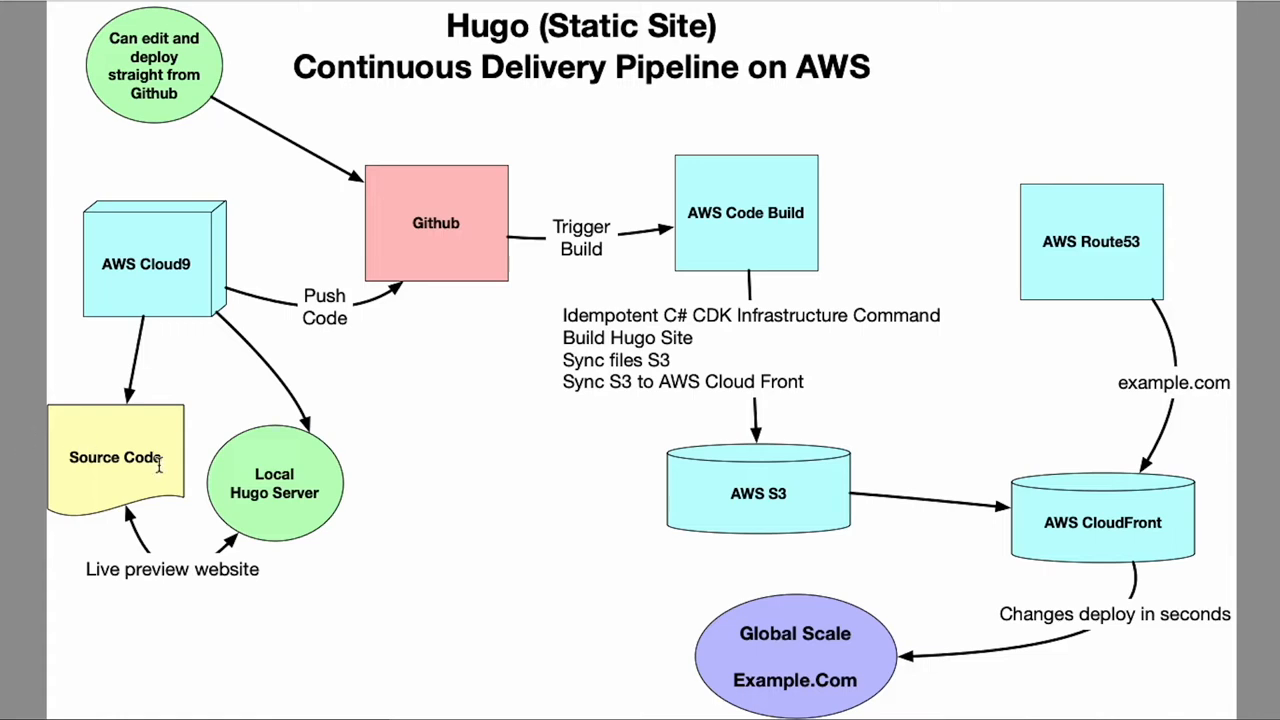
pyautogui.moveTo(241, 438)
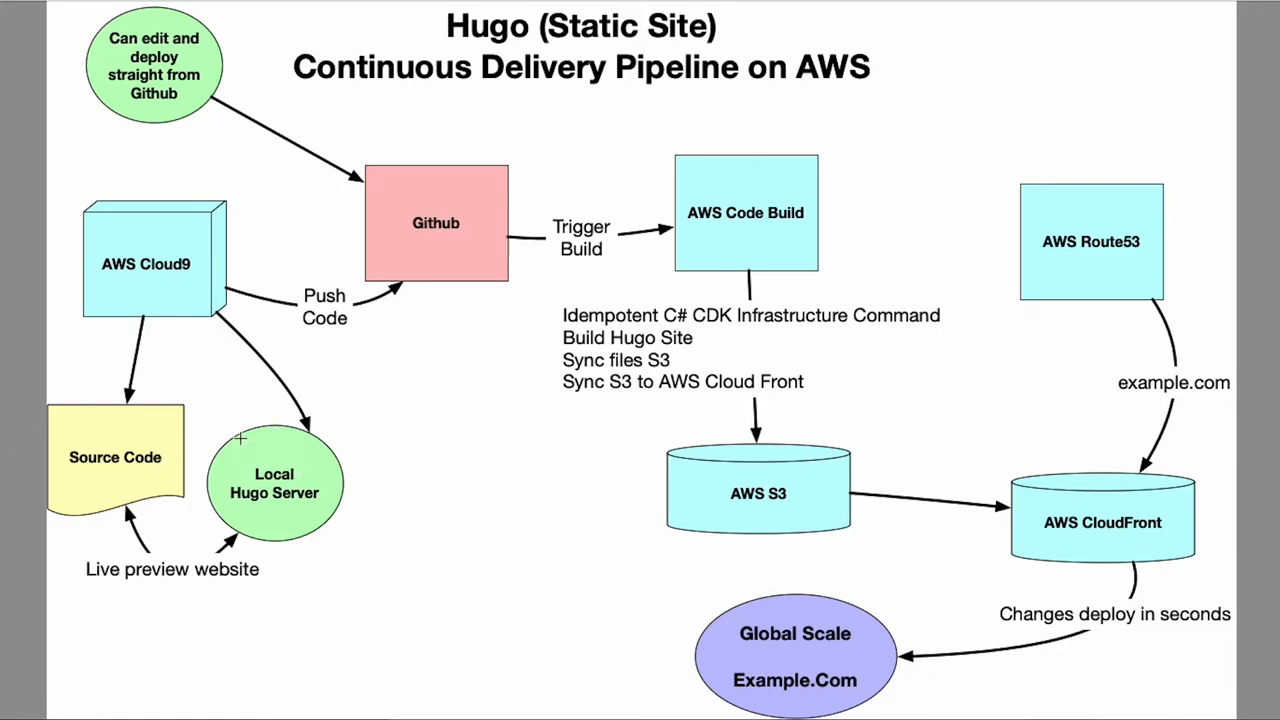
pyautogui.moveTo(201, 293)
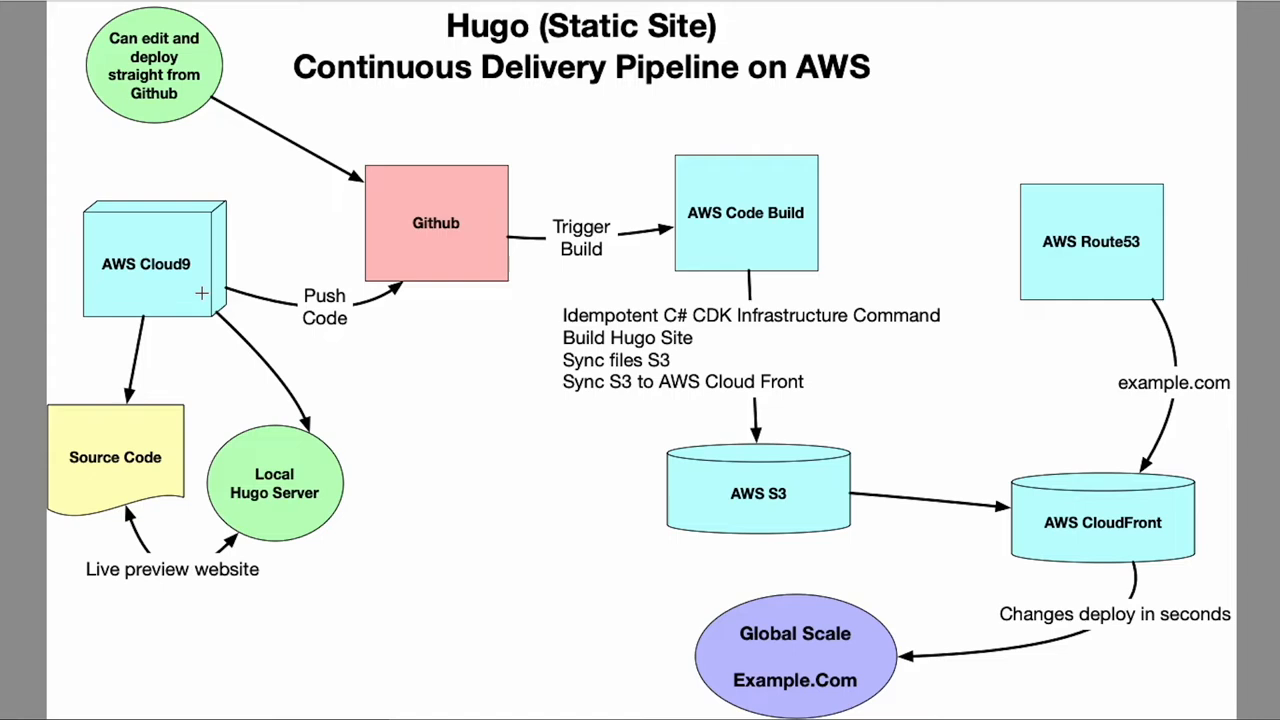
pyautogui.moveTo(196, 282)
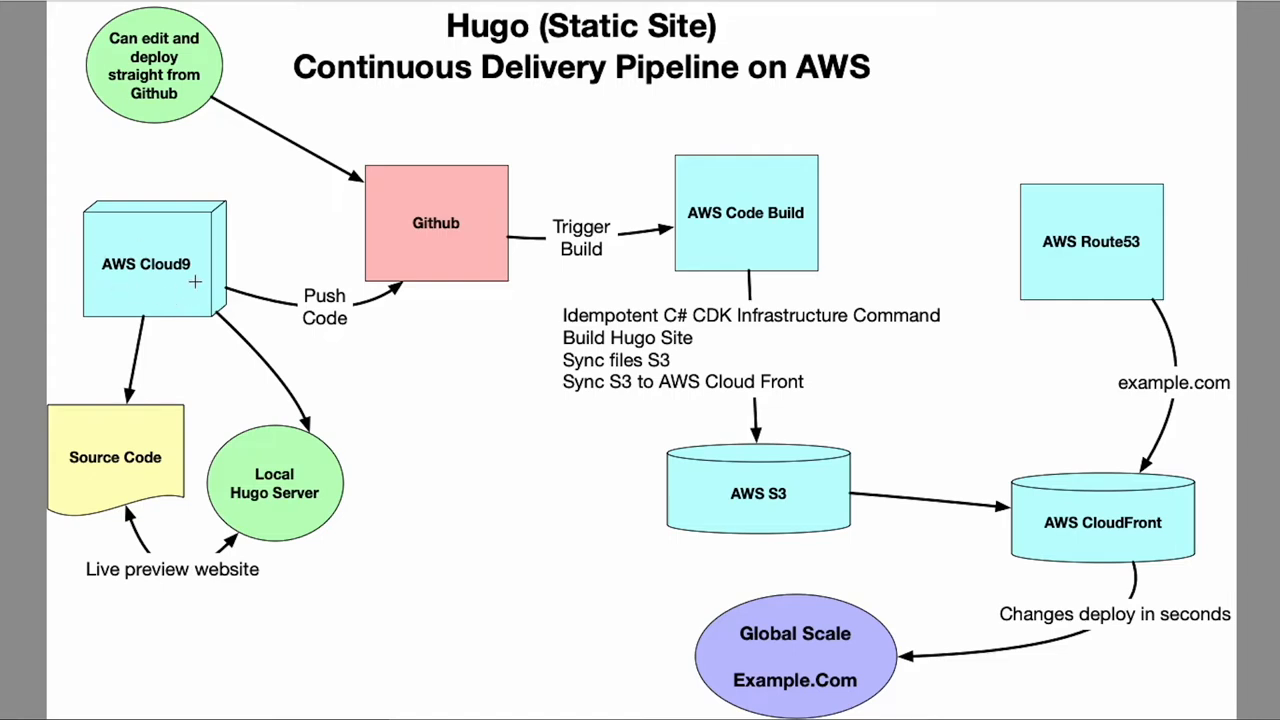
pyautogui.moveTo(249, 480)
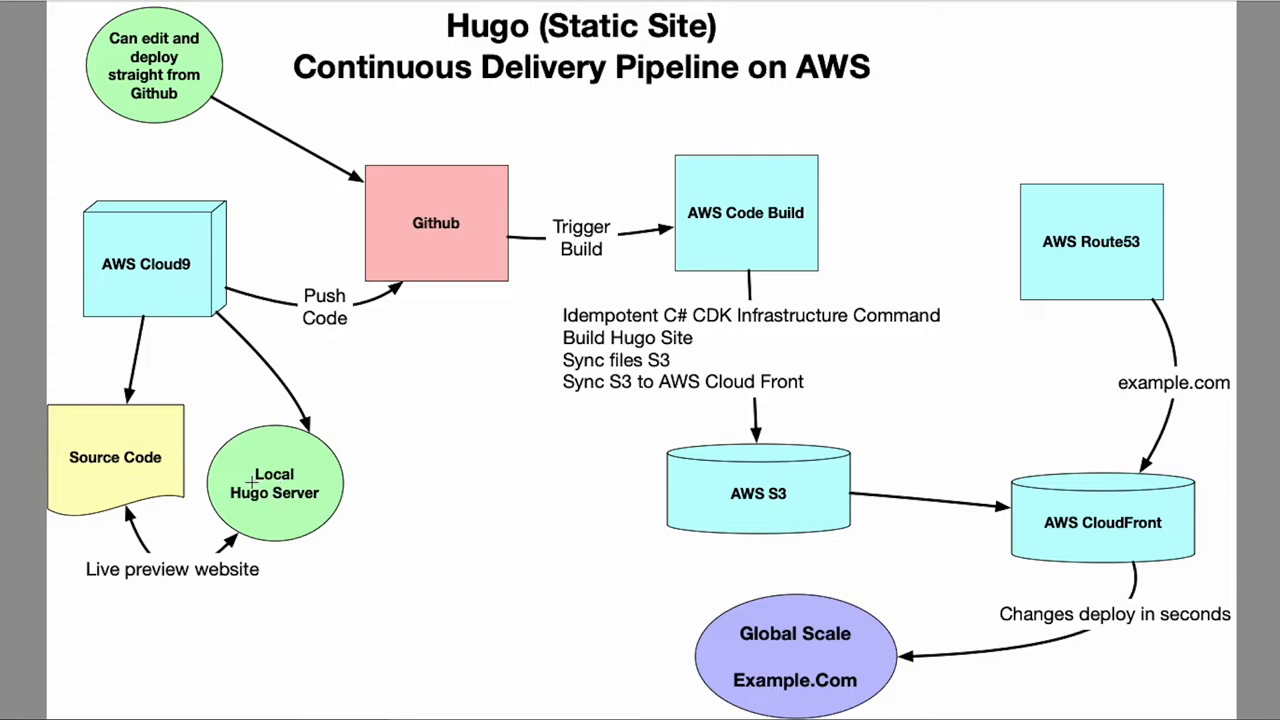
pyautogui.moveTo(214, 435)
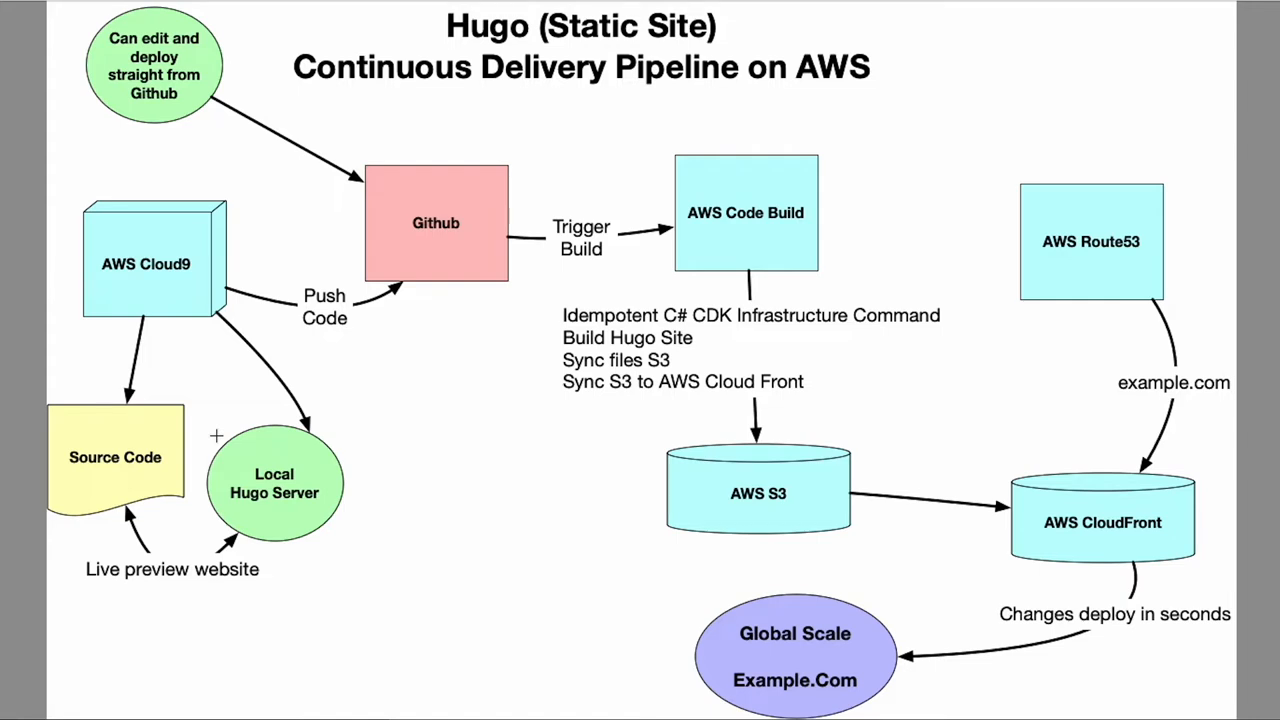
pyautogui.moveTo(127, 280)
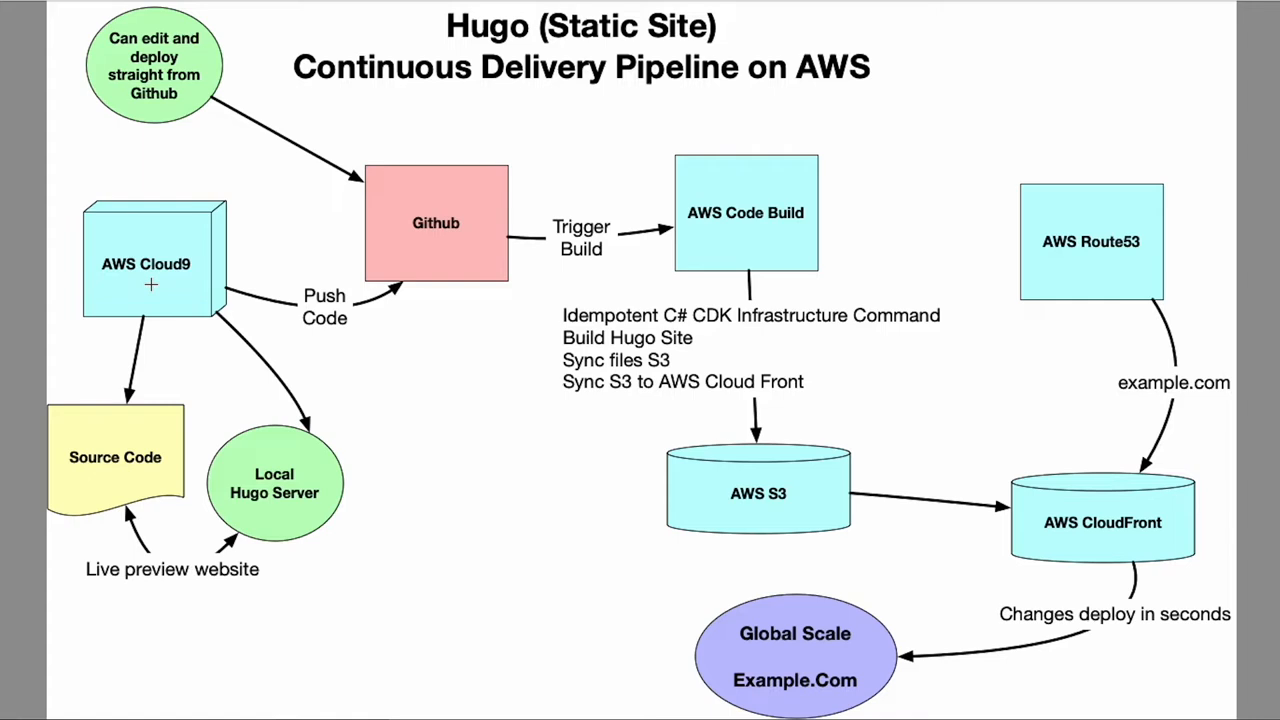
pyautogui.moveTo(143, 287)
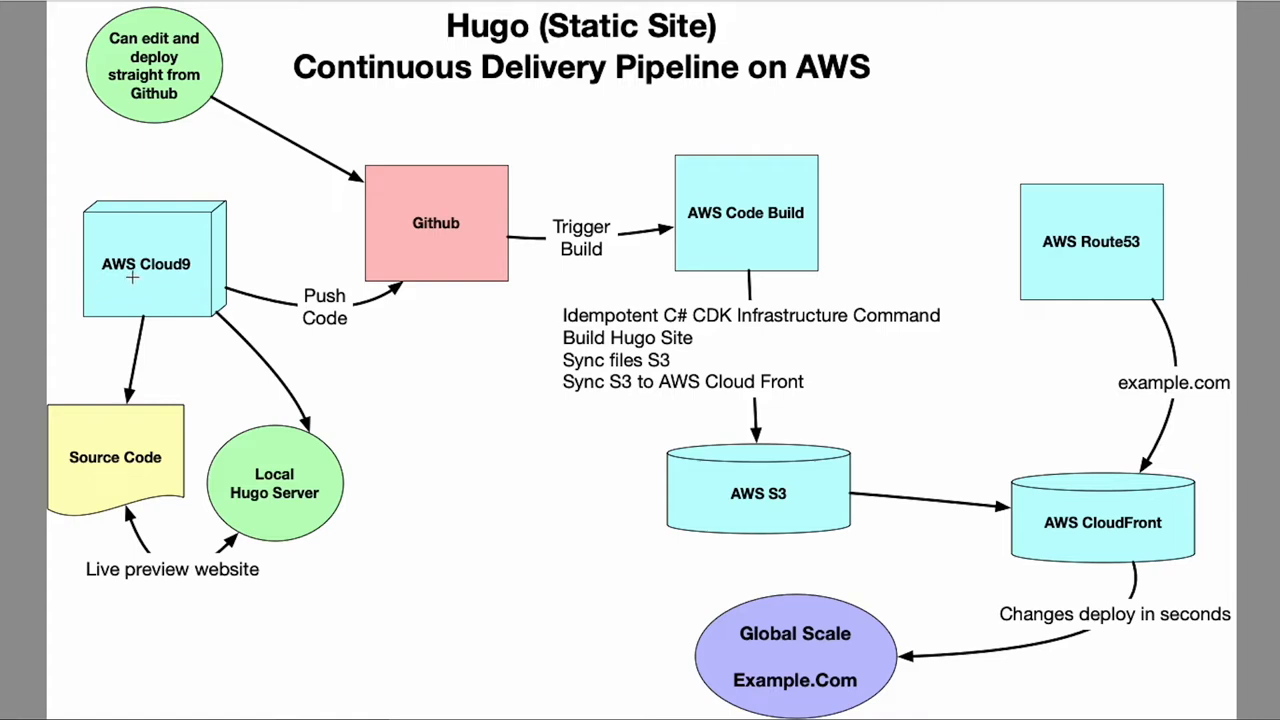
pyautogui.moveTo(435, 222)
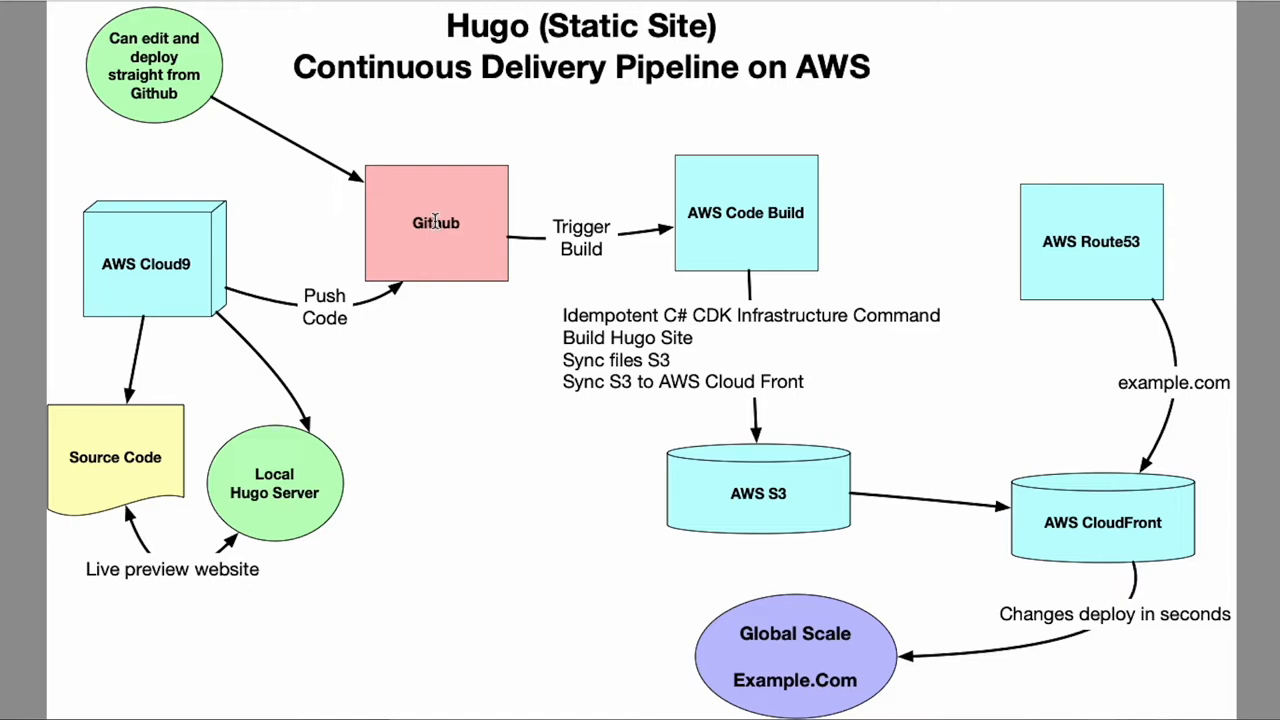
pyautogui.moveTo(757, 210)
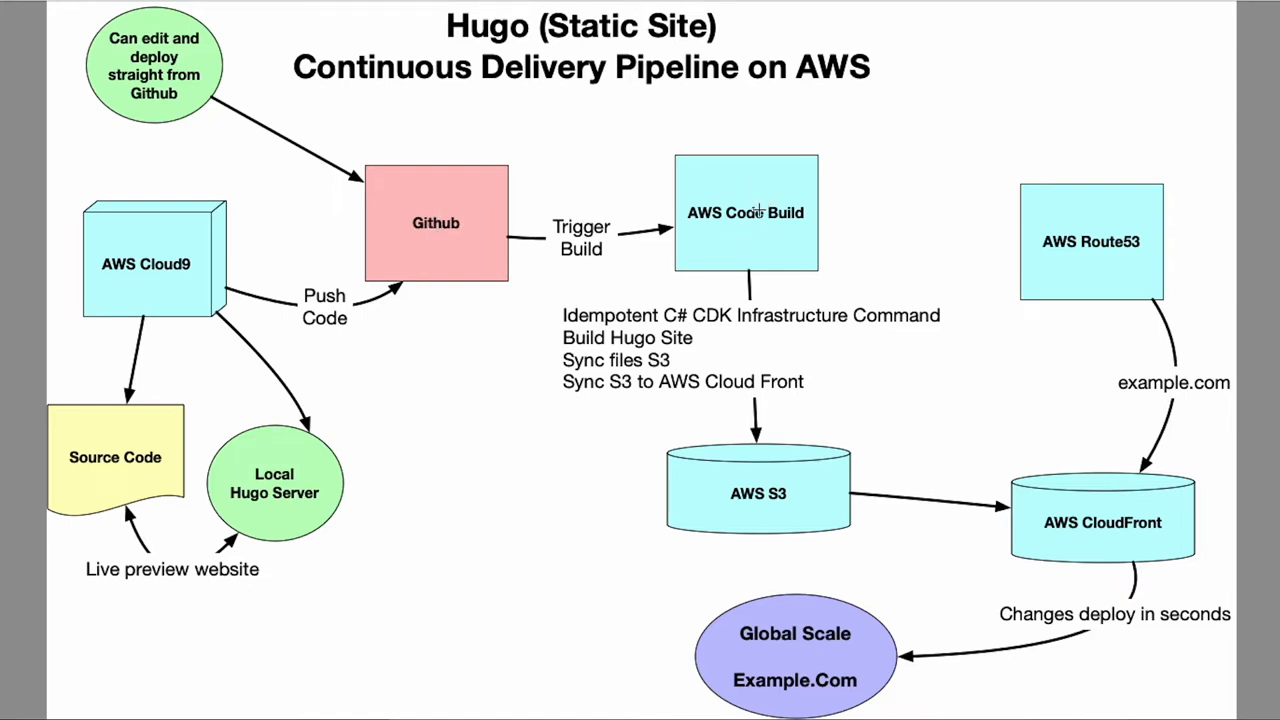
pyautogui.moveTo(708, 213)
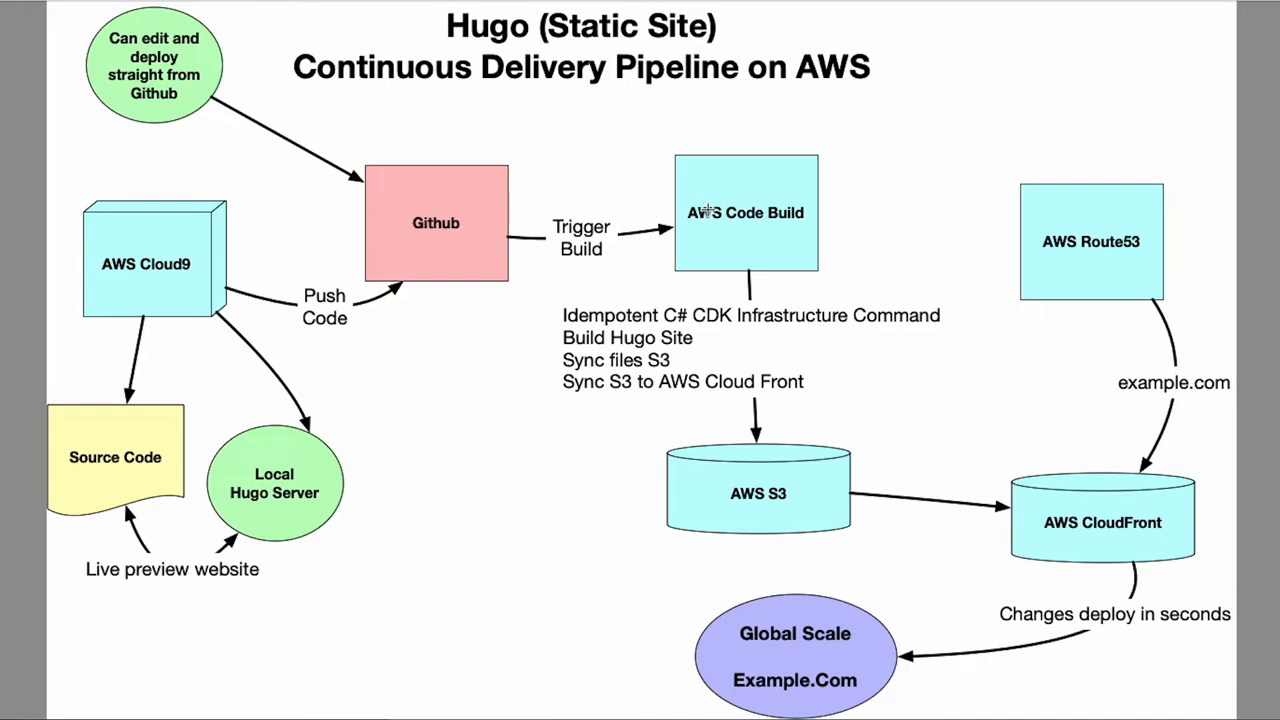
pyautogui.moveTo(442, 238)
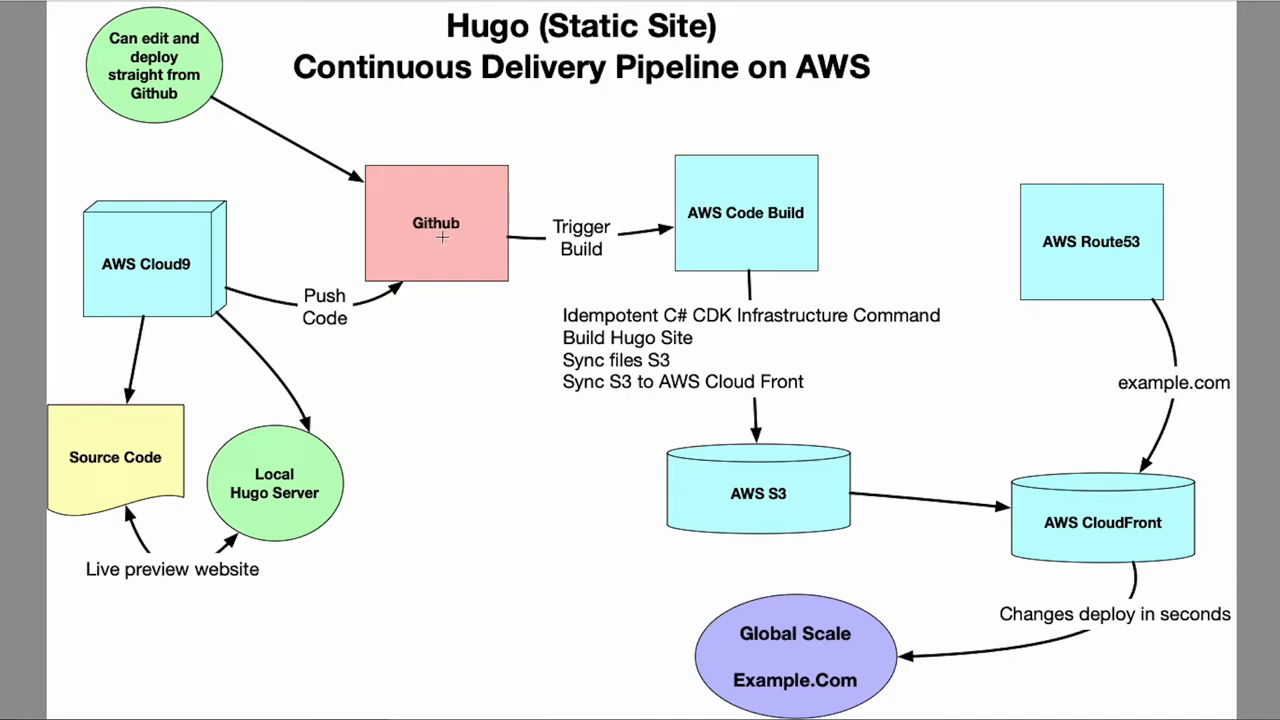
pyautogui.moveTo(441, 243)
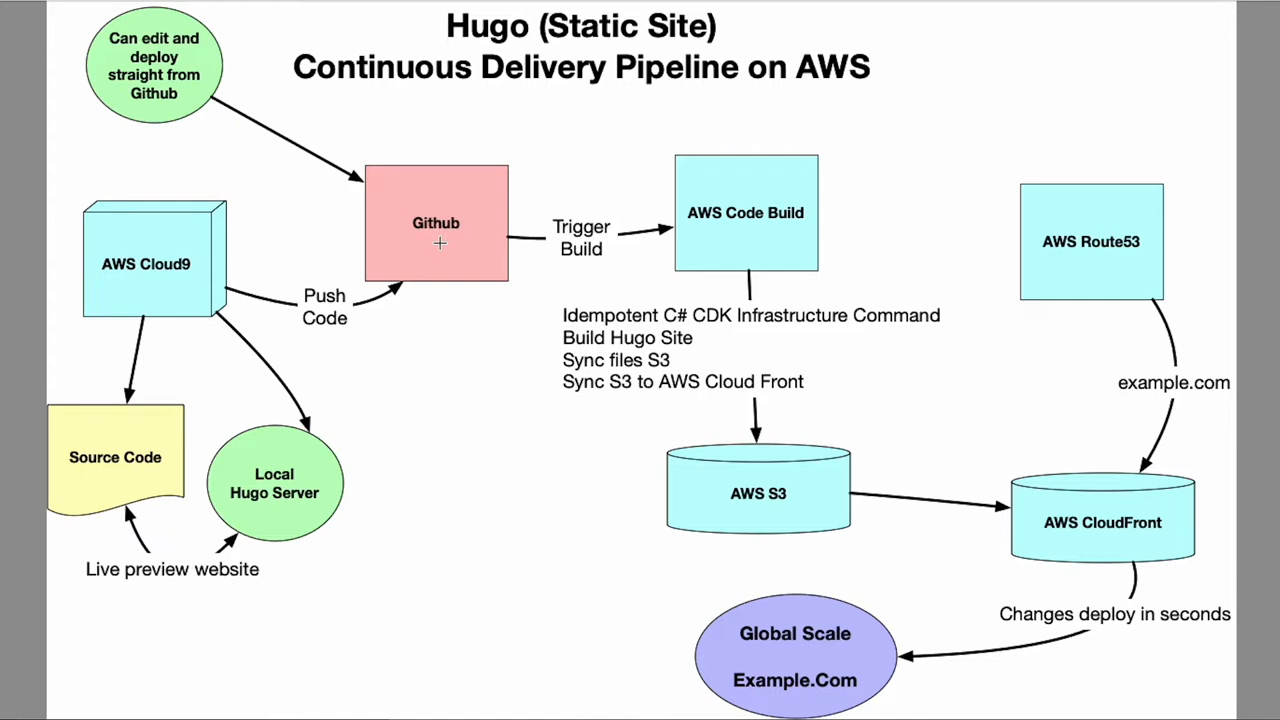
pyautogui.moveTo(116, 290)
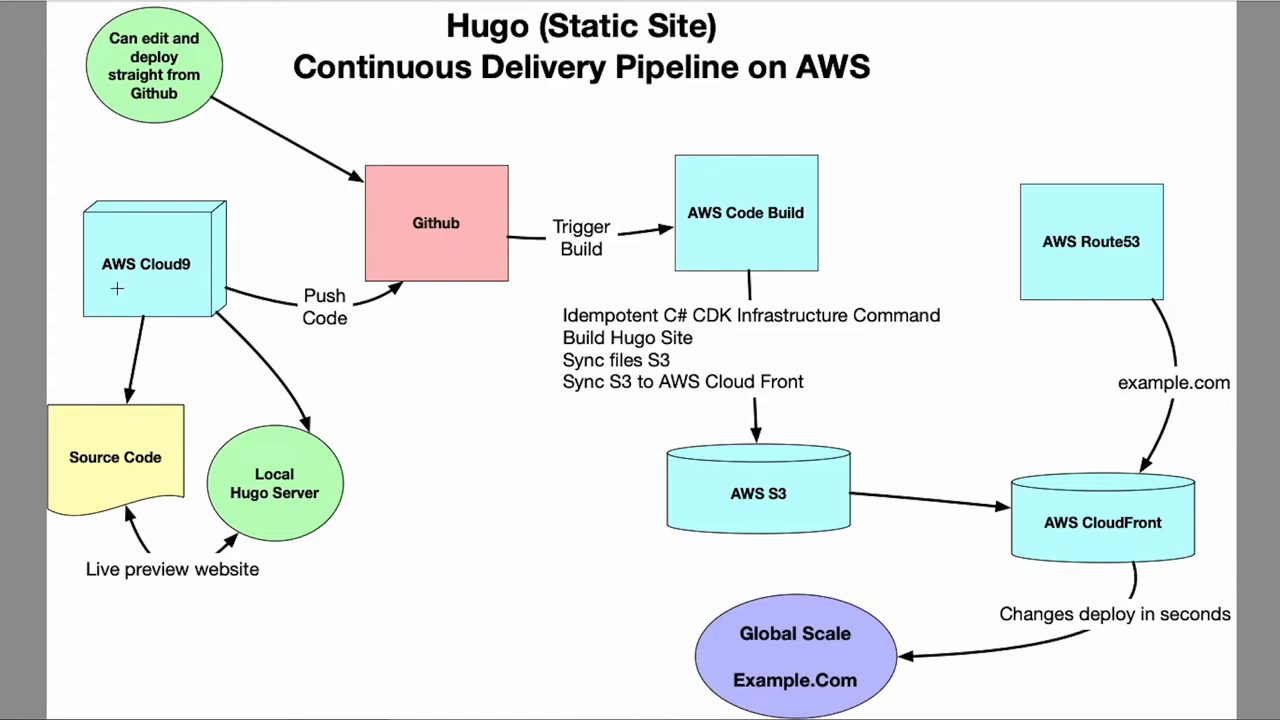
pyautogui.moveTo(158, 270)
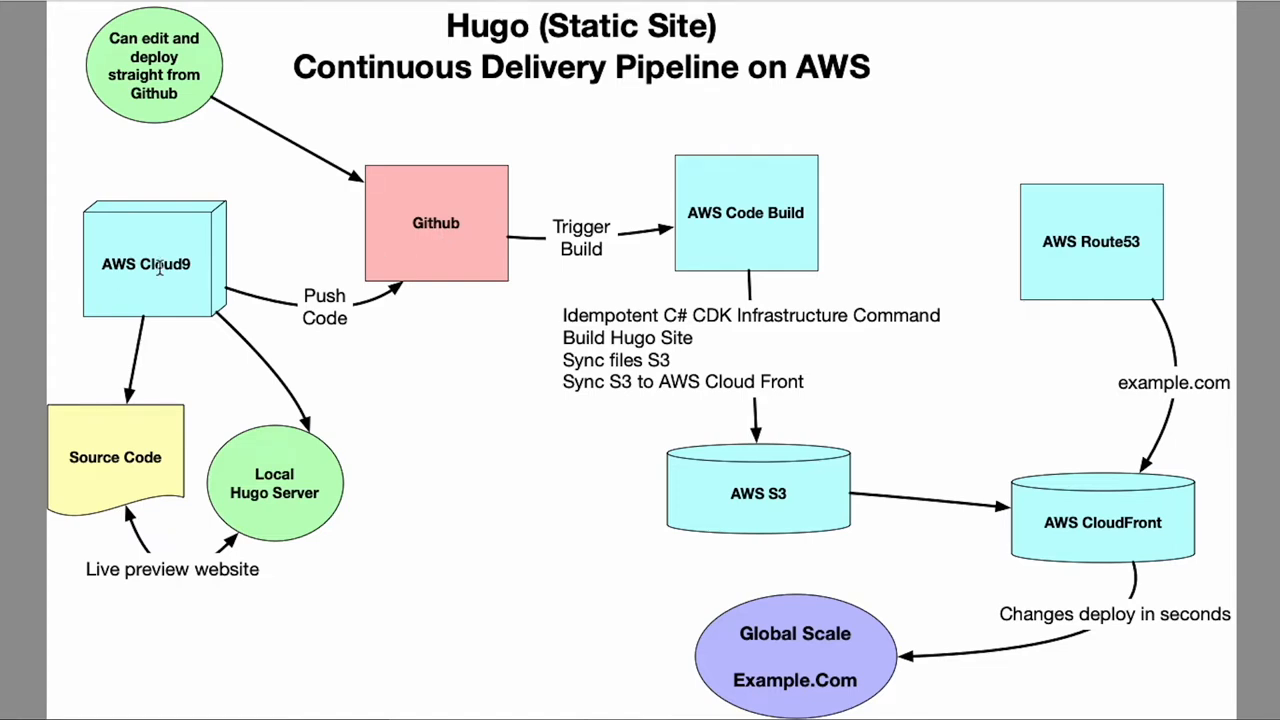
pyautogui.moveTo(421, 275)
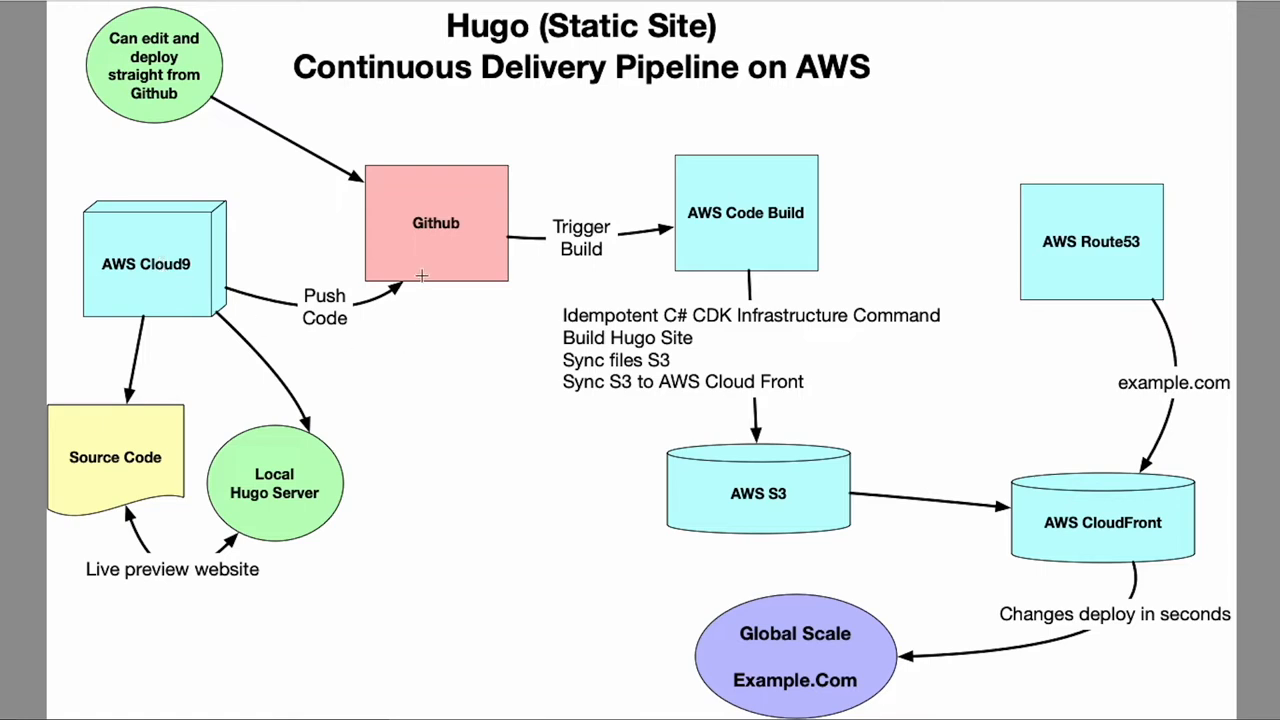
pyautogui.moveTo(180, 453)
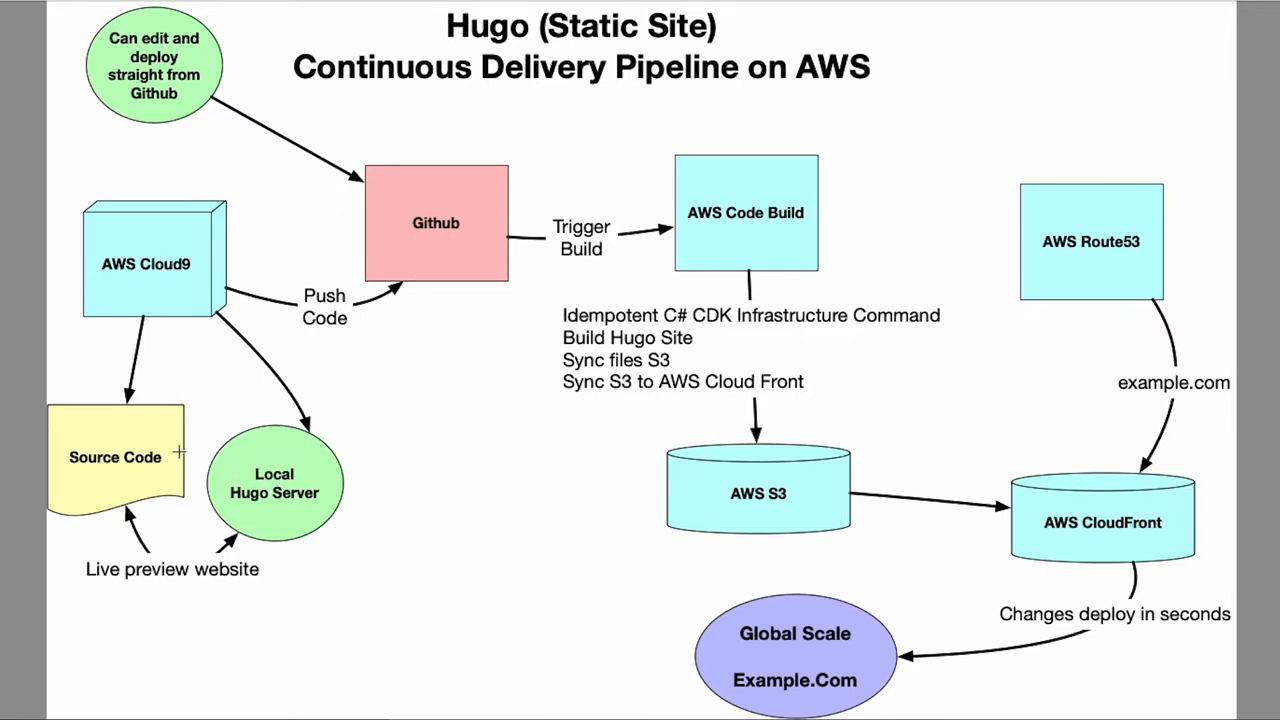
pyautogui.moveTo(247, 474)
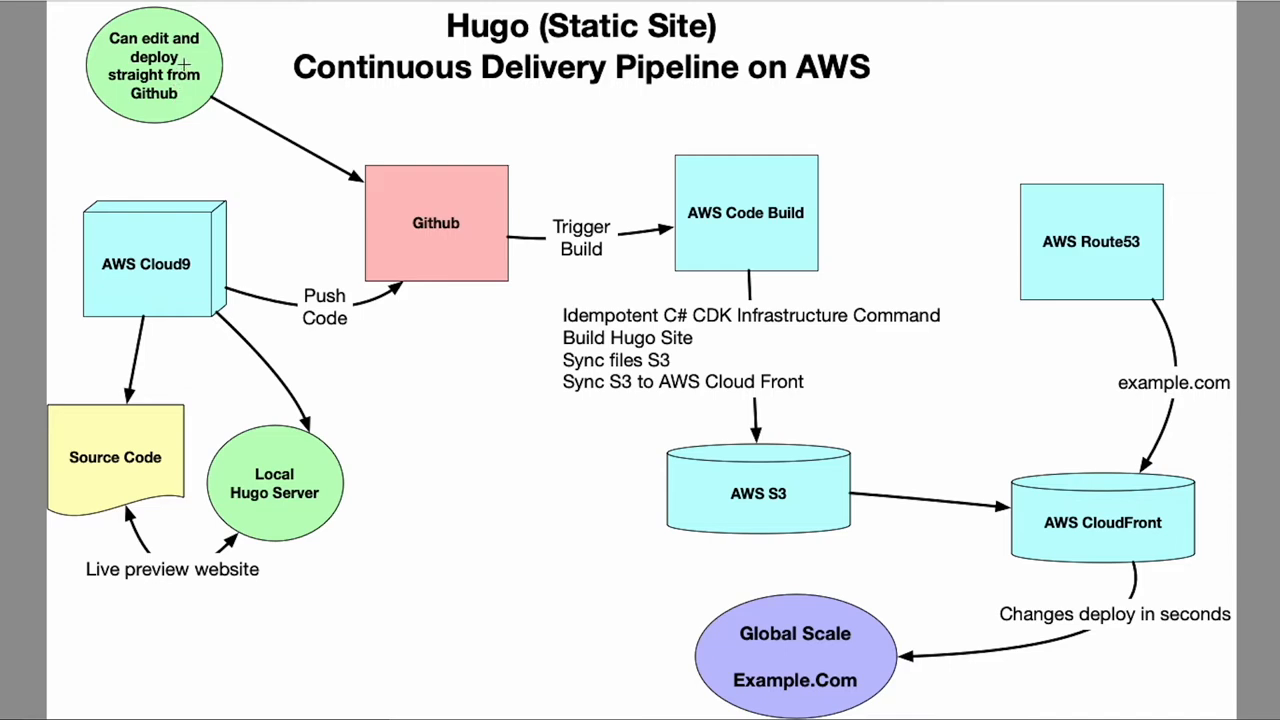
pyautogui.moveTo(147, 55)
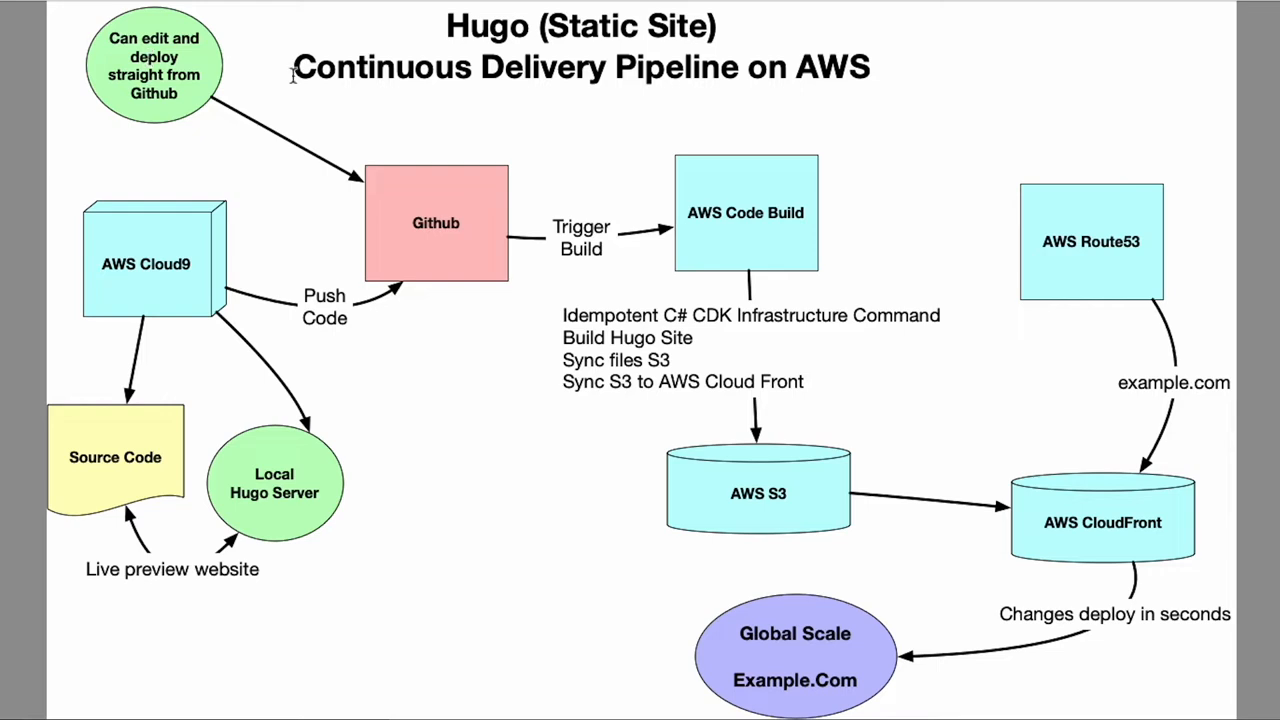
pyautogui.moveTo(808, 212)
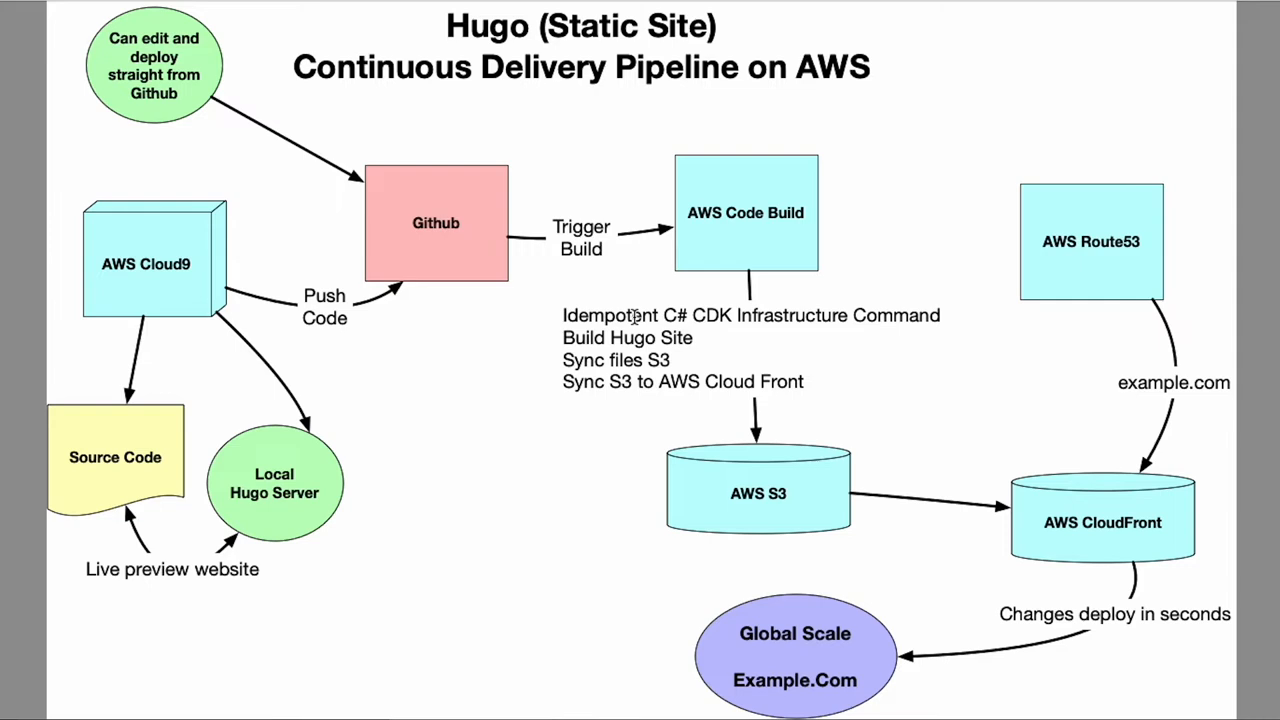
pyautogui.moveTo(682, 345)
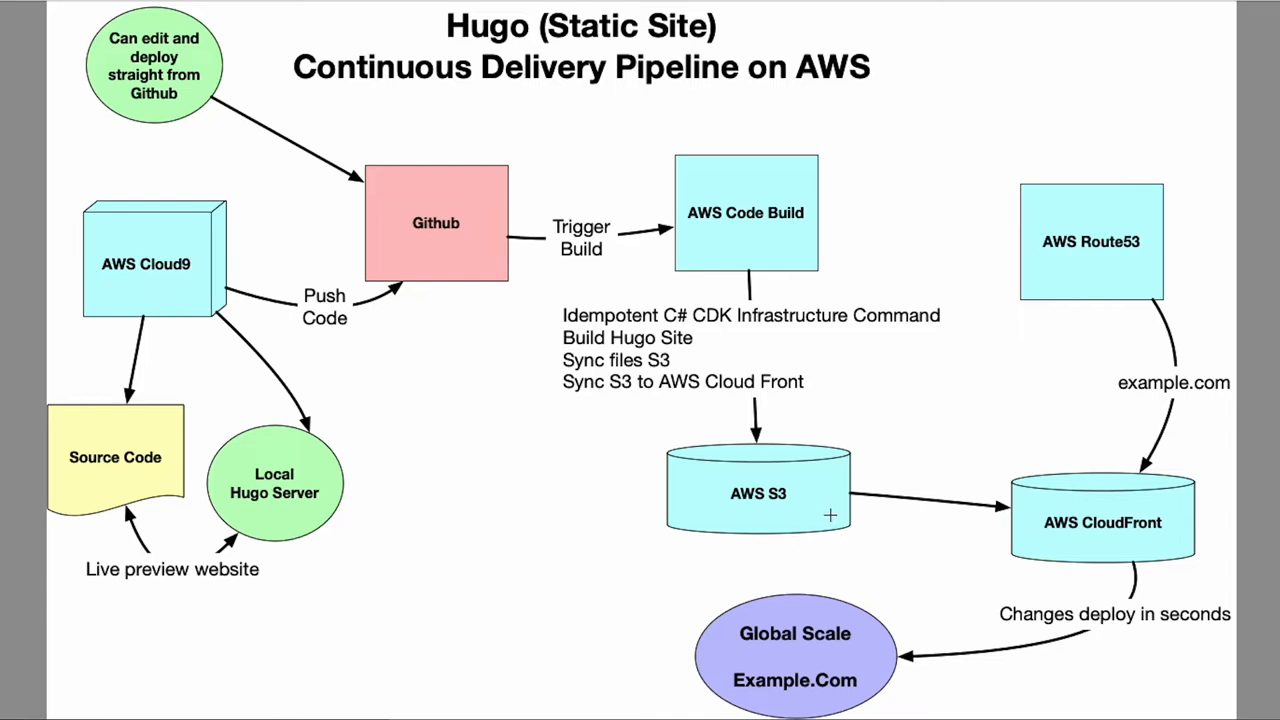
pyautogui.moveTo(1062, 263)
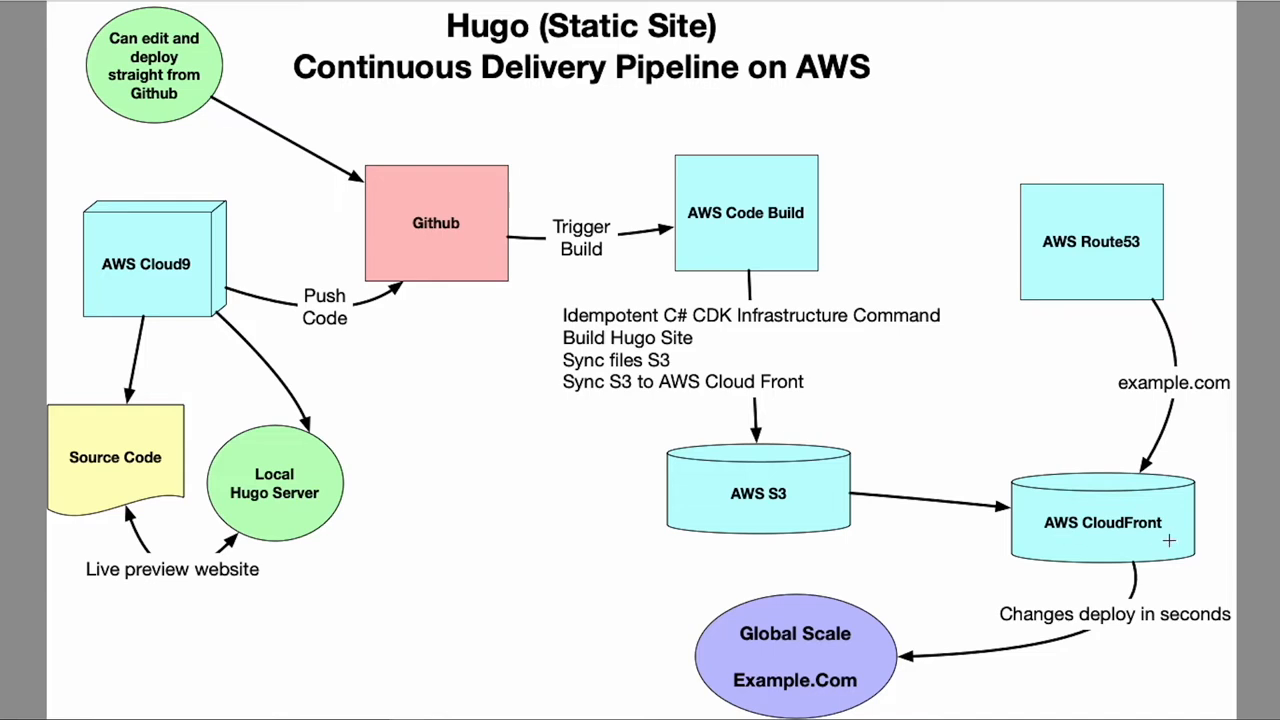
pyautogui.moveTo(1111, 584)
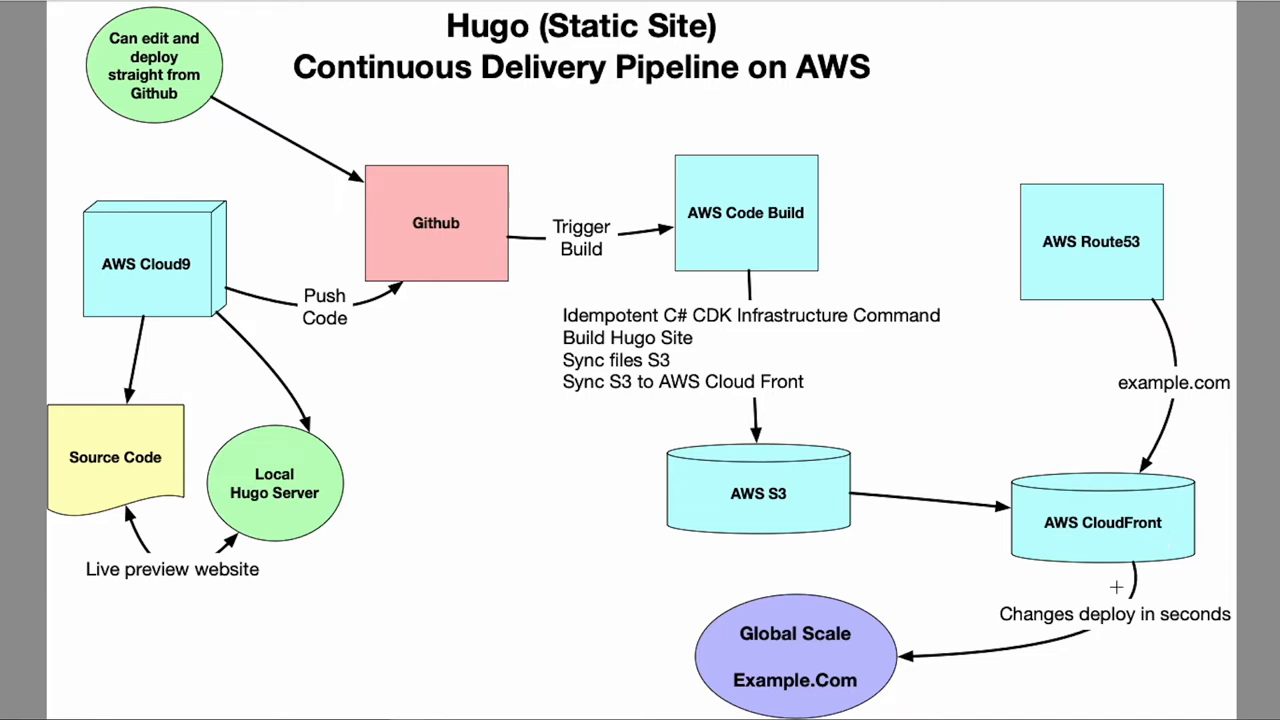
pyautogui.moveTo(1078, 596)
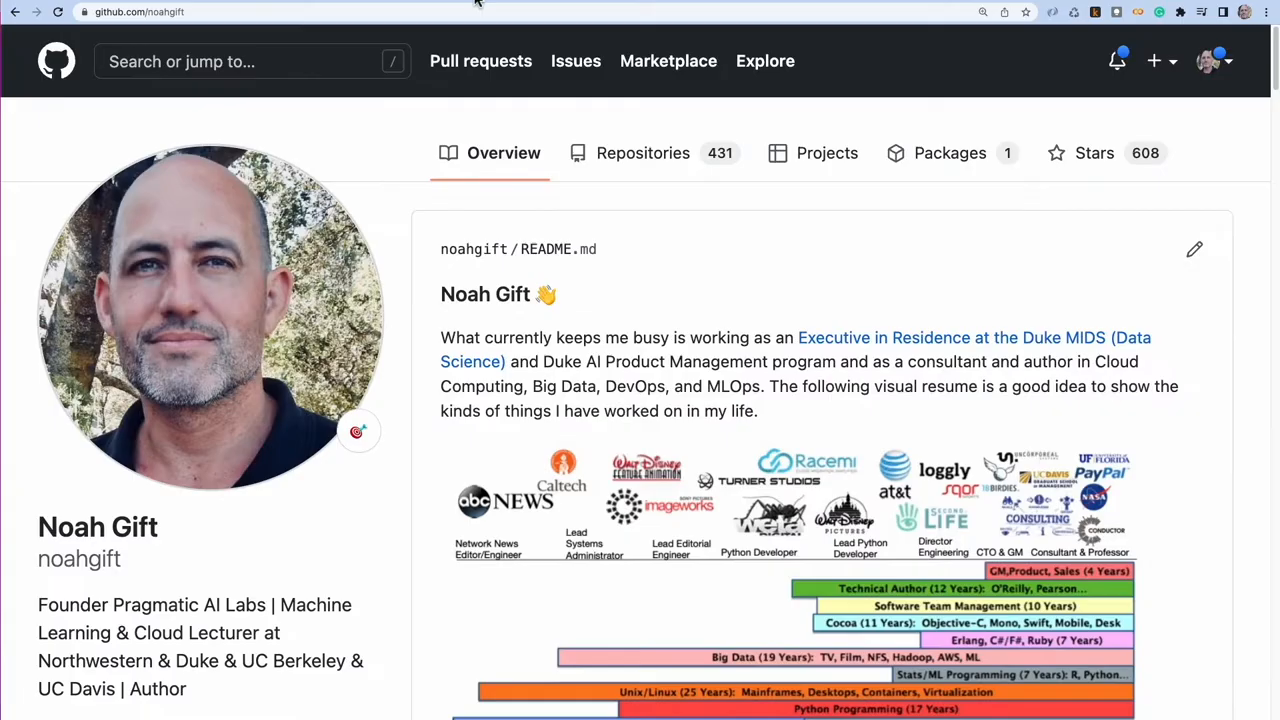
pyautogui.moveTo(633, 160)
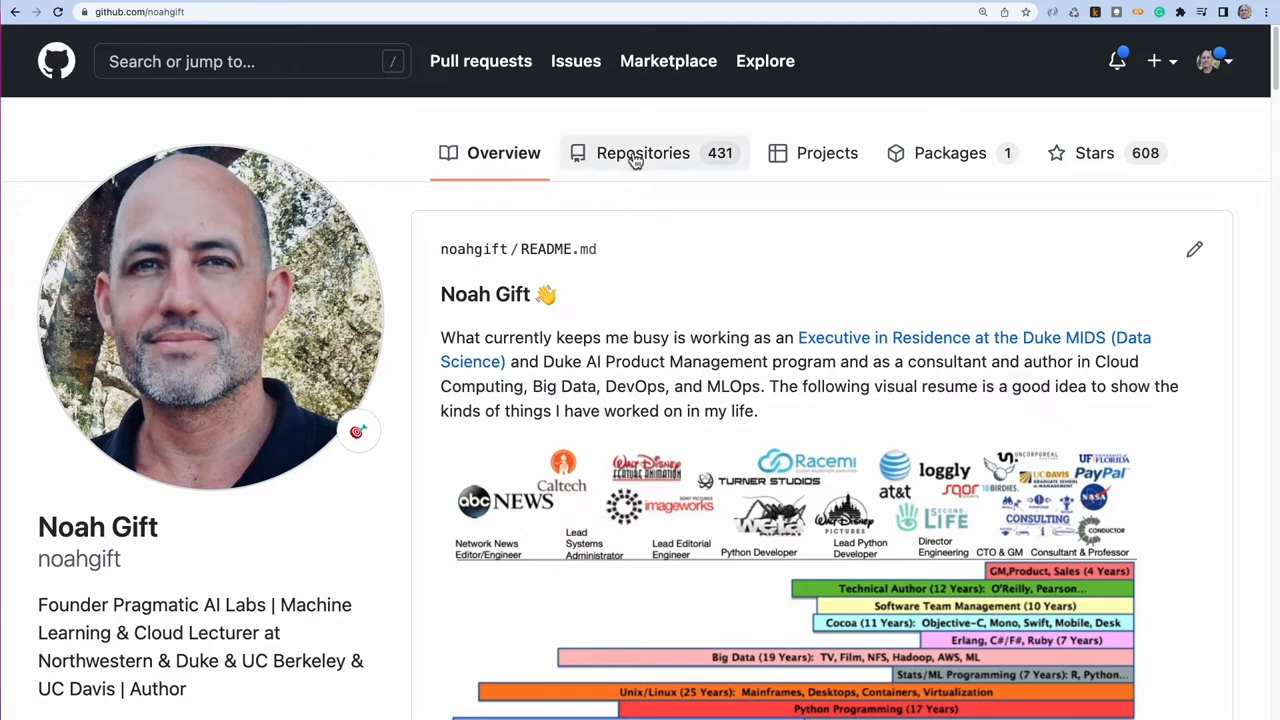
# - Open the noahgift-website repository, browse its content folder, and return to the root listing
pyautogui.click(643, 153)
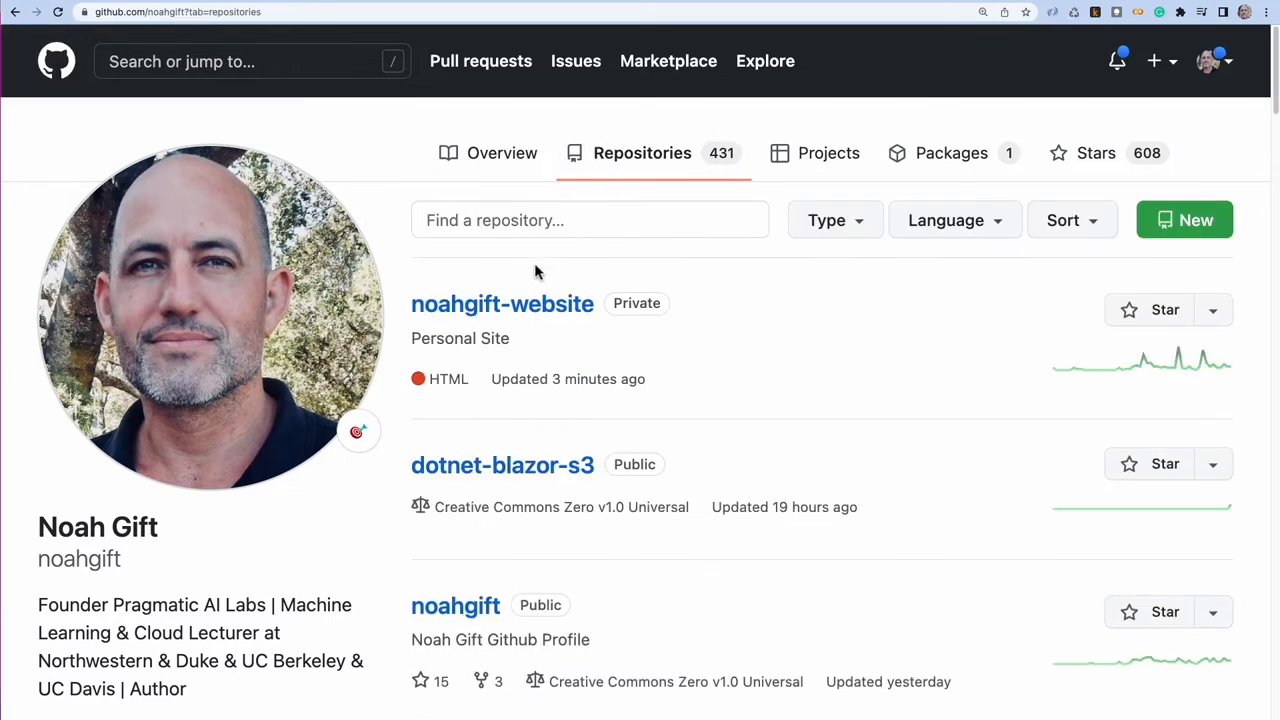
pyautogui.click(502, 303)
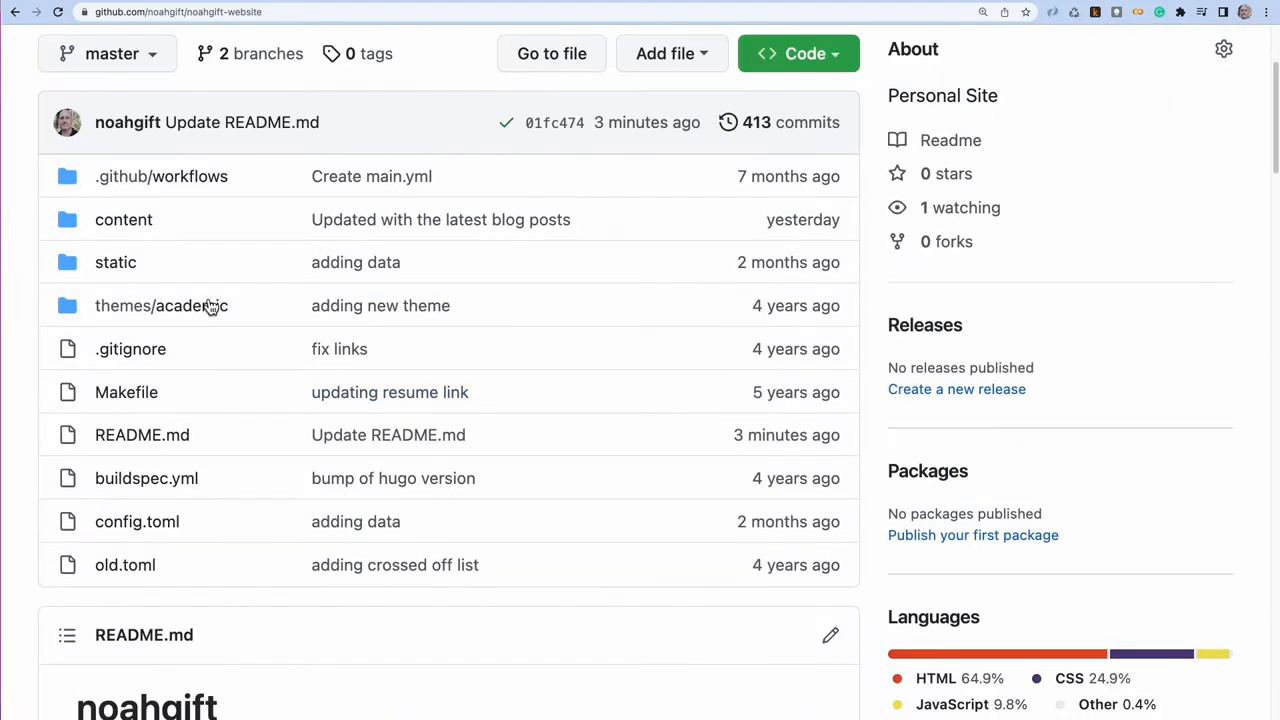
pyautogui.moveTo(123, 219)
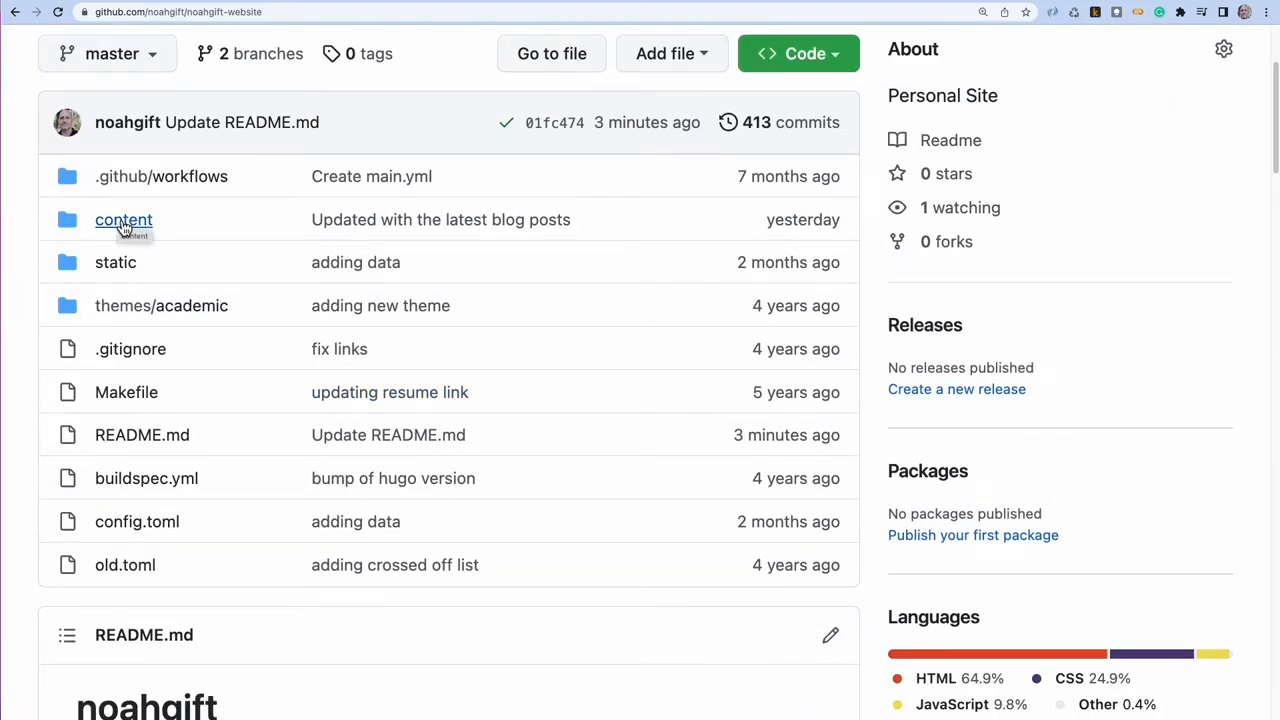
pyautogui.click(123, 219)
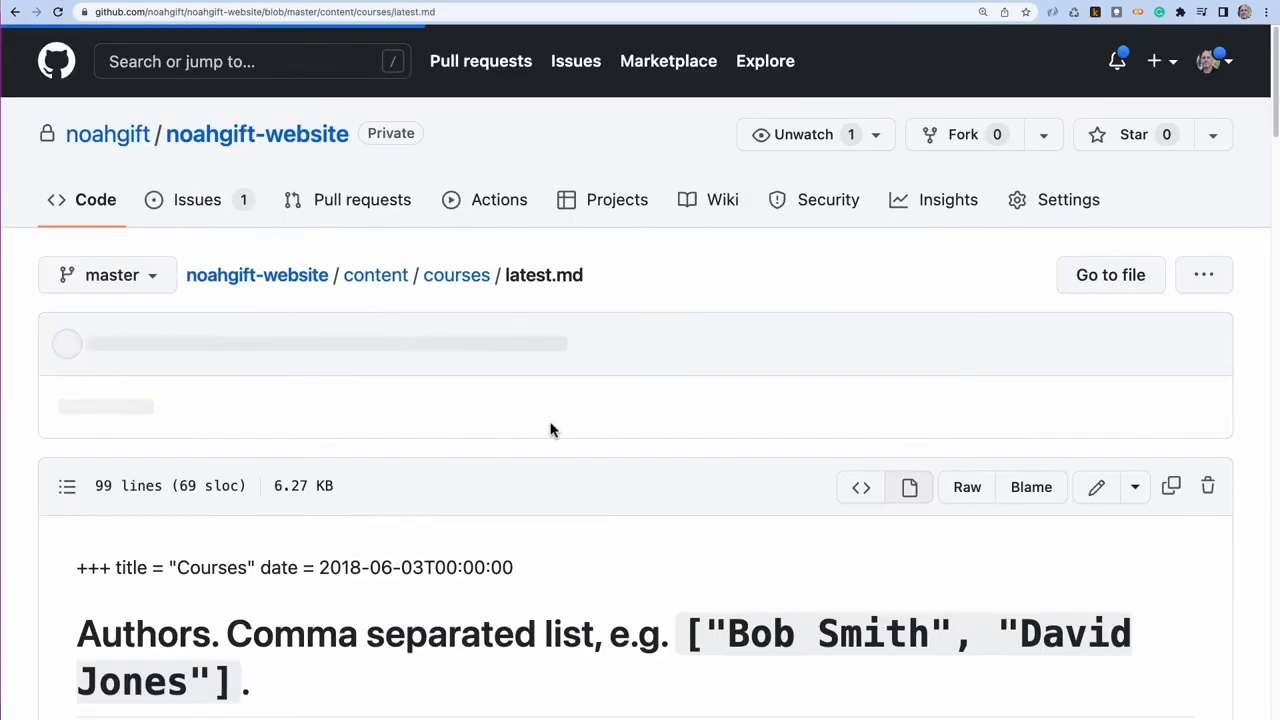
pyautogui.scroll(-3)
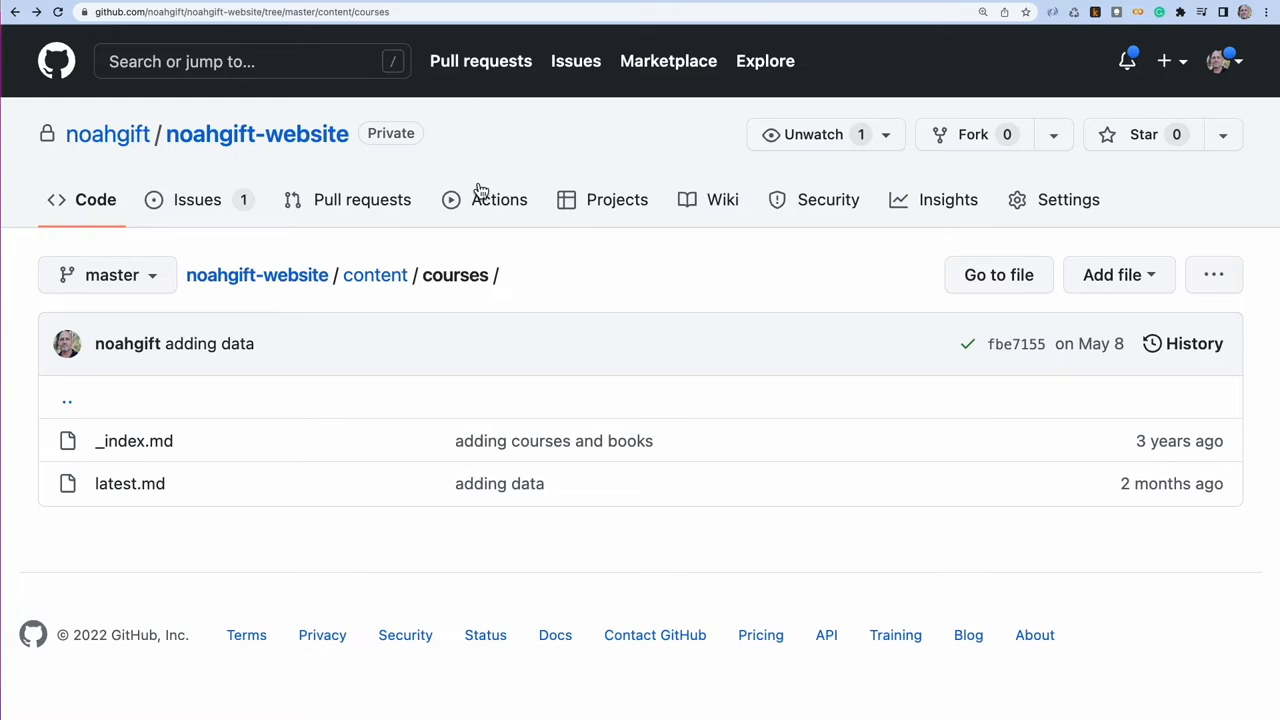
pyautogui.moveTo(374, 275)
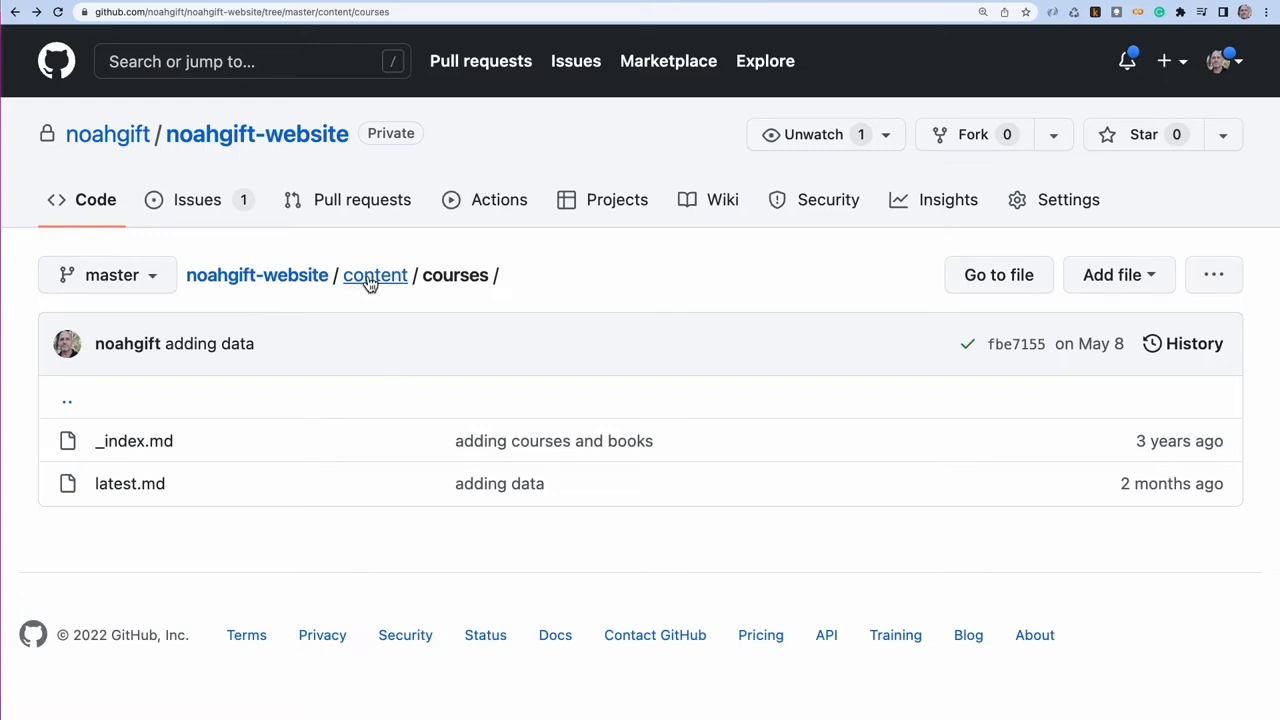
pyautogui.click(257, 275)
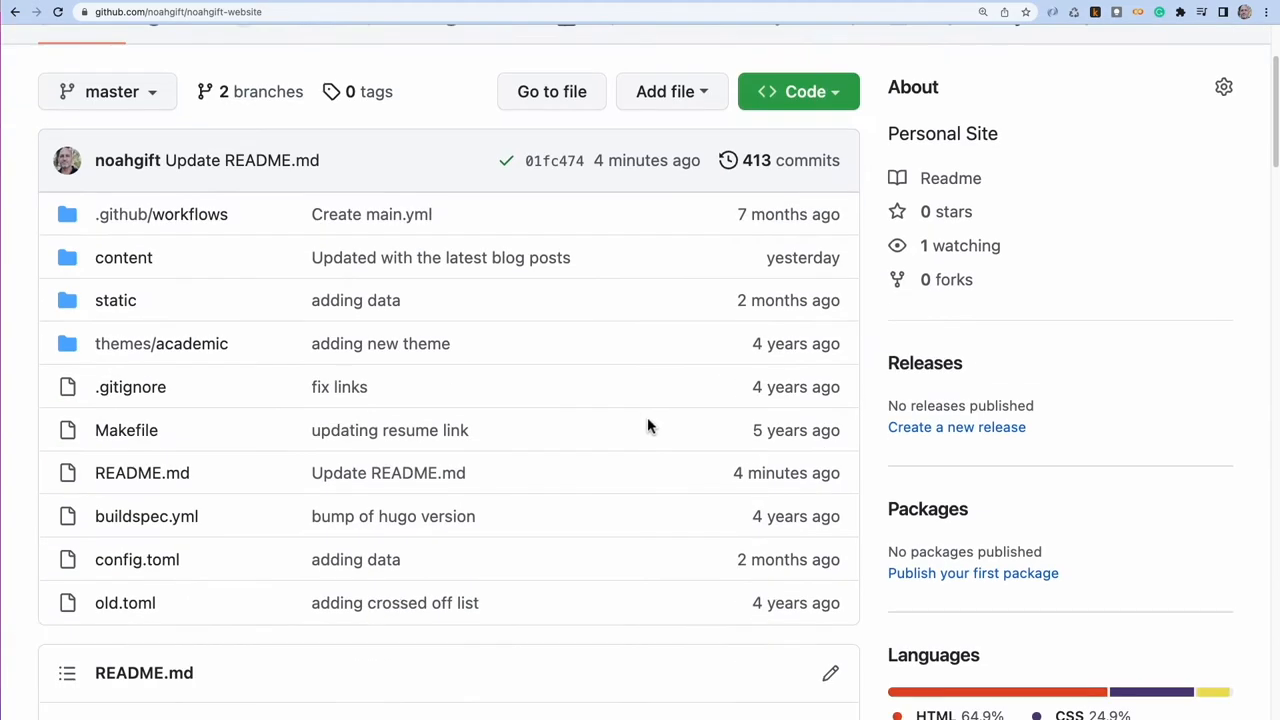
# - Add a 'Bump deploy' line at the top of README.md and commit it to master
pyautogui.click(830, 672)
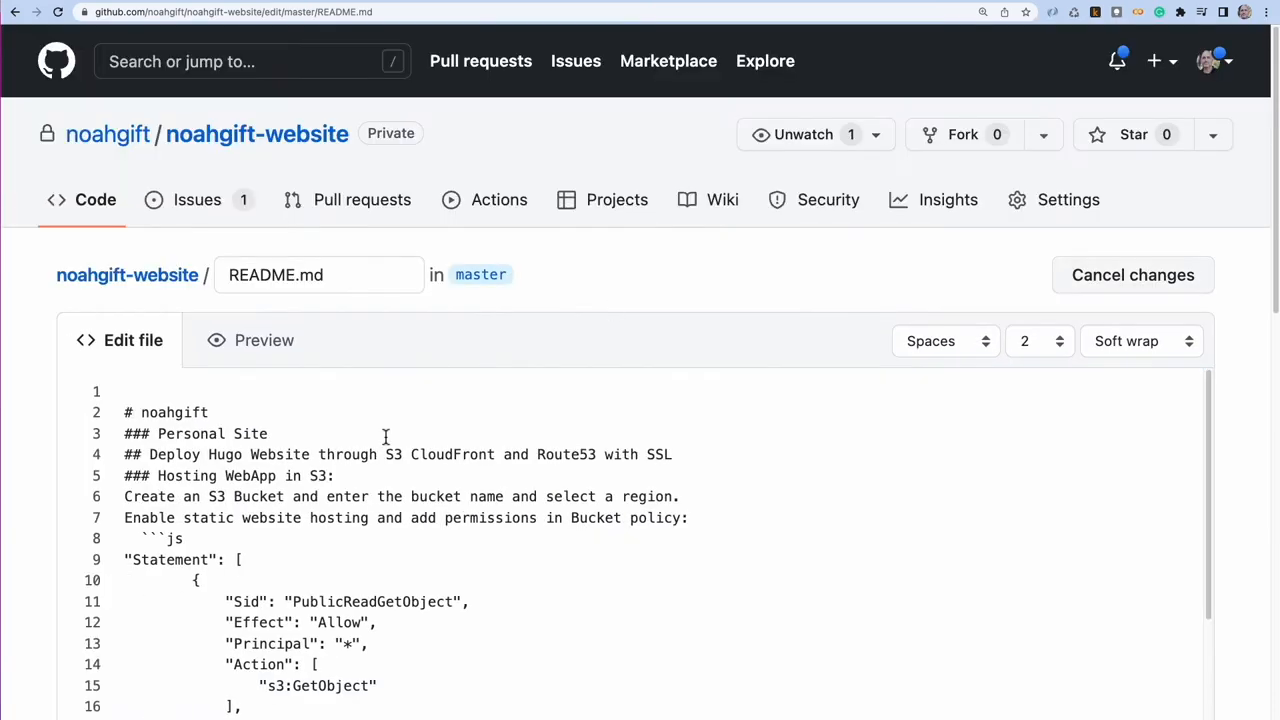
pyautogui.press('Enter')
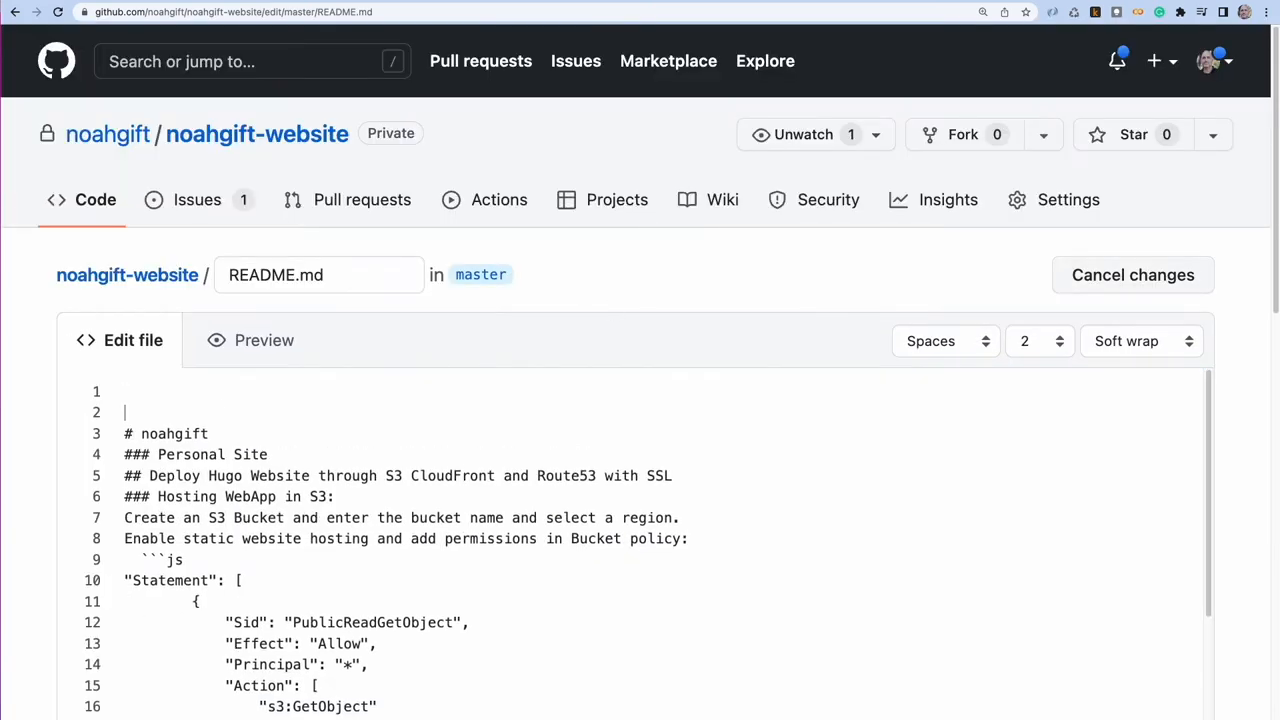
pyautogui.write('Bump')
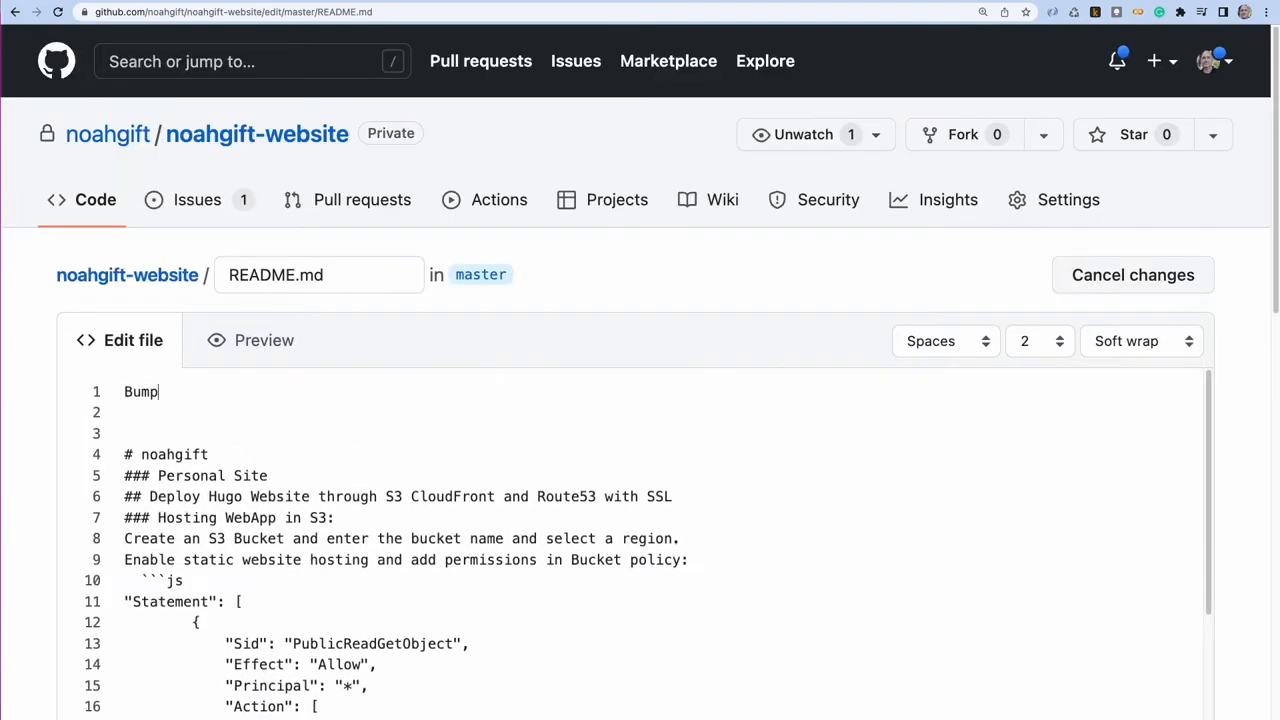
pyautogui.write('deploy')
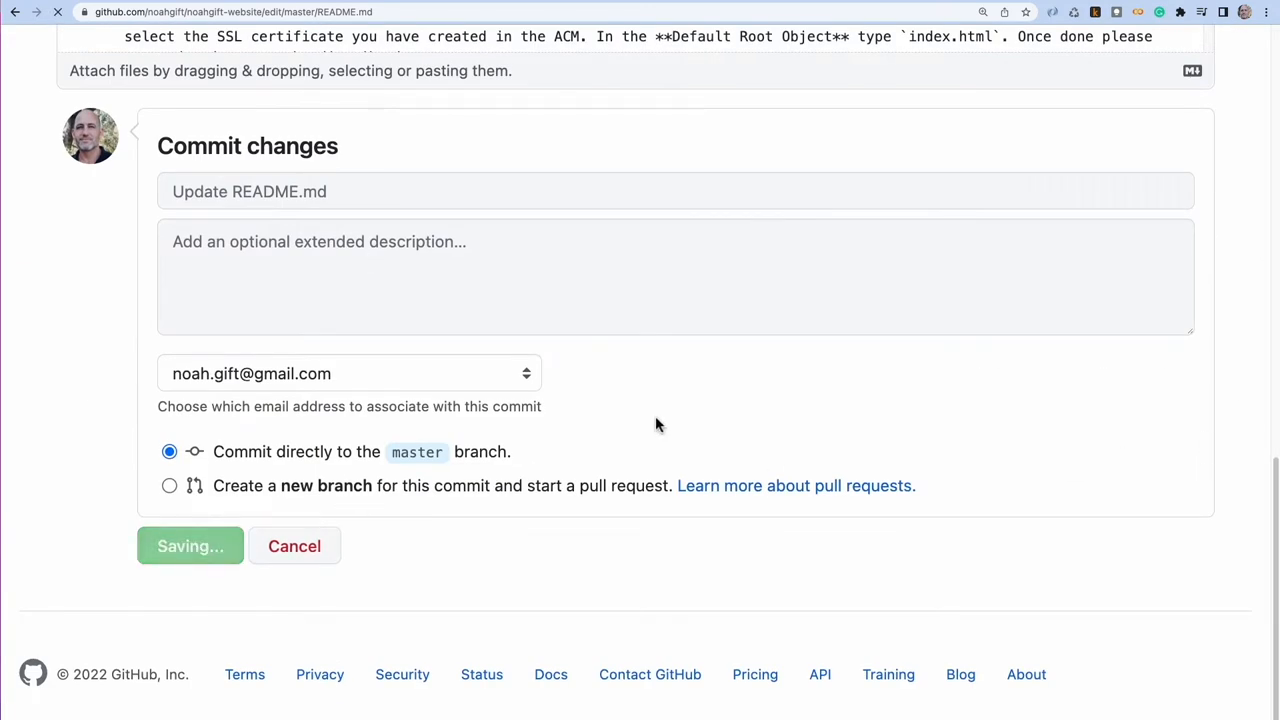
pyautogui.click(190, 545)
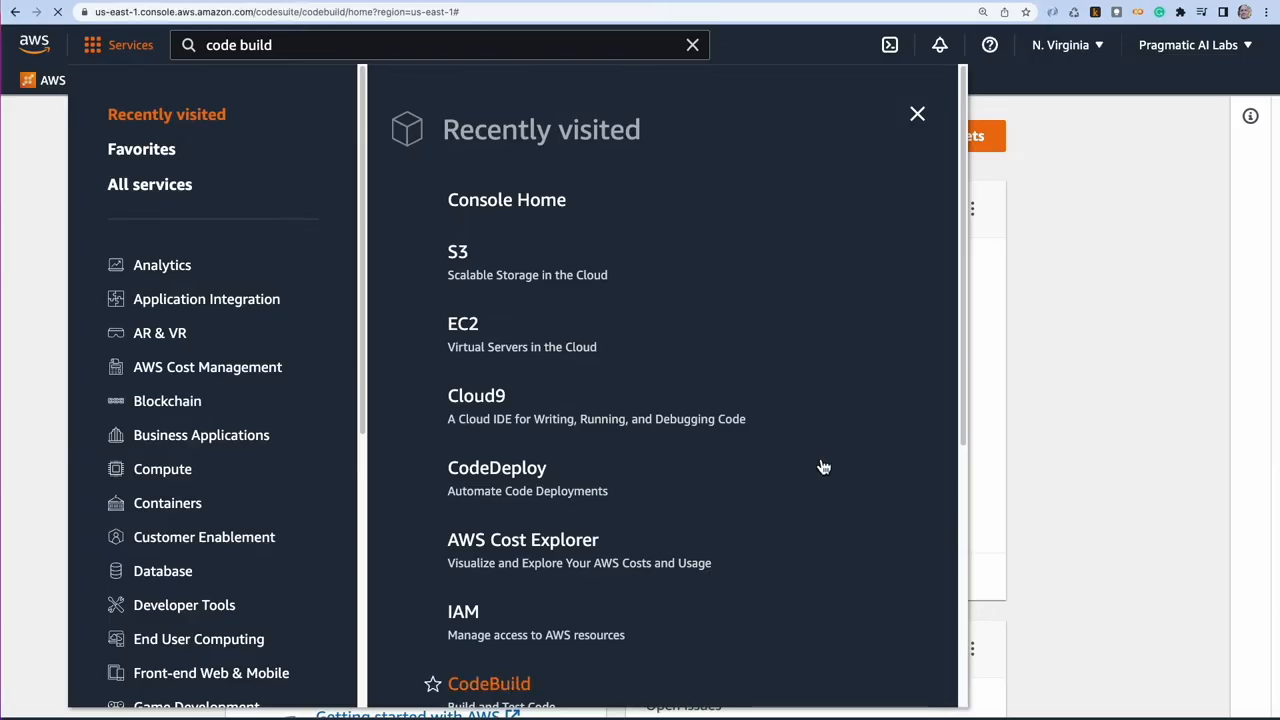
# - Filter build projects for 'noahg' and open noahgift-hugo-build-deploy
pyautogui.click(489, 684)
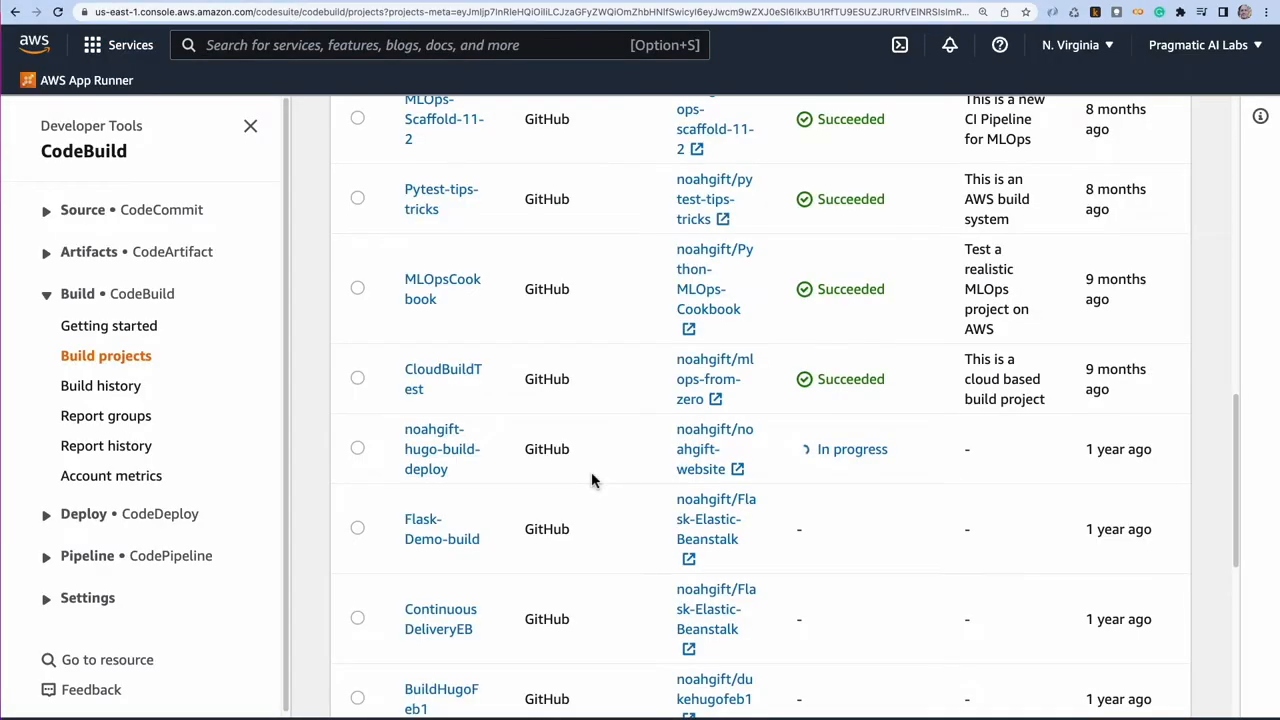
pyautogui.moveTo(507, 464)
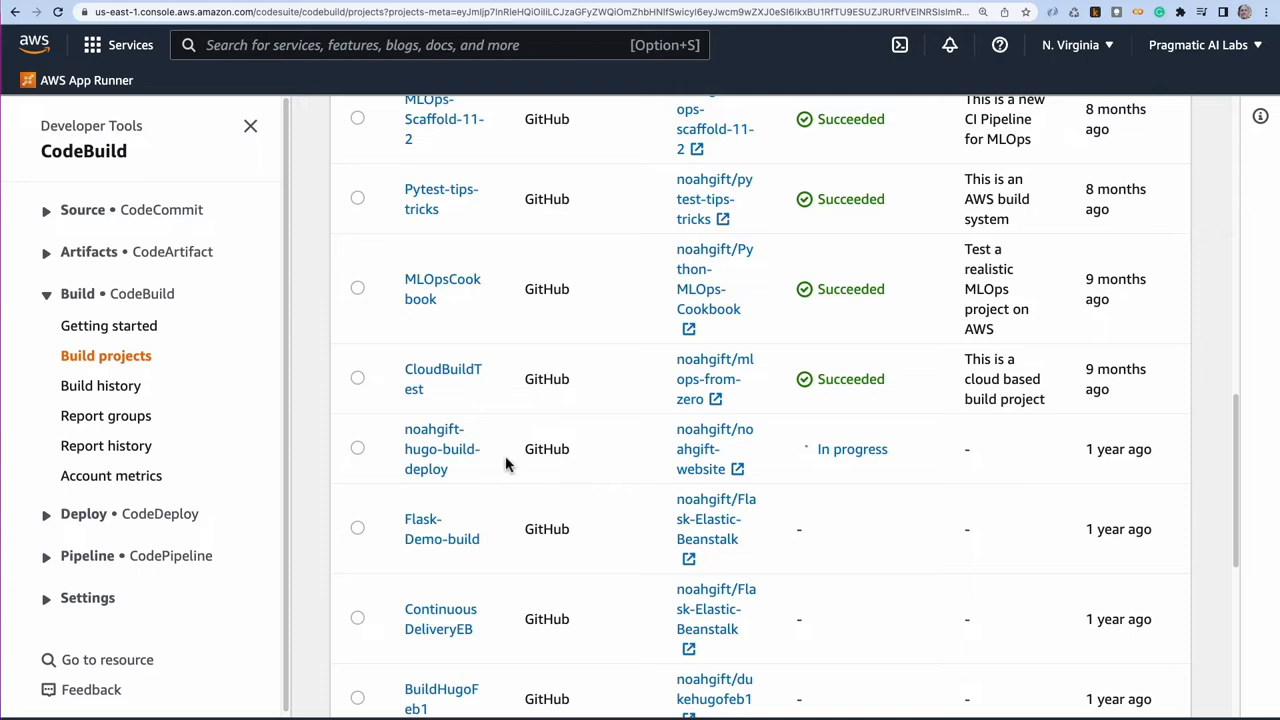
pyautogui.click(431, 449)
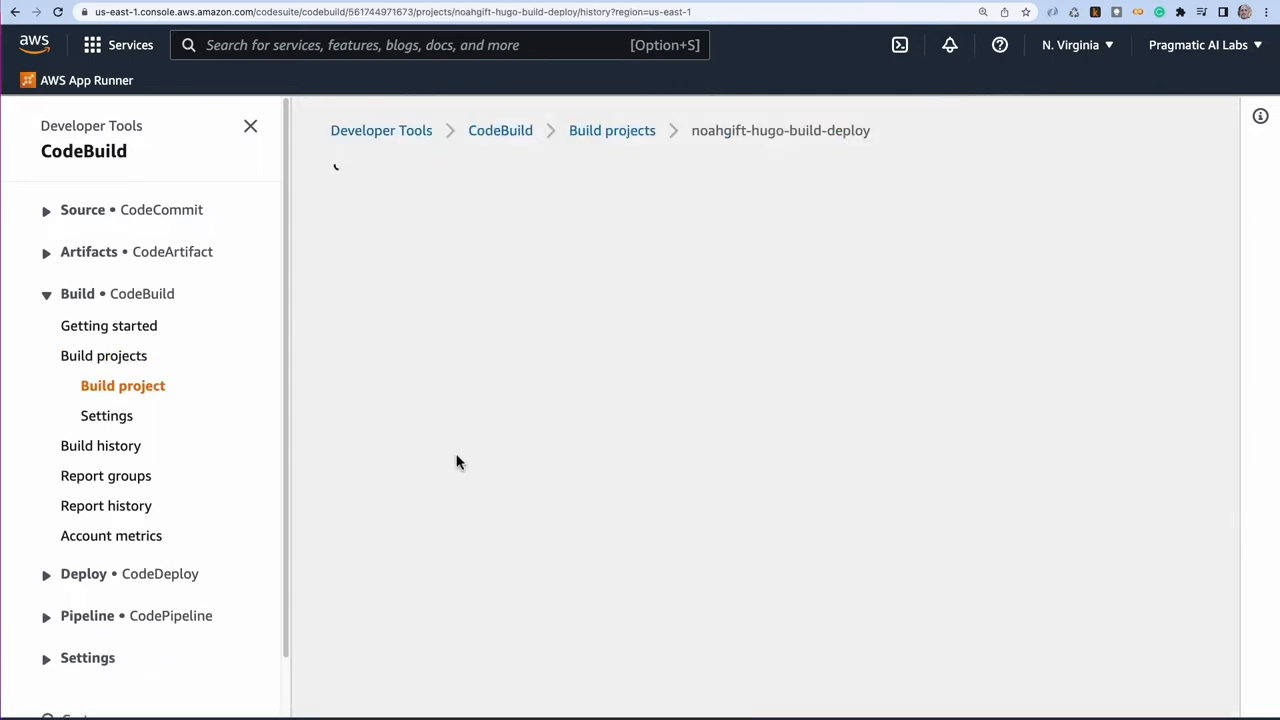
pyautogui.click(100, 446)
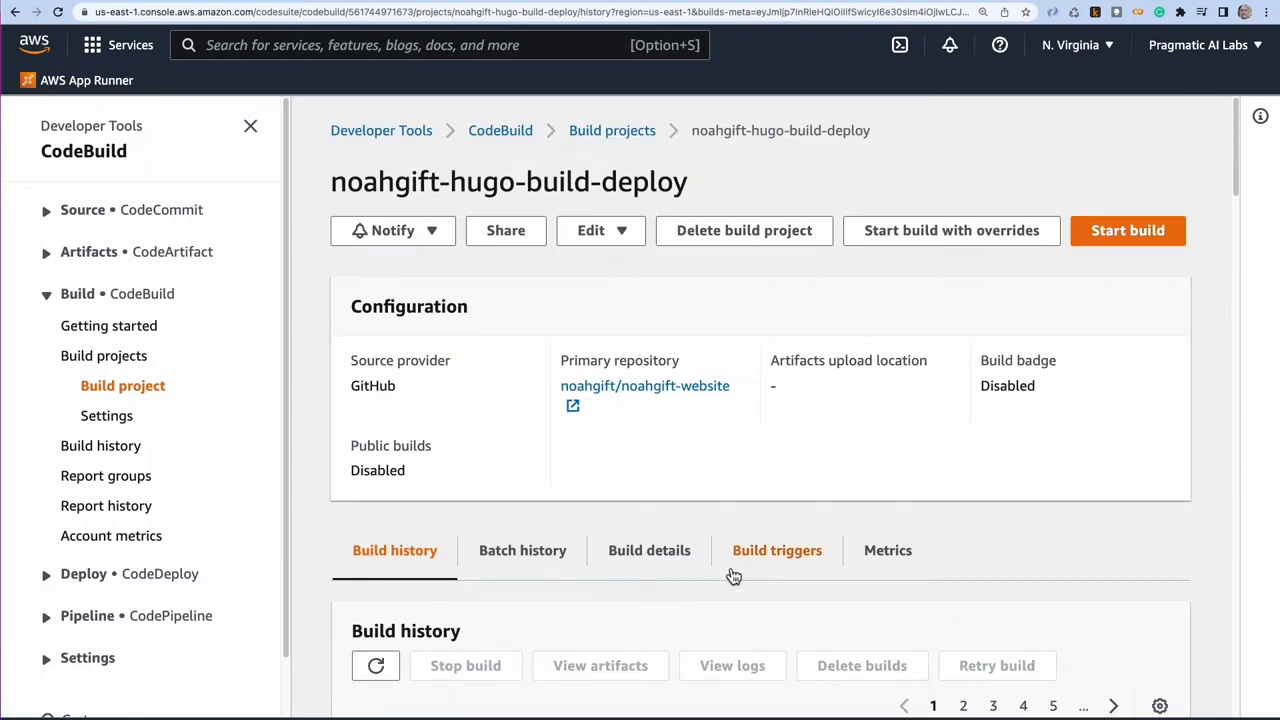
pyautogui.moveTo(785, 560)
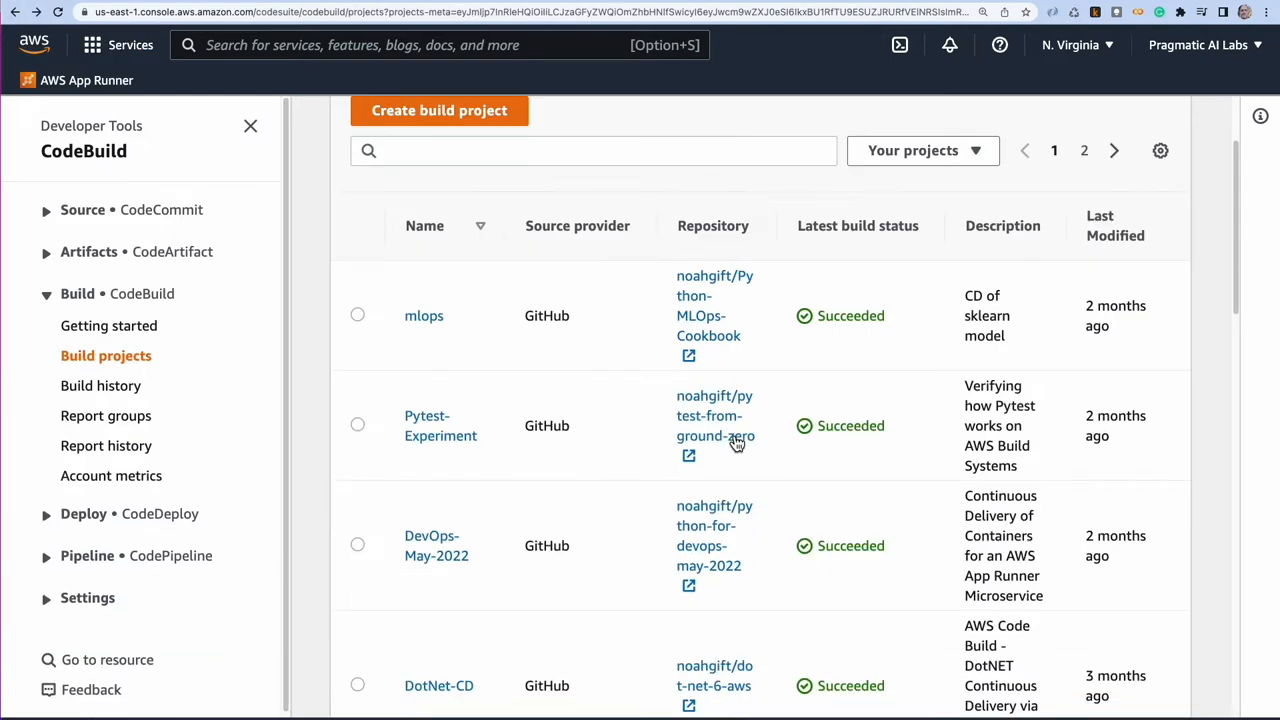
pyautogui.scroll(-3)
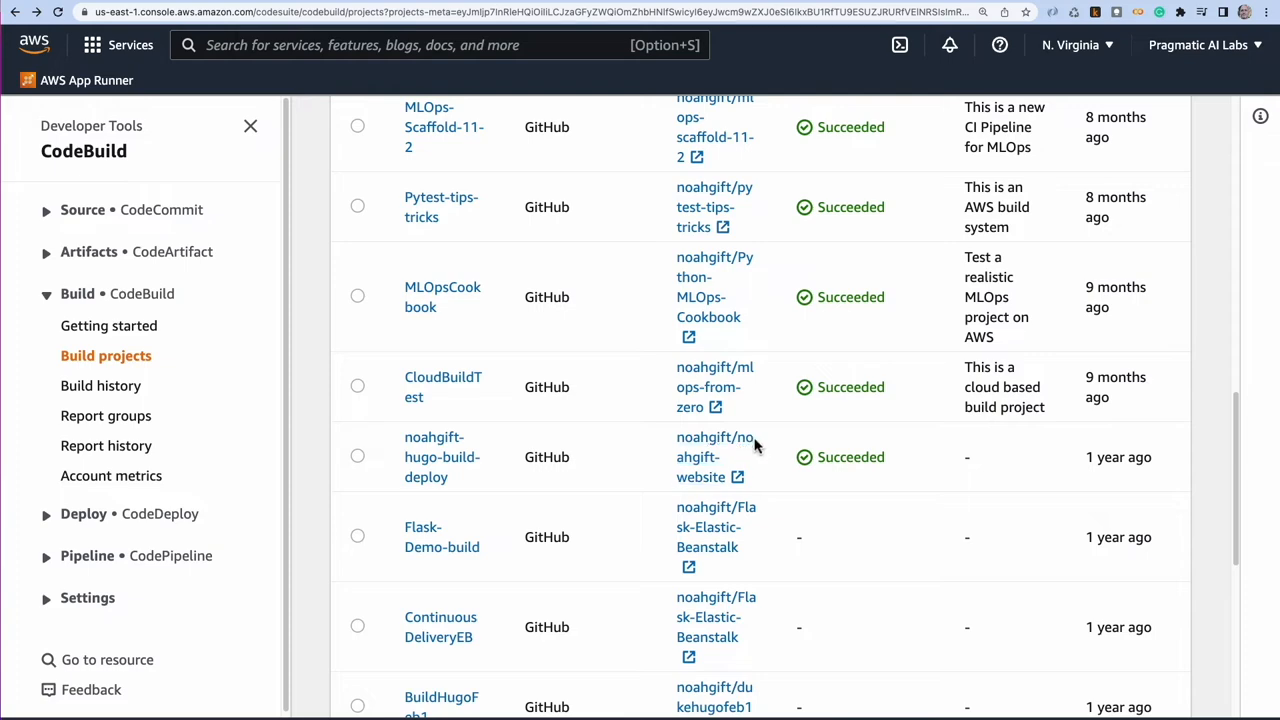
pyautogui.moveTo(548, 243)
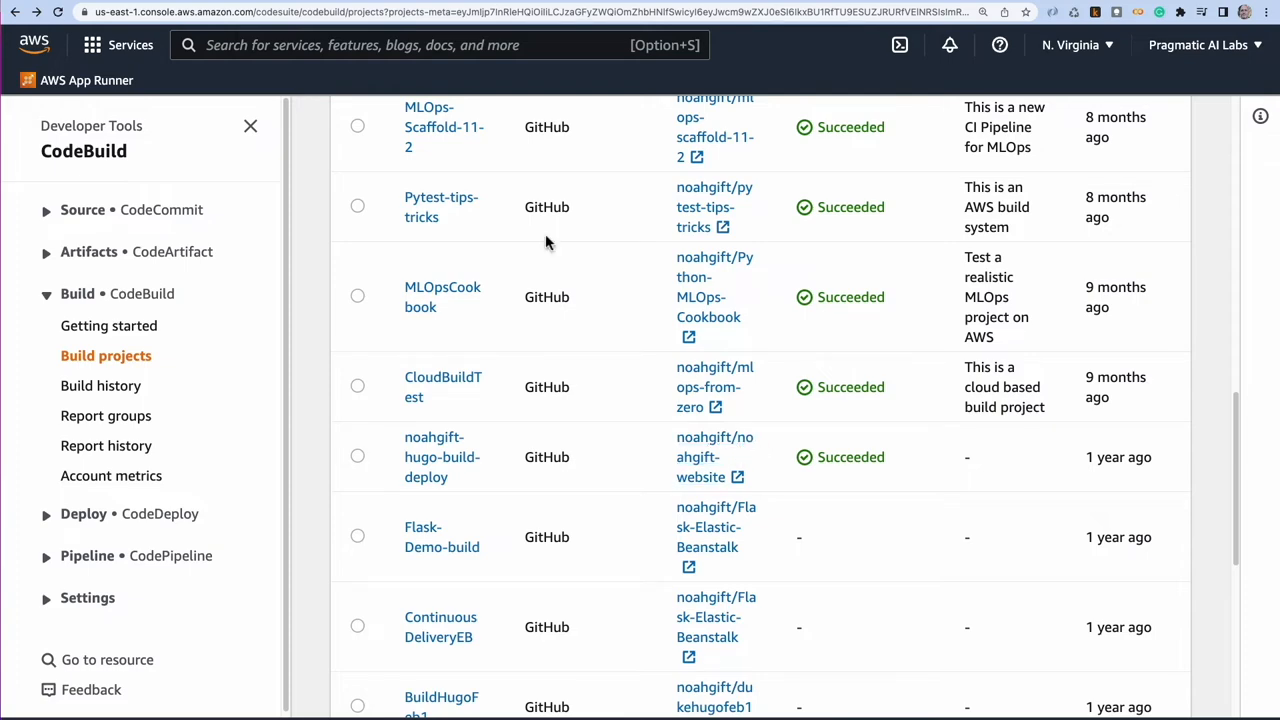
pyautogui.write('noahg')
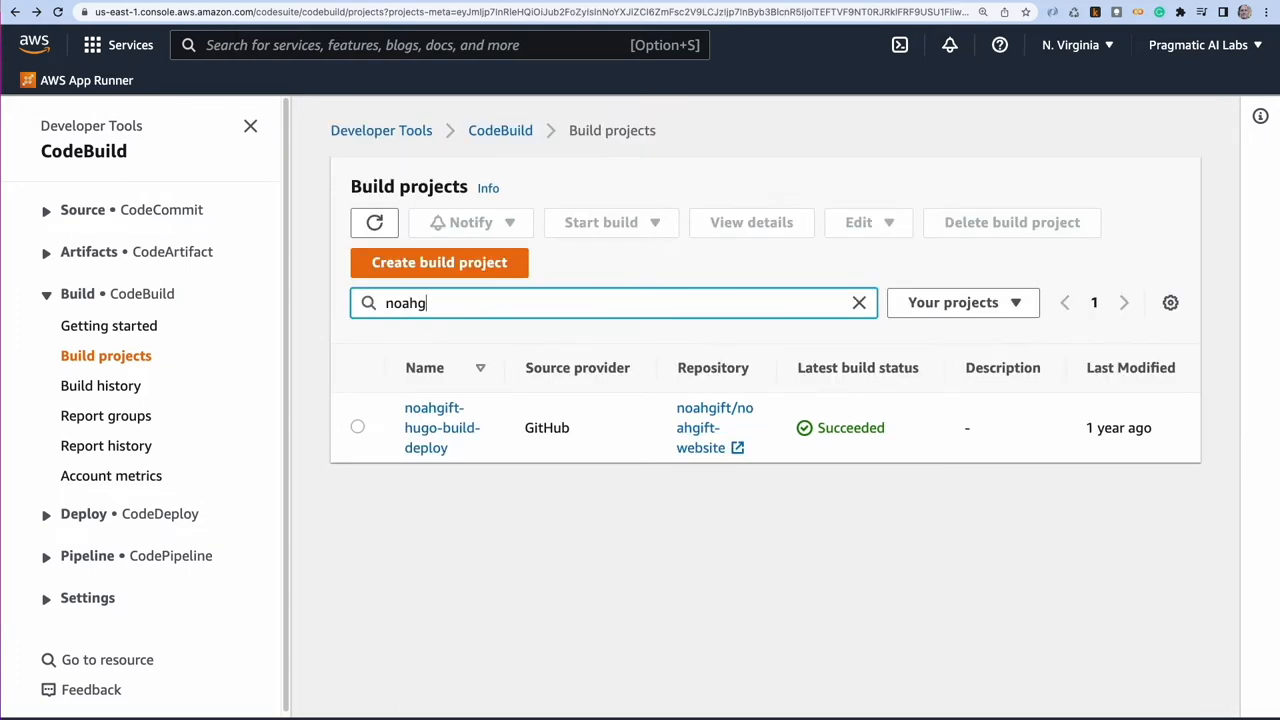
pyautogui.moveTo(449, 437)
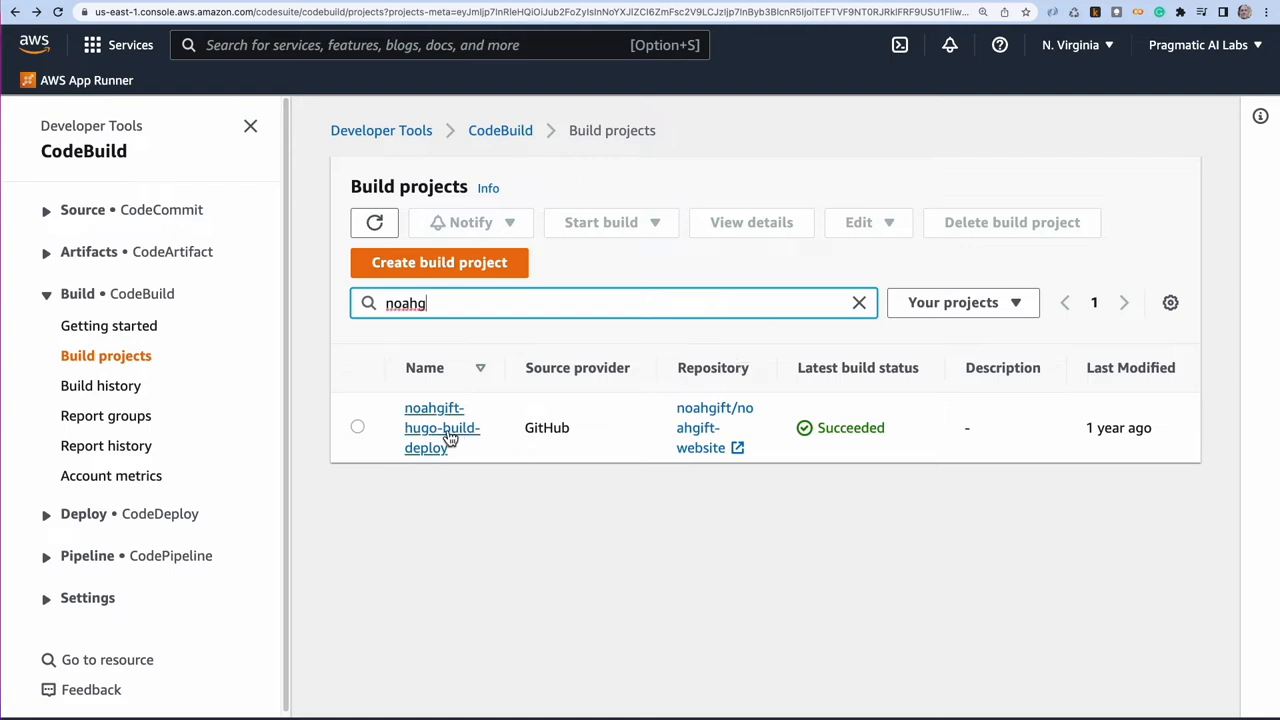
pyautogui.click(441, 428)
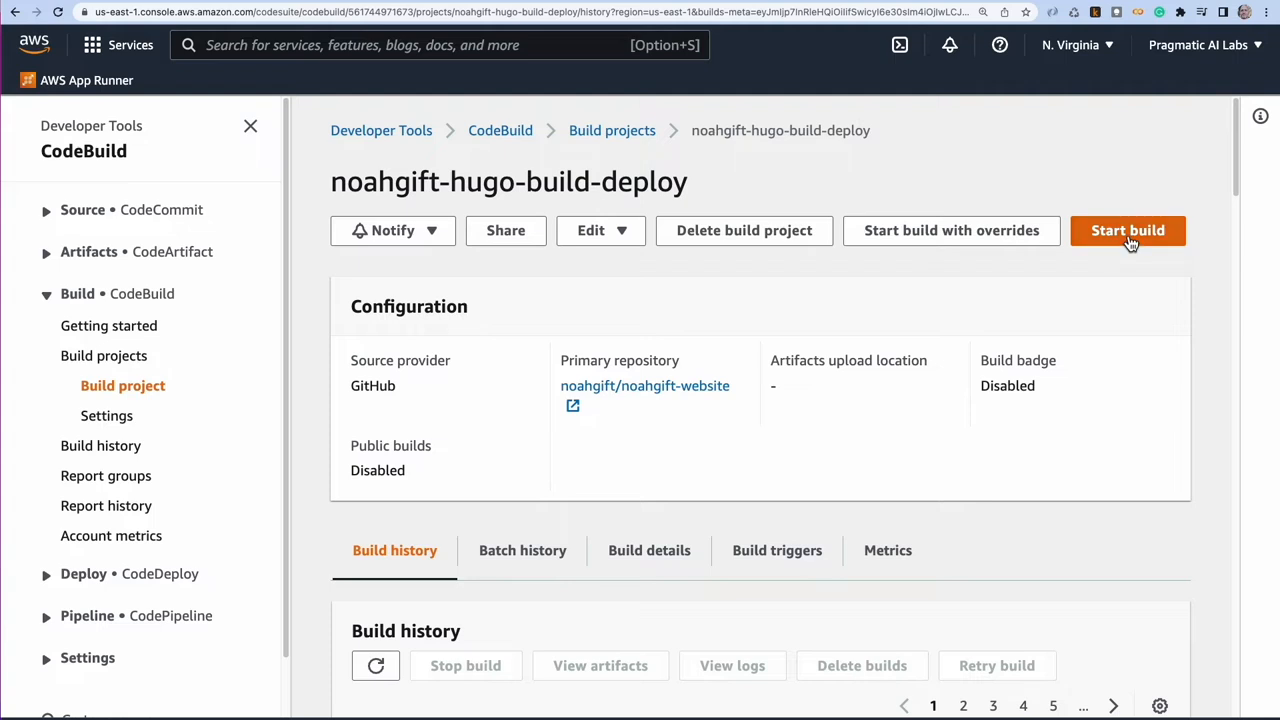
# - Start a new build of the project and tail its live logs
pyautogui.click(1128, 230)
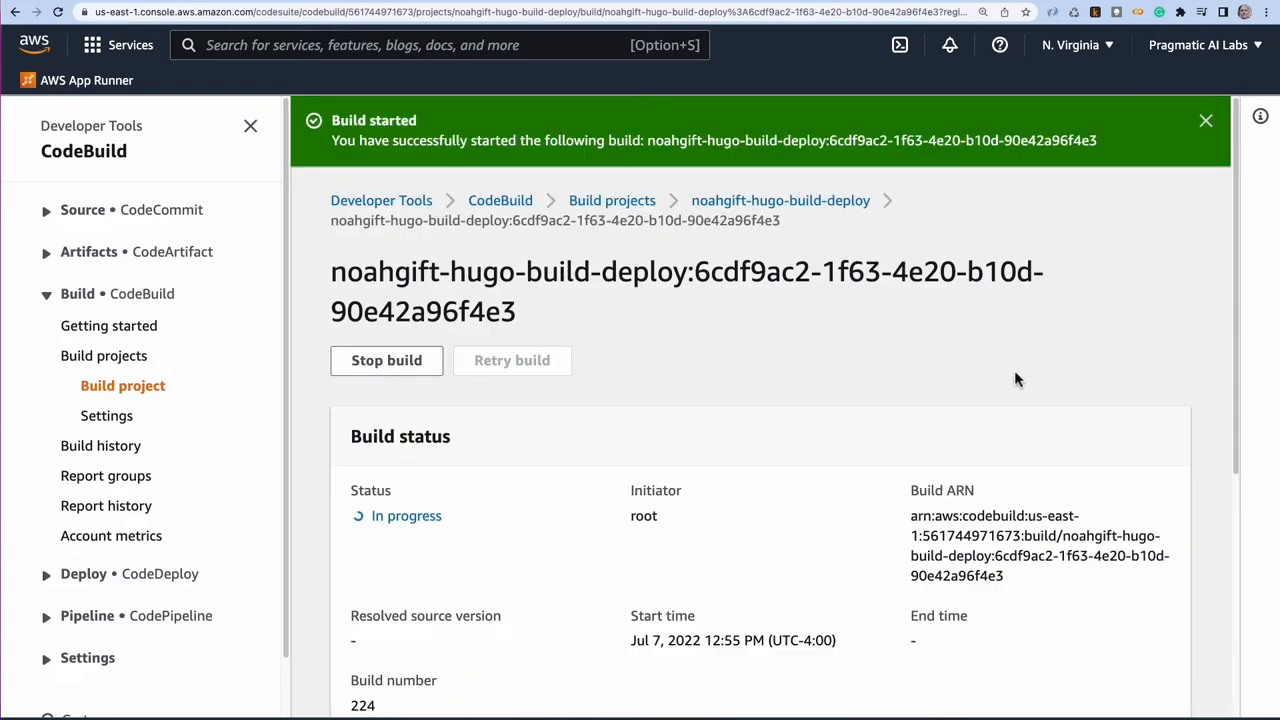
pyautogui.scroll(-3)
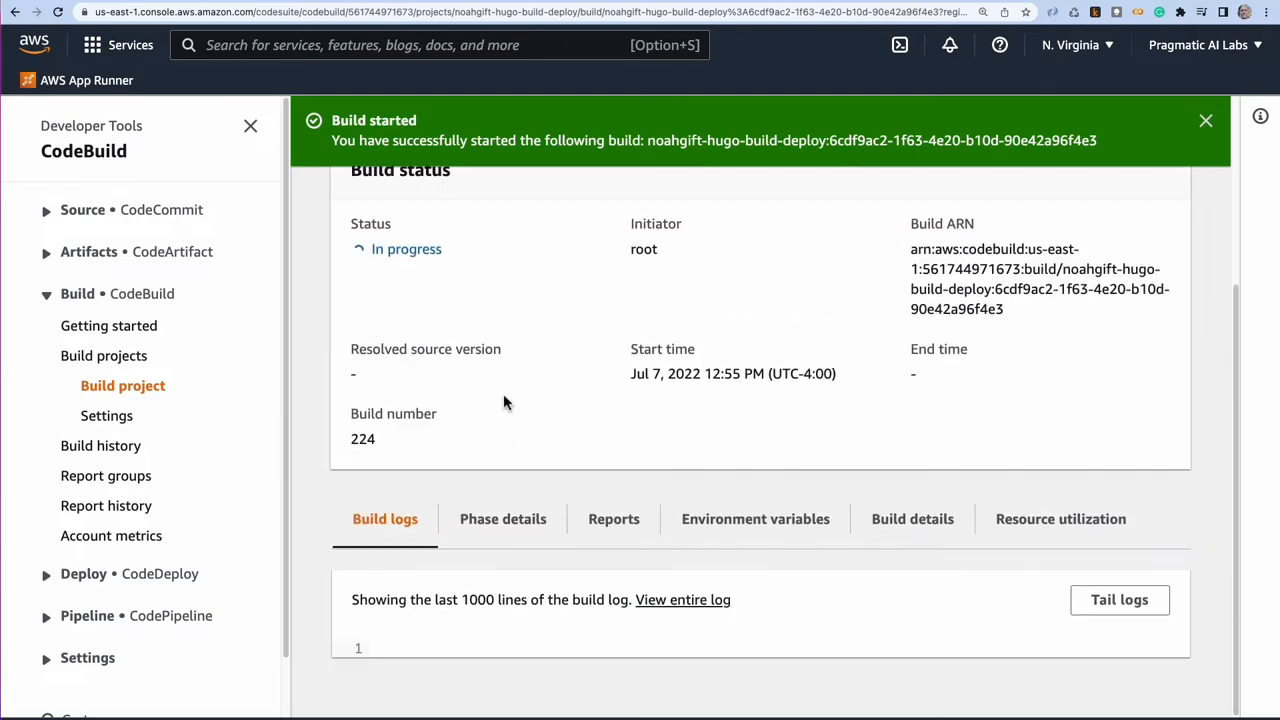
pyautogui.click(1119, 600)
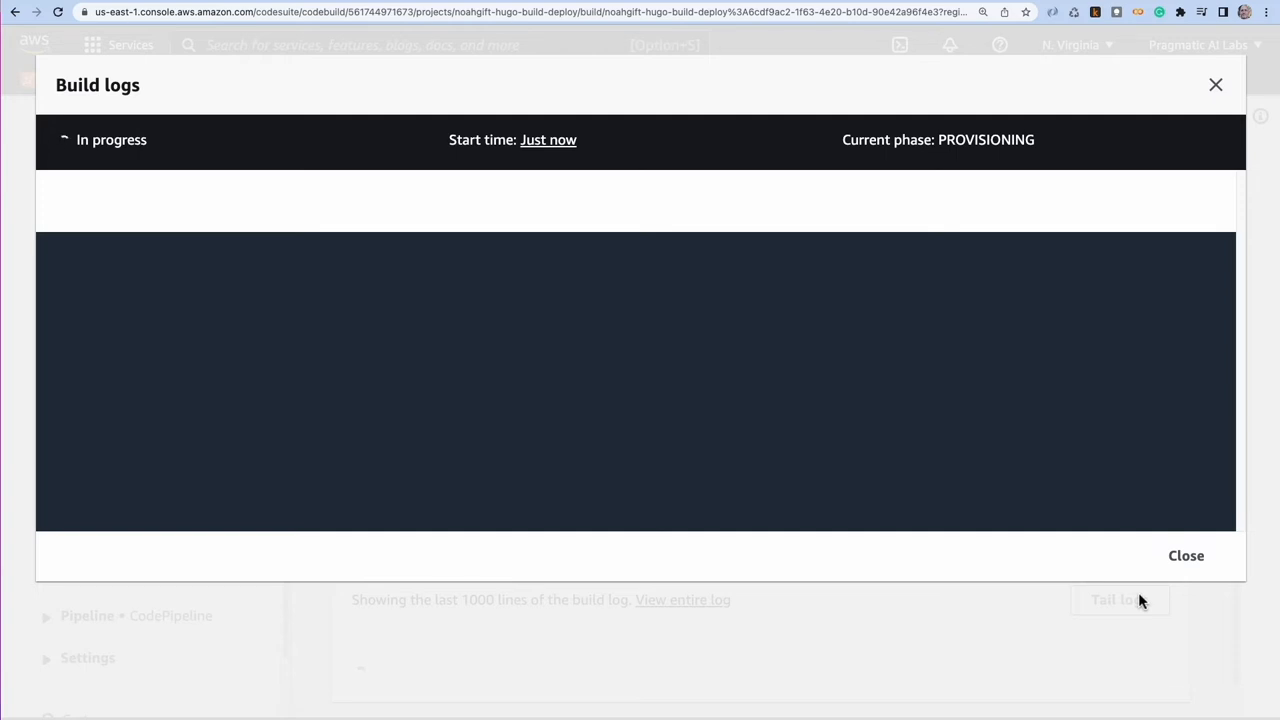
pyautogui.moveTo(704, 222)
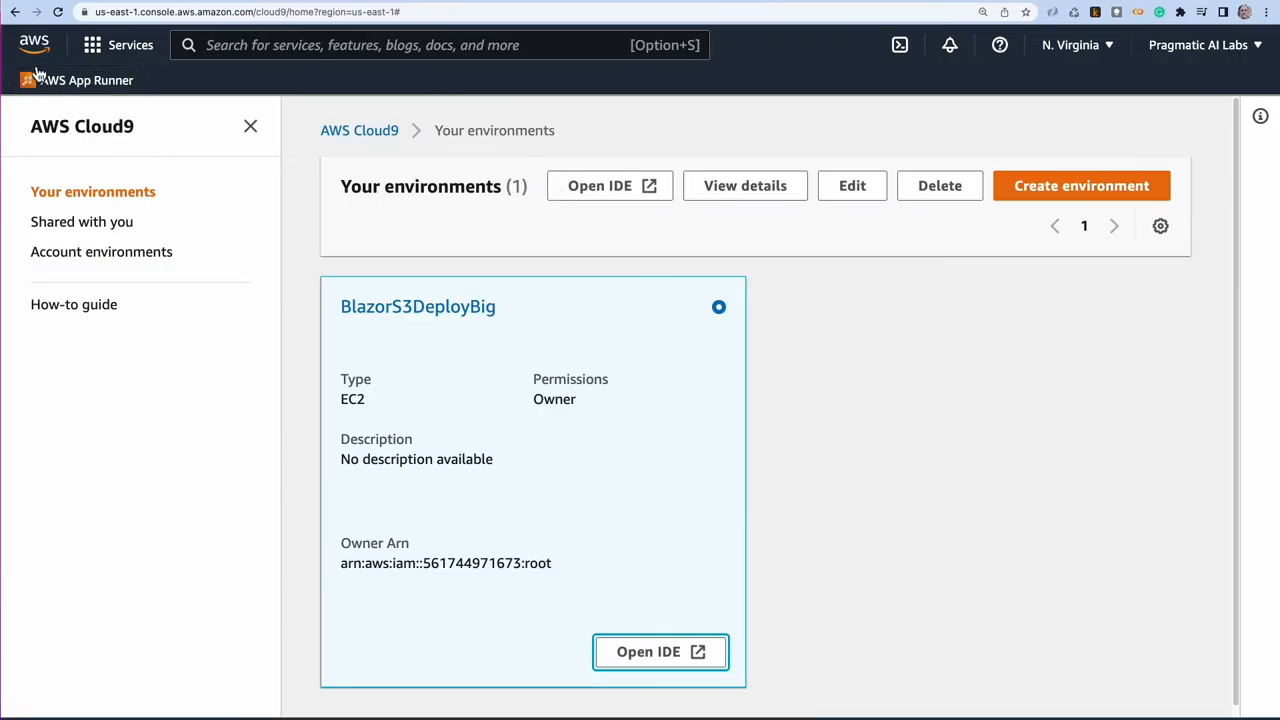
pyautogui.moveTo(773, 197)
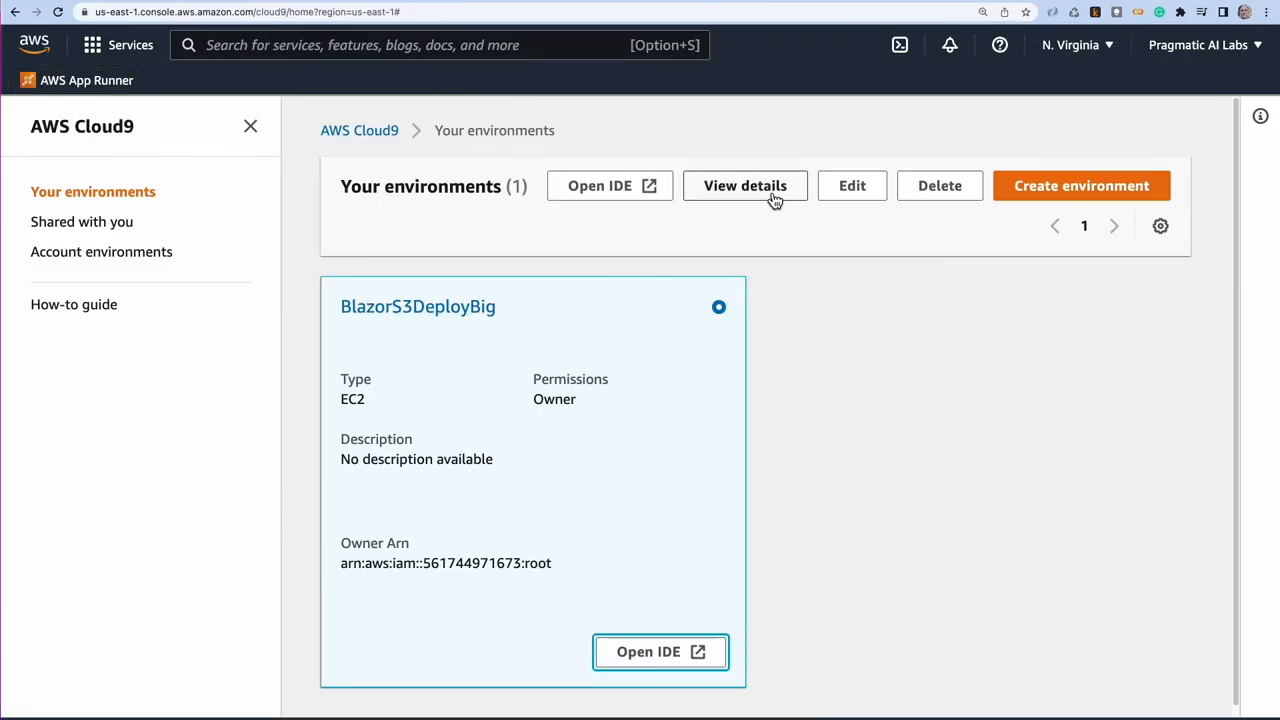
# - Begin a new Cloud9 environment and name it HugoDeploy
pyautogui.click(1081, 185)
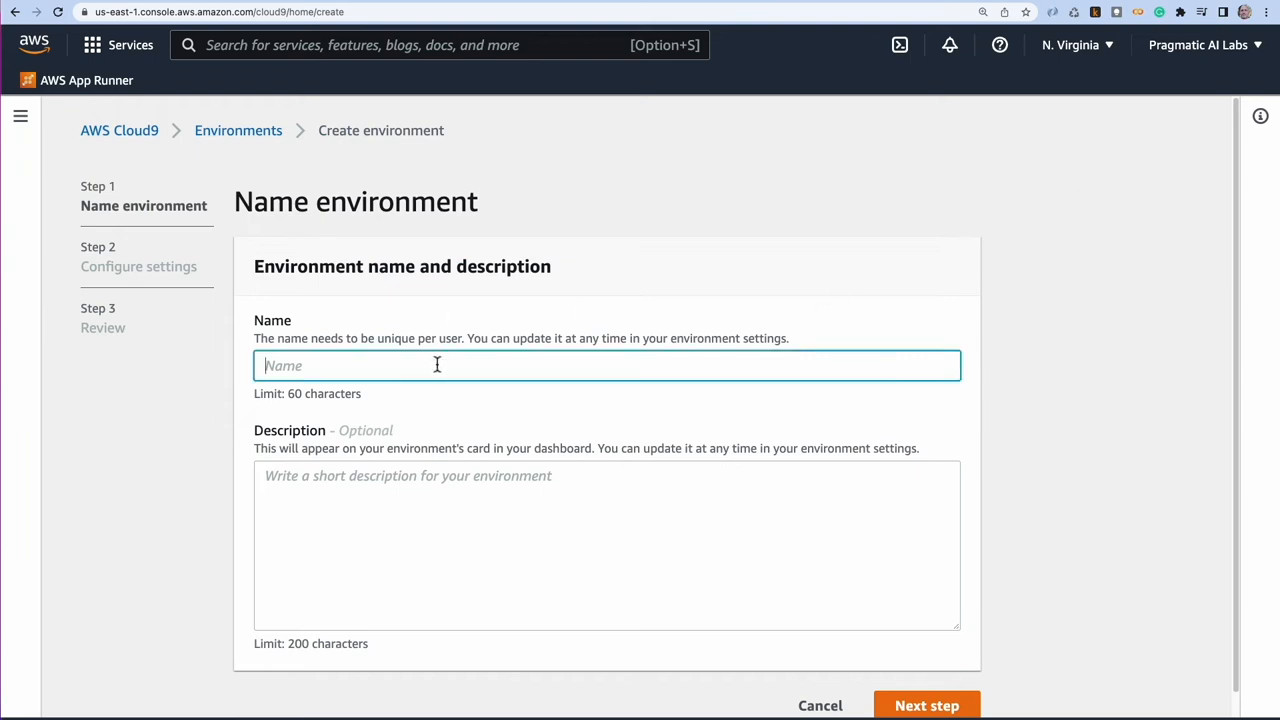
pyautogui.write('Hugho')
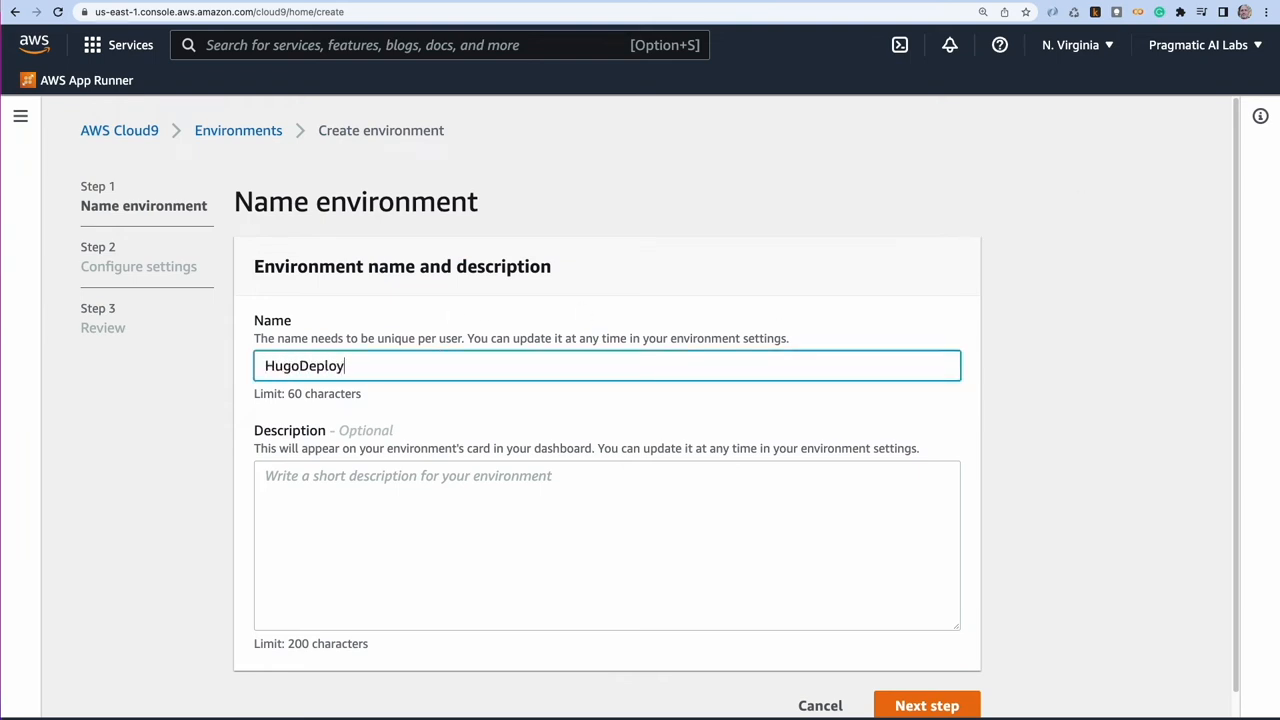
pyautogui.click(928, 705)
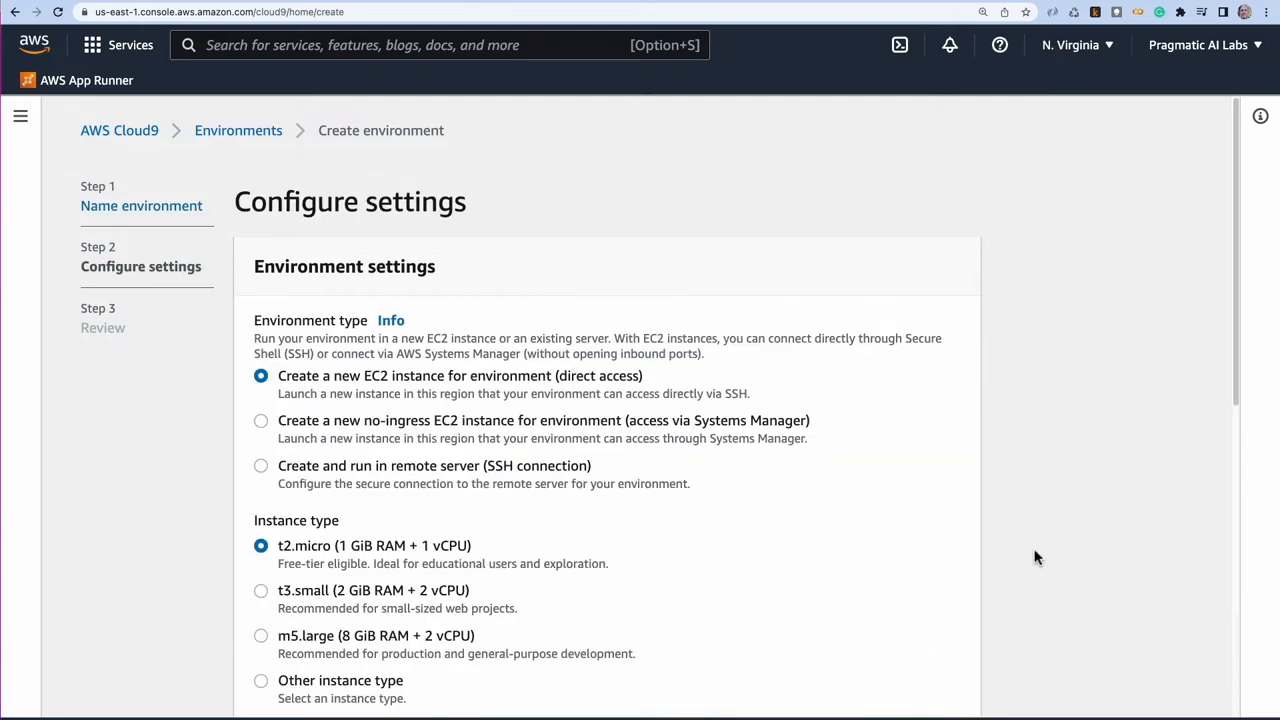
# - Choose a c5.2xlarge instance with Amazon Linux 2, review, and create the environment
pyautogui.scroll(-3)
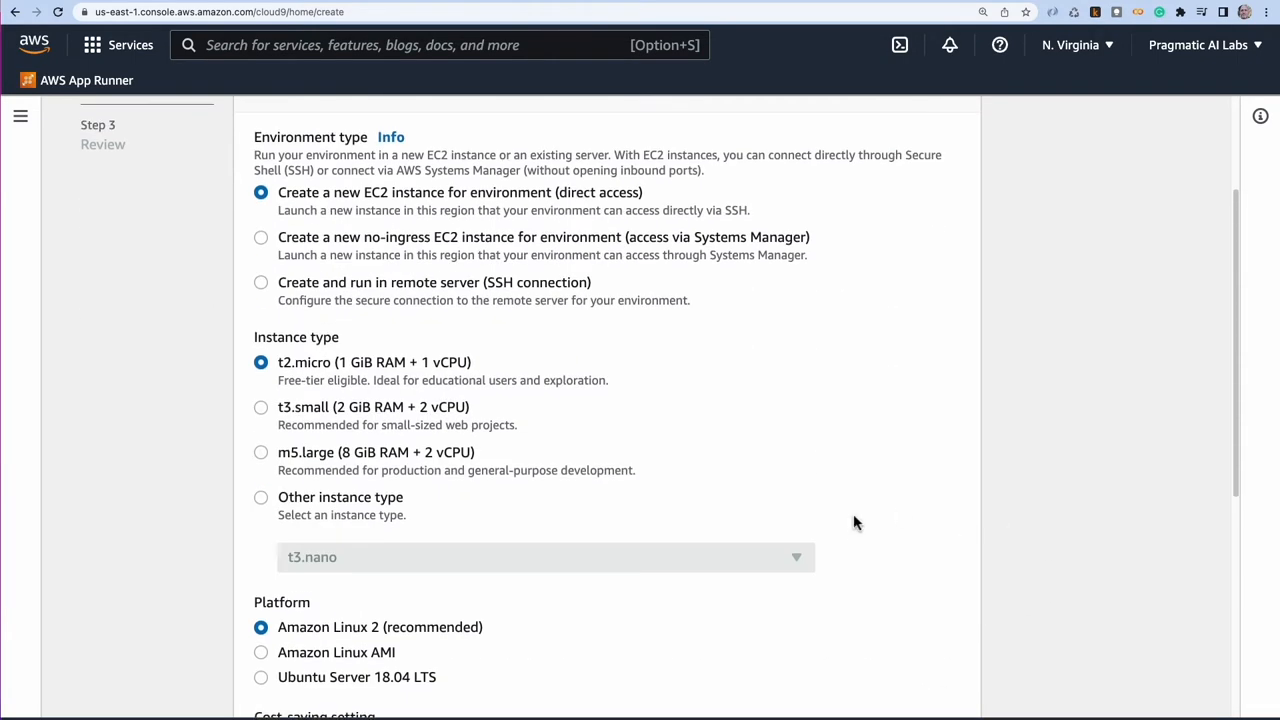
pyautogui.click(545, 557)
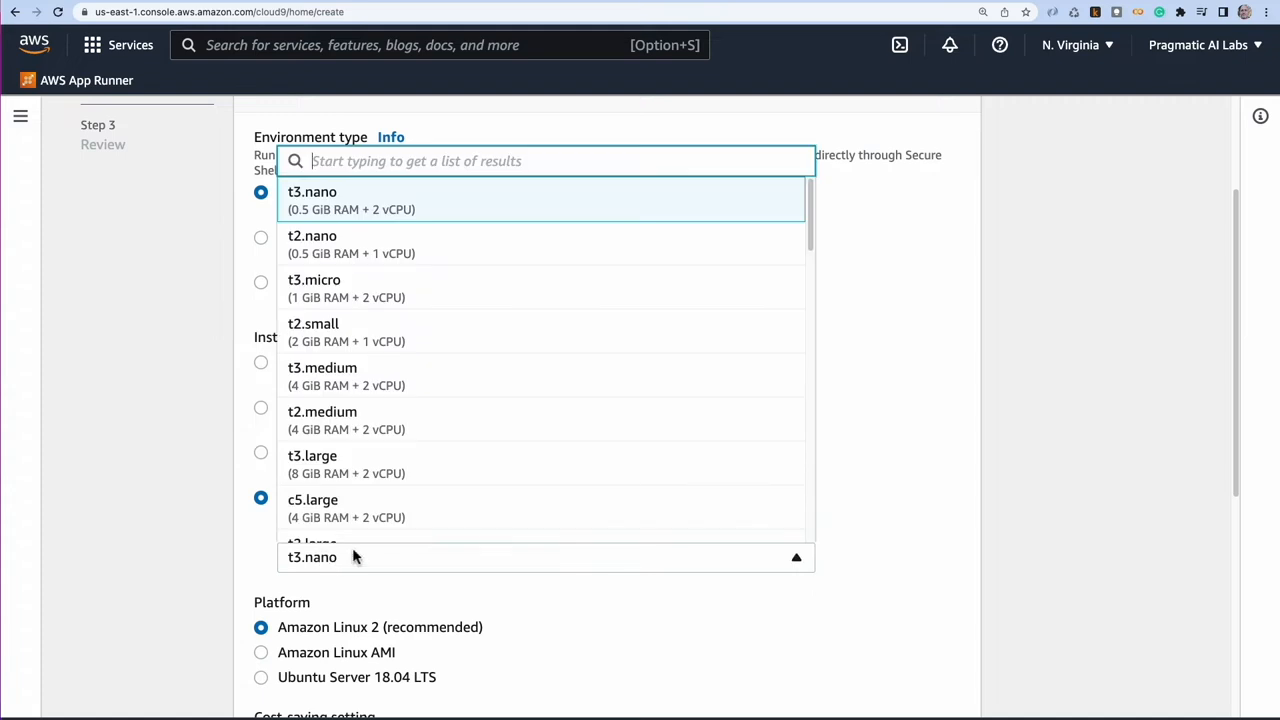
pyautogui.scroll(-3)
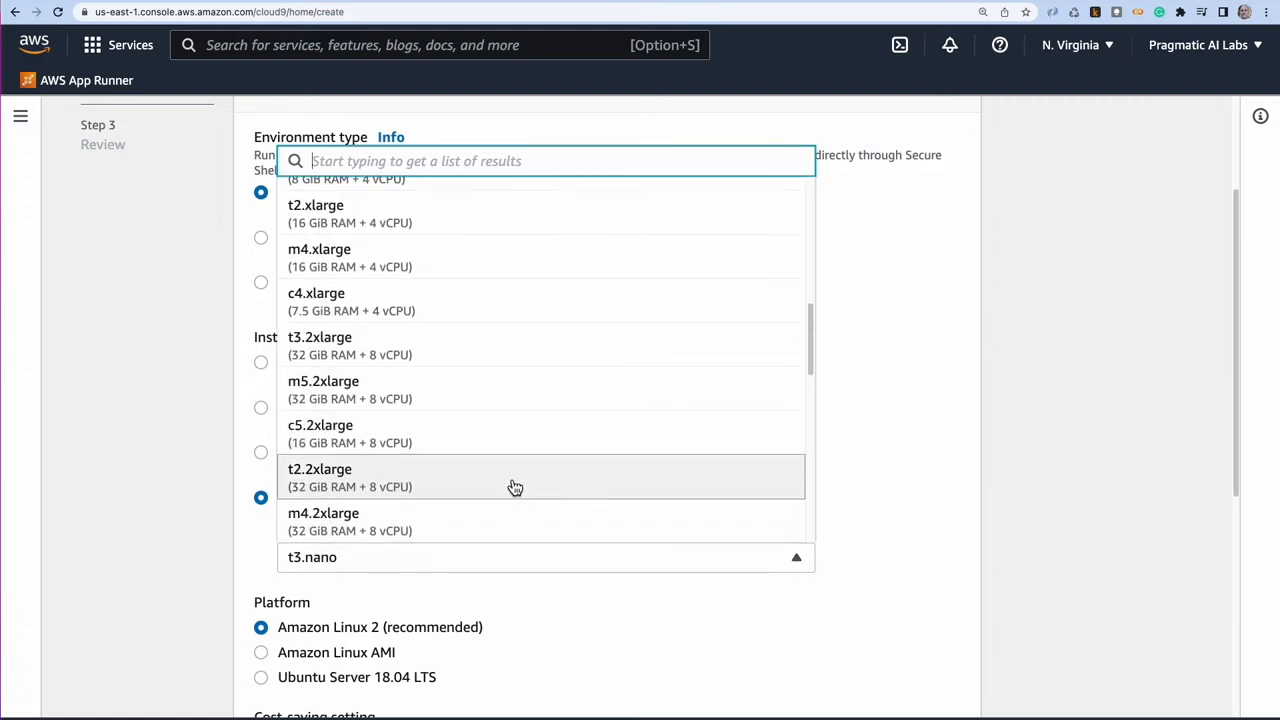
pyautogui.moveTo(415, 450)
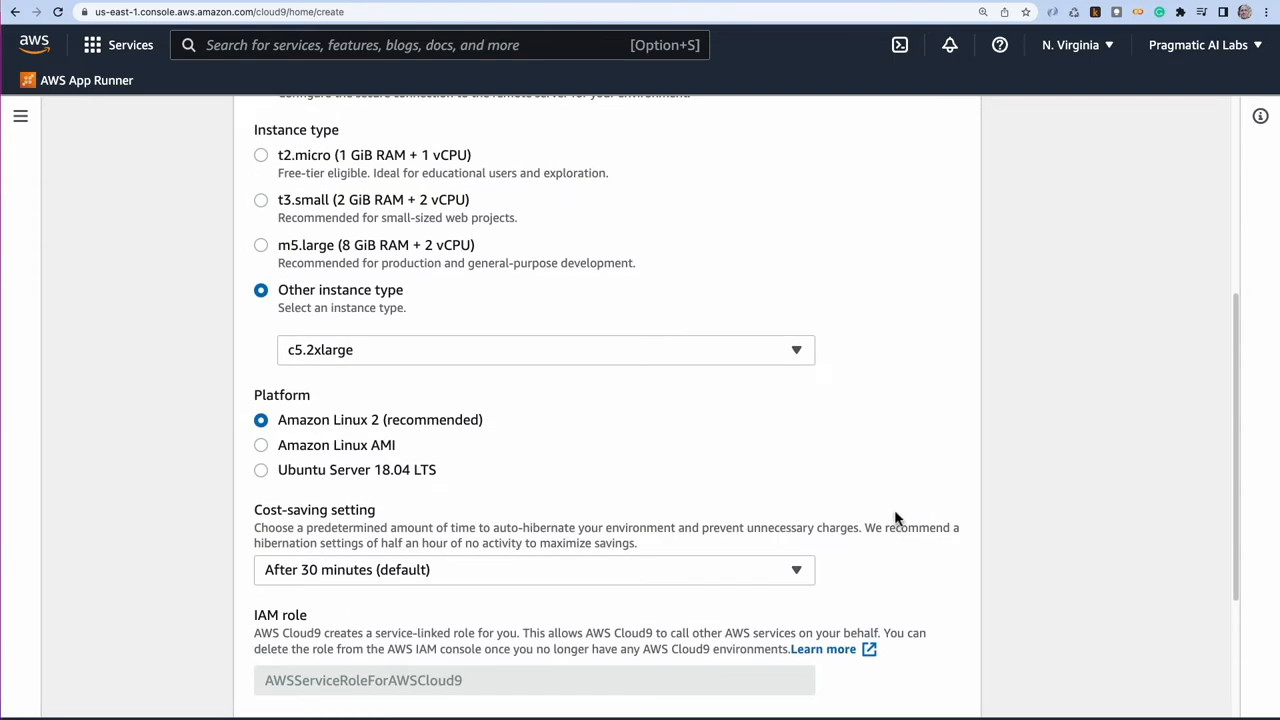
pyautogui.doubleClick(379, 420)
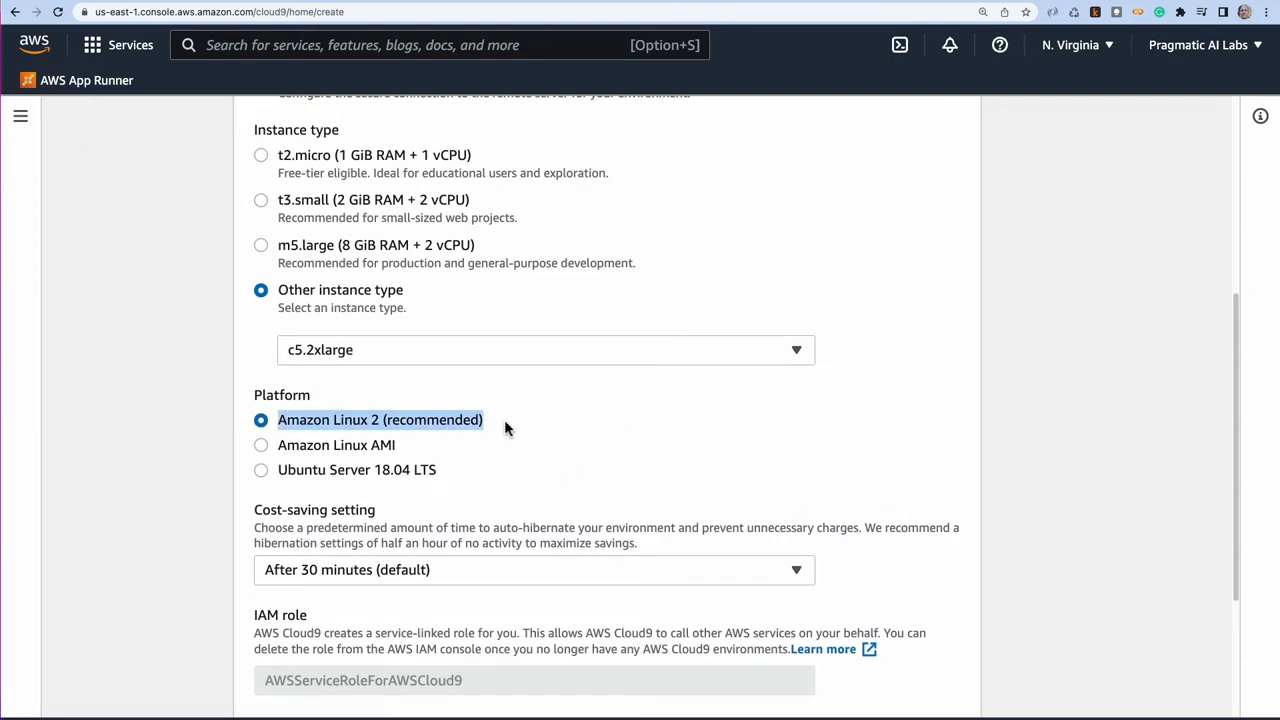
pyautogui.moveTo(736, 438)
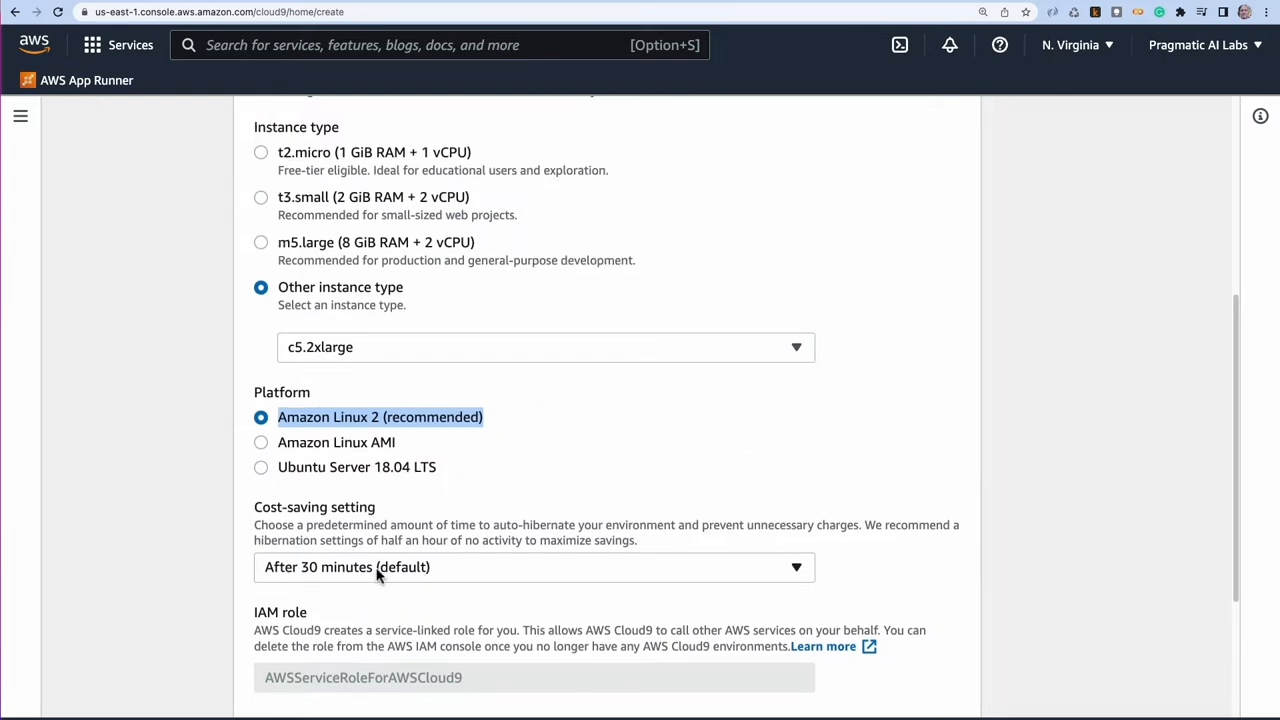
pyautogui.scroll(-3)
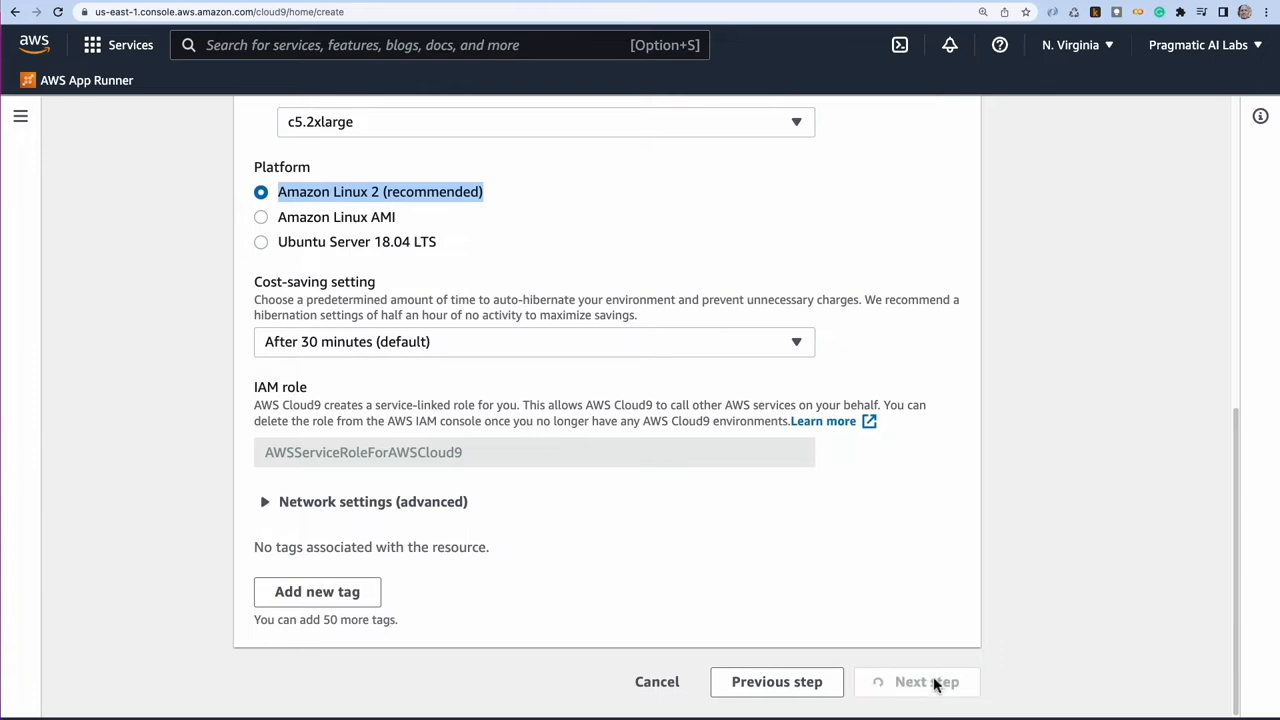
pyautogui.click(928, 682)
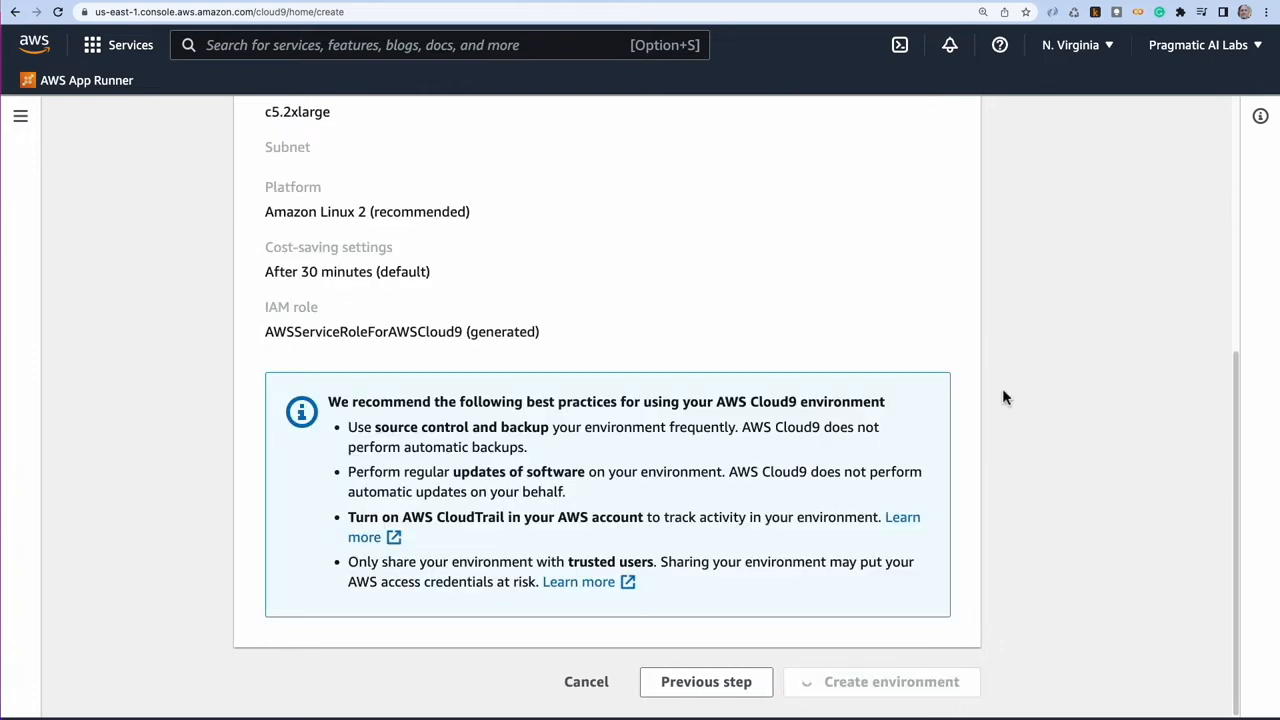
pyautogui.click(882, 682)
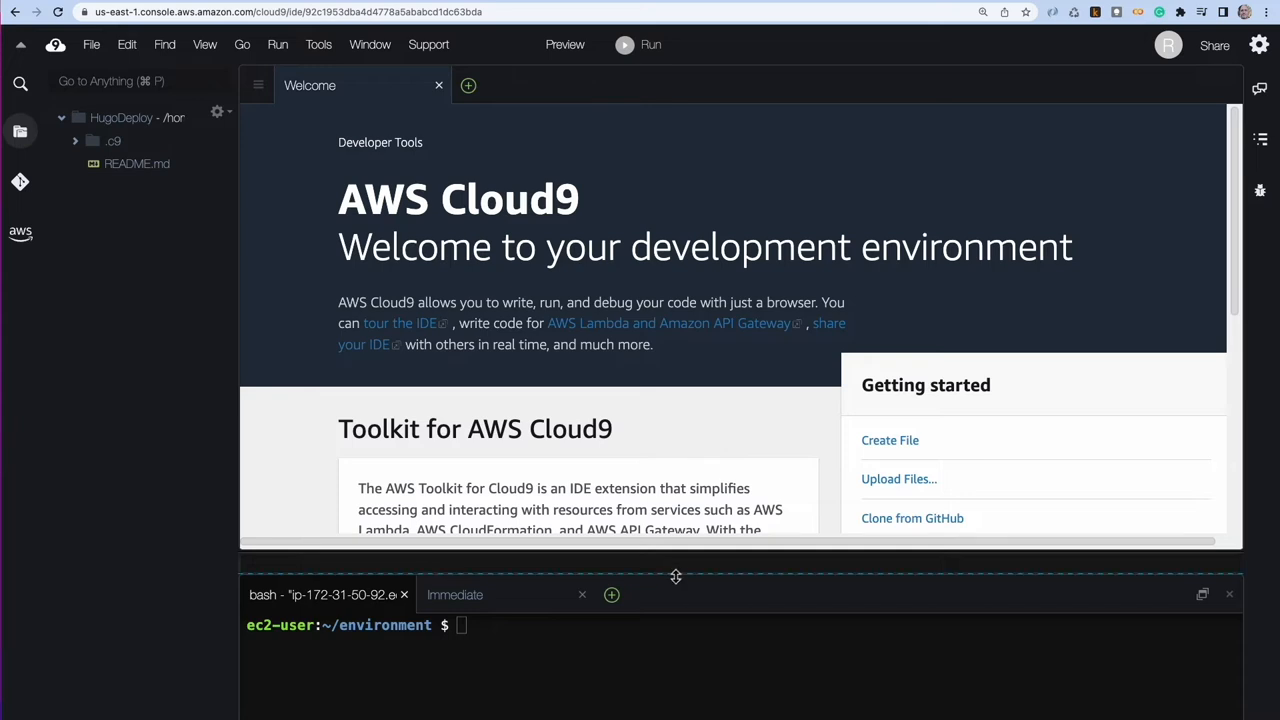
# - Enlarge the terminal panel and run aws s3 ls to list S3 buckets
pyautogui.moveTo(675, 576); pyautogui.dragTo(675, 405)
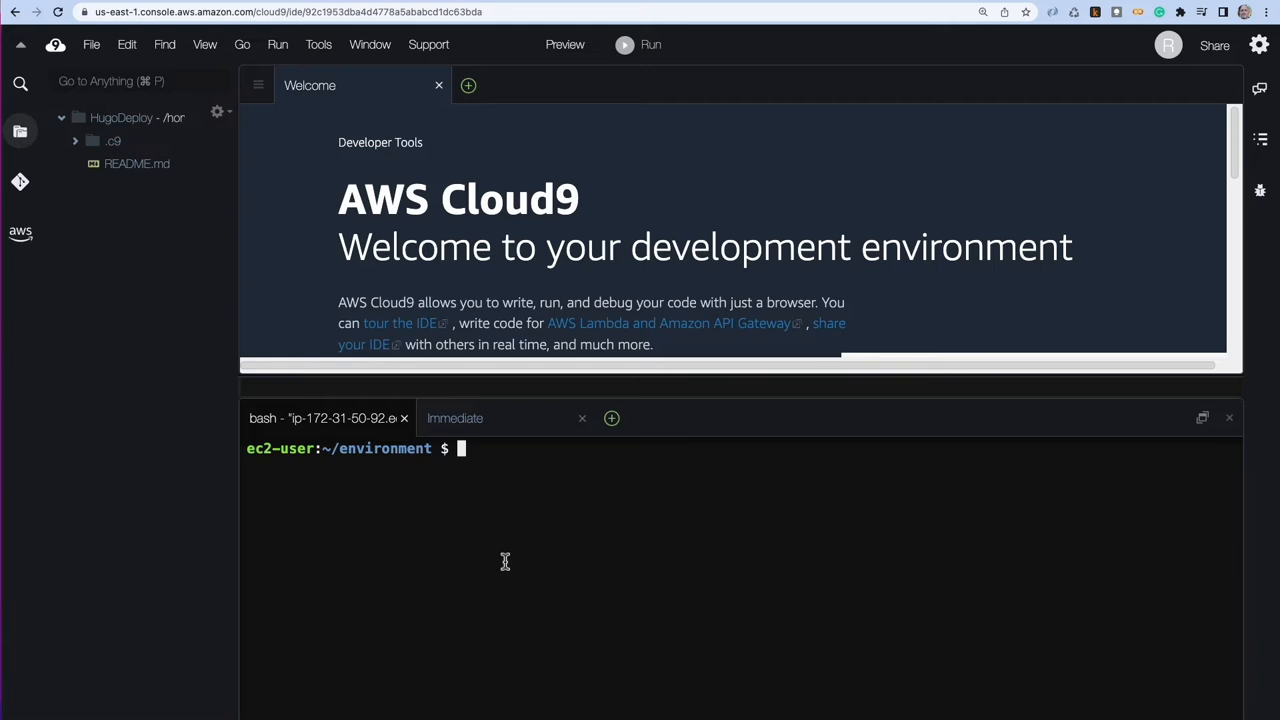
pyautogui.write('aws')
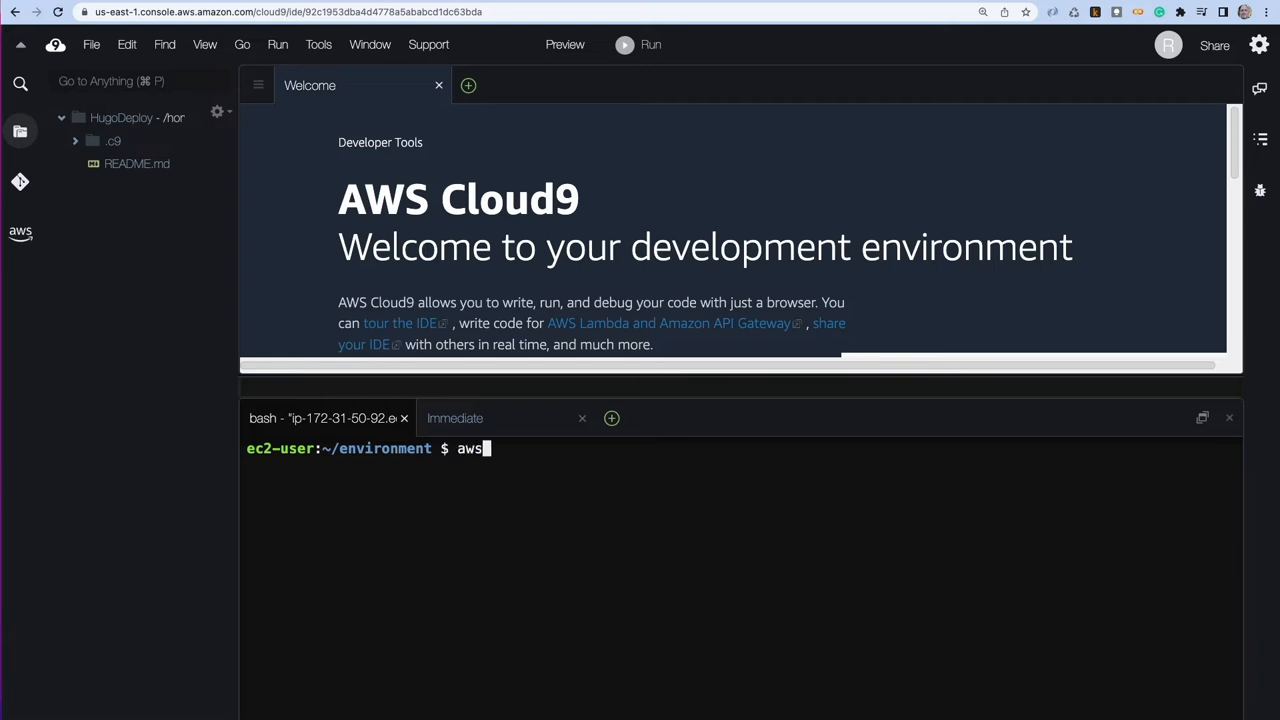
pyautogui.write('s3 ls')
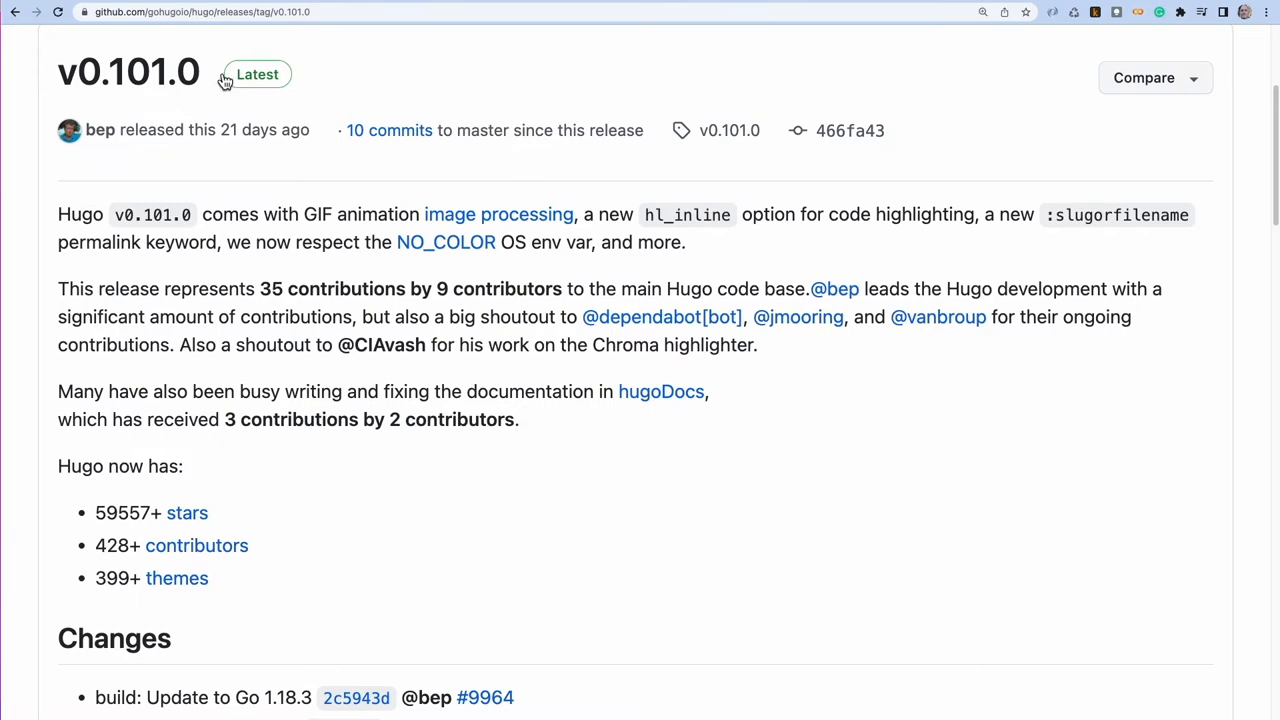
# - Scroll to the release Assets and open the link menu on hugo_0.101.0_Linux-64bit.tar.gz
pyautogui.scroll(-3)
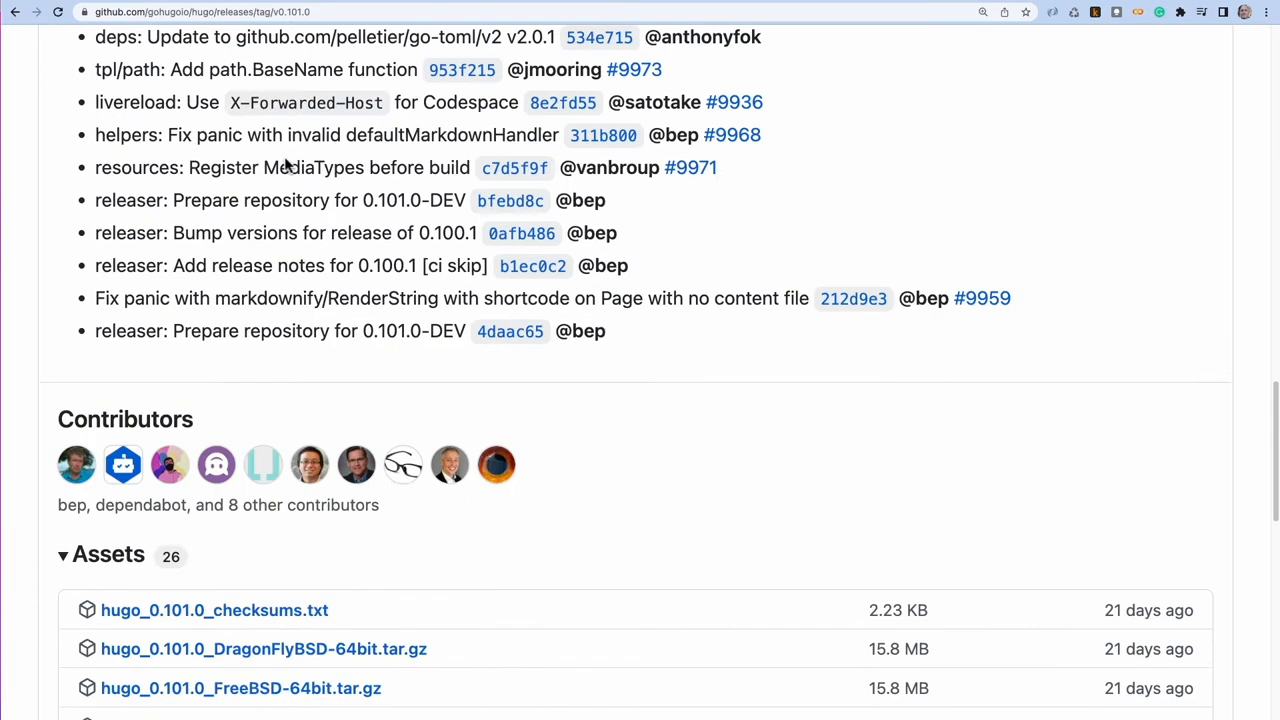
pyautogui.scroll(-3)
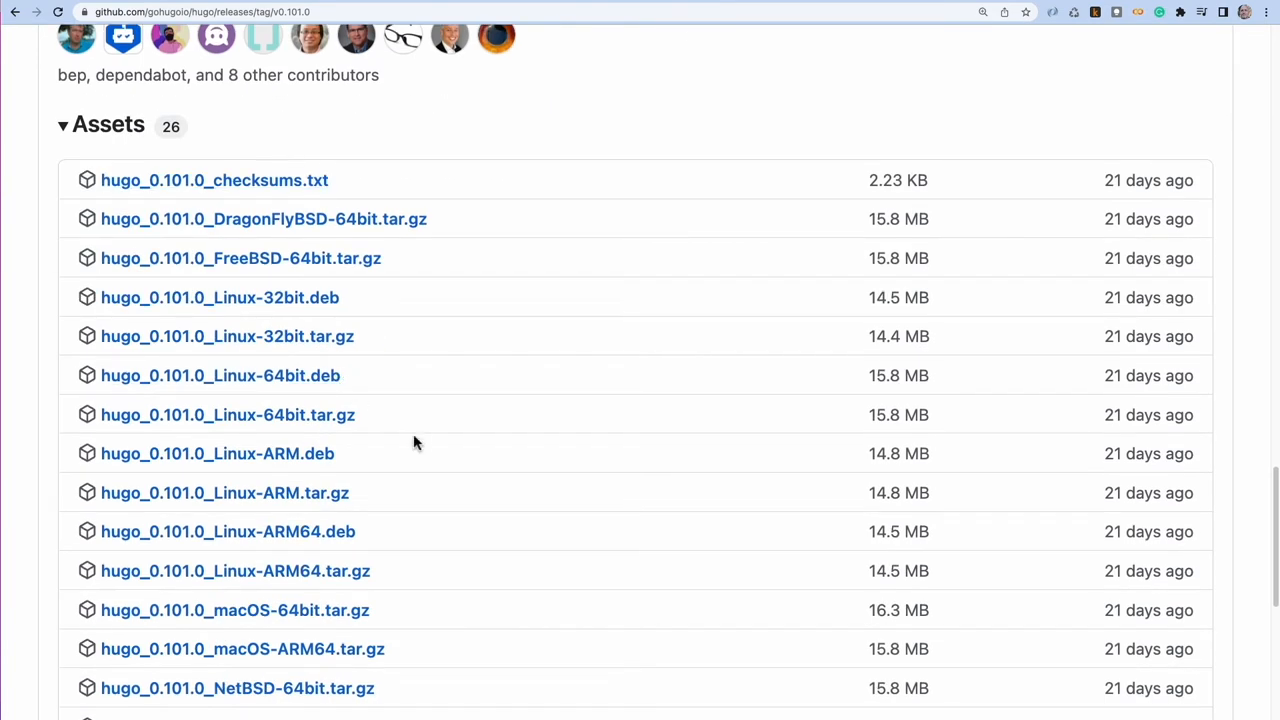
pyautogui.rightClick(224, 415)
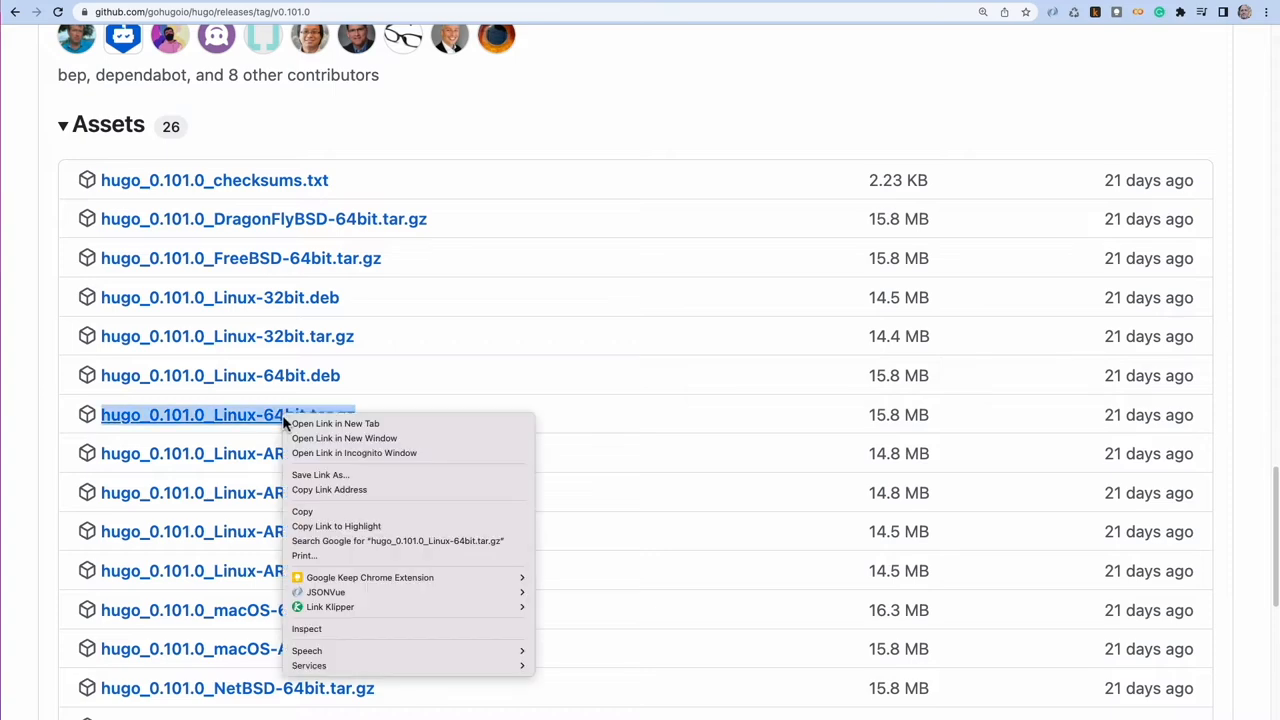
pyautogui.moveTo(329, 489)
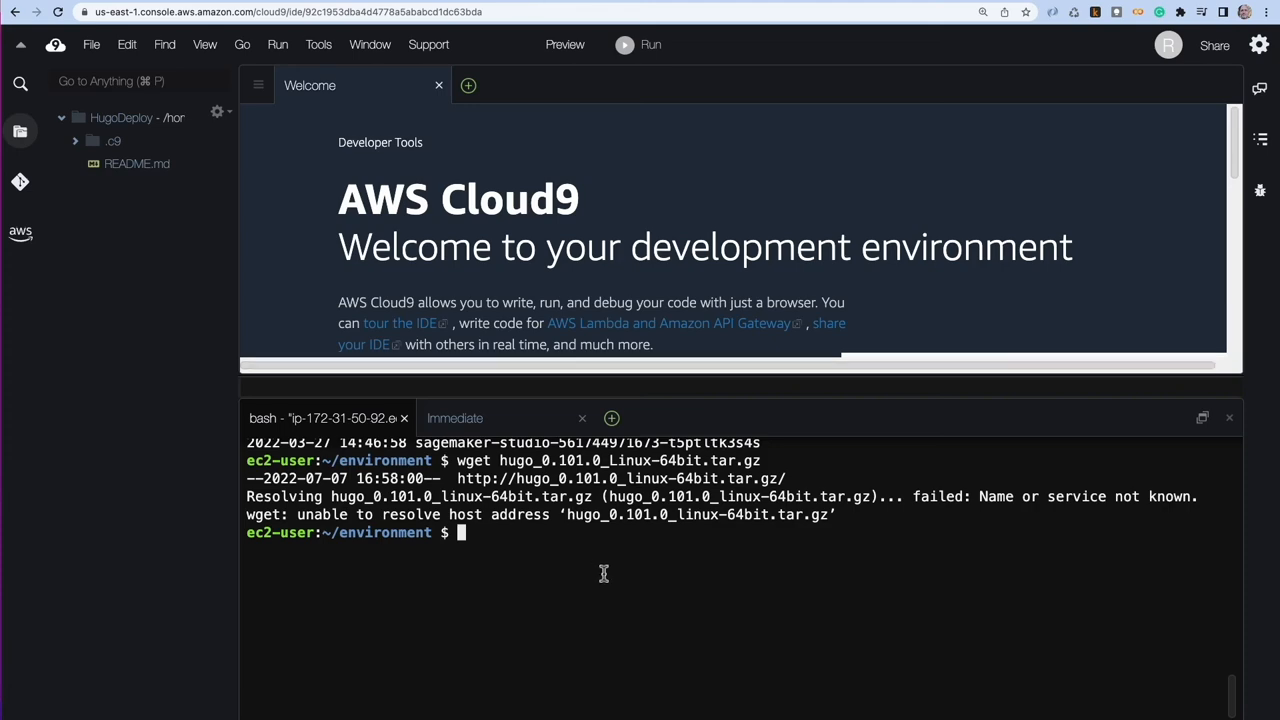
# - Download and extract the Hugo 0.101.0 Linux archive, then copy hugo to /usr/local/bin
pyautogui.write('wget https://github.com/gohugoio/hugo/releases/download/v0.101.0/hugo_0.101.0_Linux-64bit.tar.gz')
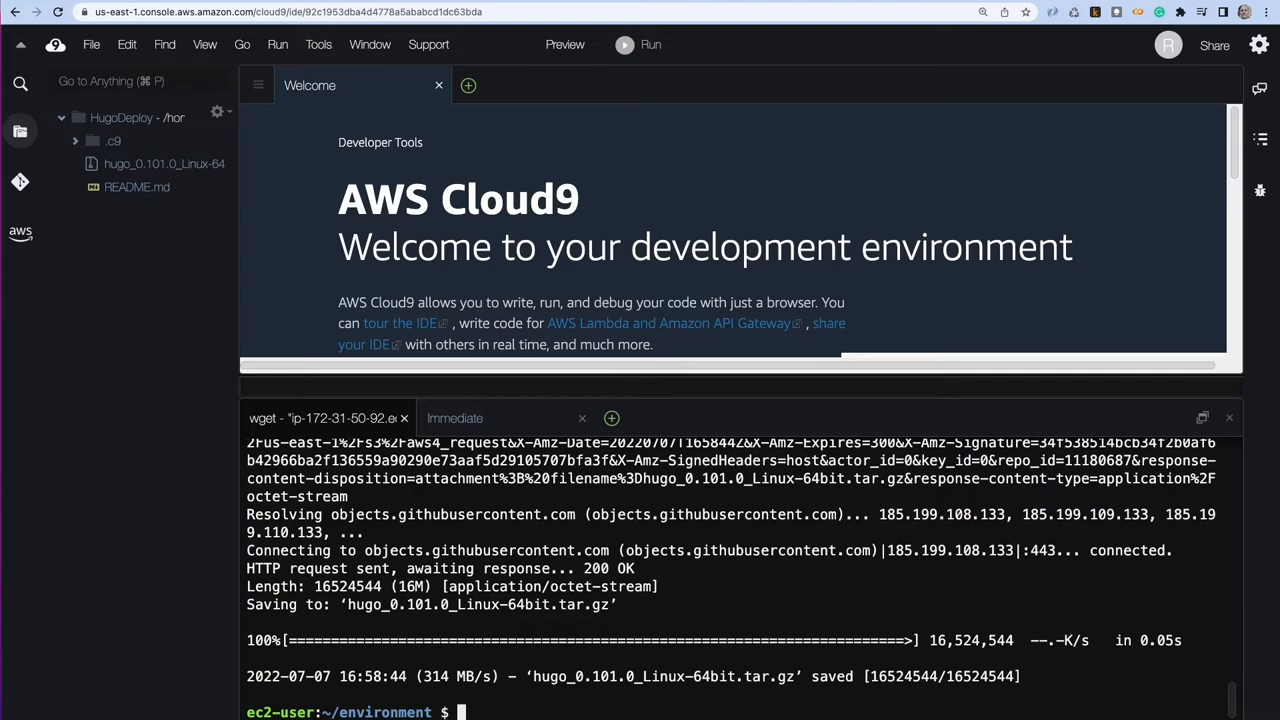
pyautogui.write('tar xv')
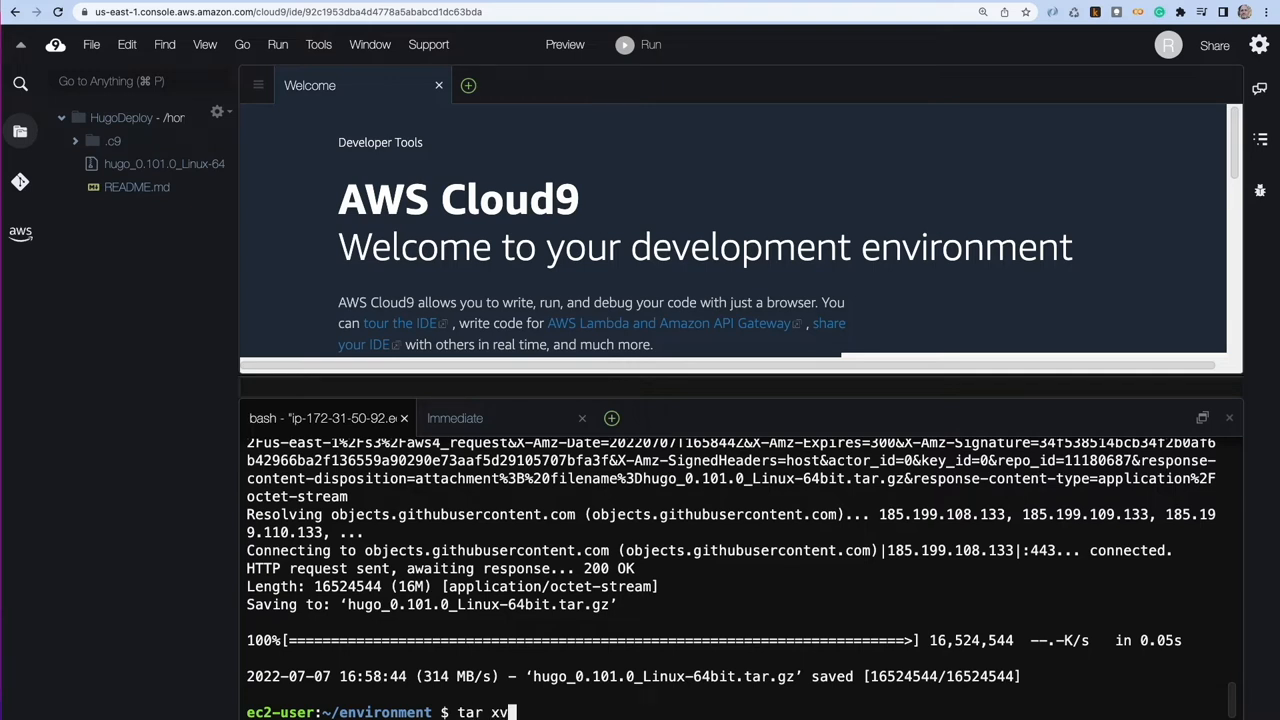
pyautogui.write('zf')
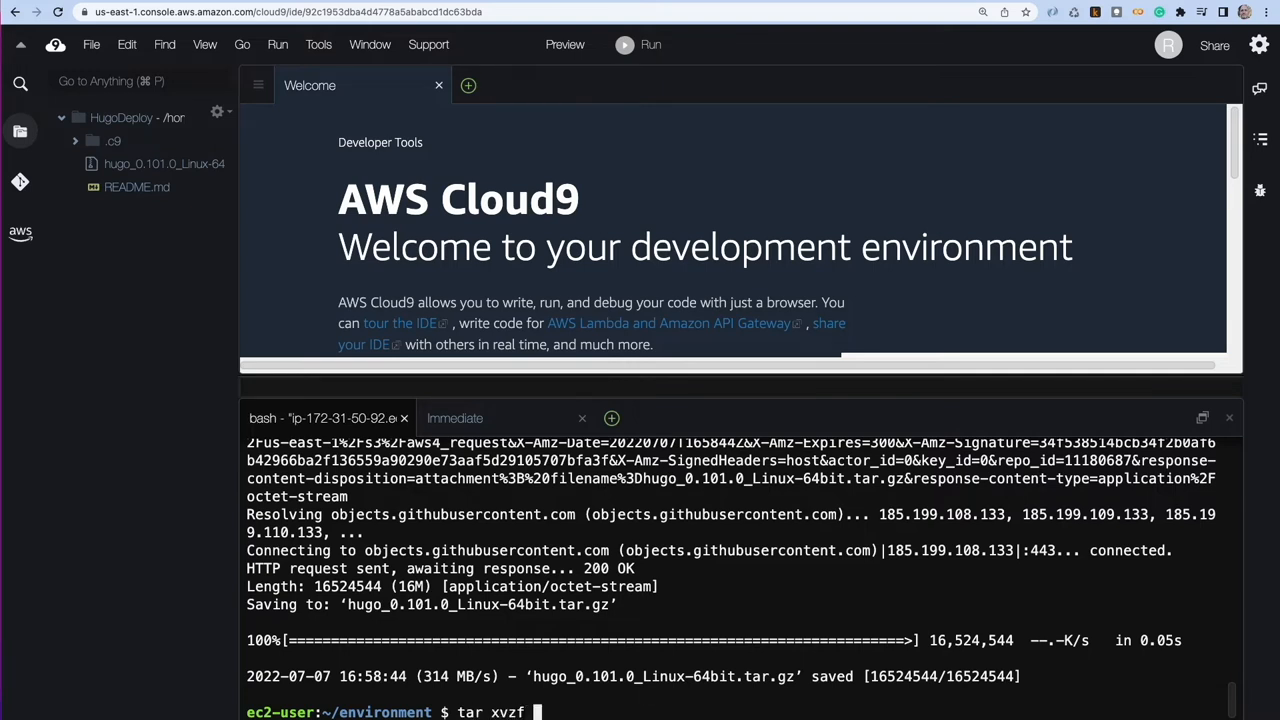
pyautogui.write('hugo_0.101.0_Linux-64bit.tar.gz')
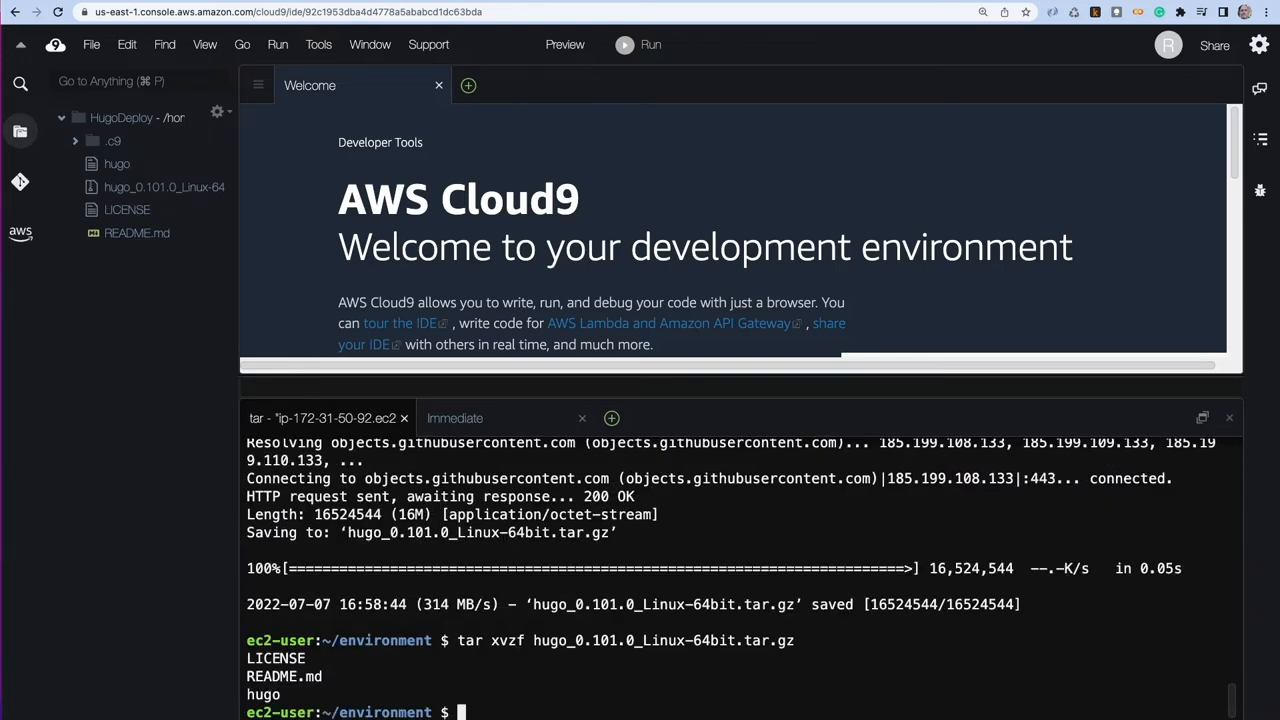
pyautogui.write('sudo cp hugo /')
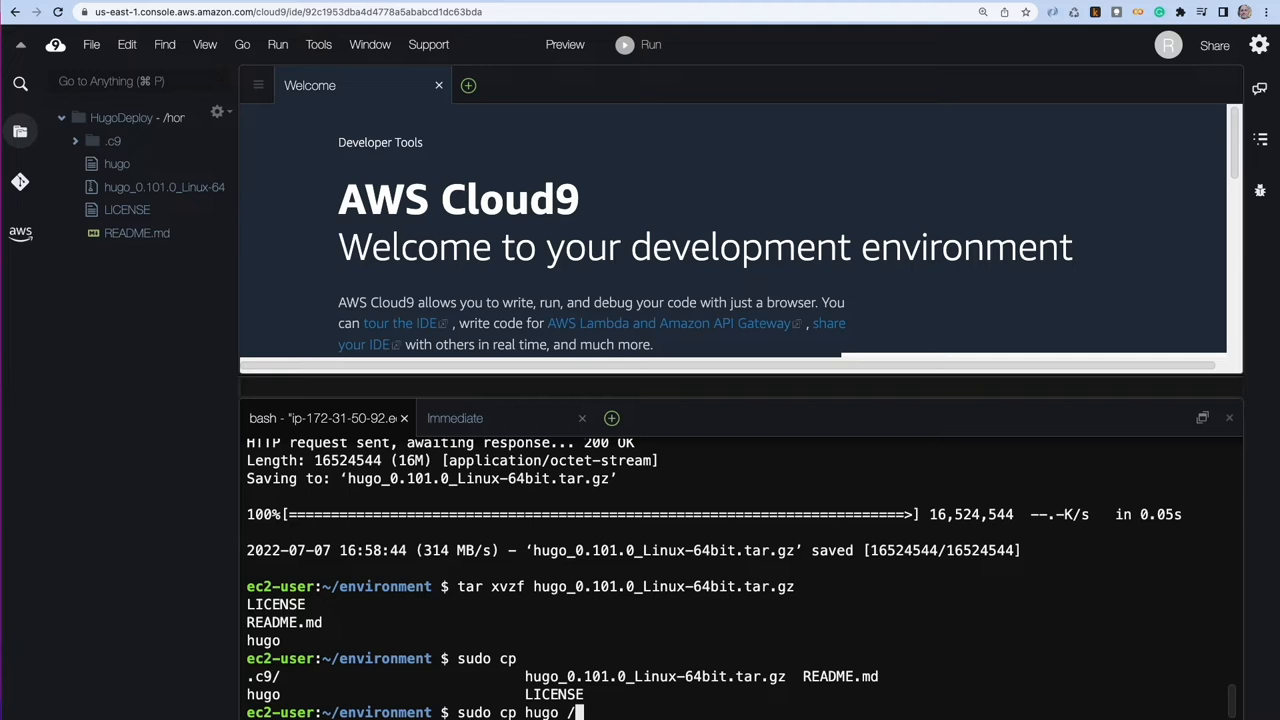
pyautogui.write('usr/local/bin')
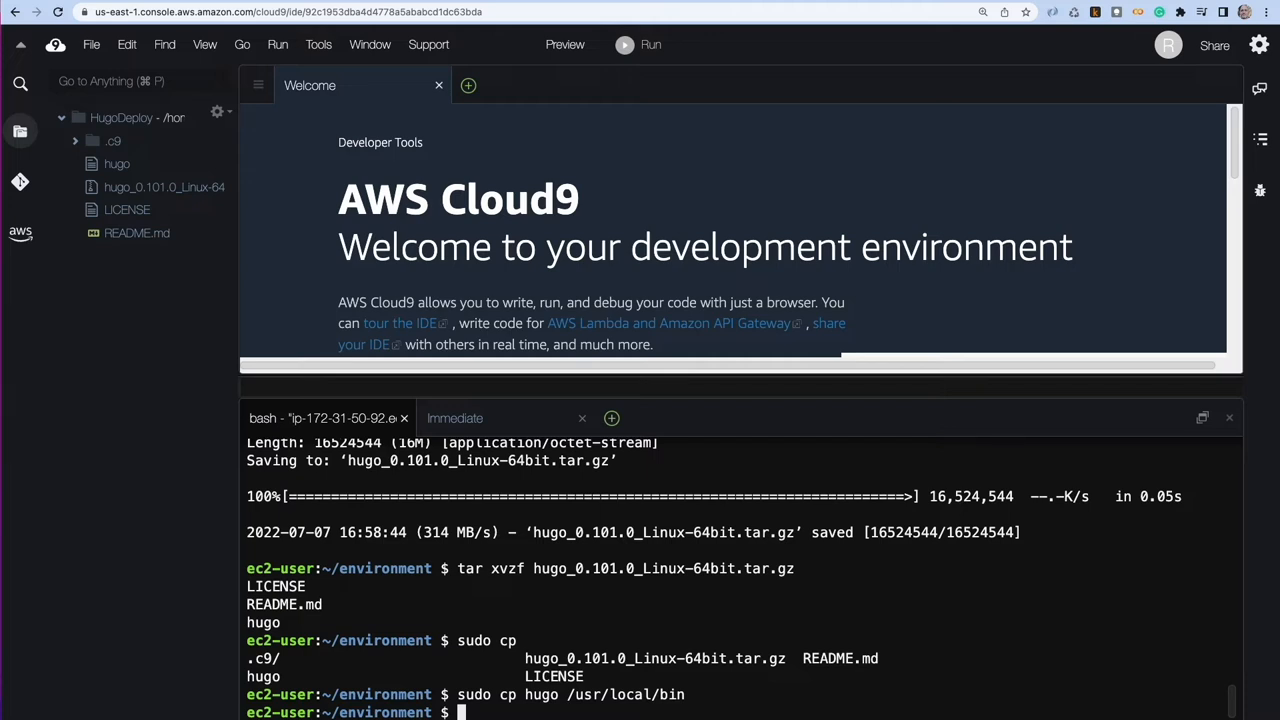
# - Delete the extracted binary and archive, clear the terminal, and verify with which hugo and hugo version
pyautogui.write('rm hugo')
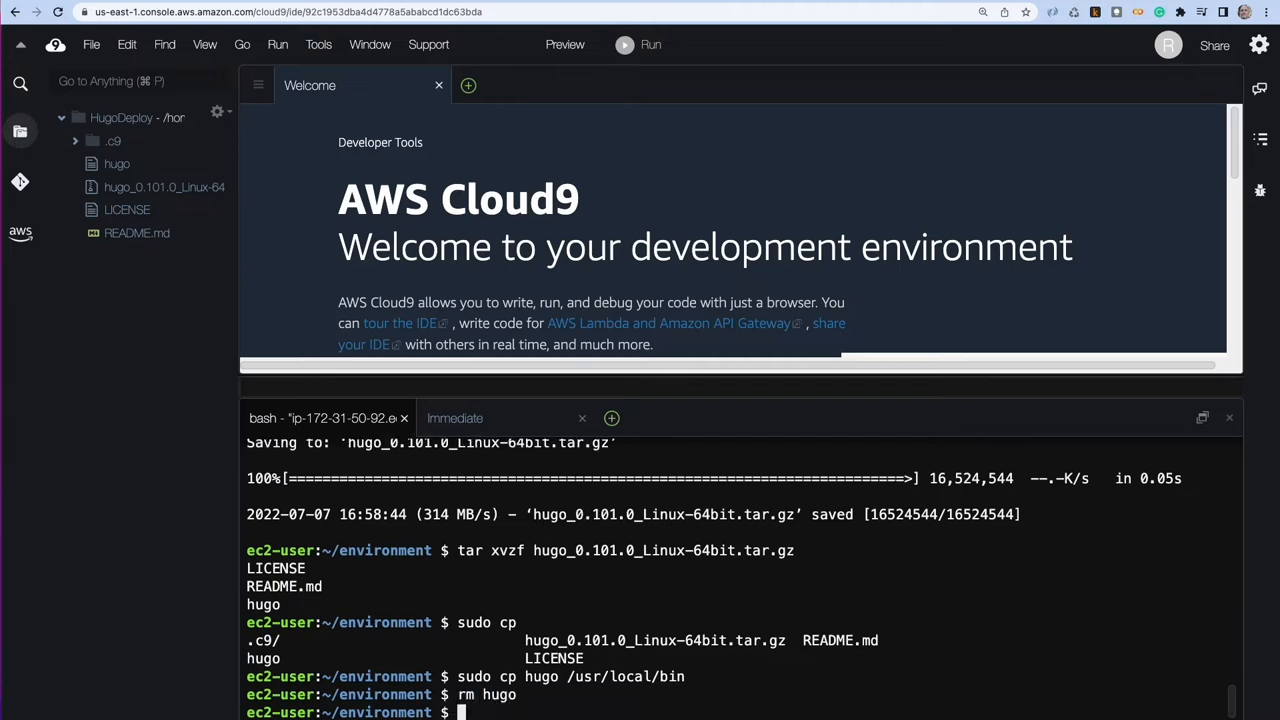
pyautogui.write('rm hugo_0.101.0_Linux-64bit.tar.gz')
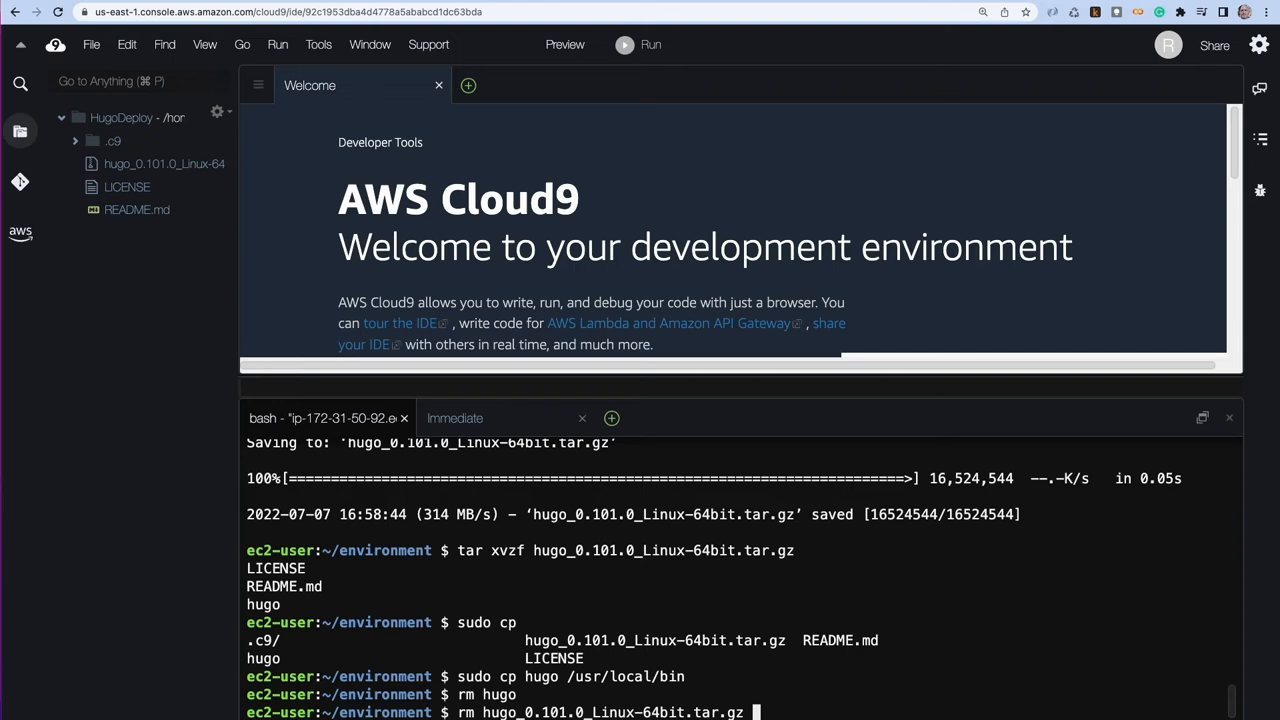
pyautogui.press('Enter')
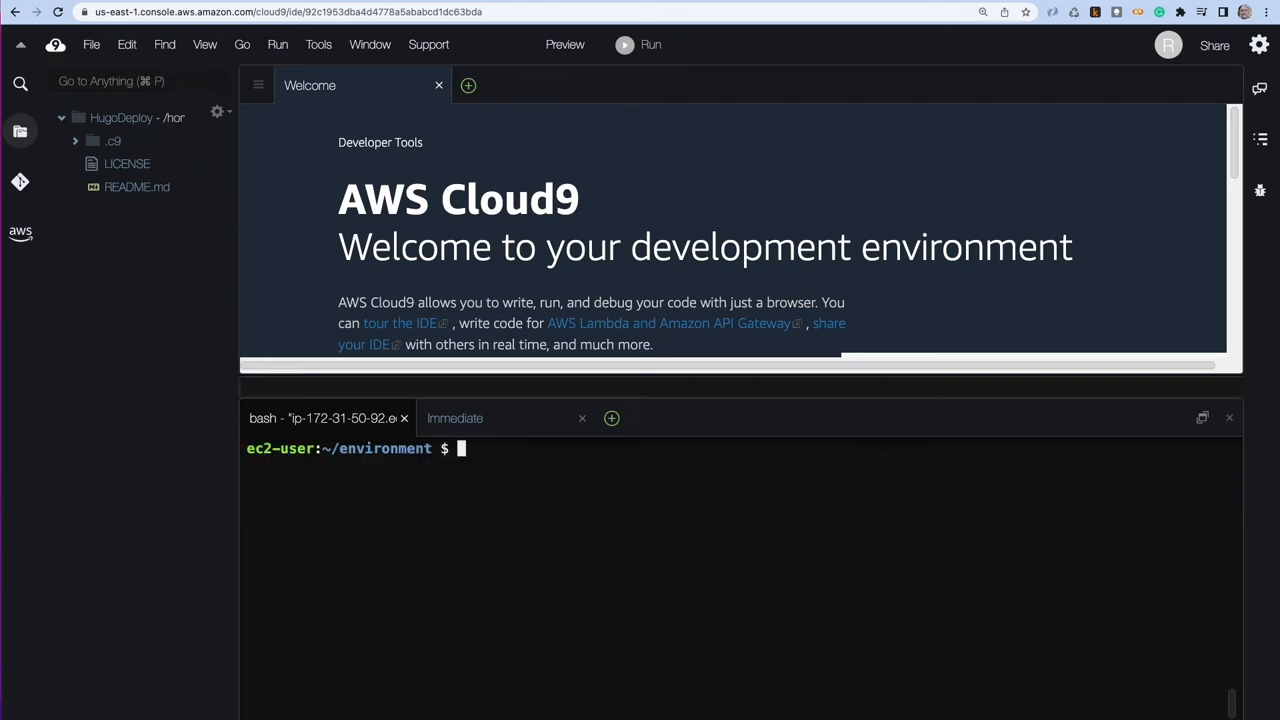
pyautogui.write('which hugo')
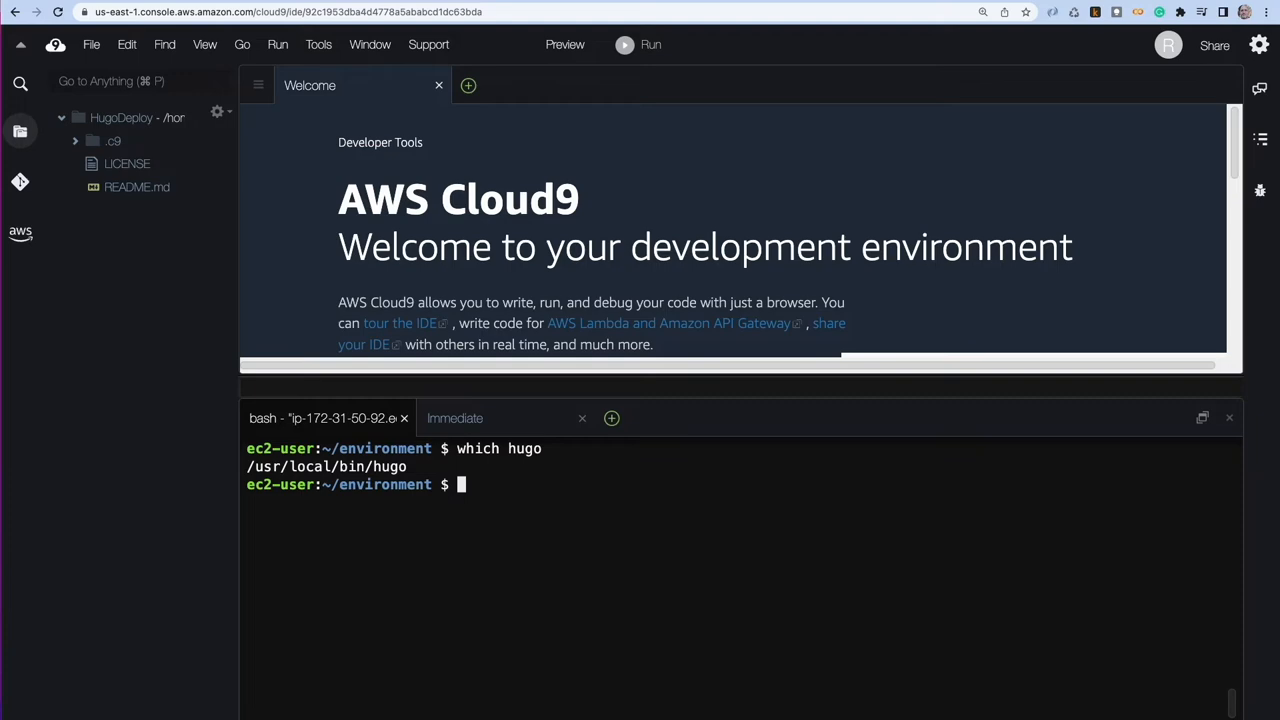
pyautogui.write('hugo version')
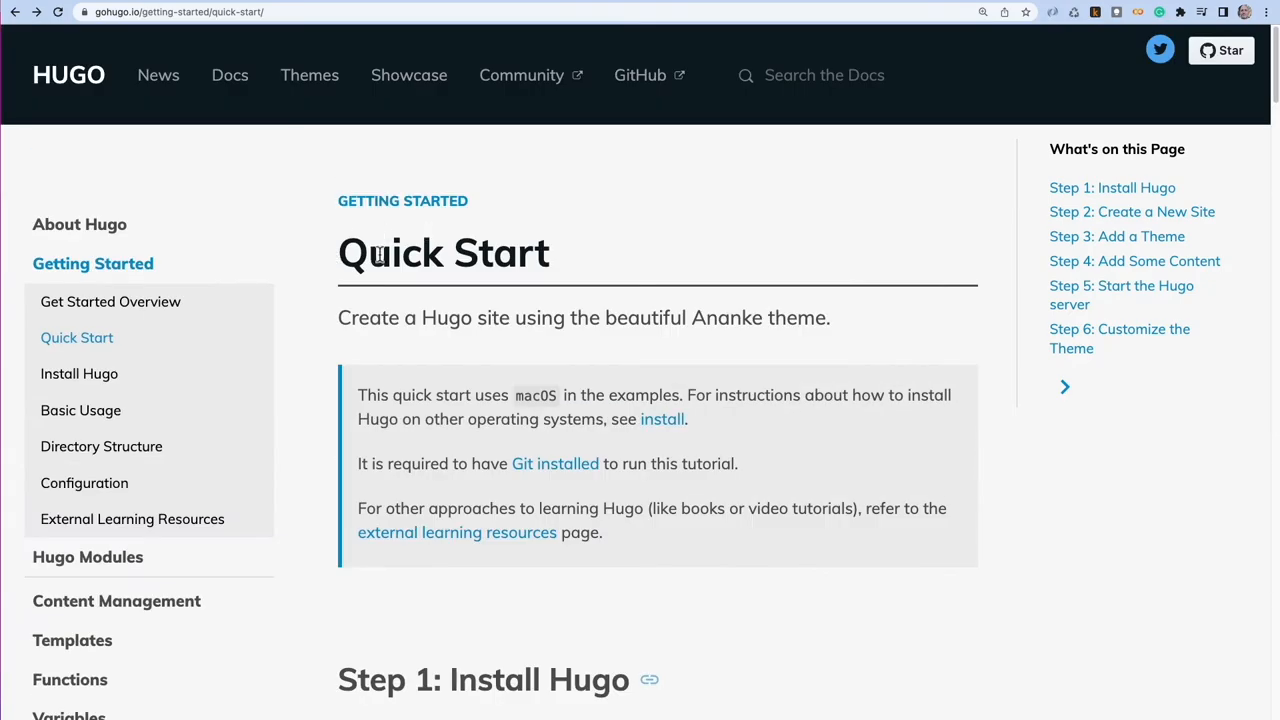
# - Read the Quick Start install steps and run hugo new site quickstart
pyautogui.scroll(-3)
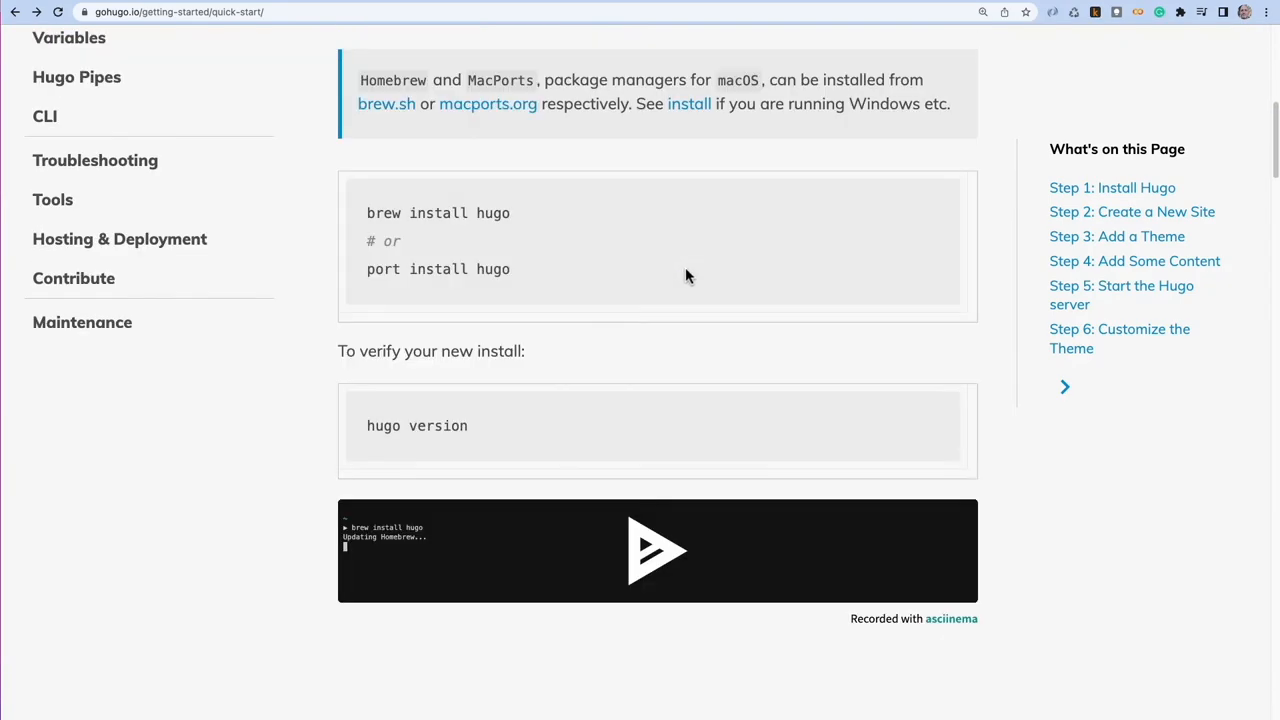
pyautogui.scroll(-3)
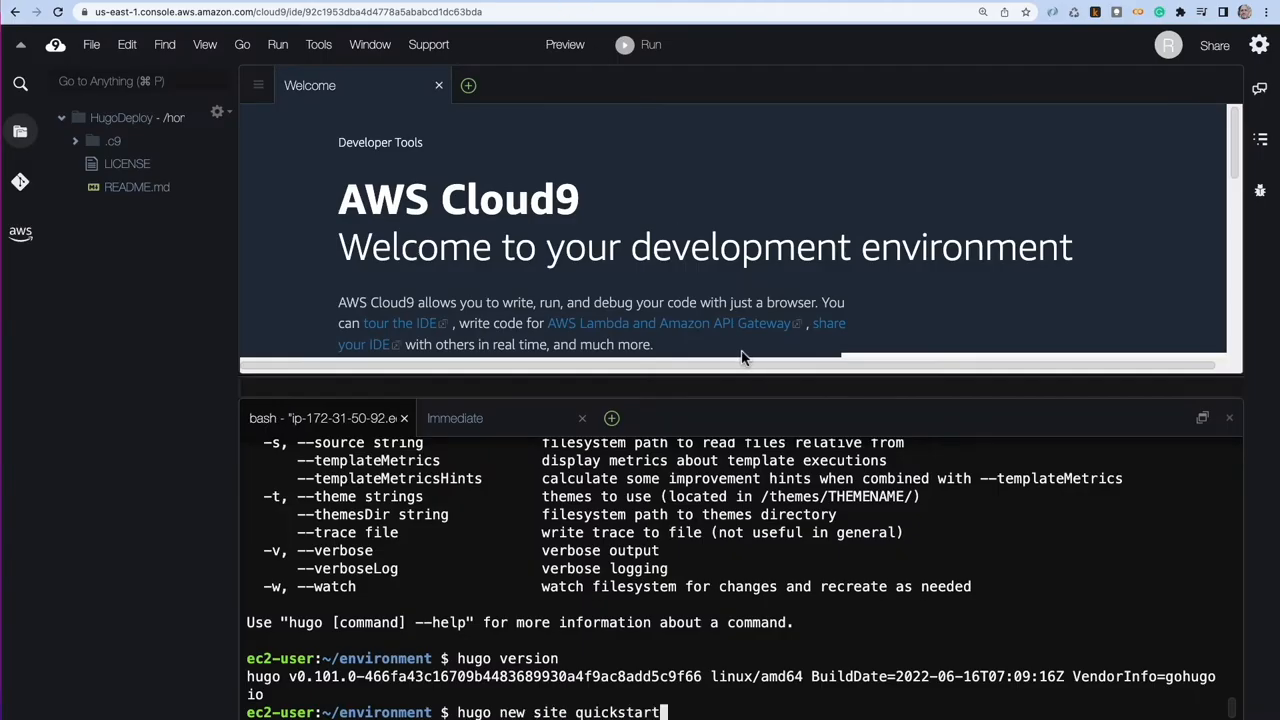
pyautogui.press('Enter')
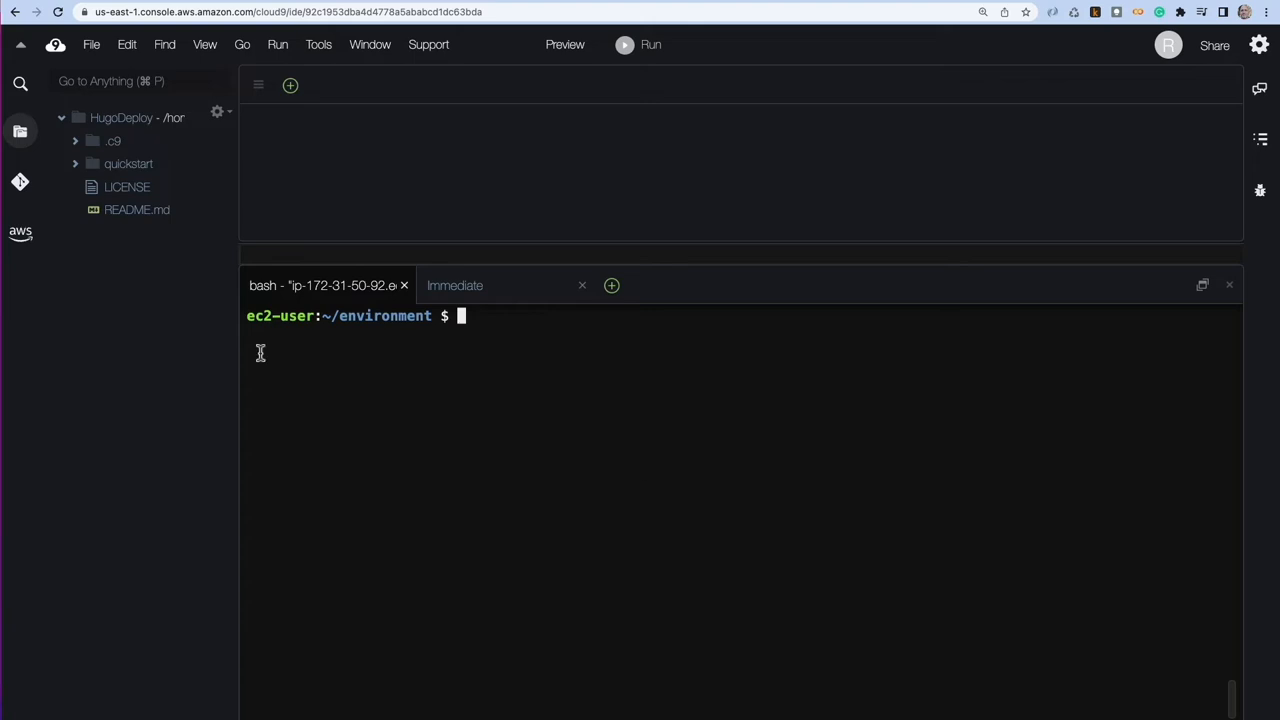
# - Enter the quickstart folder and add the gohugo-theme-ananke theme as a submodule under themes
pyautogui.click(128, 163)
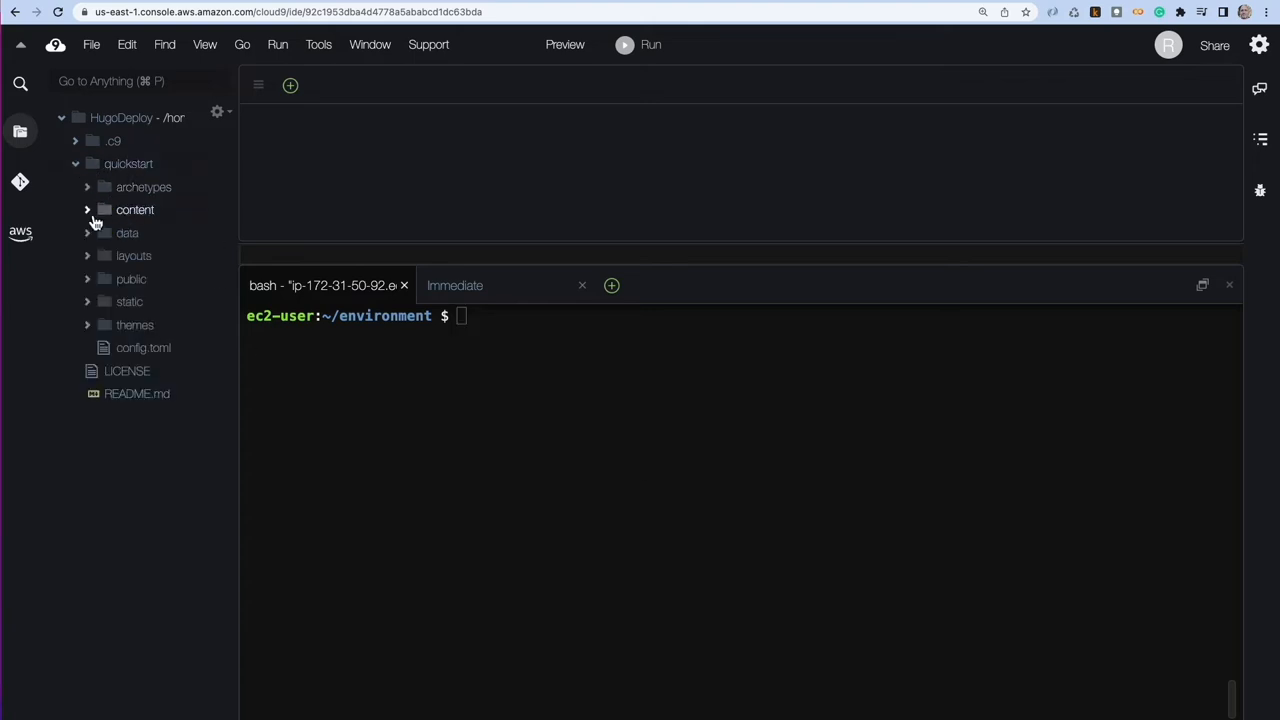
pyautogui.moveTo(117, 347)
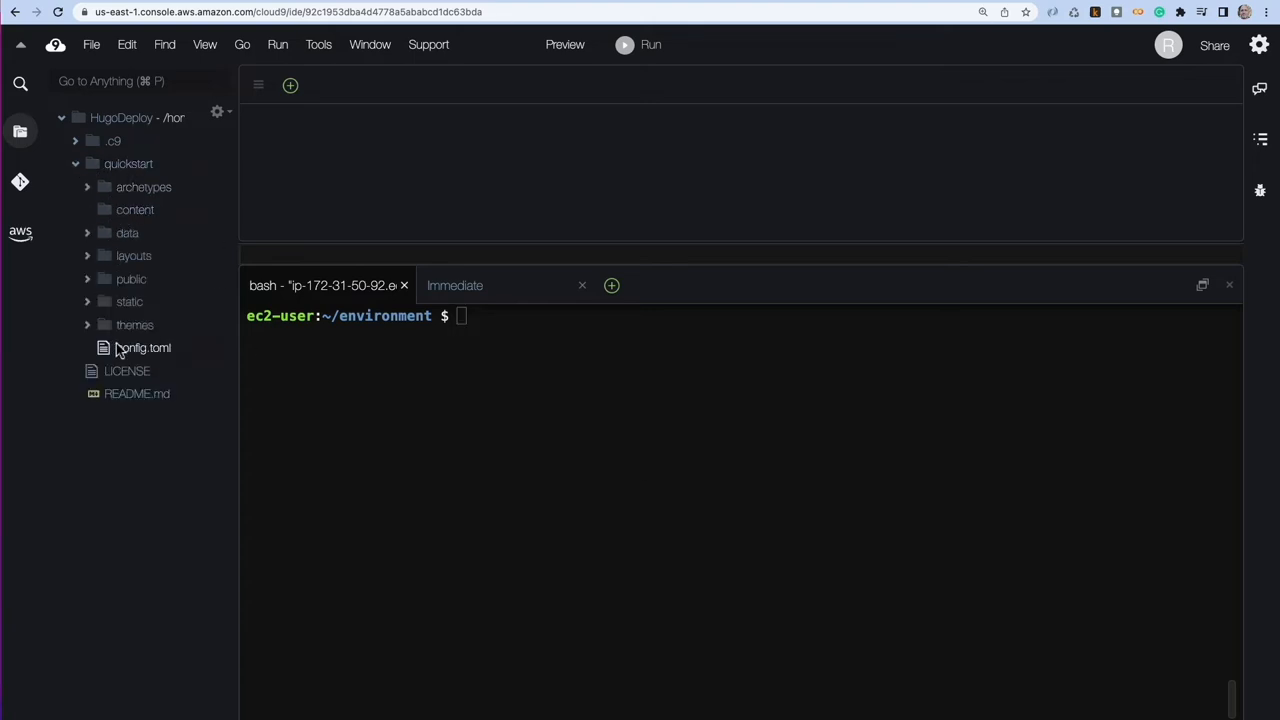
pyautogui.moveTo(317, 213)
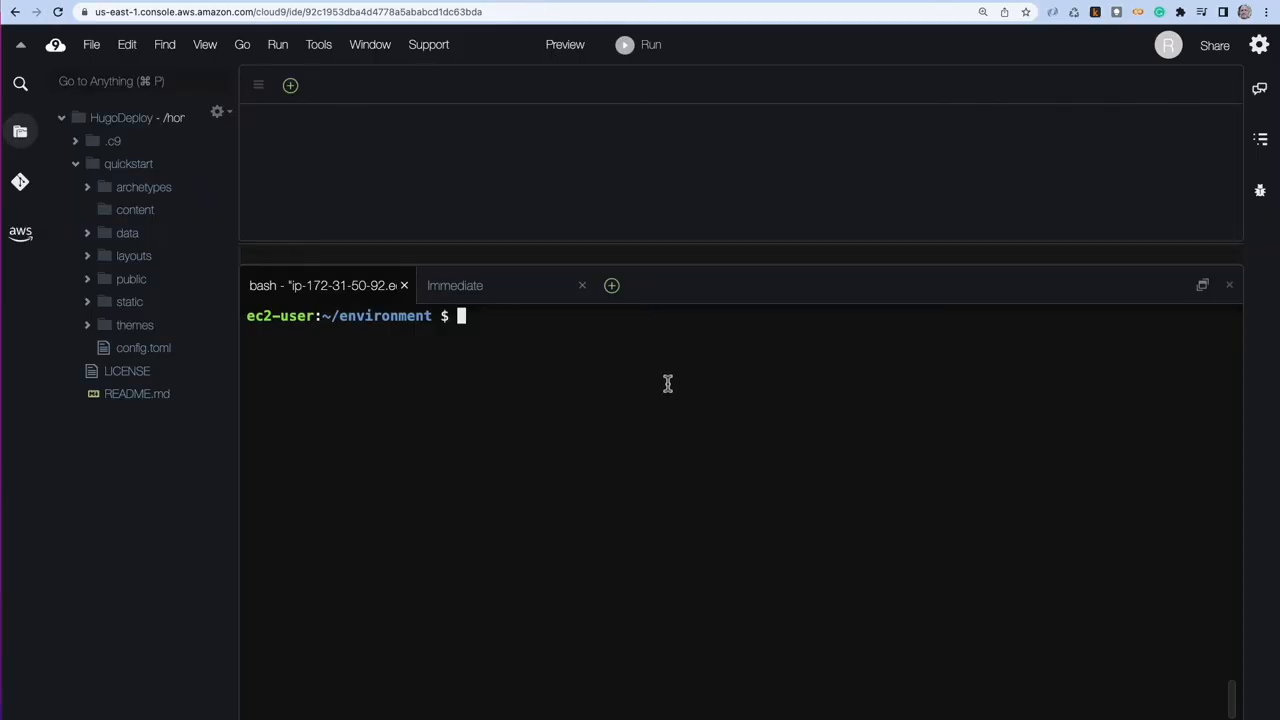
pyautogui.write('cd quickstart')
pyautogui.write('git init')
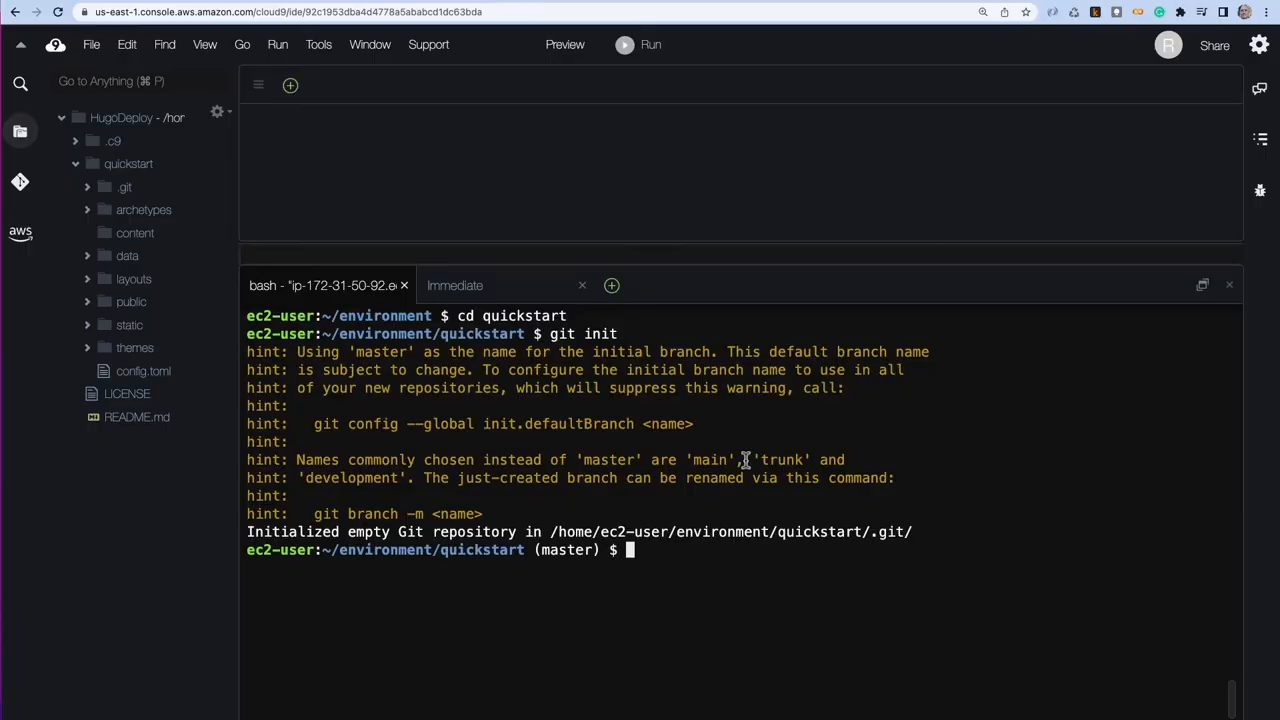
pyautogui.write('git submodule add https://github.com/theNewDynamic/gohugo-theme-ananke.git themes/ananke')
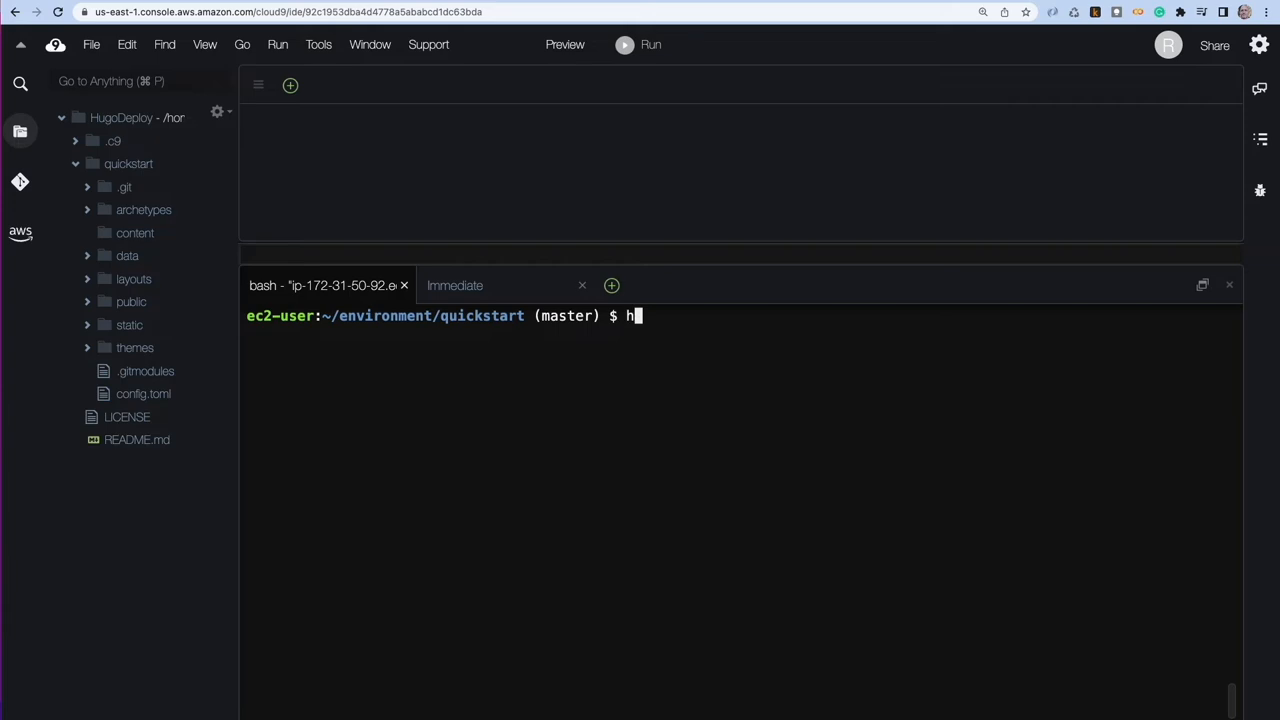
# - Set my-first-post.md to draft false with title 'Hello World', then start the Hugo server
pyautogui.write('ugo new posts/my-first-post.md')
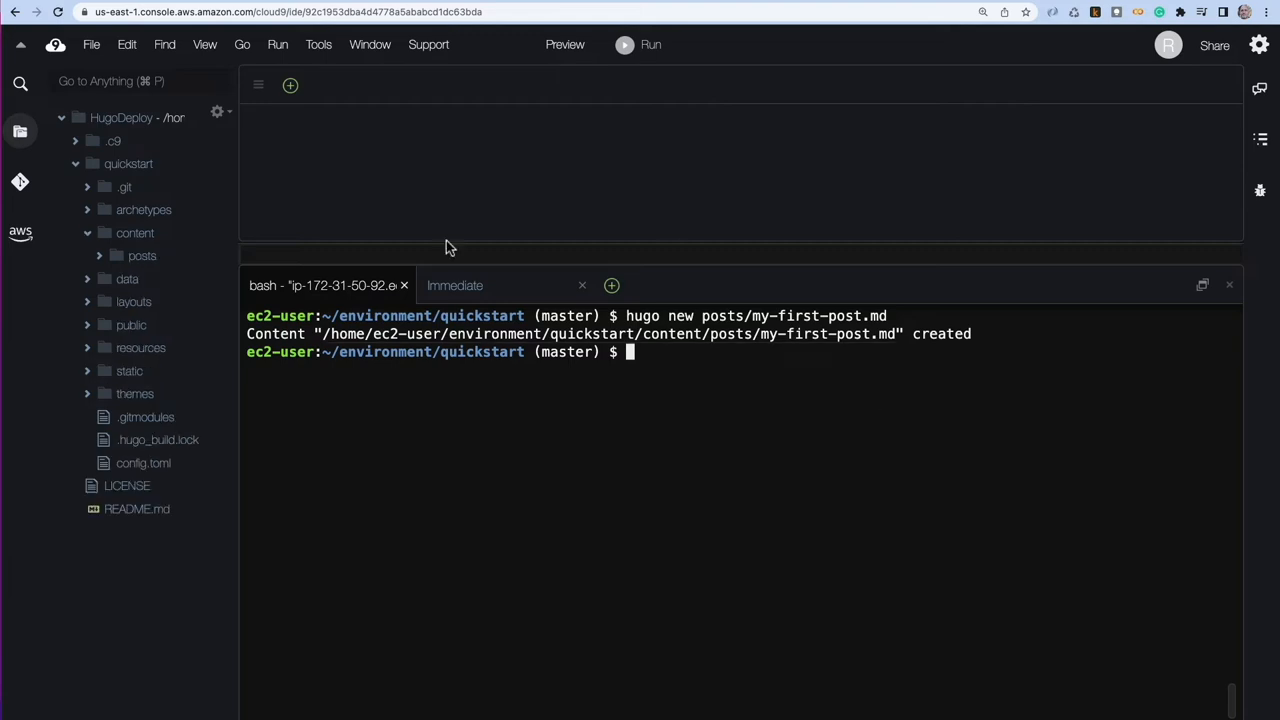
pyautogui.moveTo(118, 262)
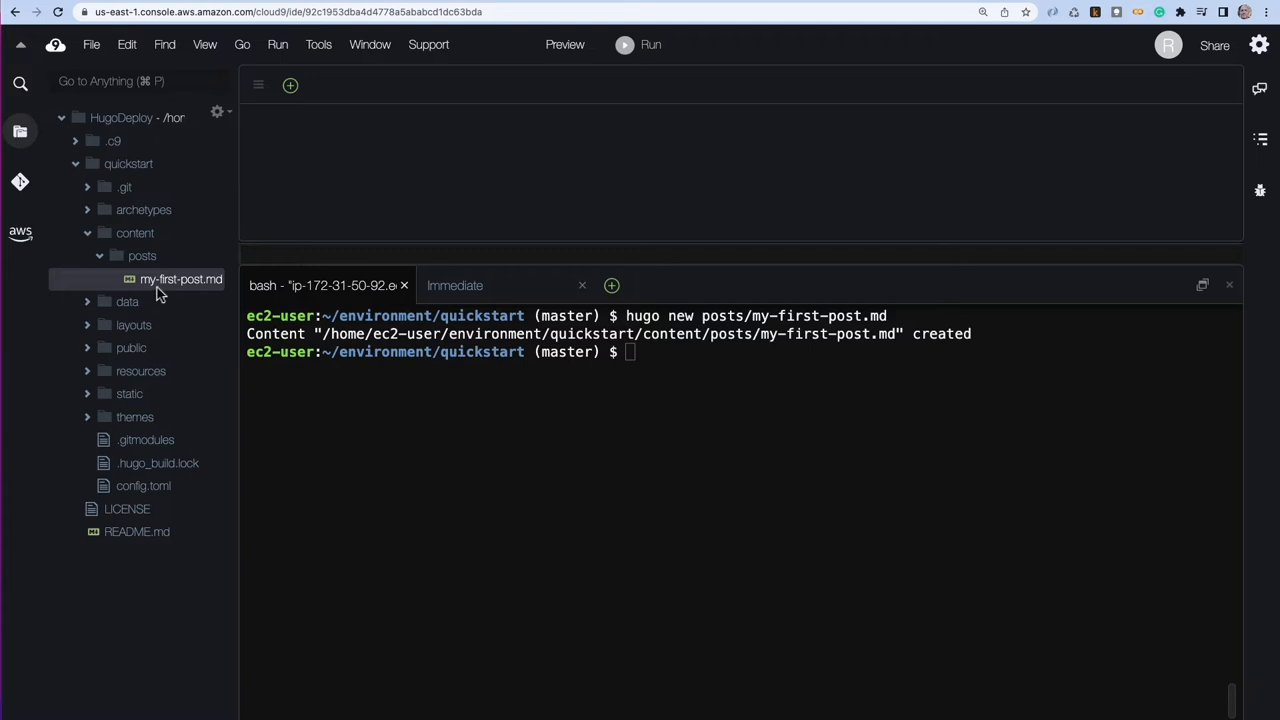
pyautogui.doubleClick(181, 279)
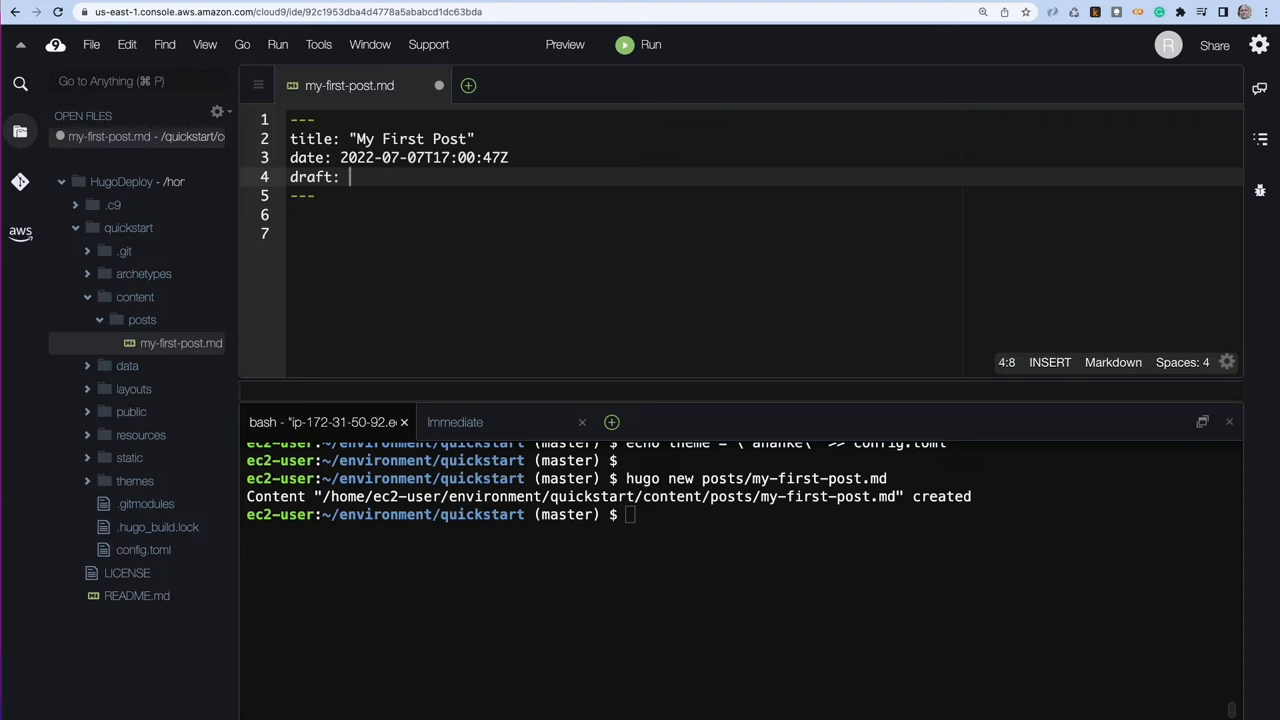
pyautogui.write('fale')
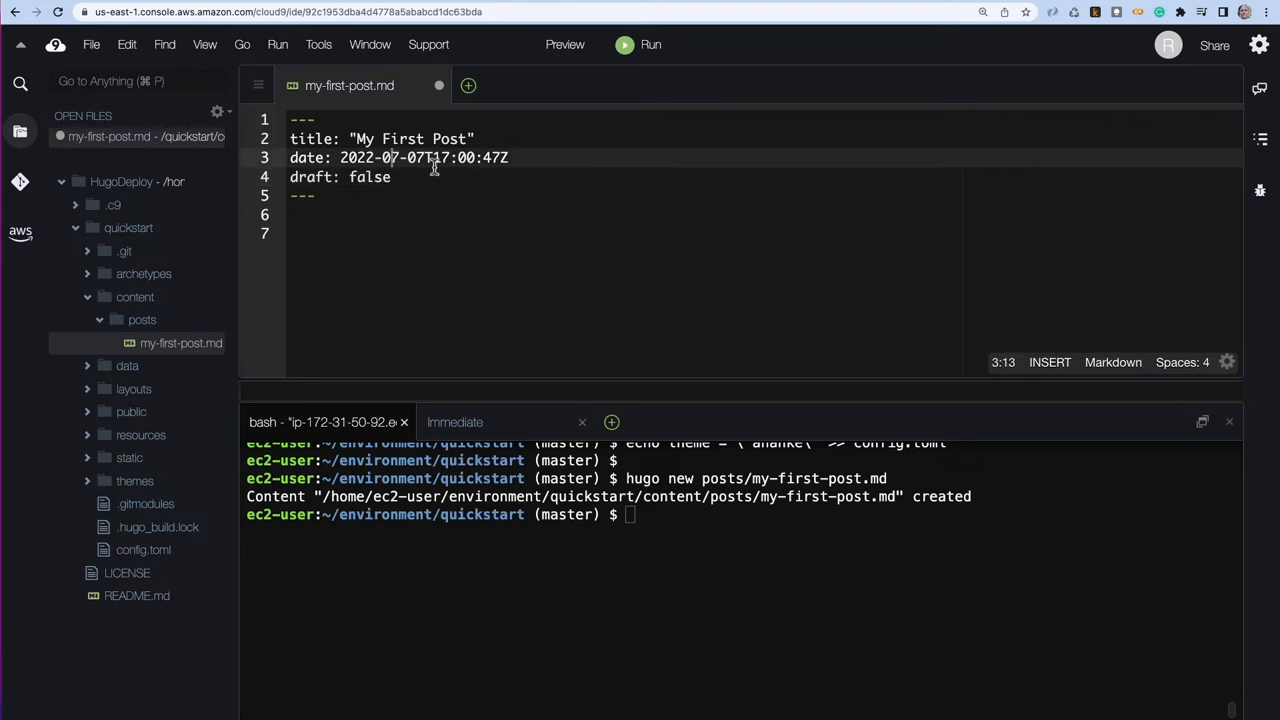
pyautogui.click(360, 139)
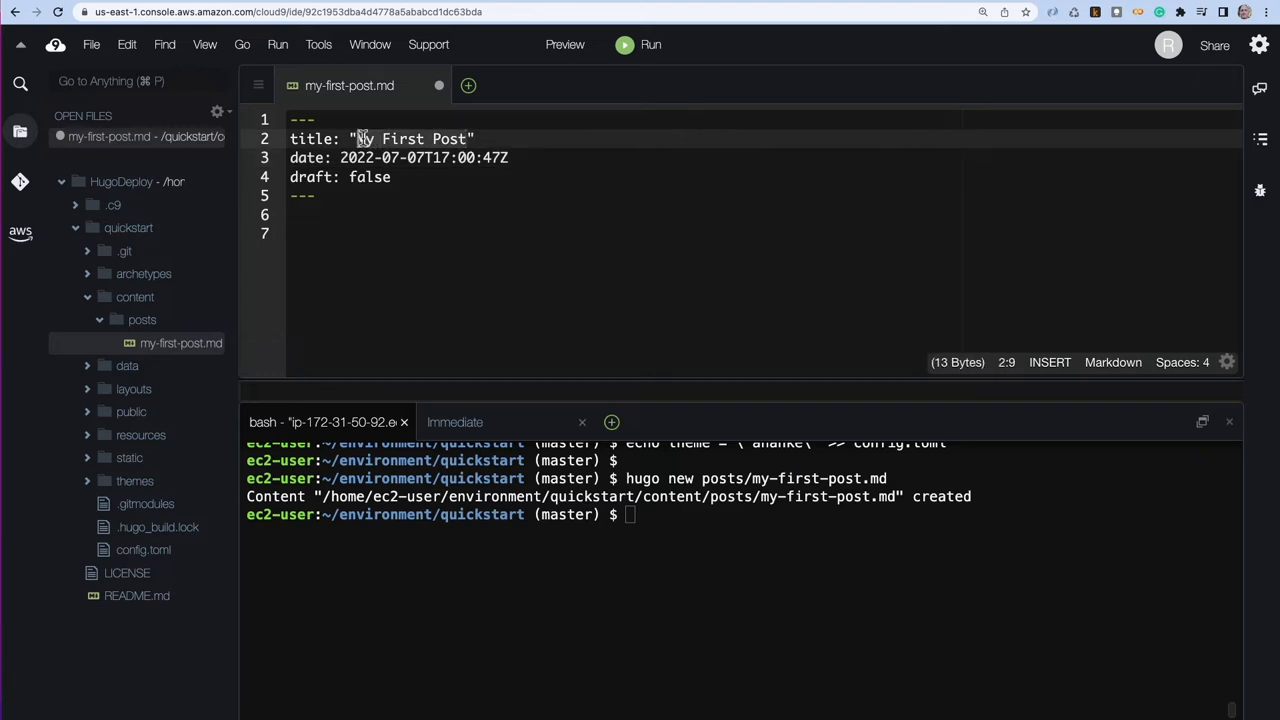
pyautogui.write('Hello World')
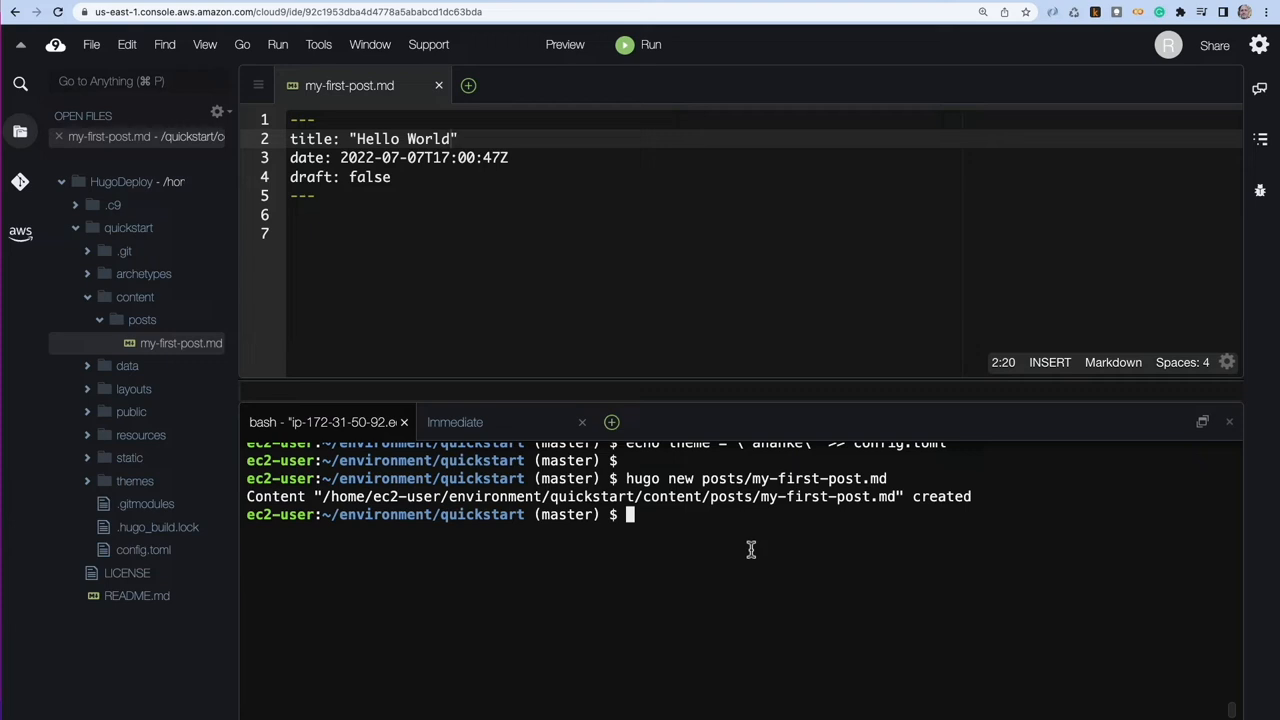
pyautogui.write('hug')
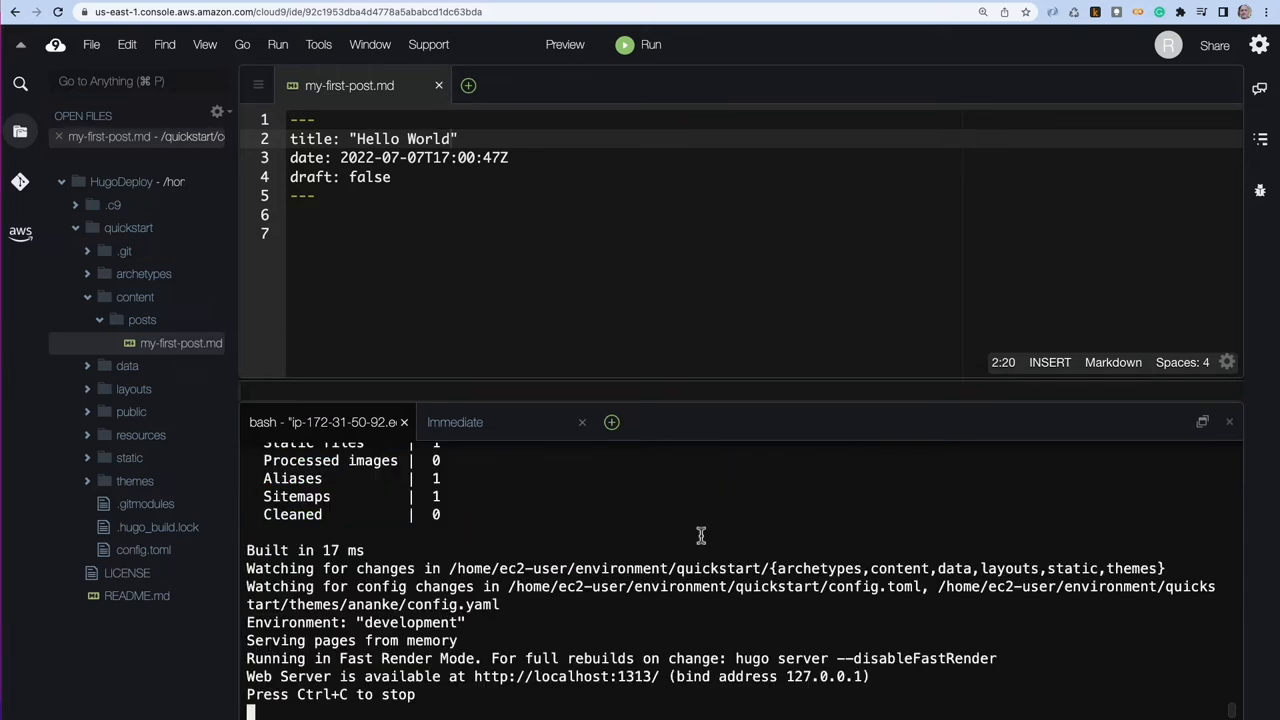
pyautogui.moveTo(620, 390)
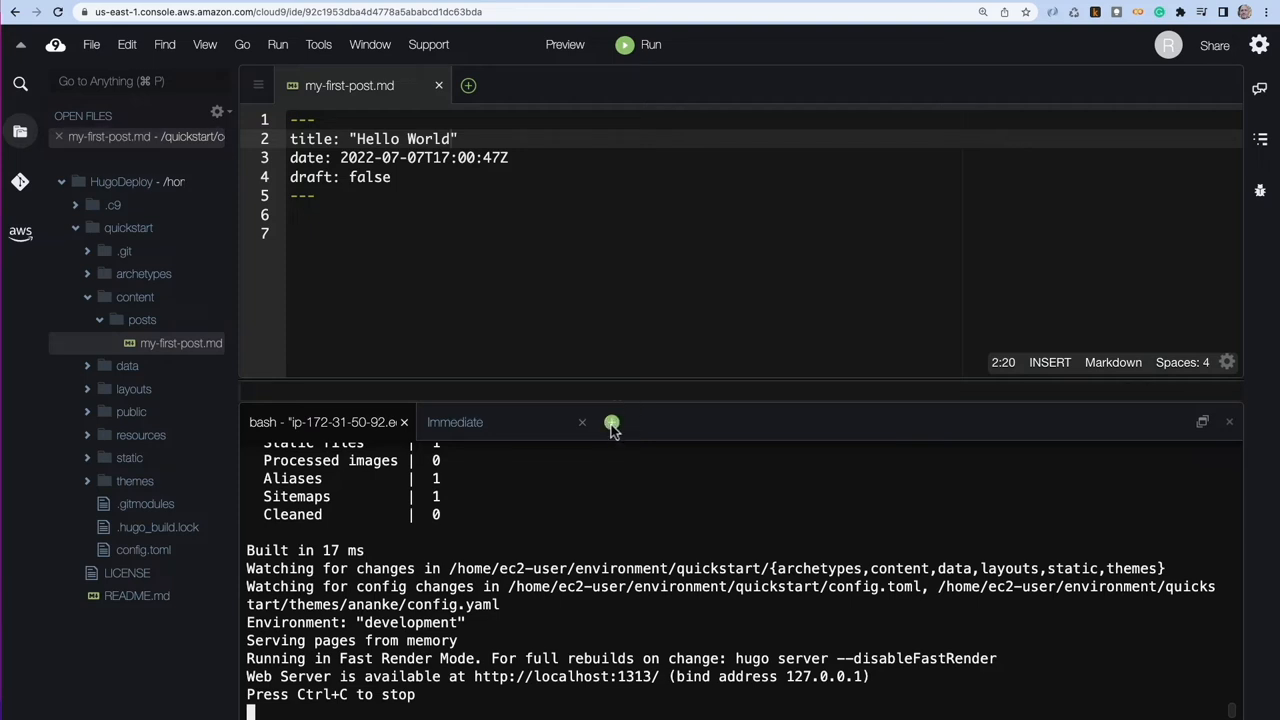
# - In a second terminal, curl localhost:1313 for the site's HTML, then return to the Hugo tab
pyautogui.click(611, 422)
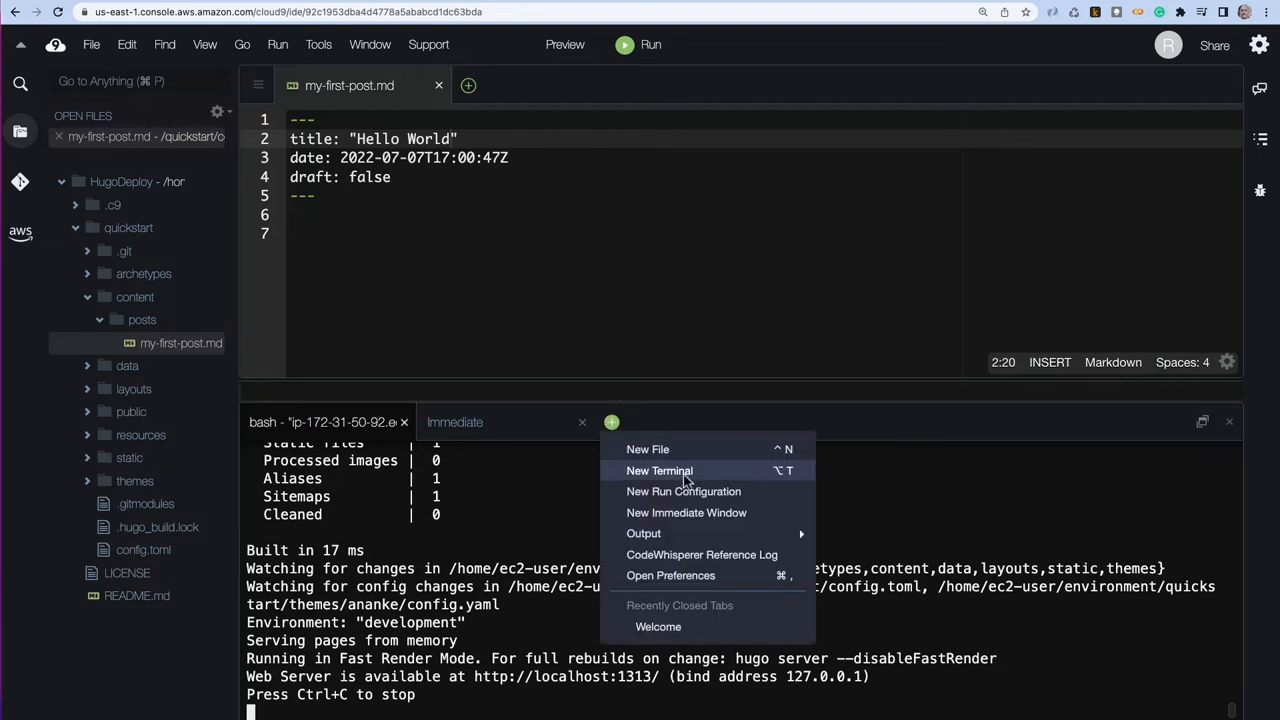
pyautogui.click(659, 470)
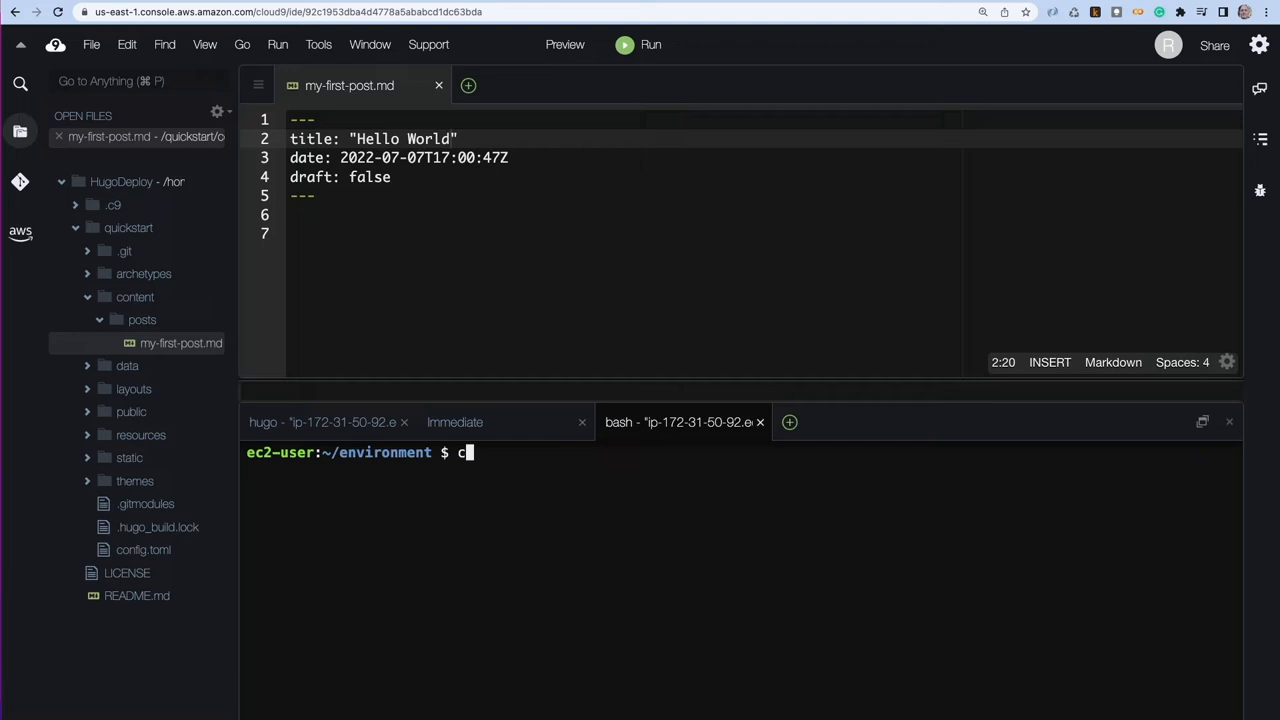
pyautogui.write('url loca')
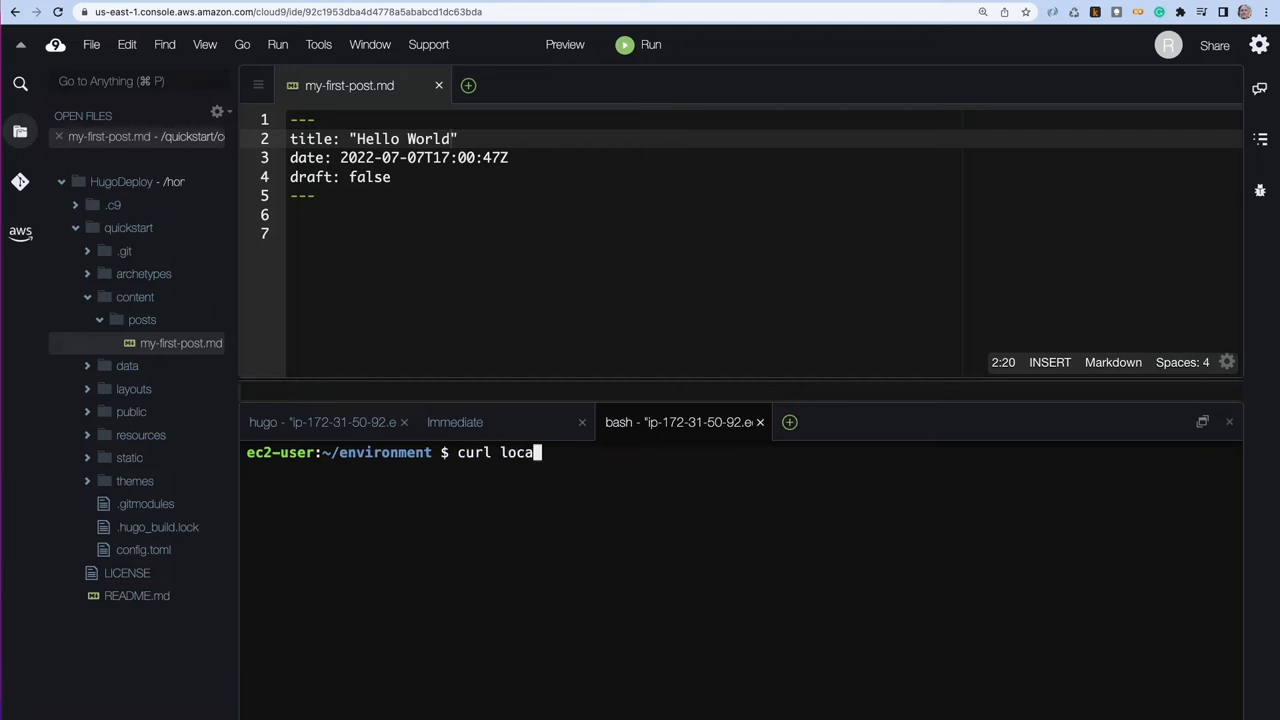
pyautogui.write('lhost:14')
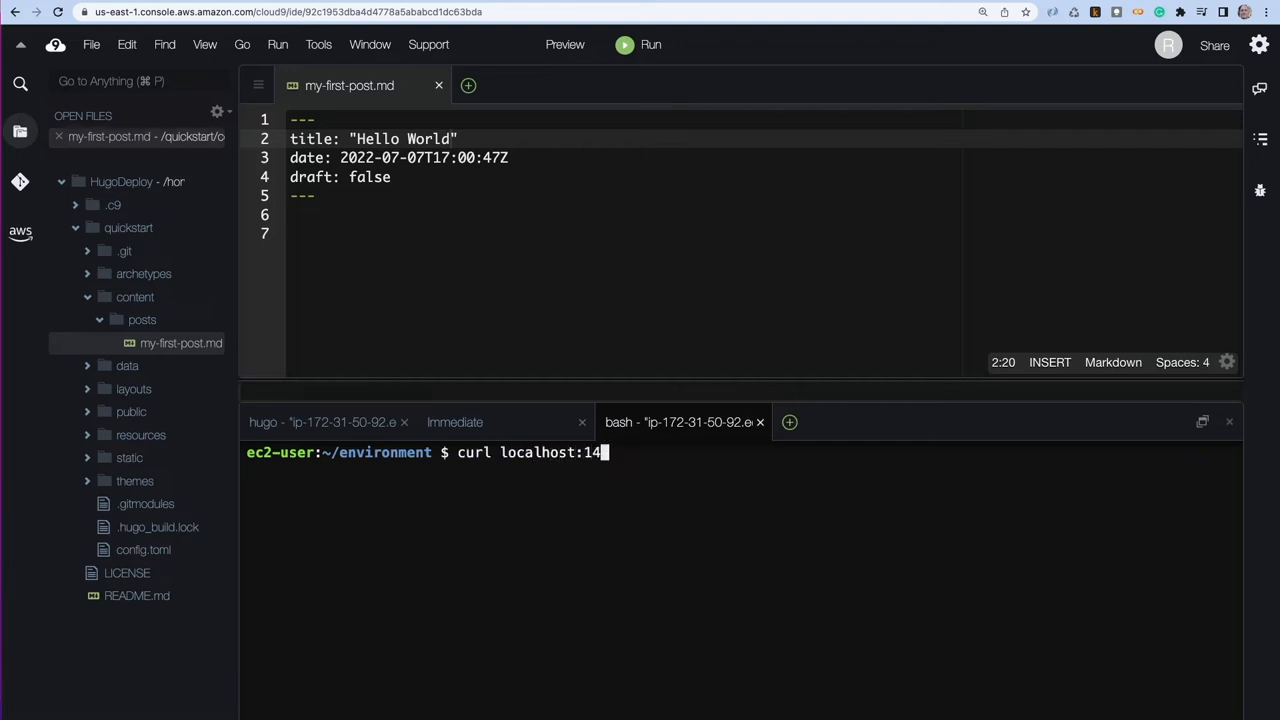
pyautogui.press('Enter')
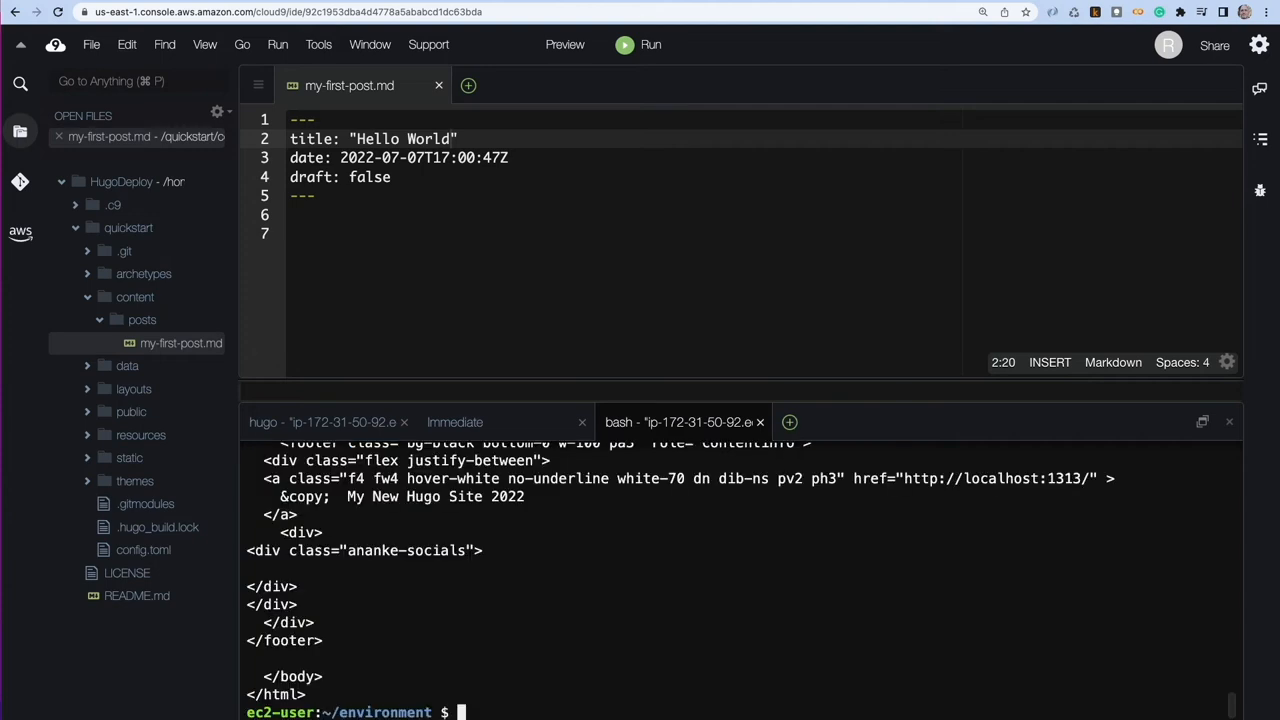
pyautogui.click(316, 422)
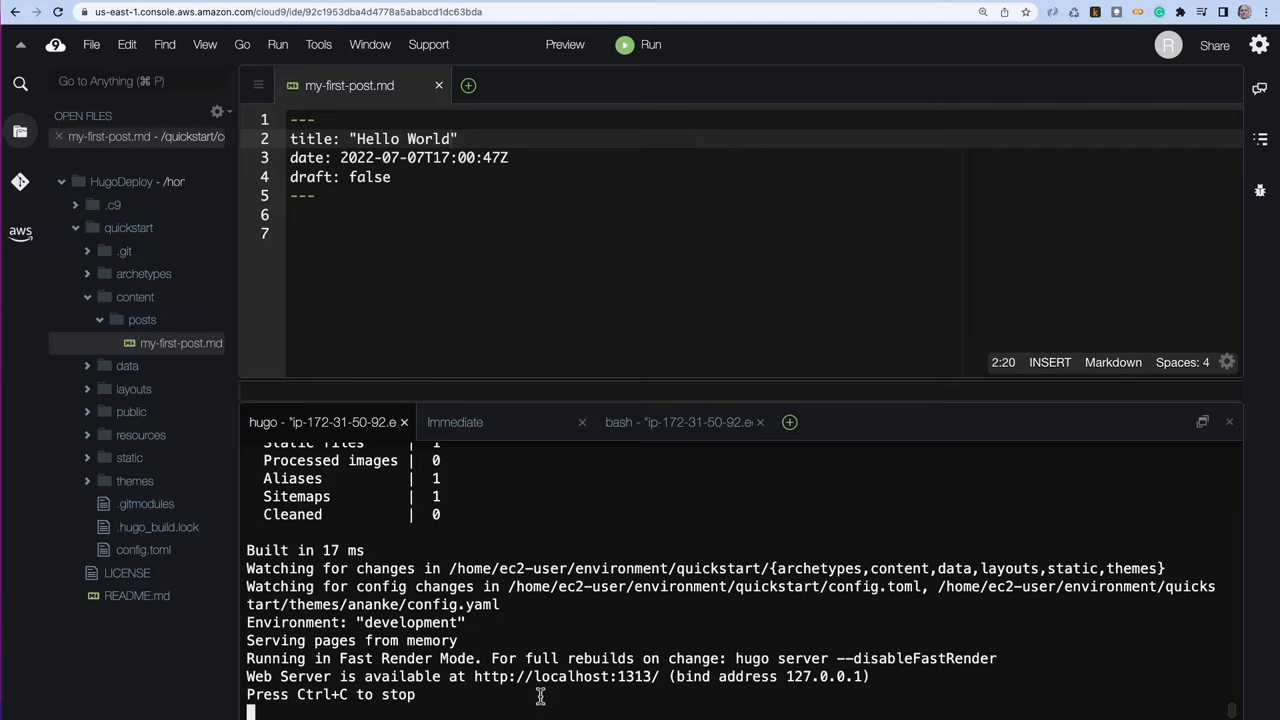
pyautogui.moveTo(538, 699)
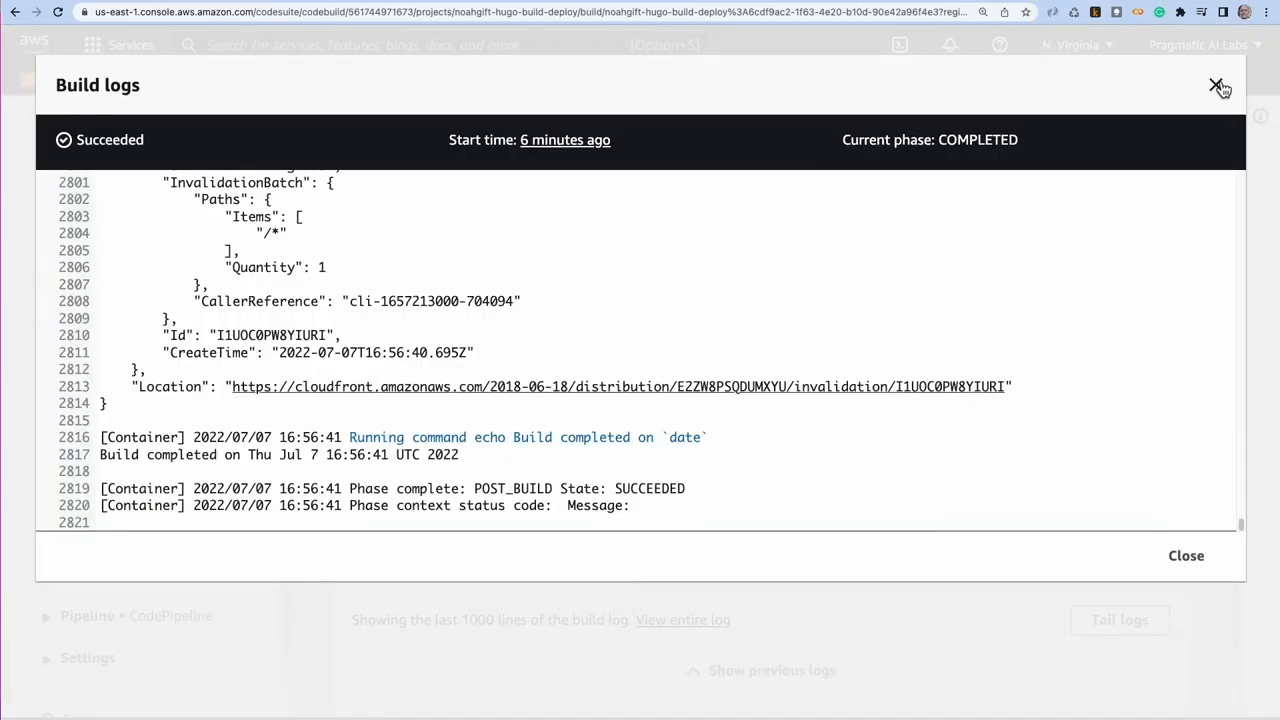
# - Open the HugoDeploy instance in EC2 and scroll to its security group inbound rules
pyautogui.click(1215, 86)
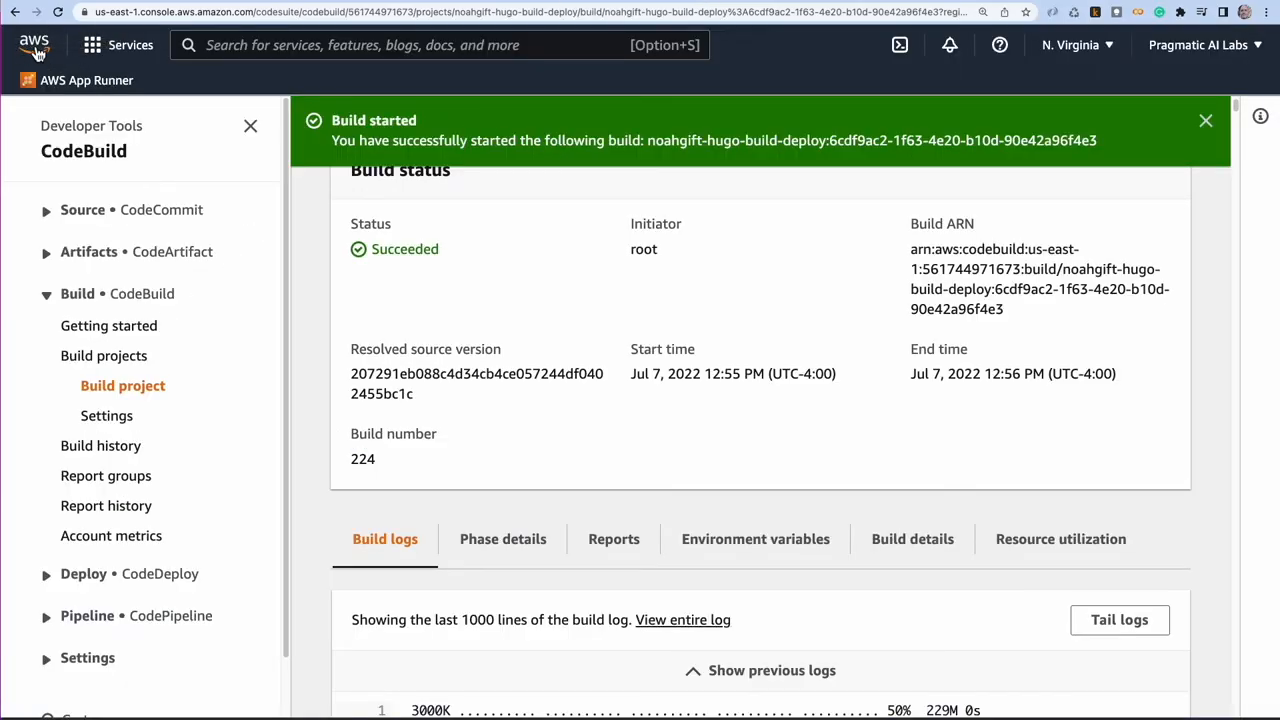
pyautogui.click(34, 46)
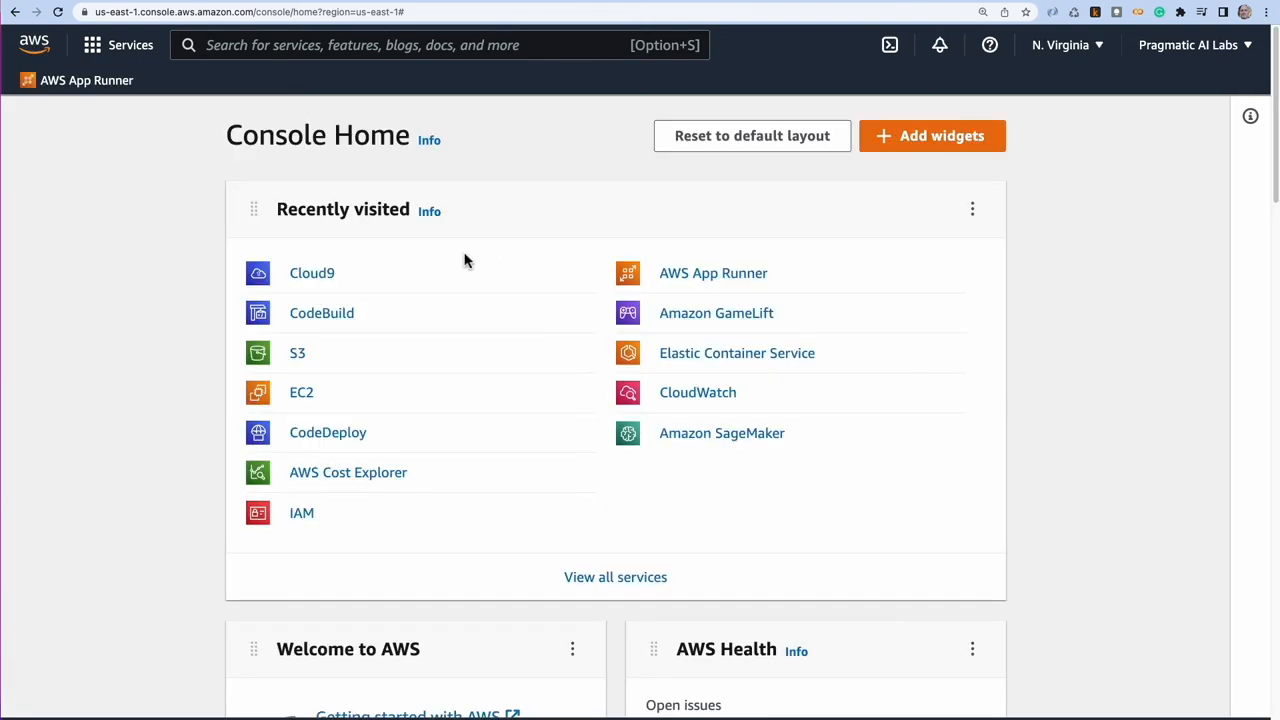
pyautogui.click(301, 393)
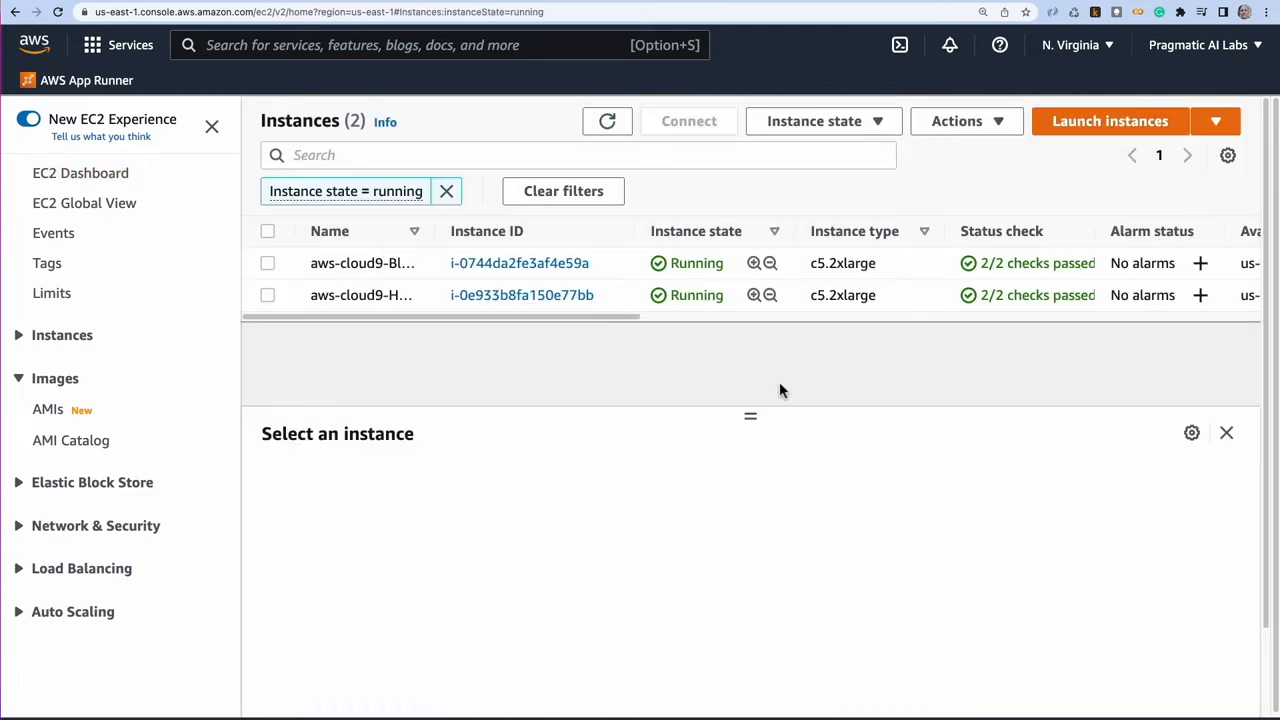
pyautogui.moveTo(435, 240)
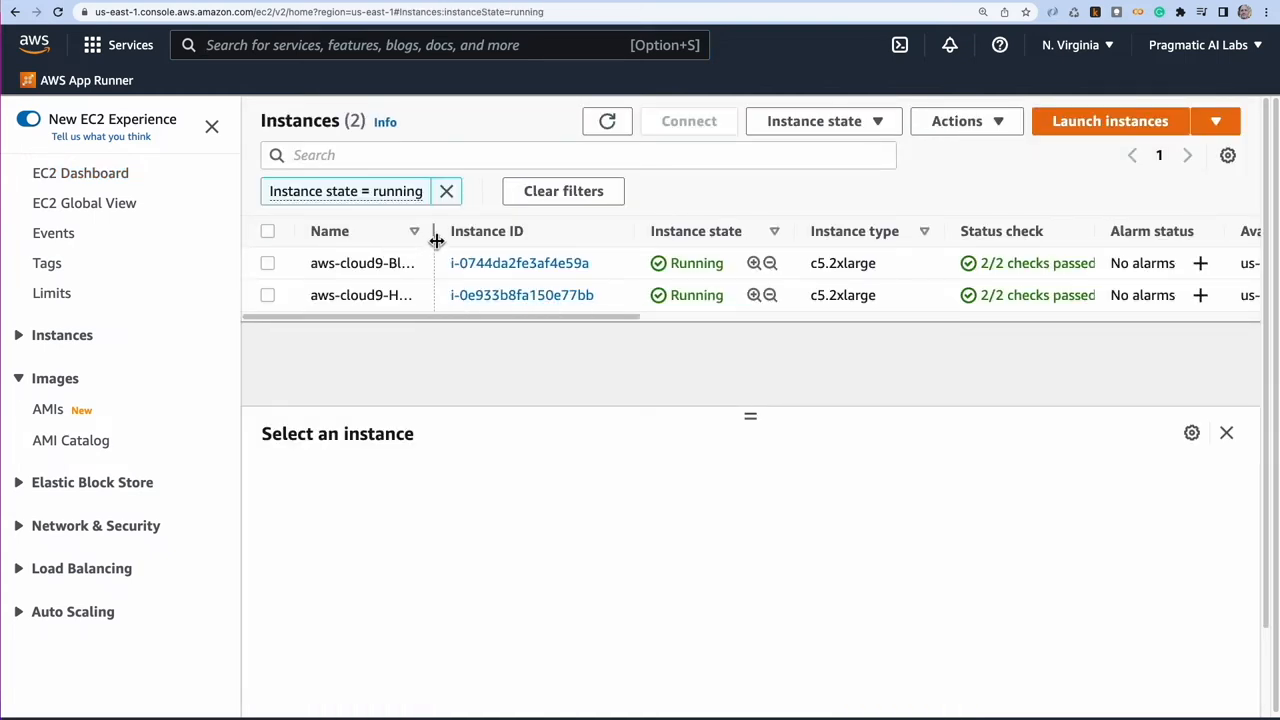
pyautogui.moveTo(434, 231); pyautogui.dragTo(512, 231)
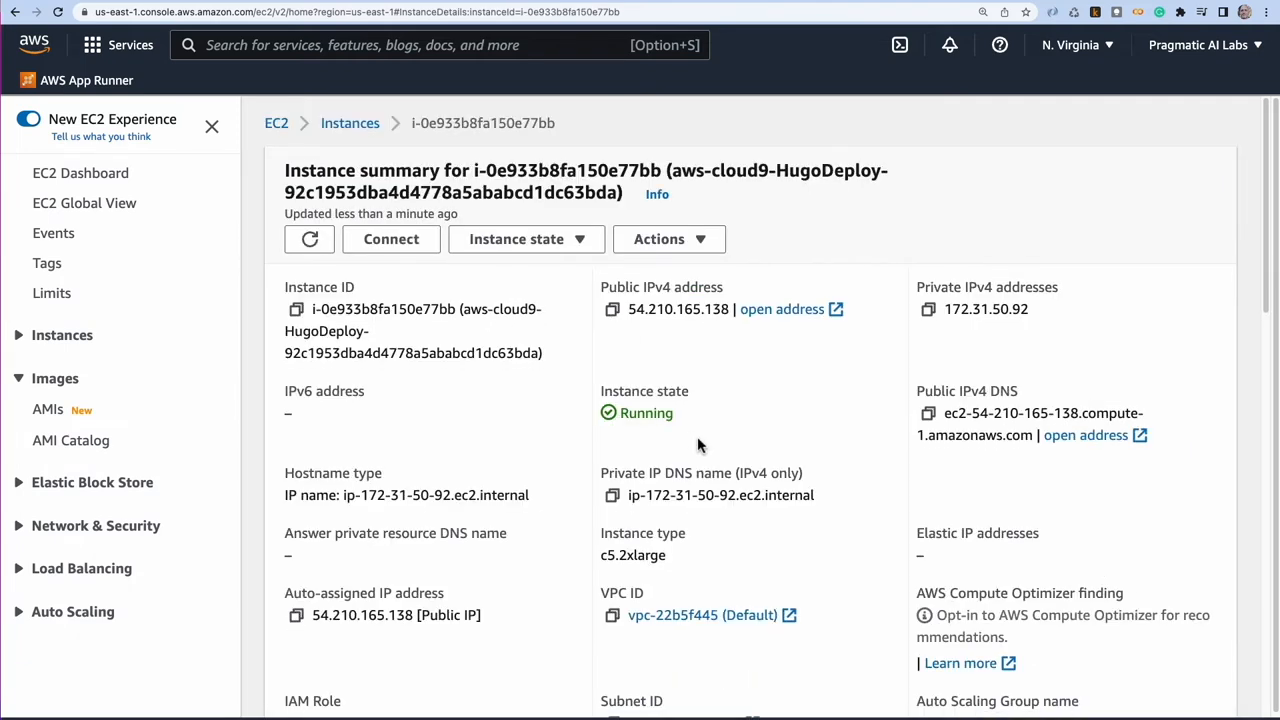
pyautogui.moveTo(727, 432)
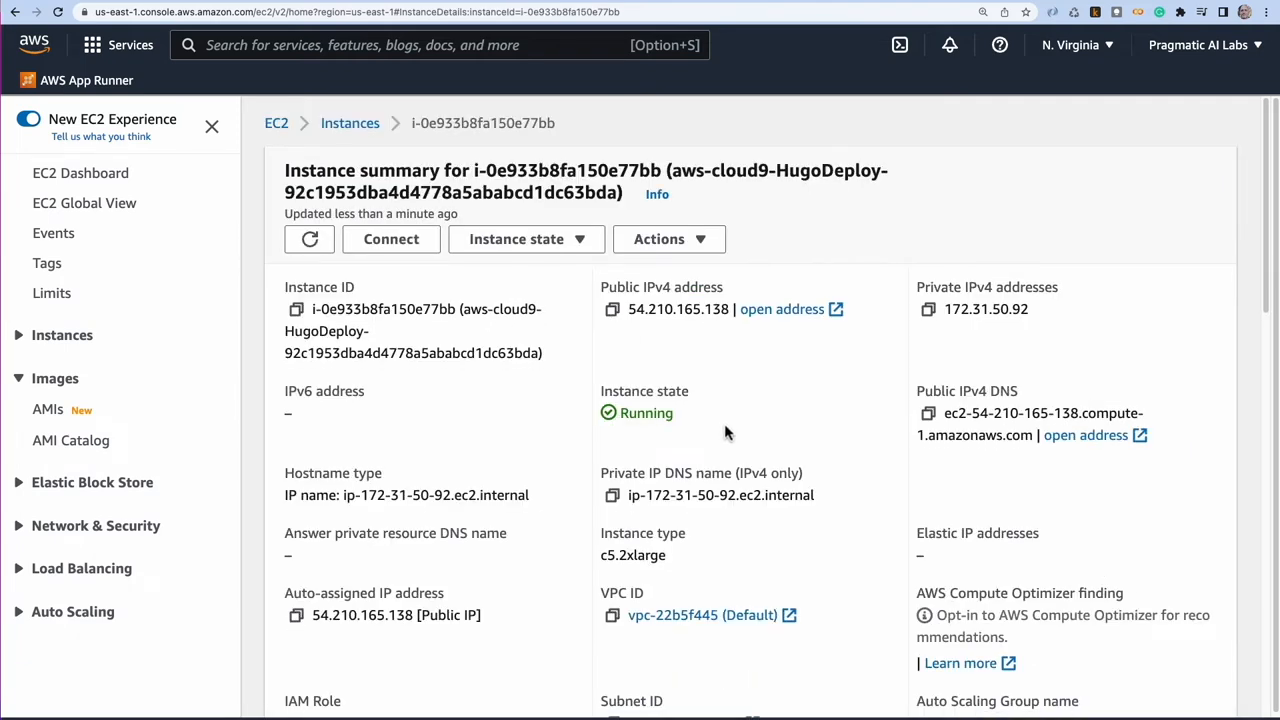
pyautogui.doubleClick(679, 309)
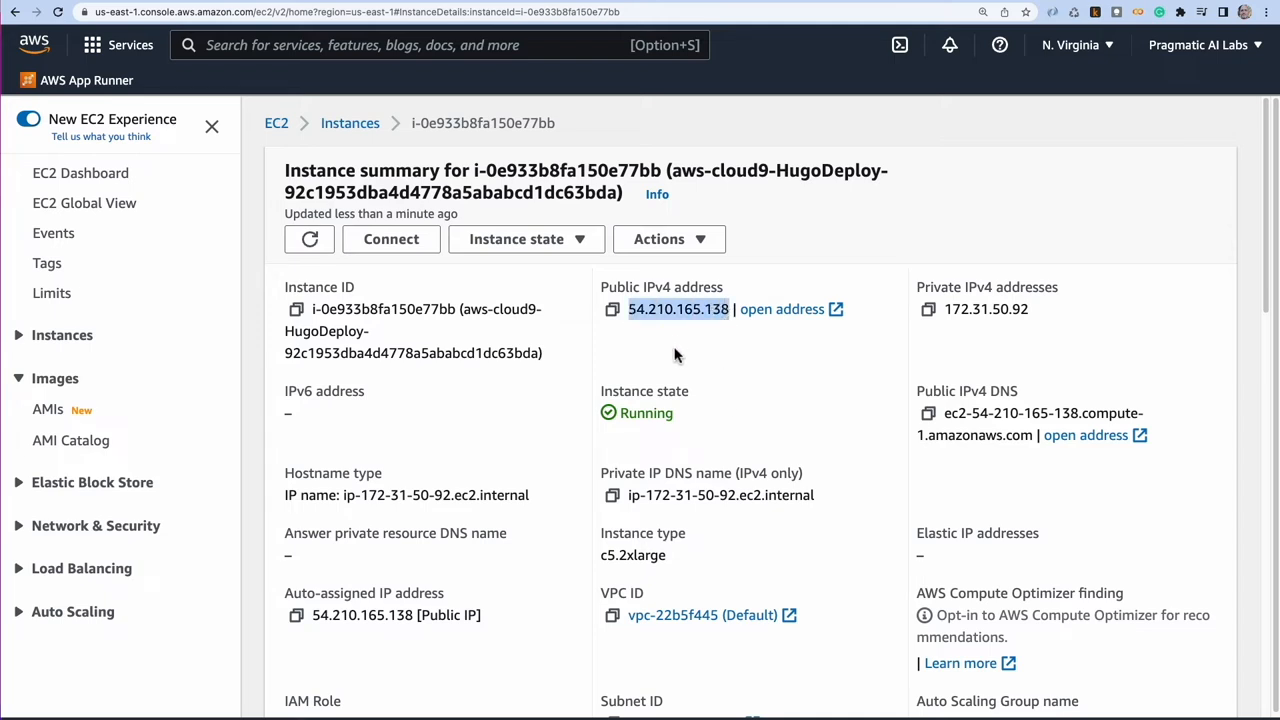
pyautogui.moveTo(635, 366)
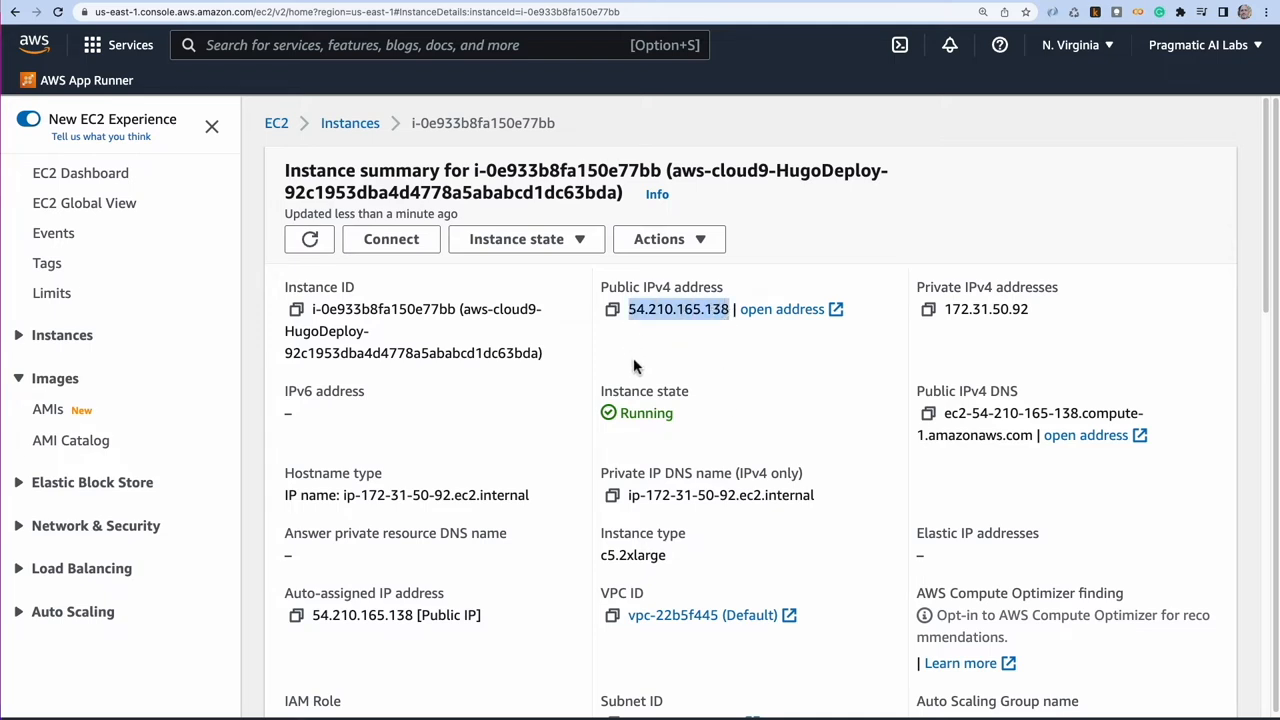
pyautogui.scroll(-3)
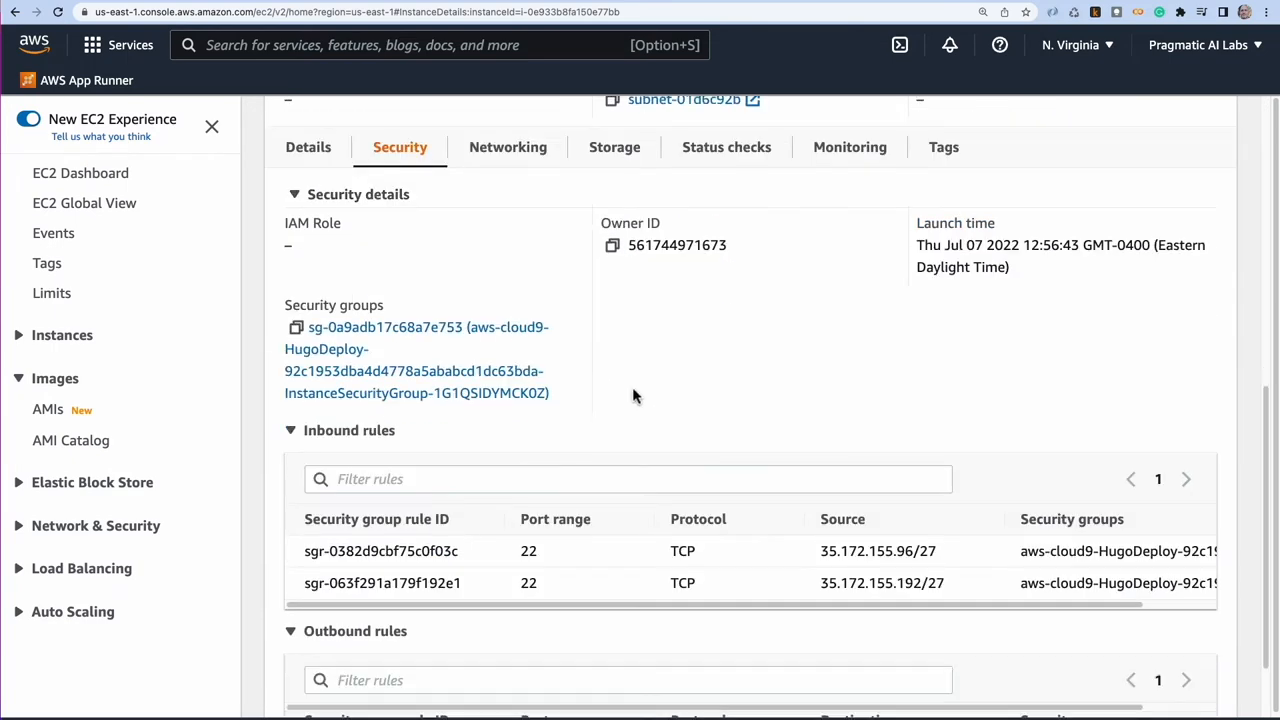
pyautogui.moveTo(390, 338)
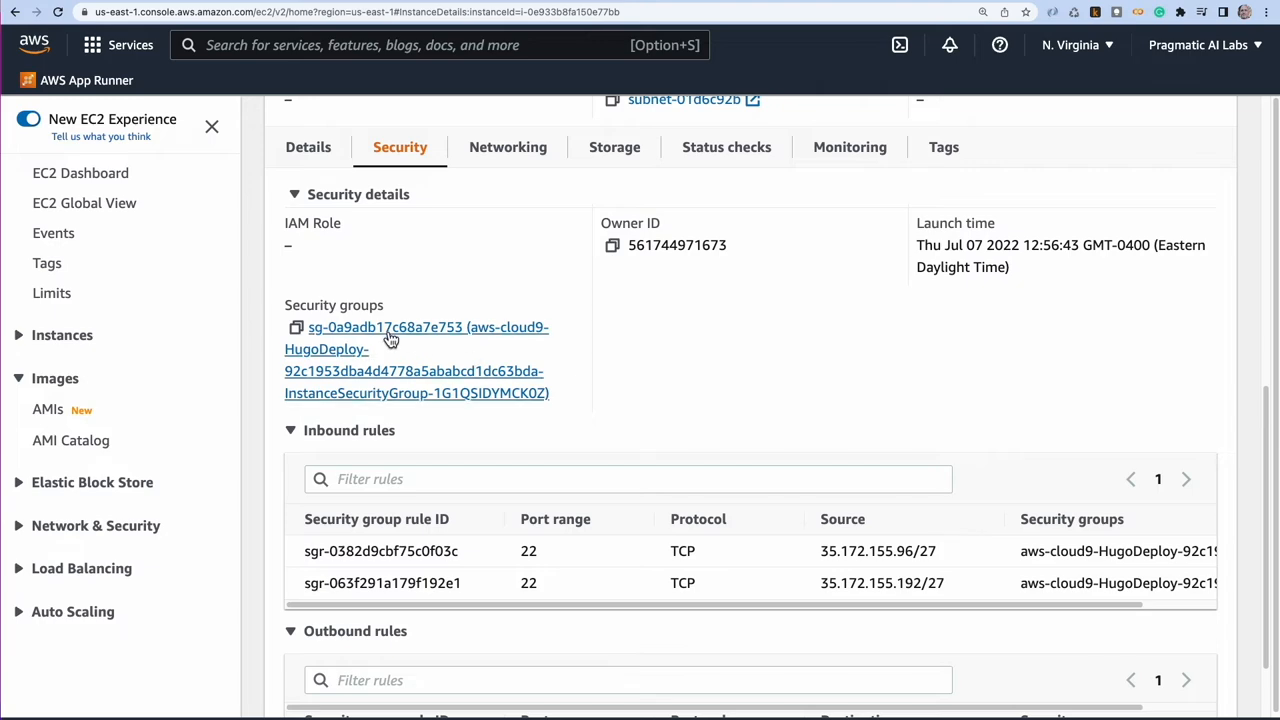
# - Draft a Custom TCP inbound rule for port 1313 in HugoDeploy's security group
pyautogui.click(385, 327)
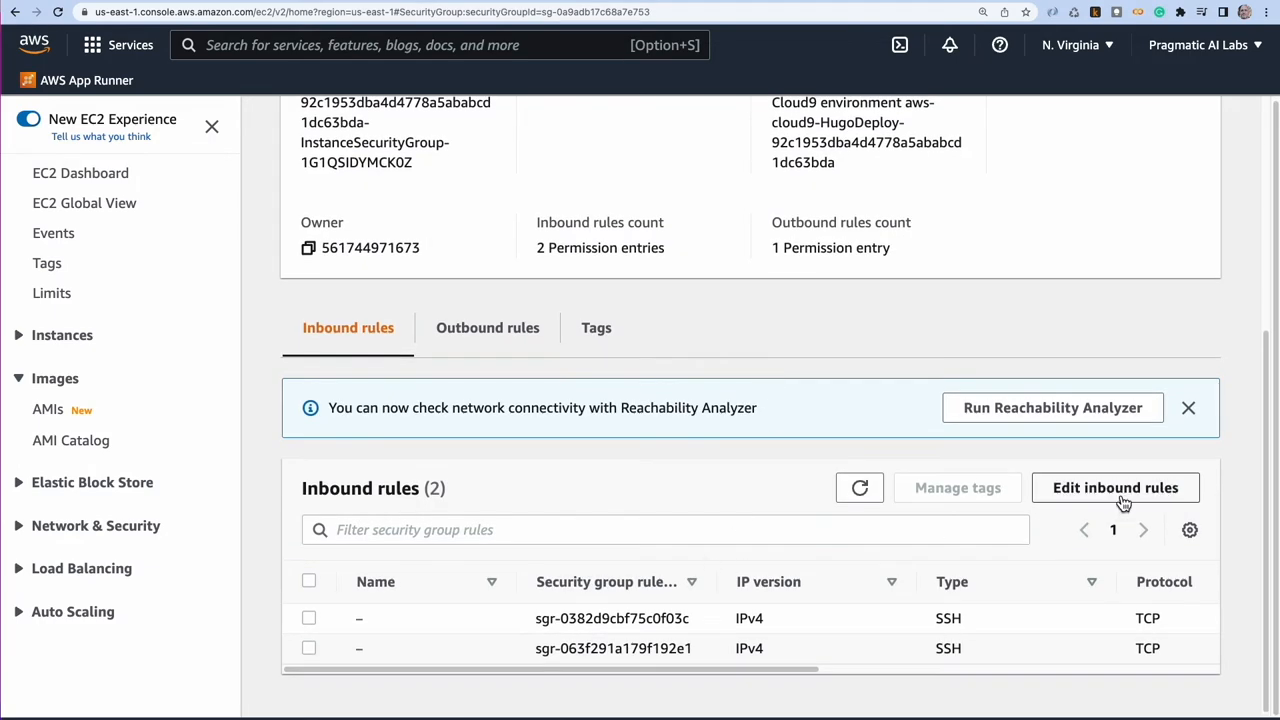
pyautogui.click(1115, 487)
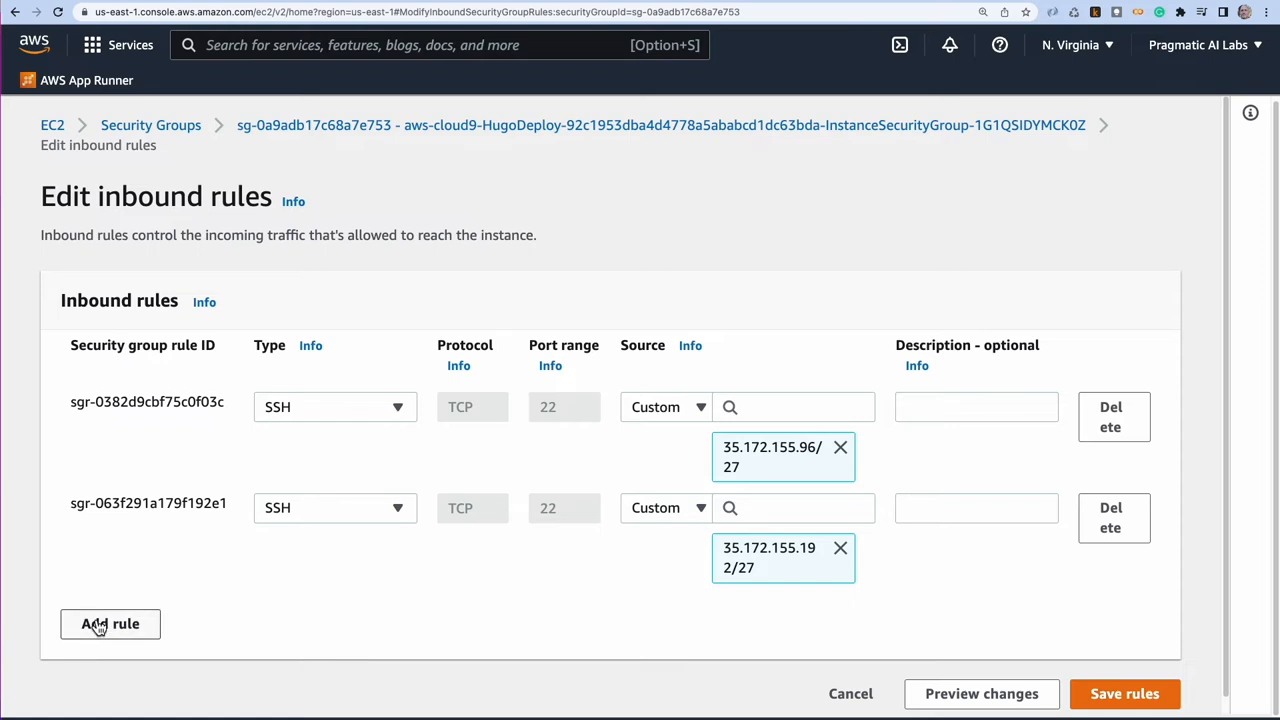
pyautogui.click(110, 624)
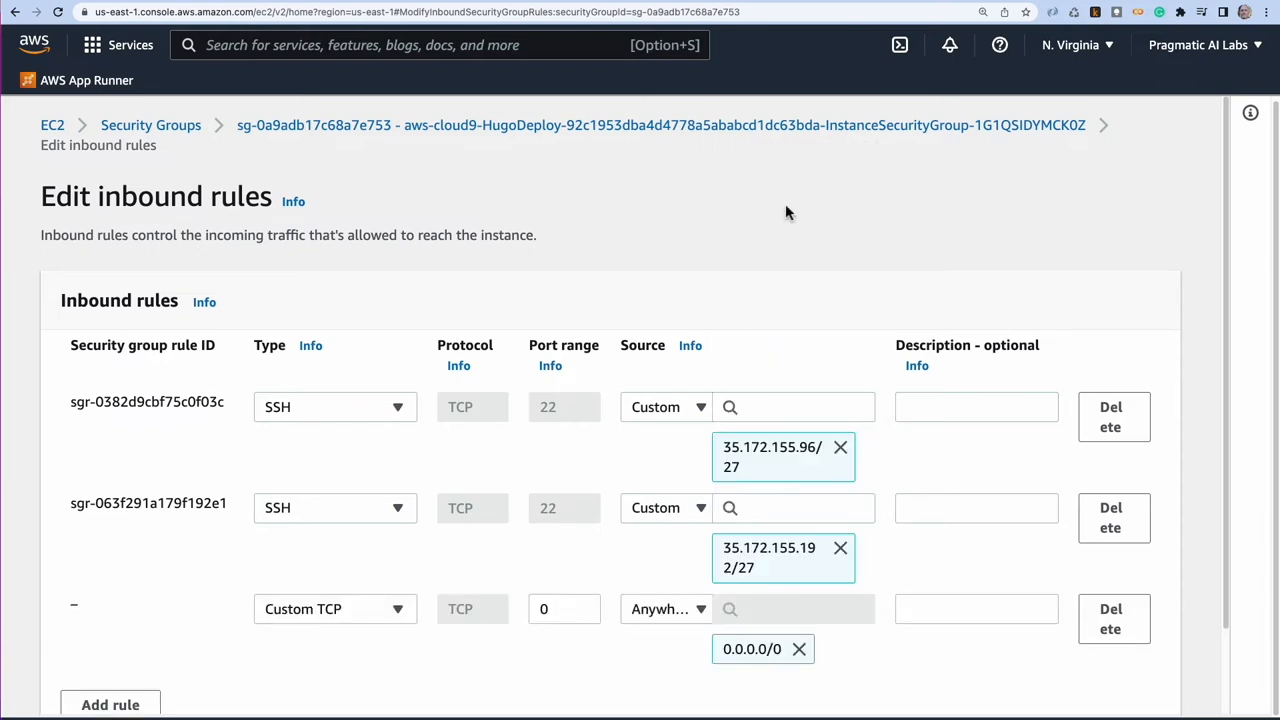
pyautogui.click(564, 609)
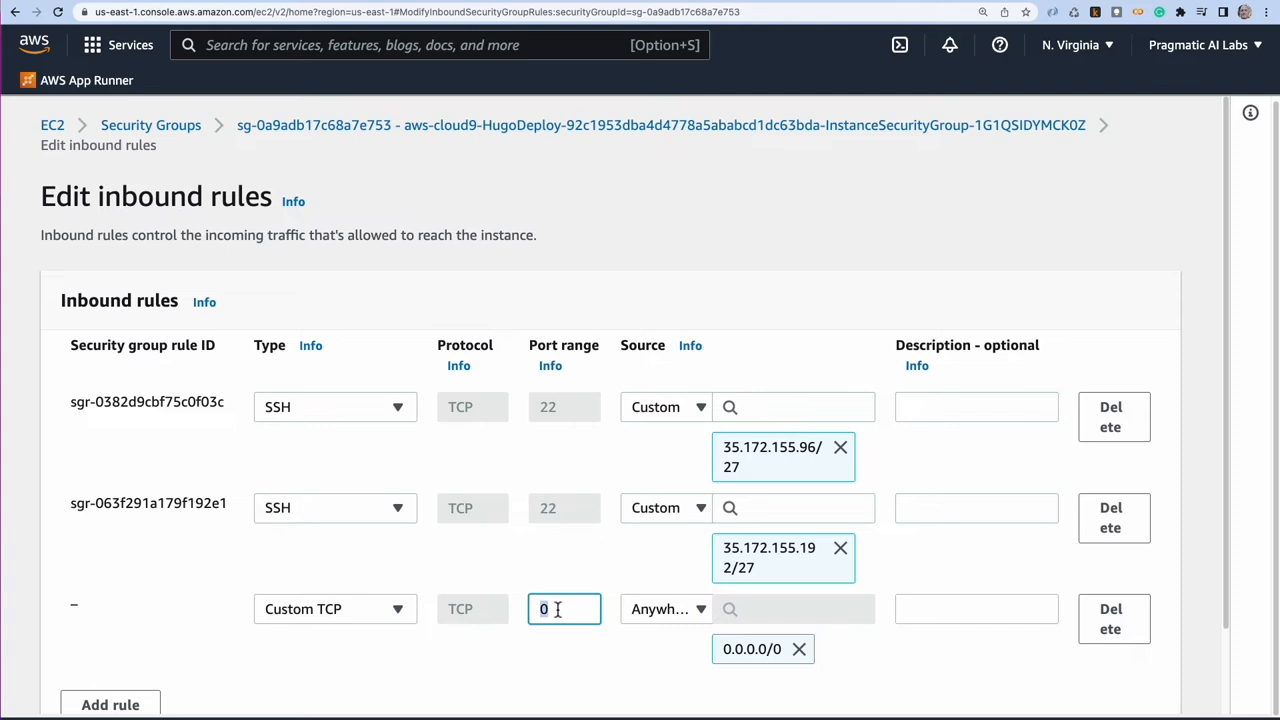
pyautogui.write('1313')
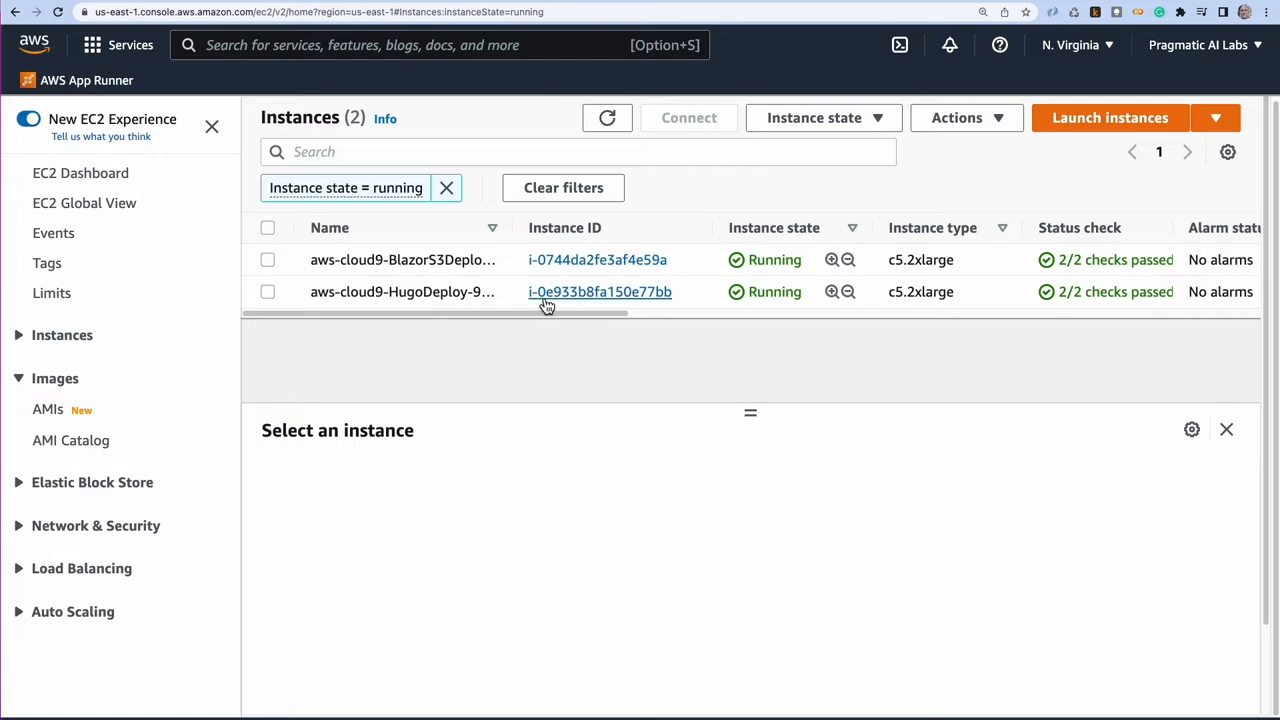
# - Enter the HugoDeploy instance's public IPv4 address followed by :1313 in the browser
pyautogui.click(599, 291)
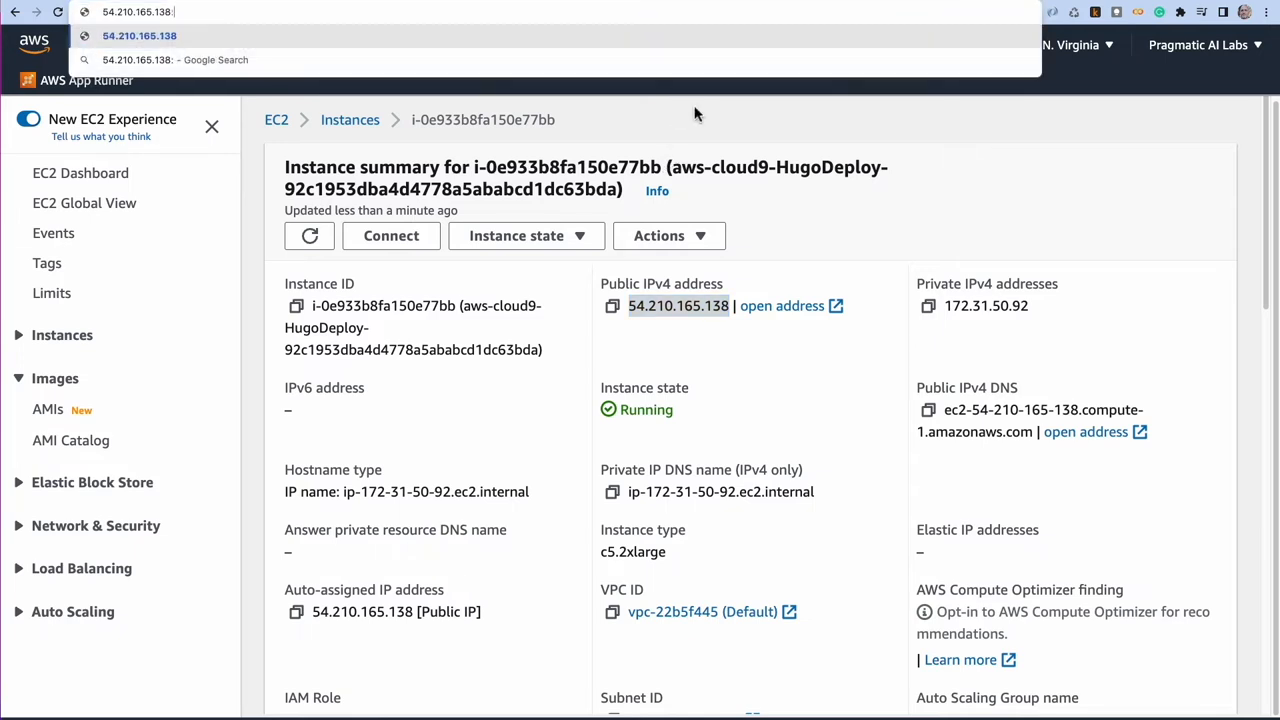
pyautogui.write(':1313')
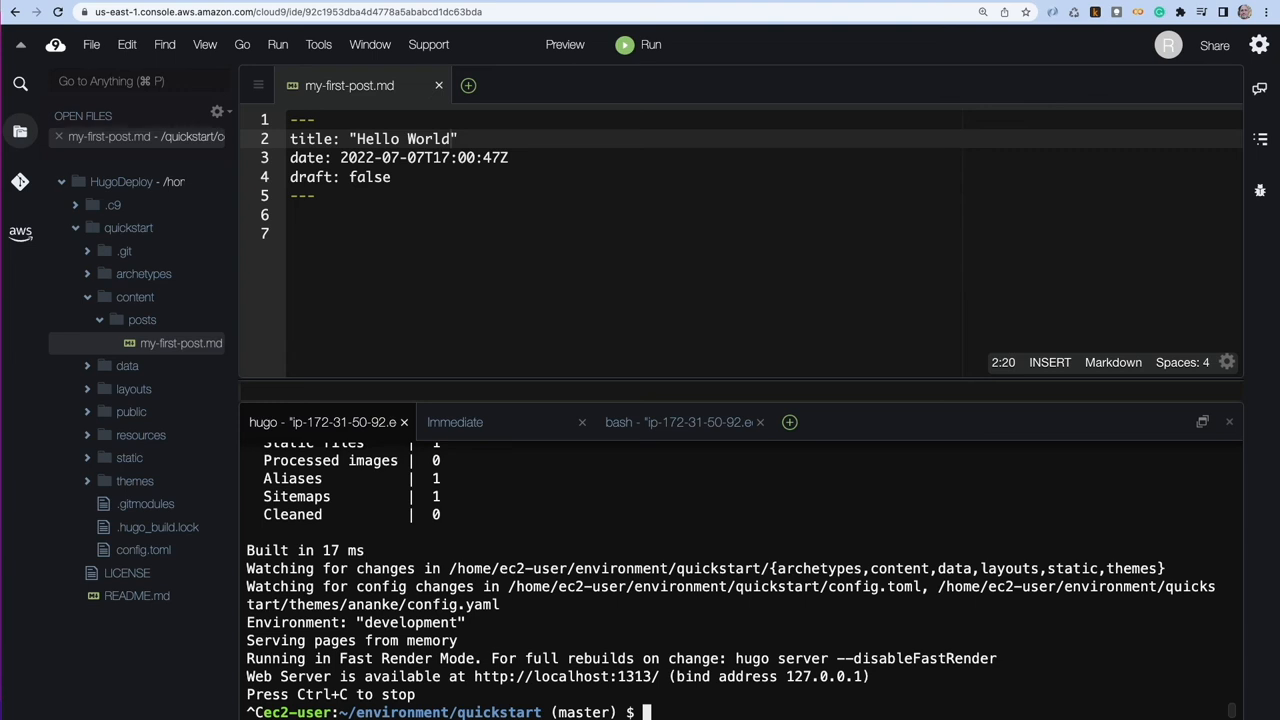
# - Restart Hugo with 'hugo serve -D --bind=0.0.0.0' and reload the public IP page
pyautogui.write('hugo serve -D')
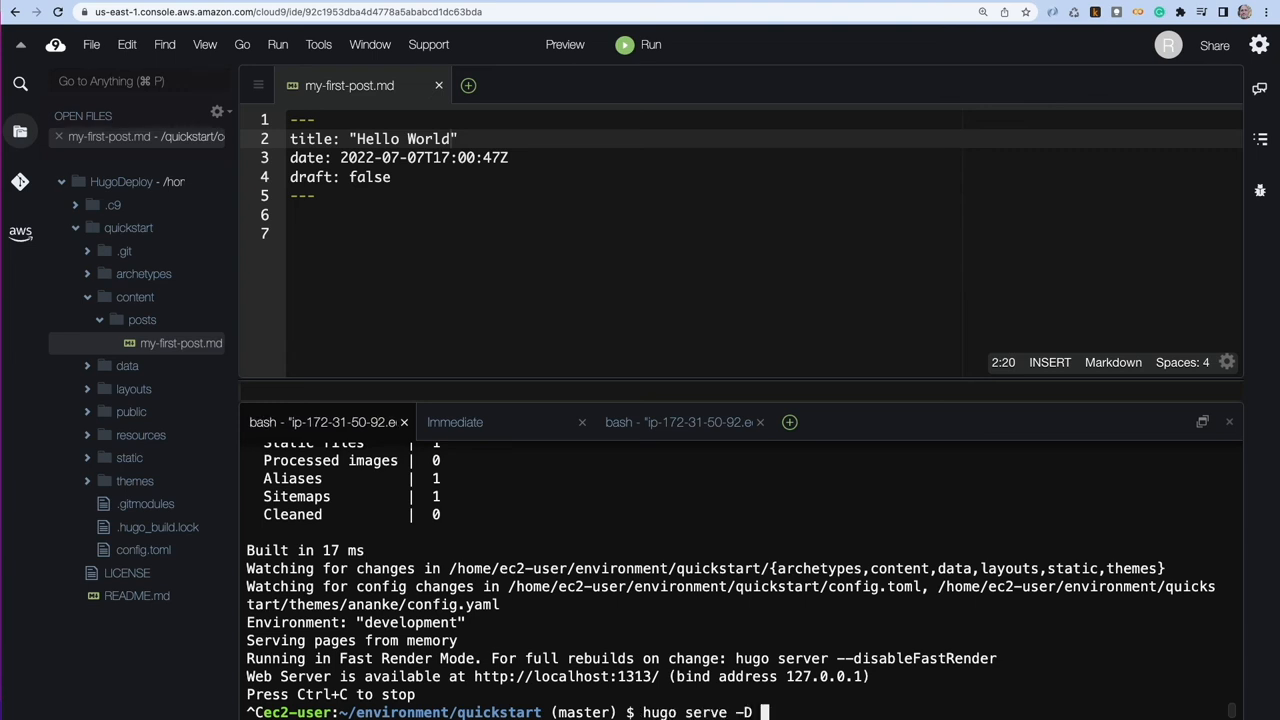
pyautogui.write('--bin')
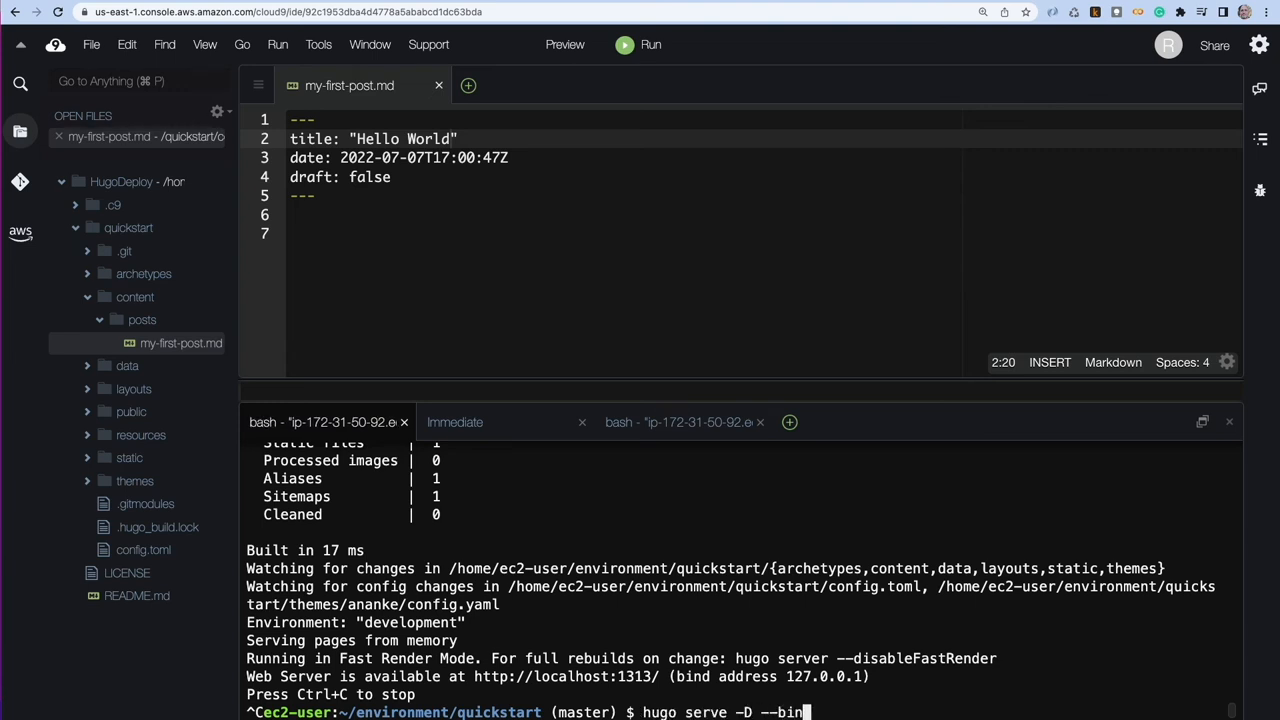
pyautogui.write('d=')
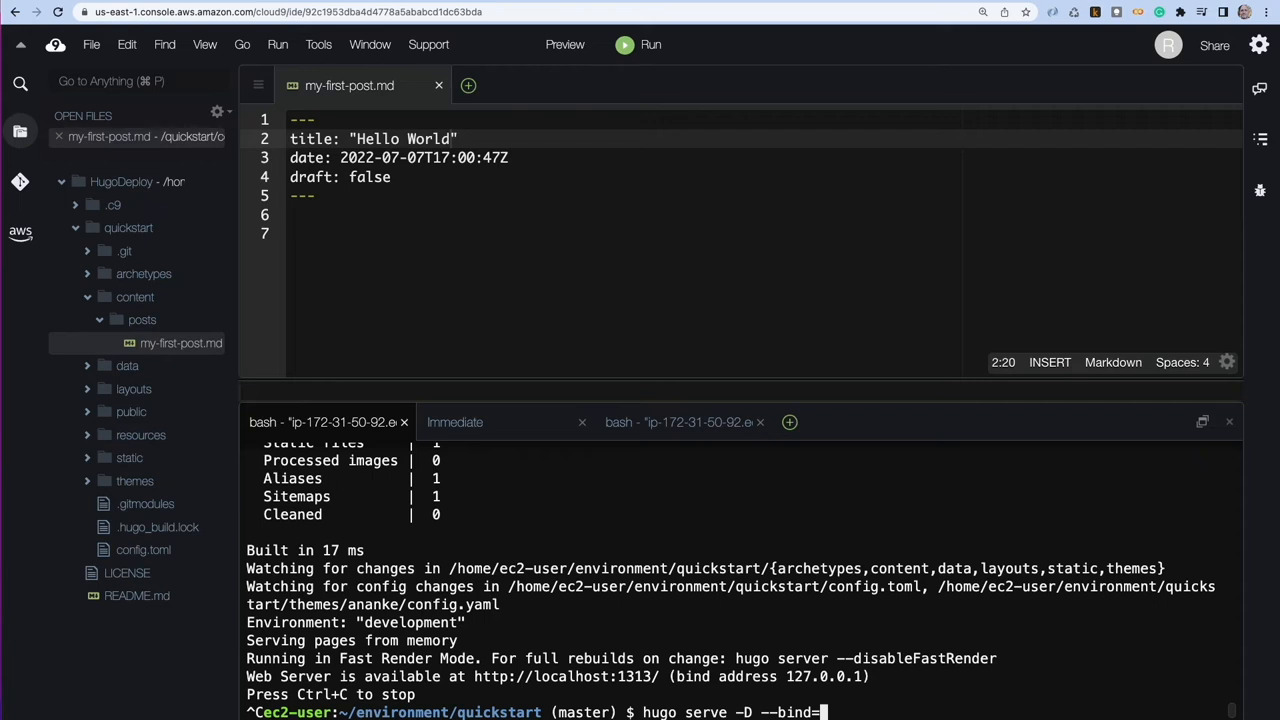
pyautogui.write('0.0.')
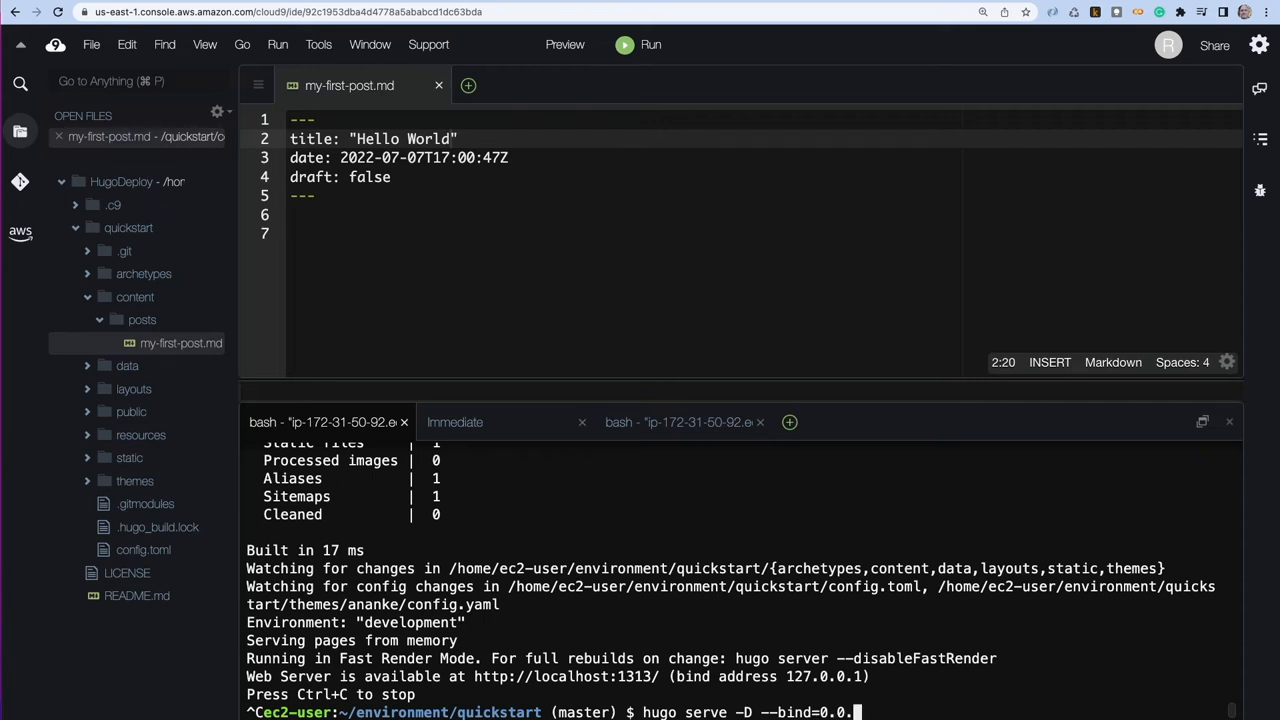
pyautogui.write('0.0')
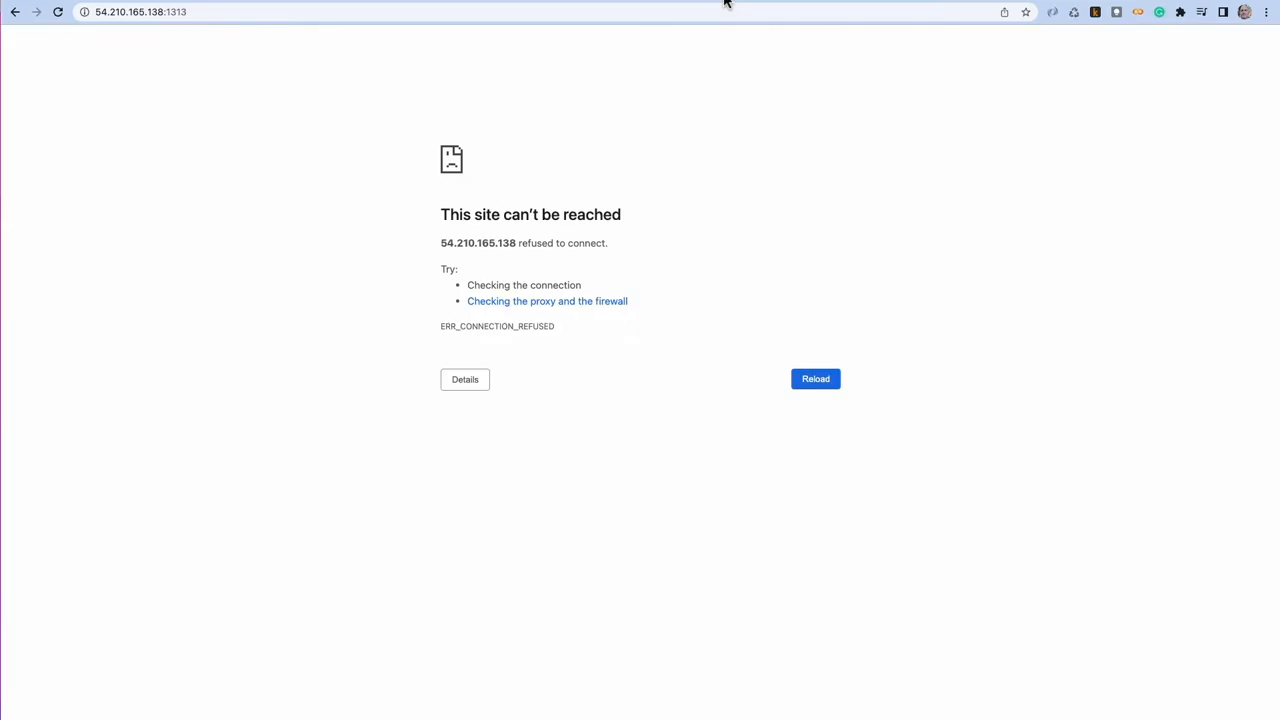
pyautogui.click(815, 379)
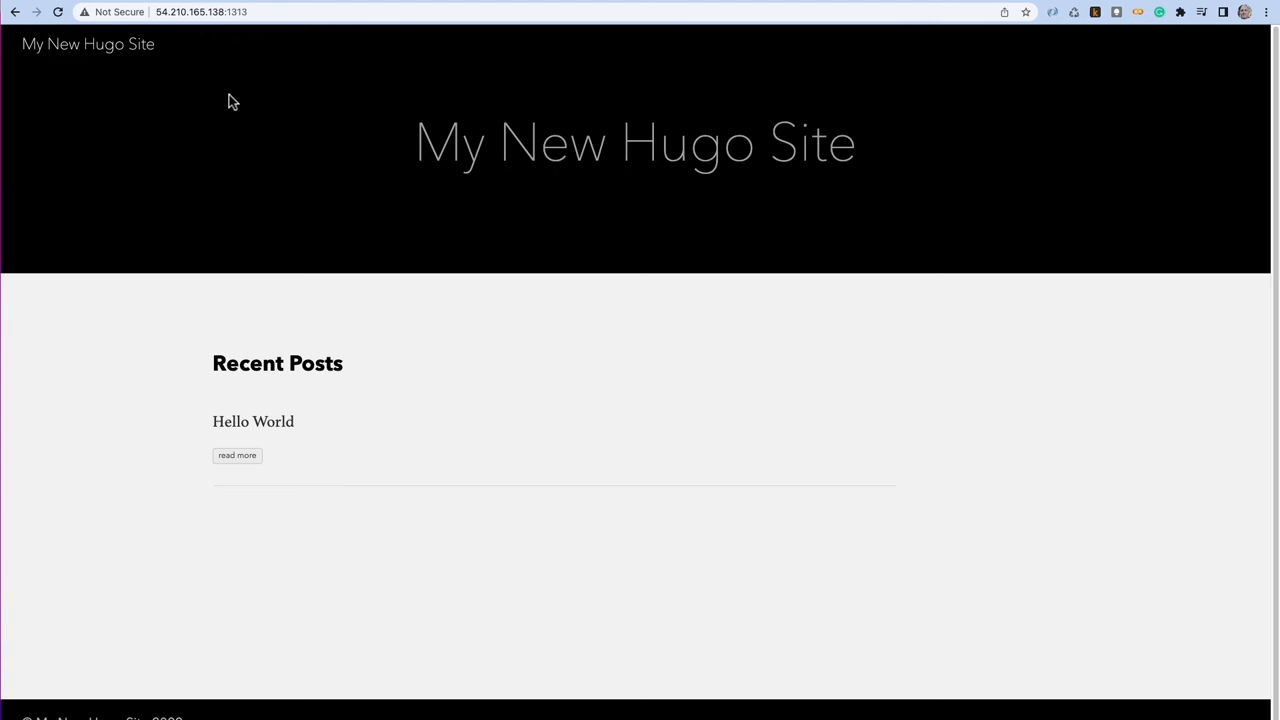
pyautogui.moveTo(211, 429)
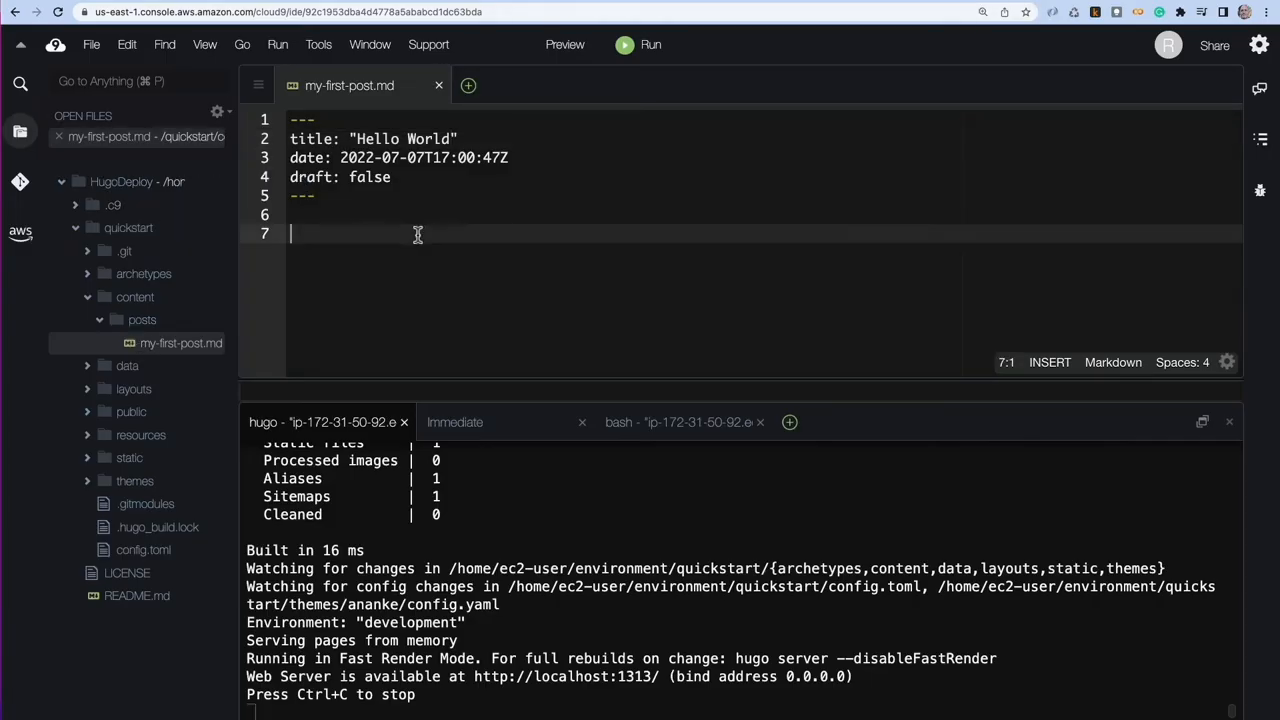
# - Type 'This is from Cloud9' into my-first-post.md and highlight it on the live page
pyautogui.write('This is f')
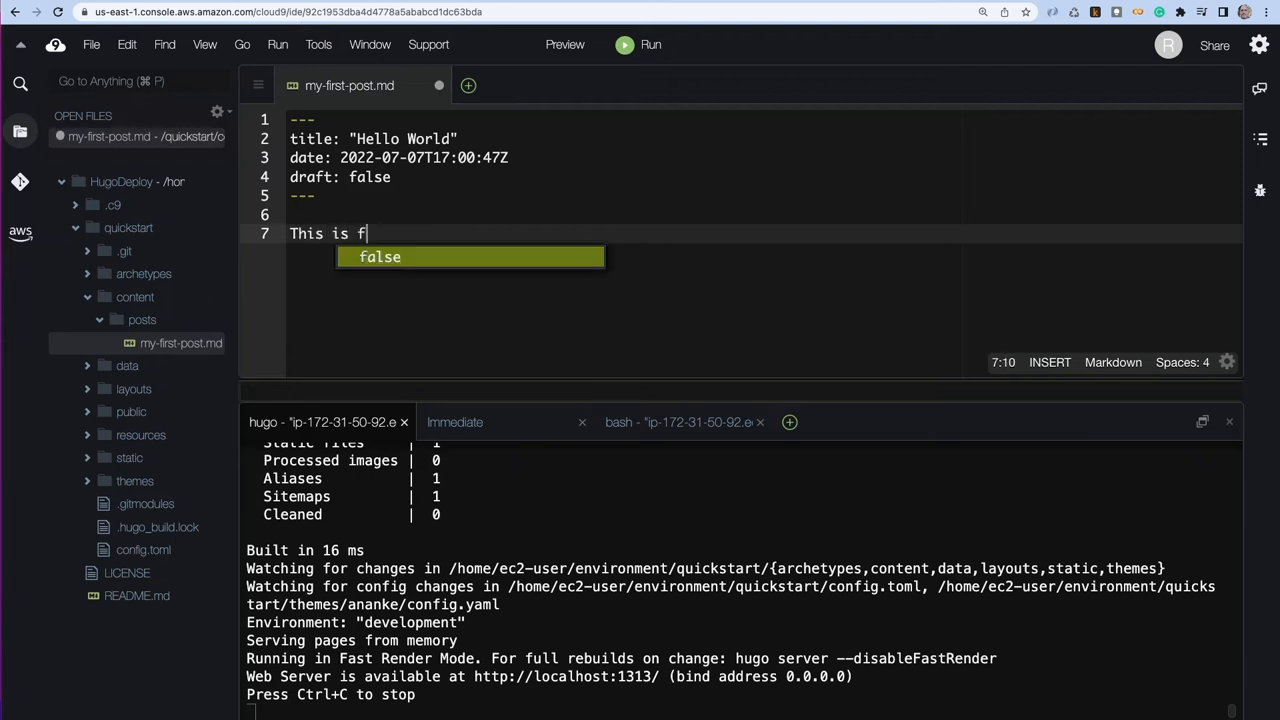
pyautogui.write('rom Cloud9')
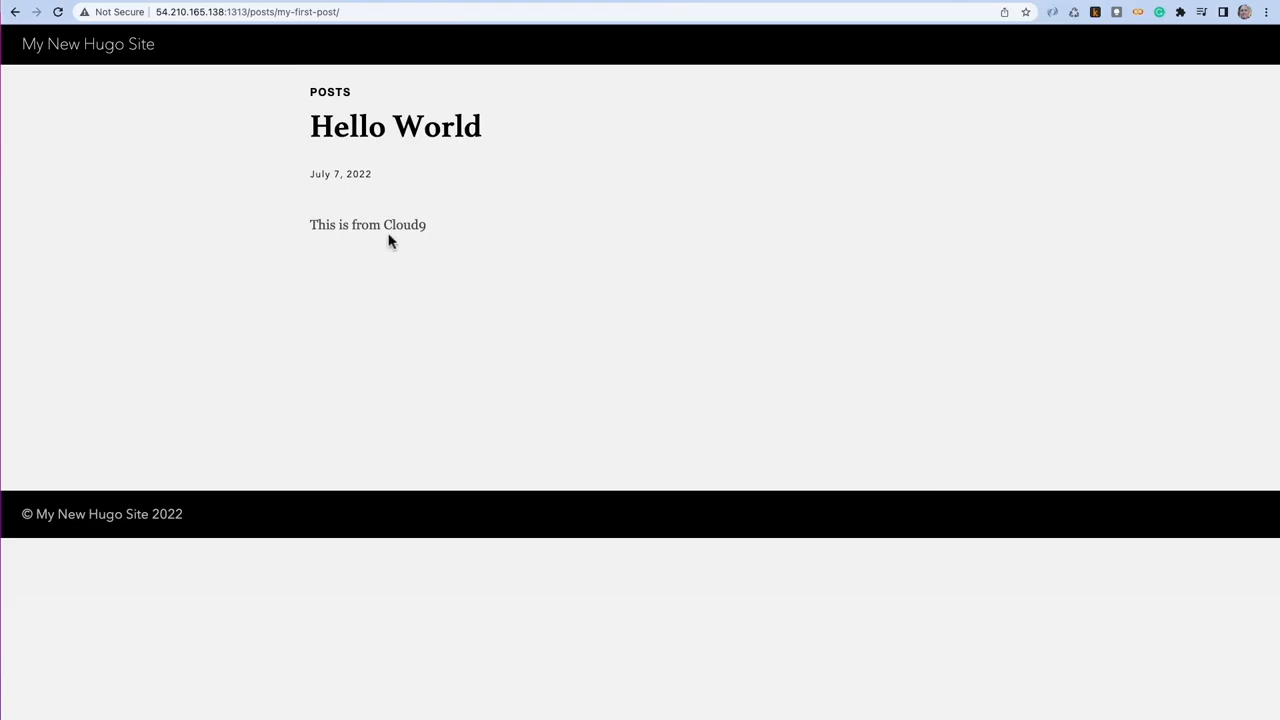
pyautogui.tripleClick(367, 224)
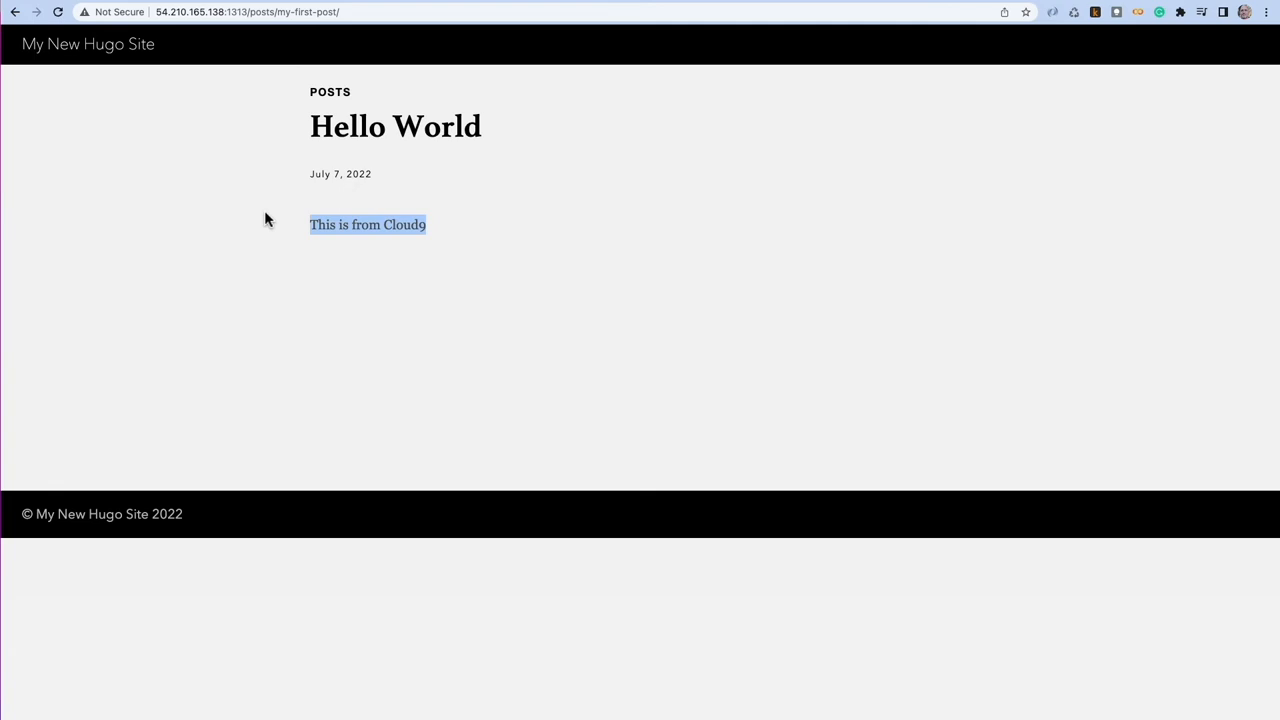
pyautogui.moveTo(431, 71)
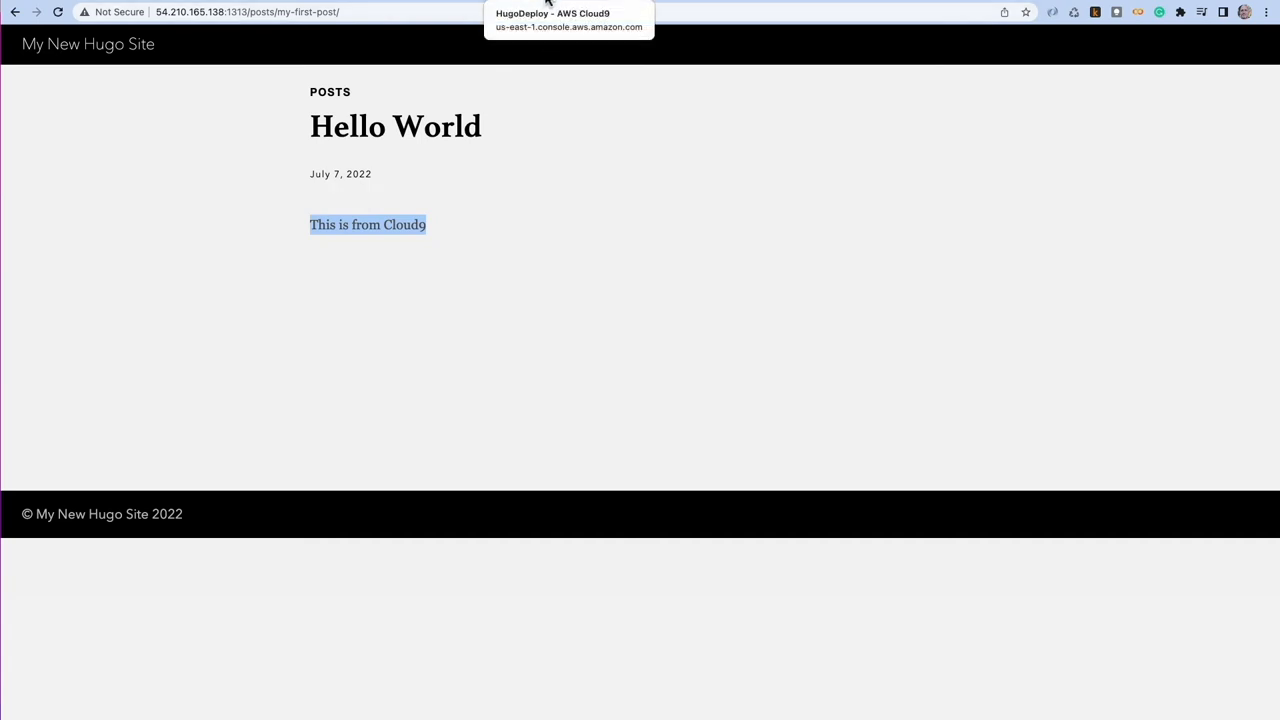
pyautogui.moveTo(442, 183)
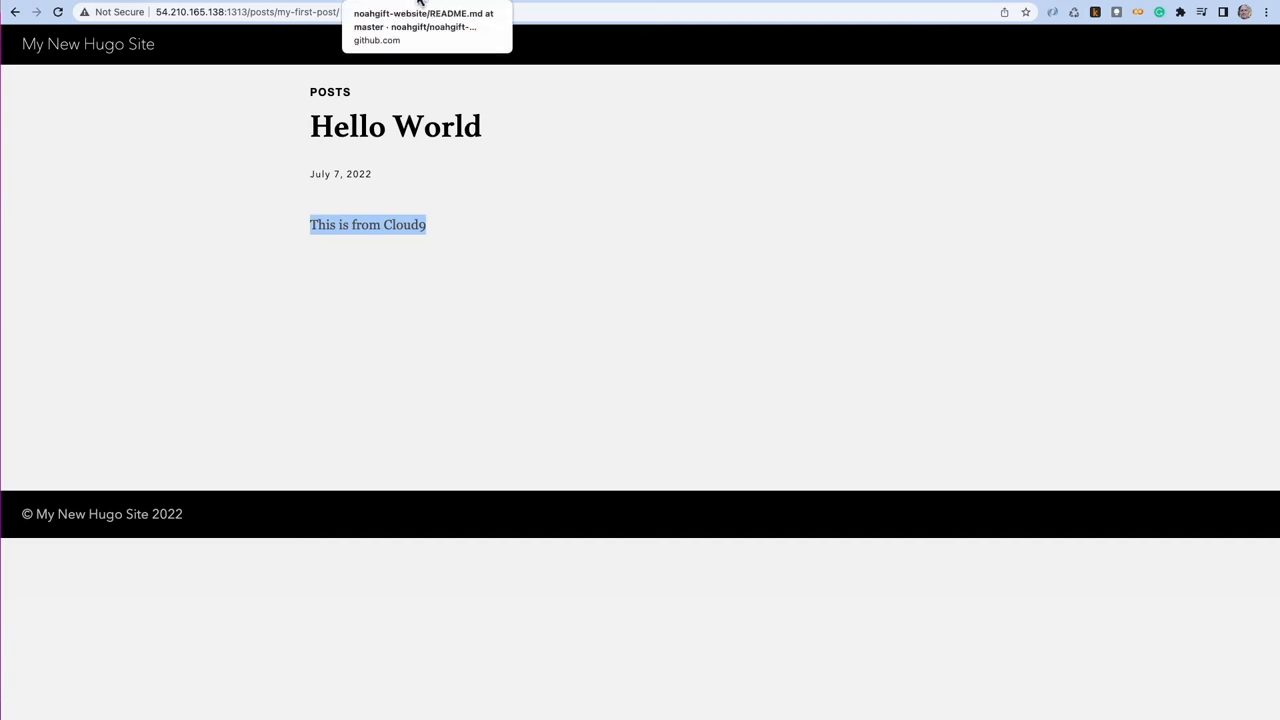
# - Switch to the noahgift-website GitHub tab and scroll to its root files, including buildspec.yml
pyautogui.click(443, 20)
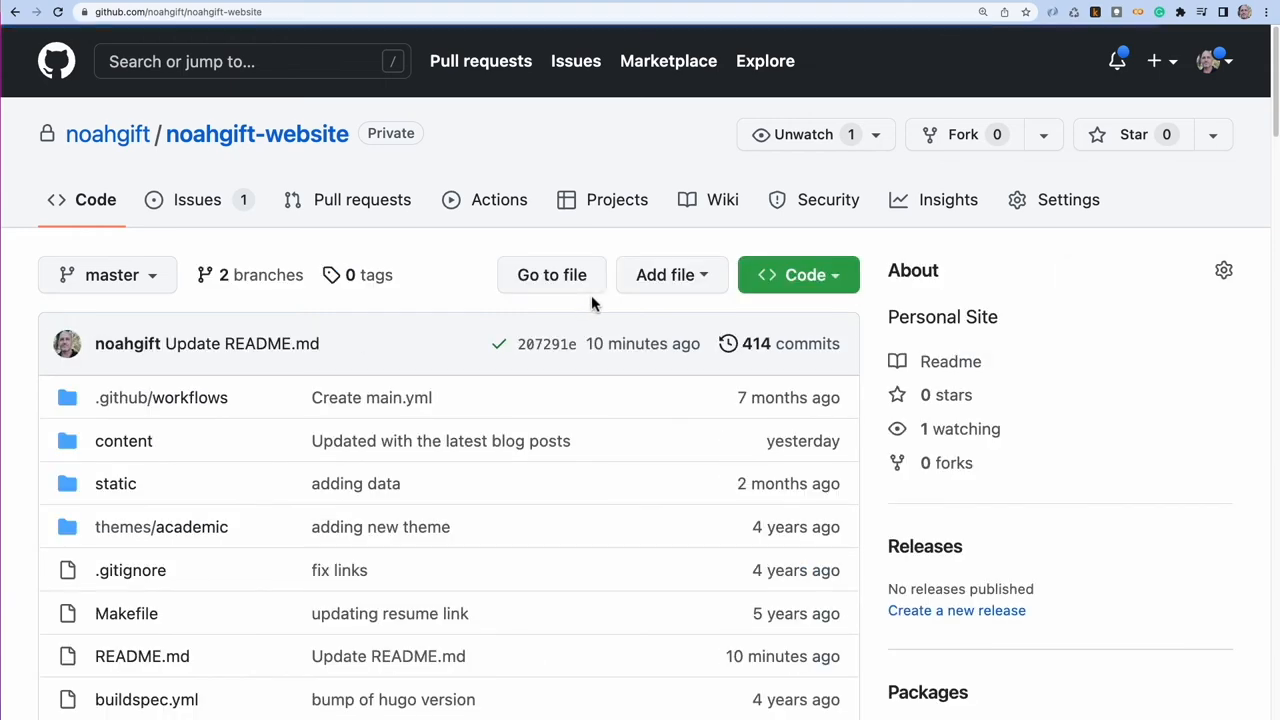
pyautogui.scroll(-3)
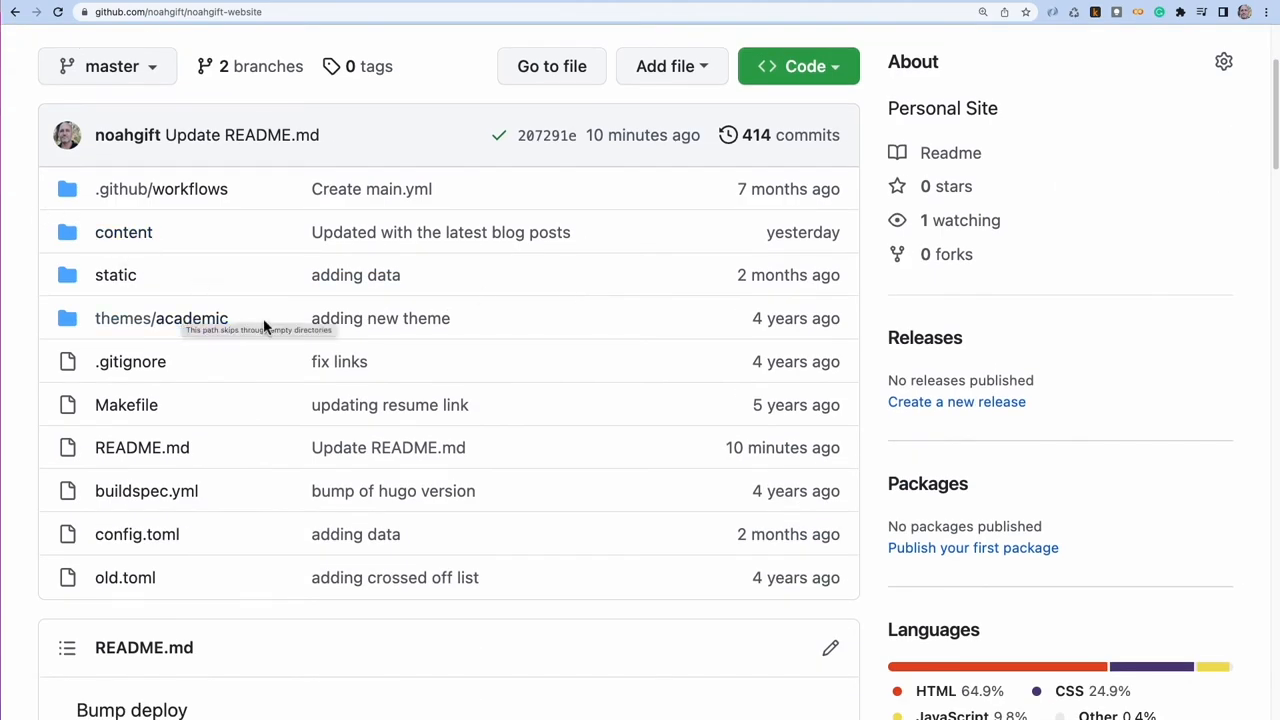
pyautogui.moveTo(282, 362)
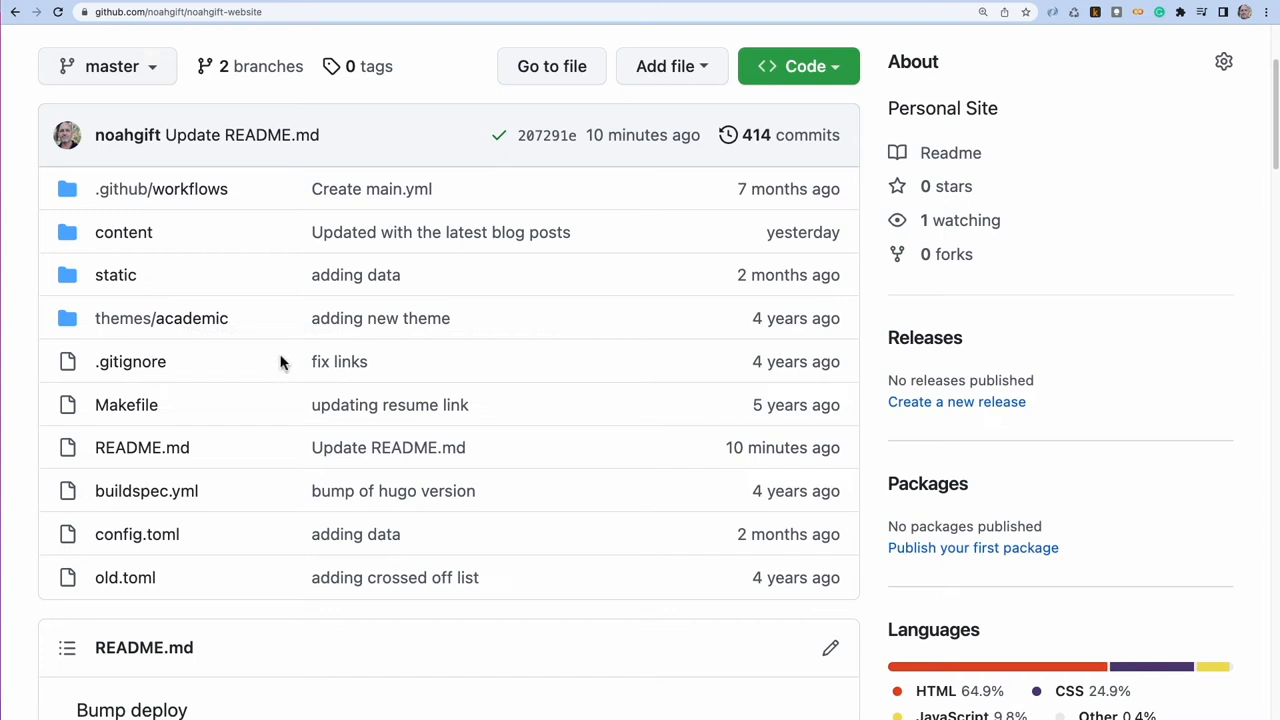
pyautogui.moveTo(105, 503)
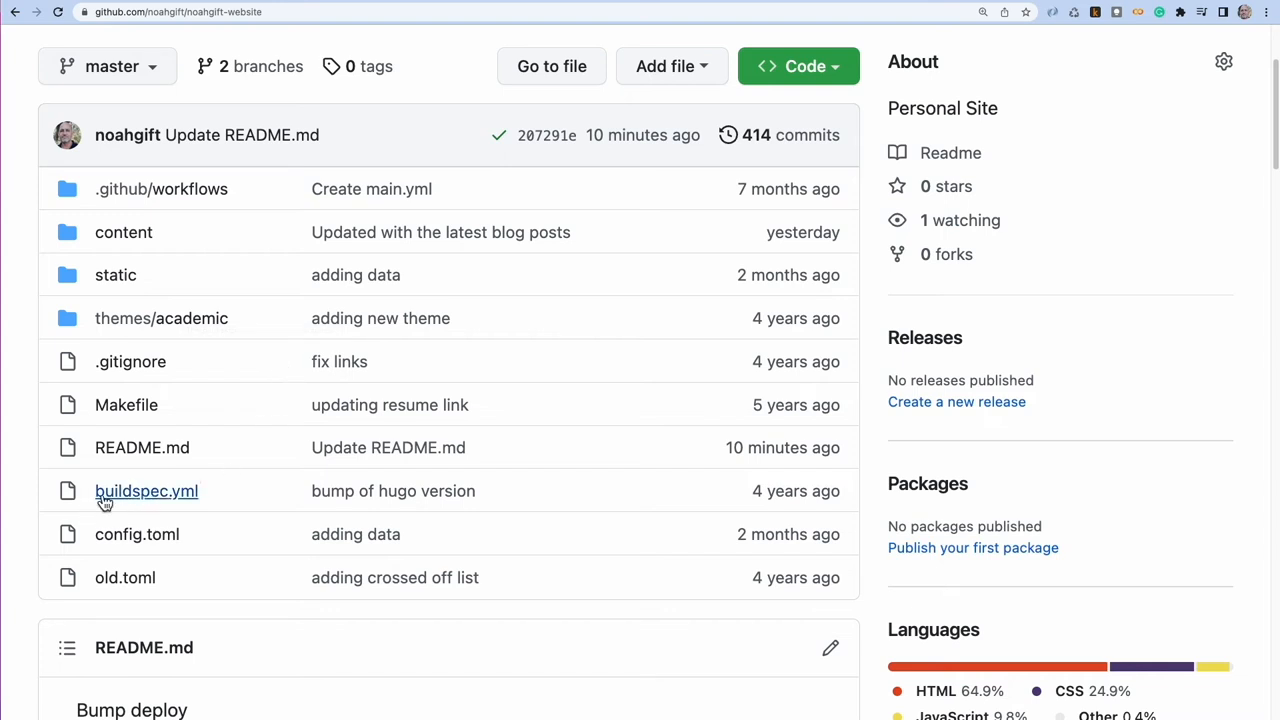
pyautogui.moveTo(136, 503)
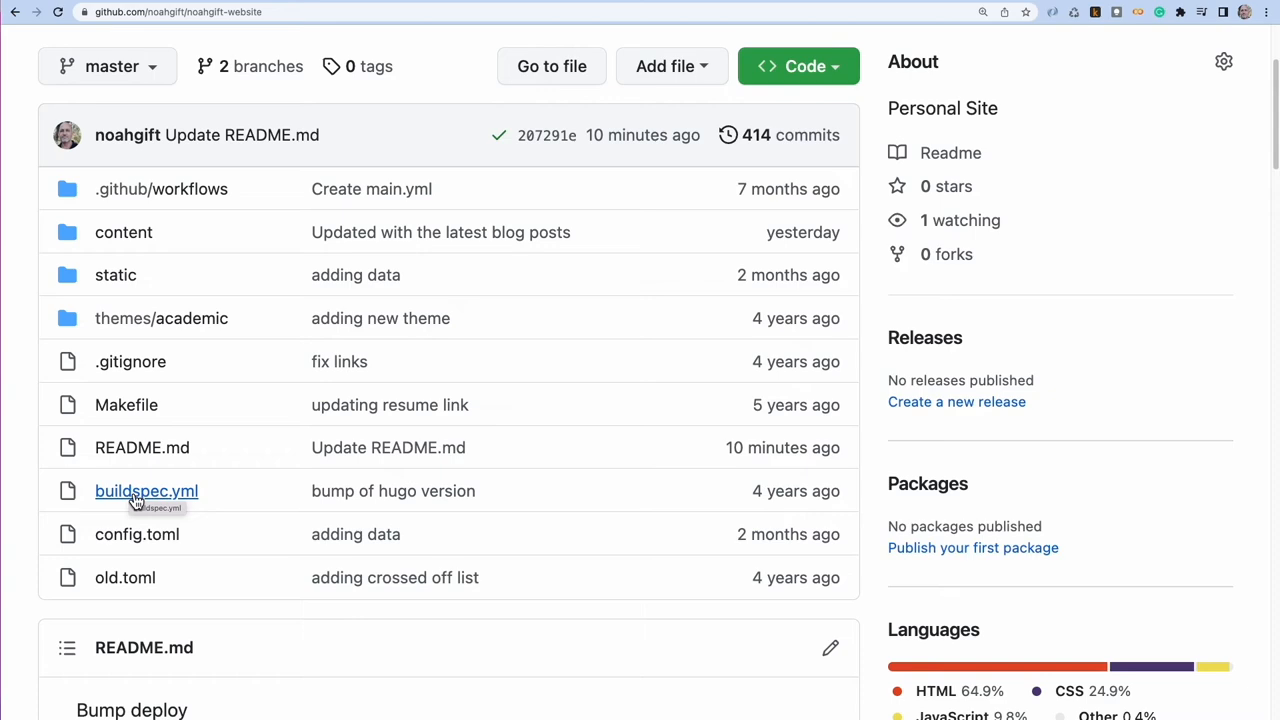
pyautogui.click(146, 491)
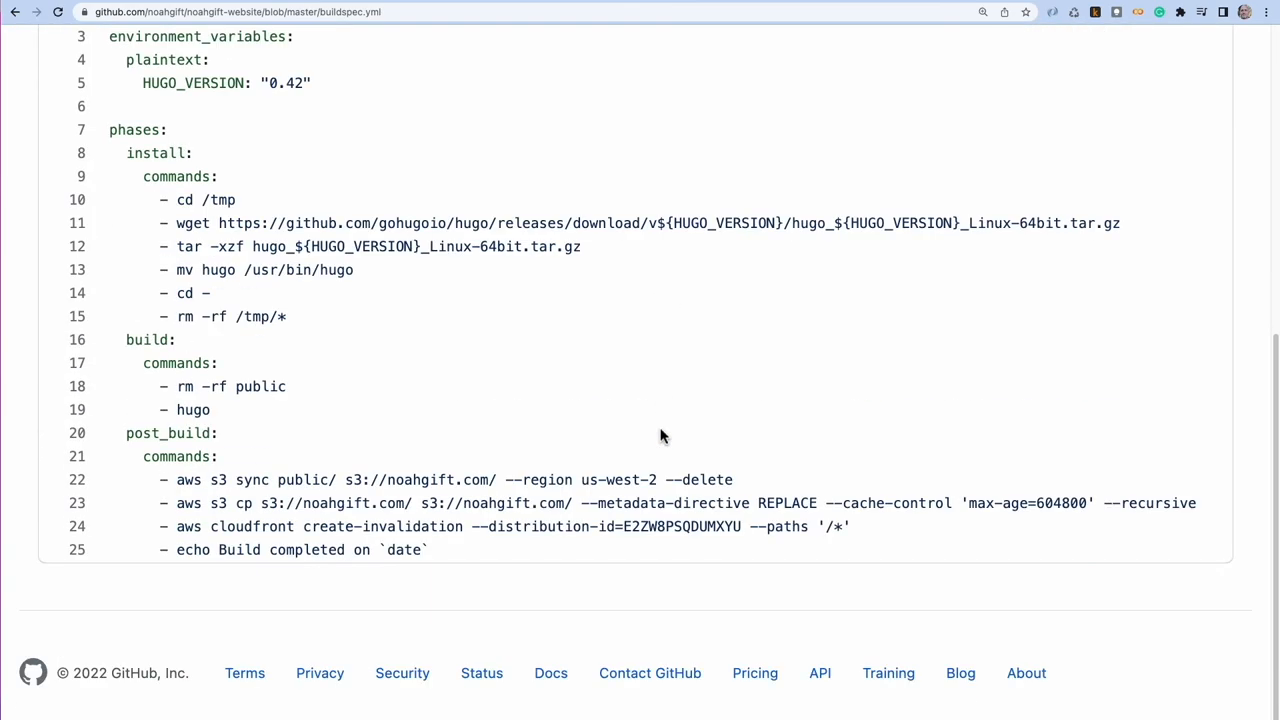
pyautogui.moveTo(640, 417)
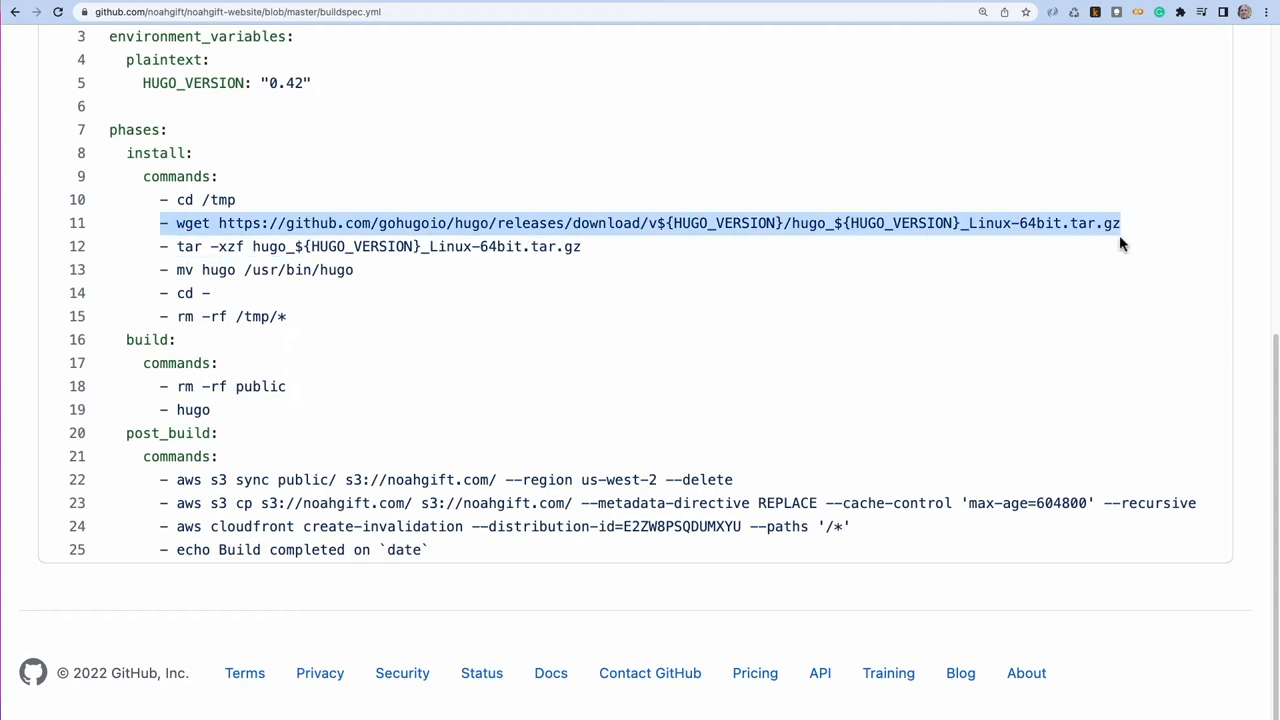
pyautogui.moveTo(1132, 242)
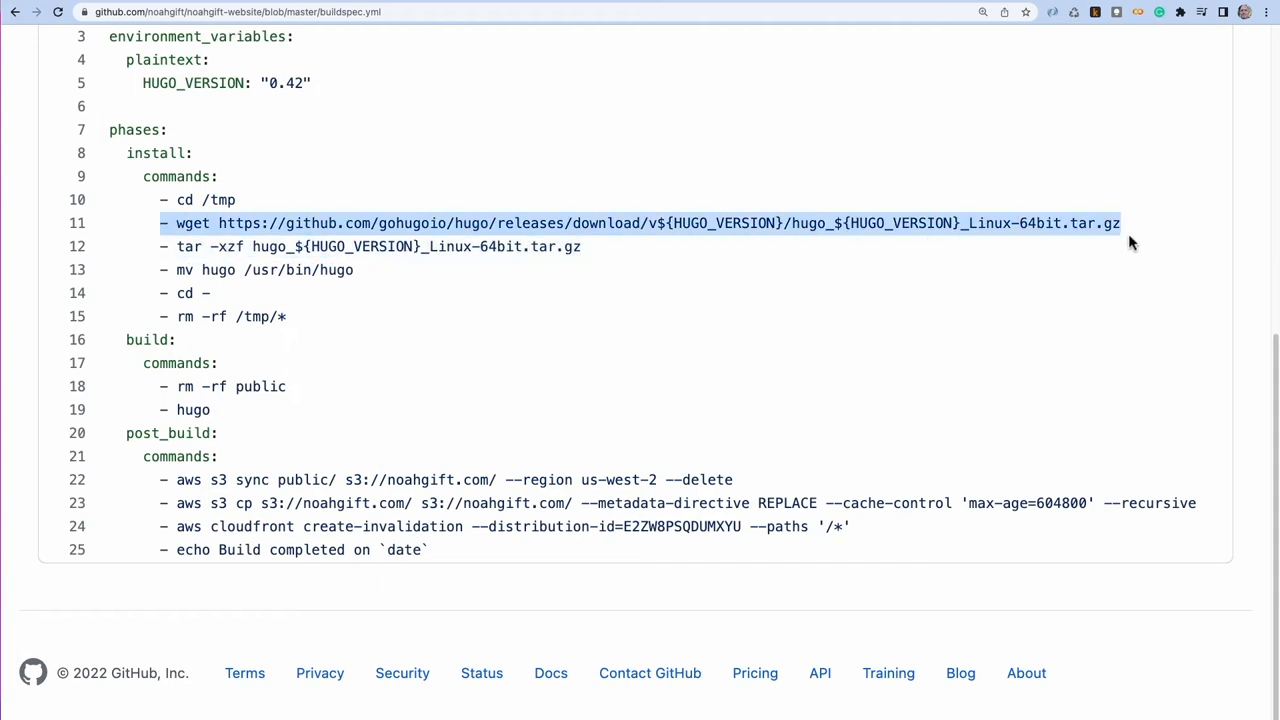
pyautogui.moveTo(174, 285)
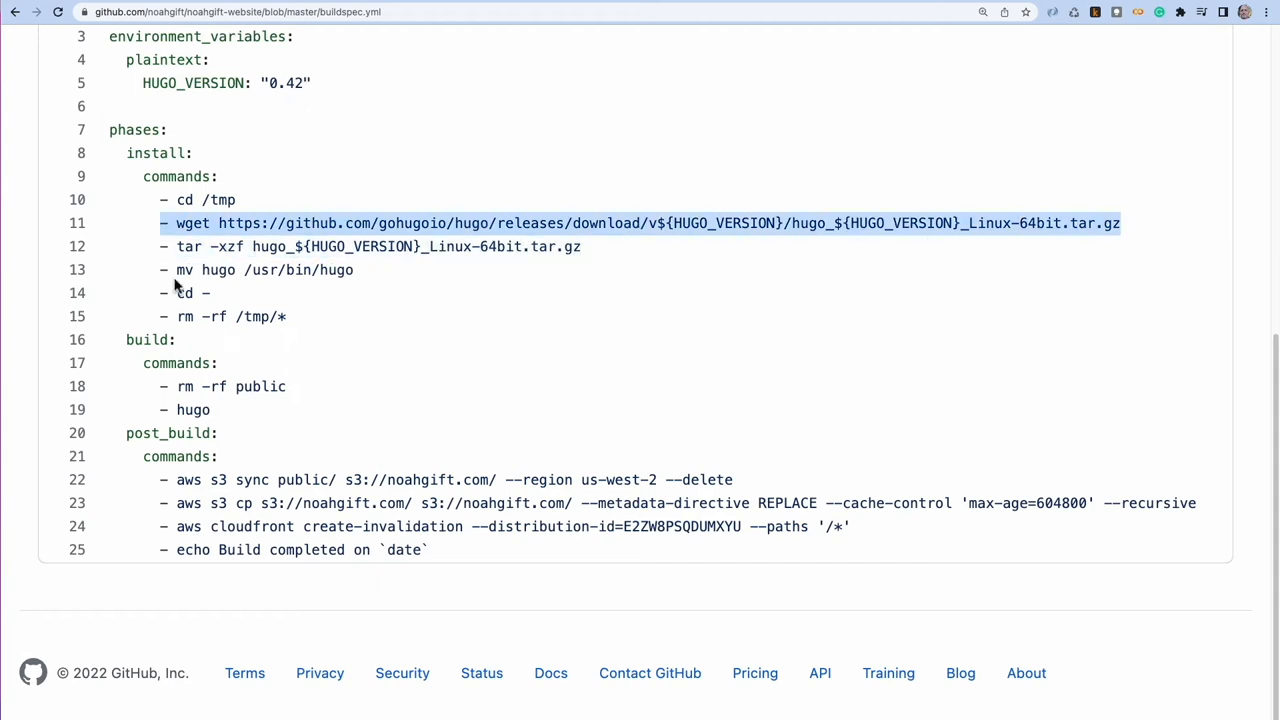
pyautogui.moveTo(286, 316)
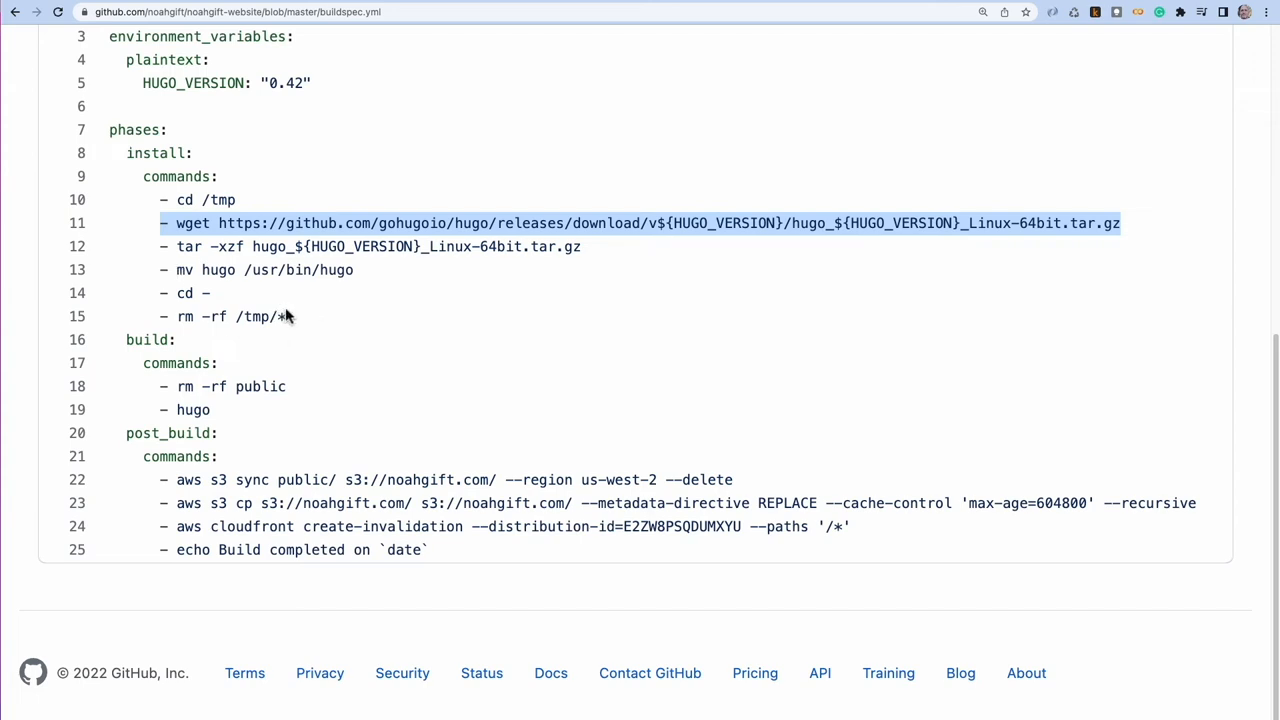
pyautogui.moveTo(250, 450)
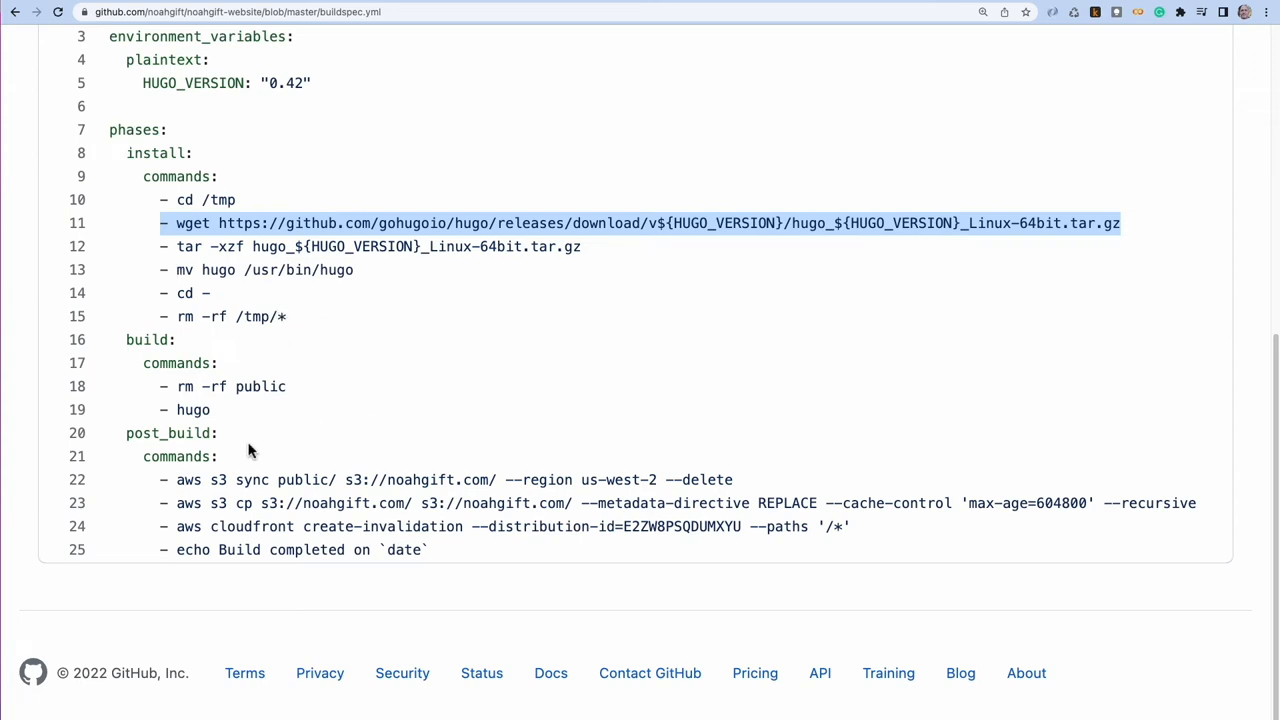
pyautogui.moveTo(181, 494)
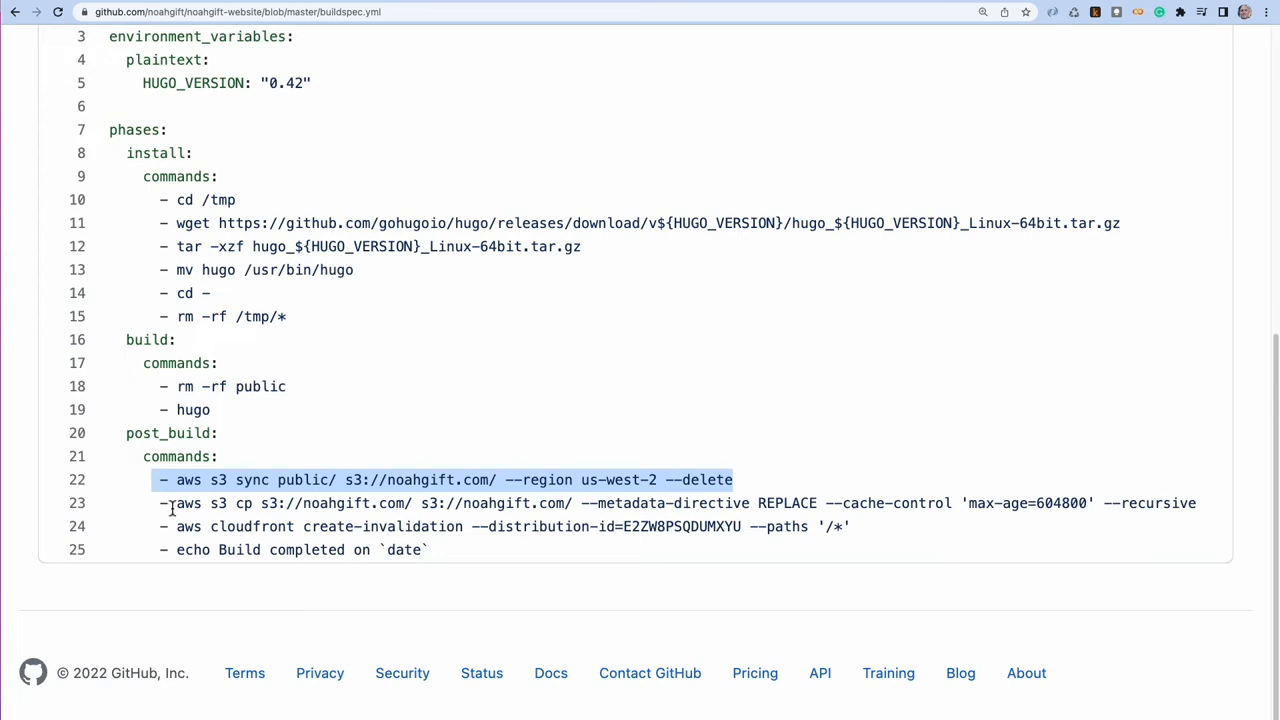
pyautogui.moveTo(455, 480)
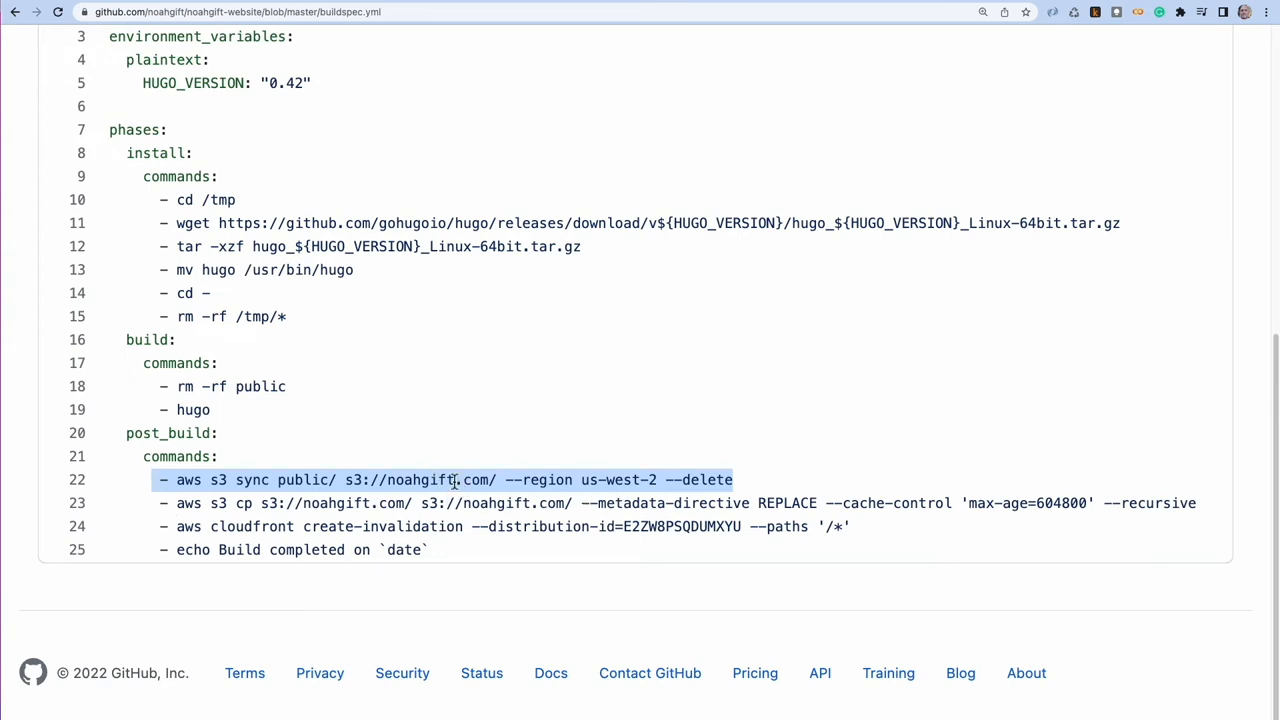
pyautogui.moveTo(434, 480)
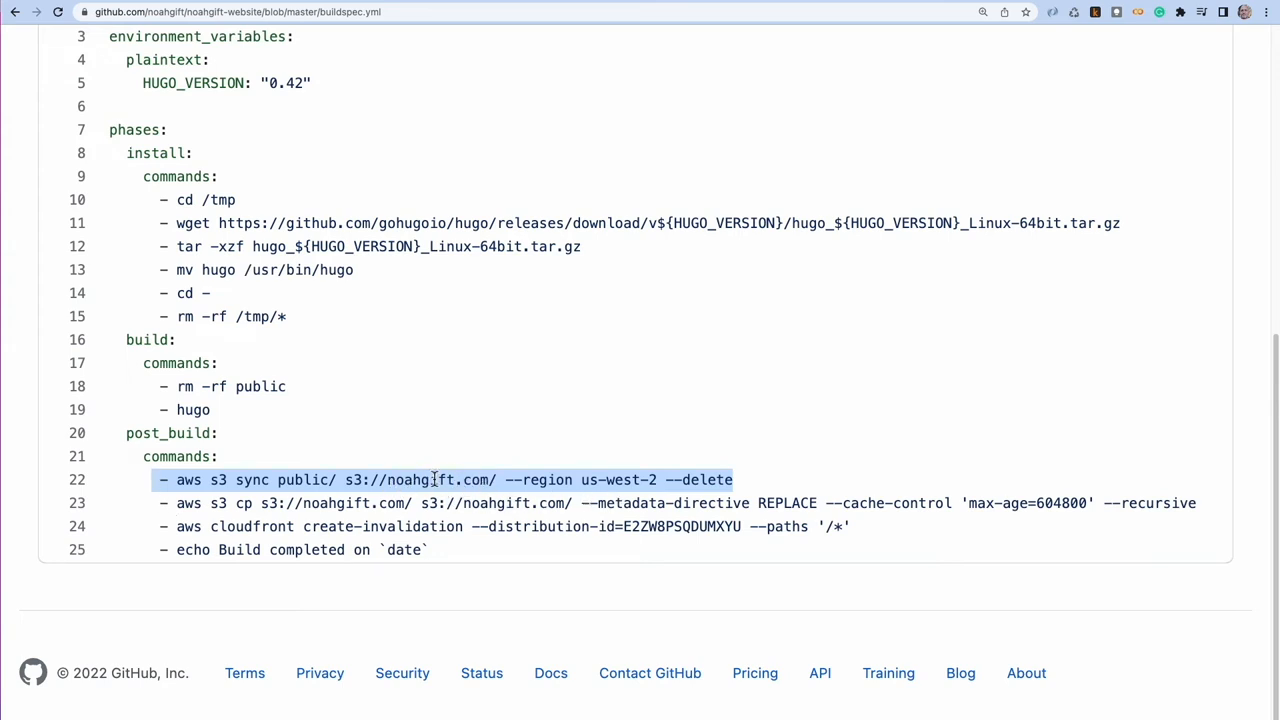
pyautogui.moveTo(275, 503)
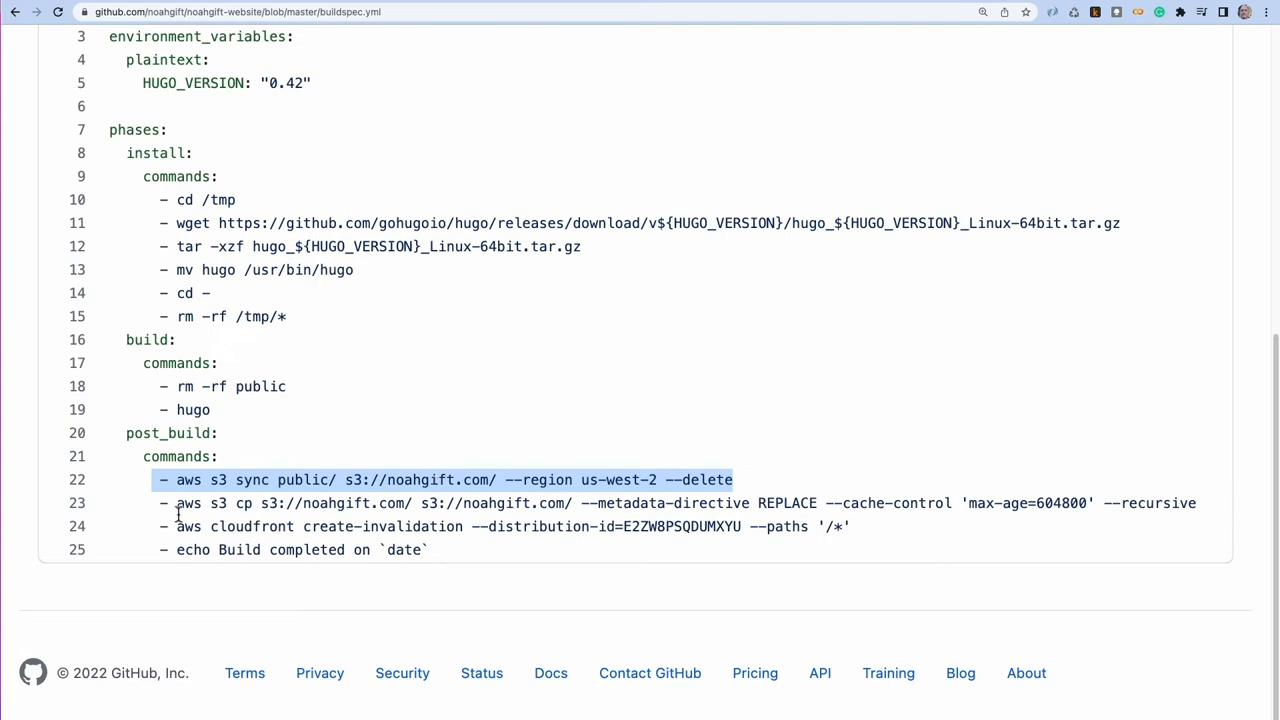
pyautogui.moveTo(1243, 515)
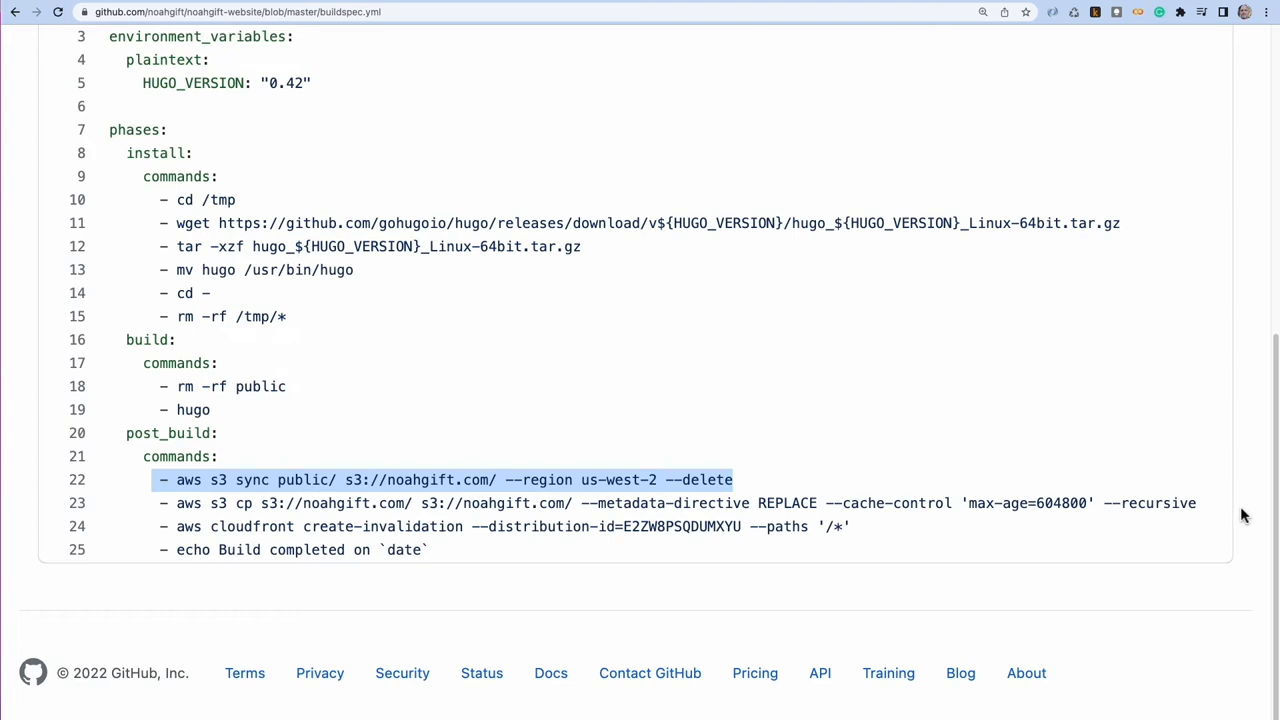
pyautogui.moveTo(303, 529)
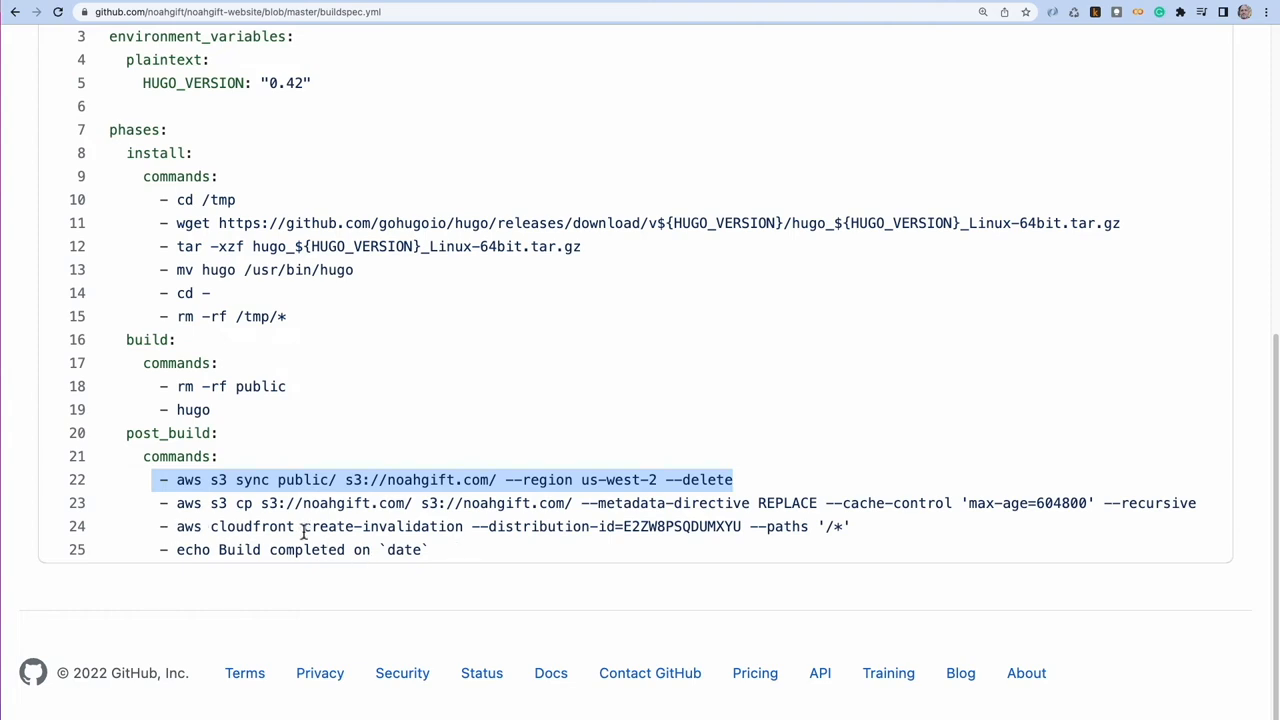
pyautogui.doubleClick(253, 527)
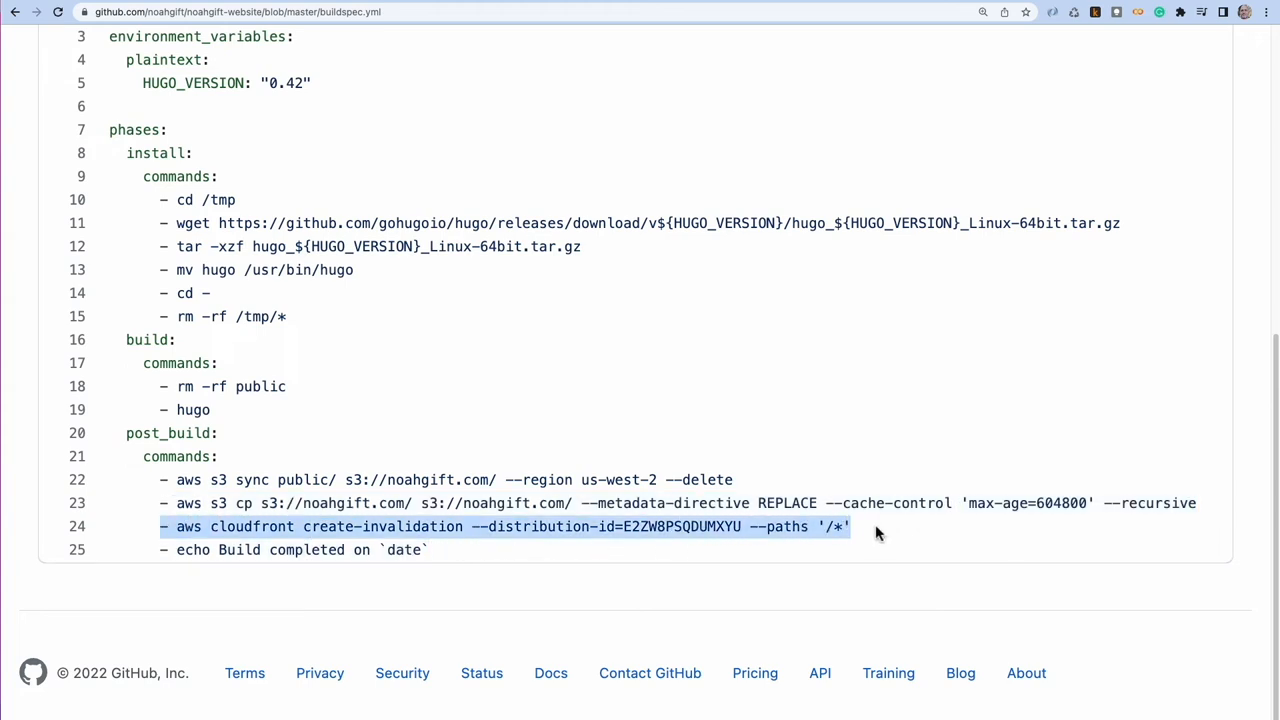
pyautogui.moveTo(1150, 453)
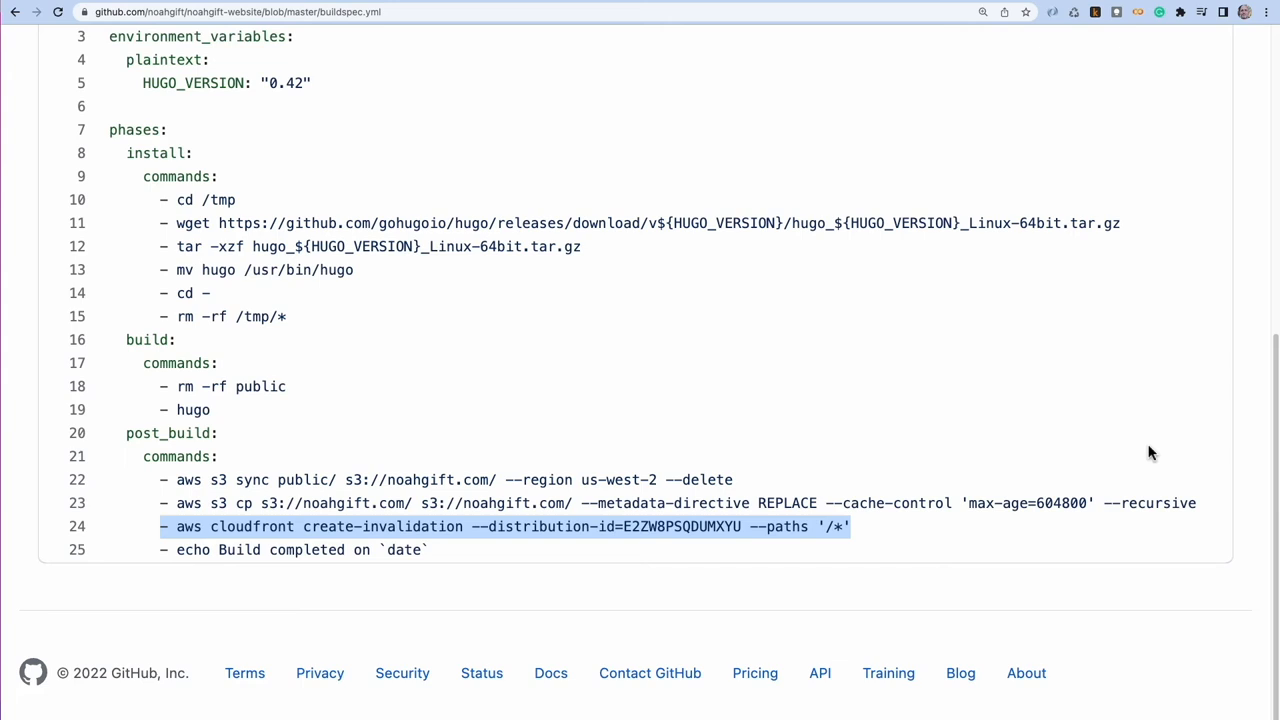
pyautogui.moveTo(1159, 451)
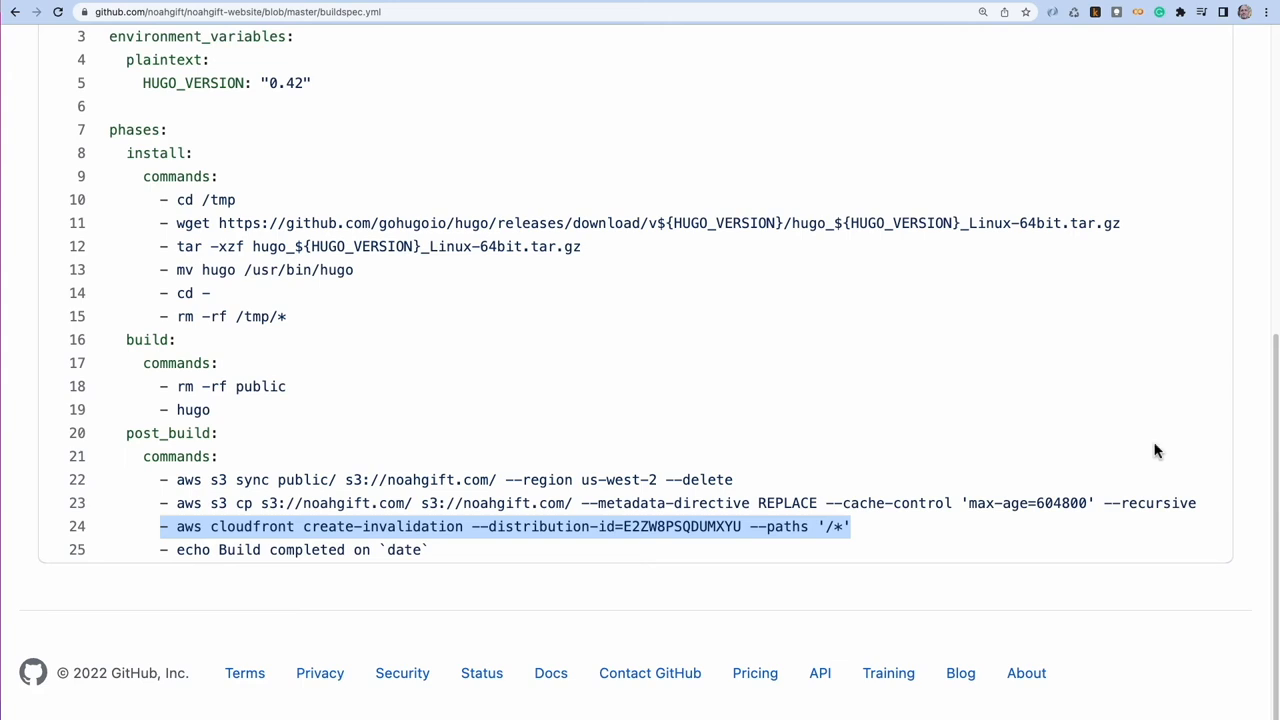
pyautogui.moveTo(1080, 11)
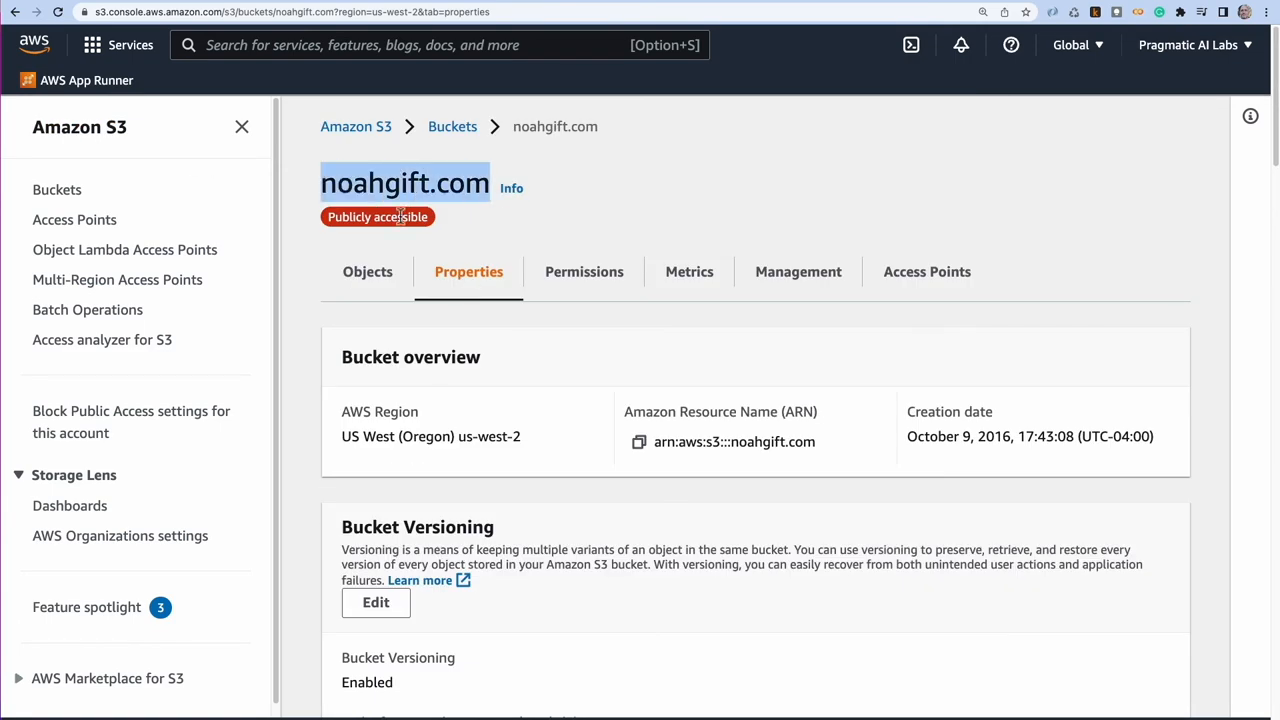
pyautogui.moveTo(360, 218)
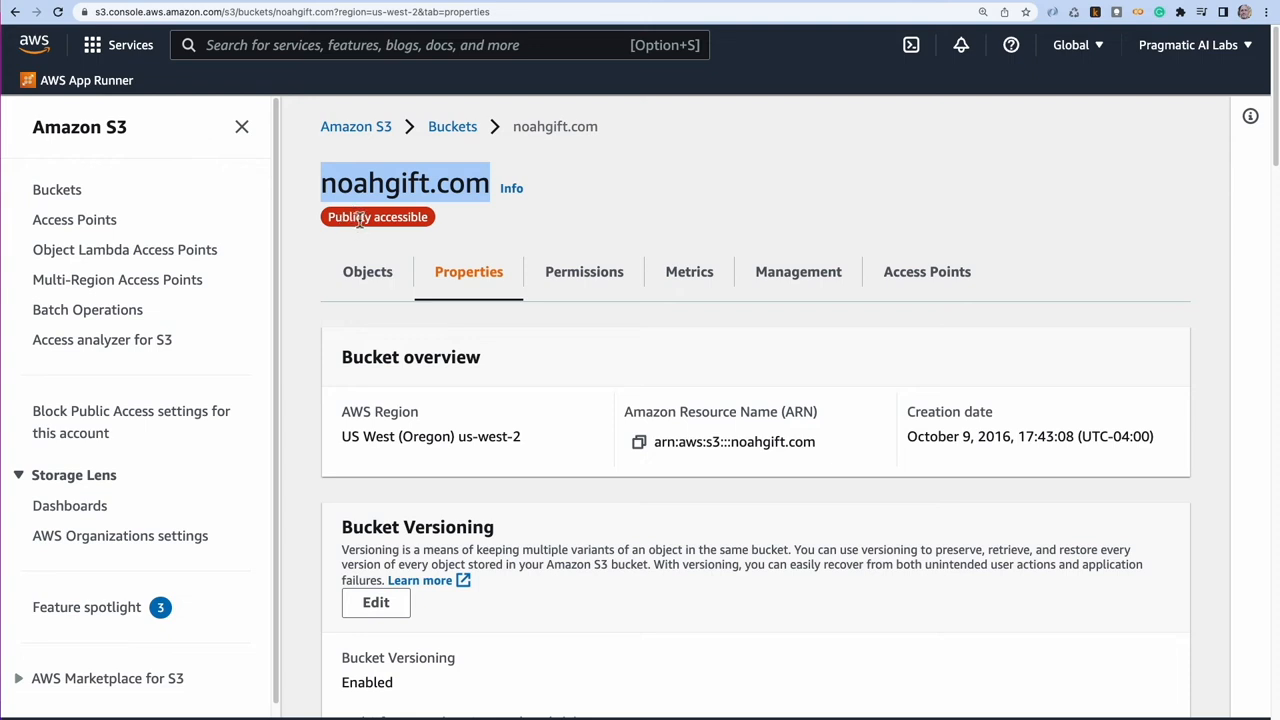
pyautogui.moveTo(585, 376)
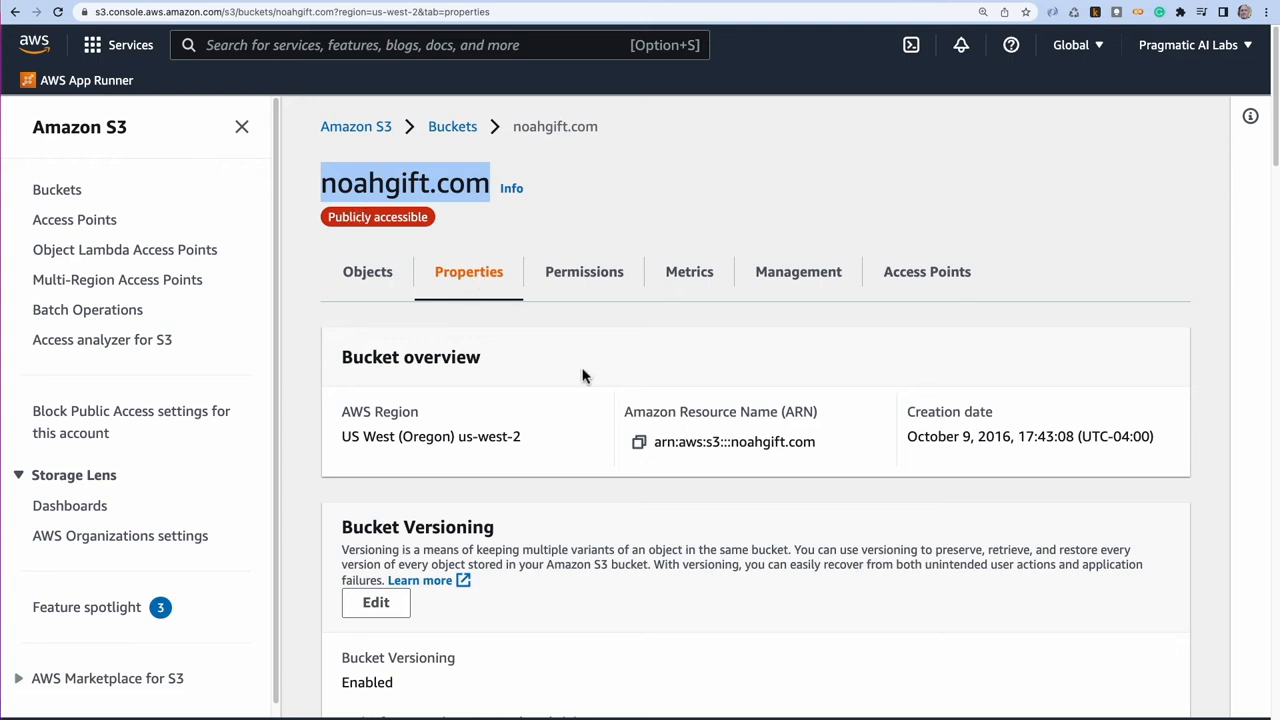
# - Scroll noahgift.com's Properties to the enabled static website hosting section and its endpoint
pyautogui.scroll(-3)
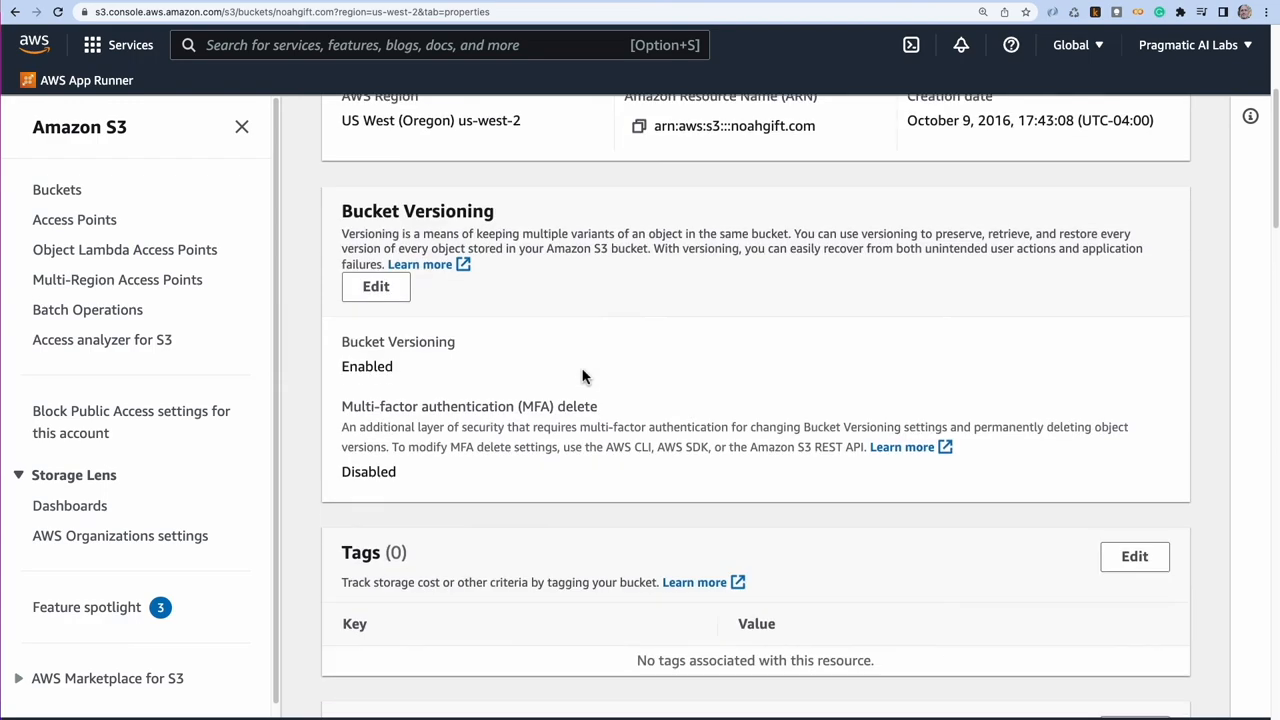
pyautogui.scroll(-3)
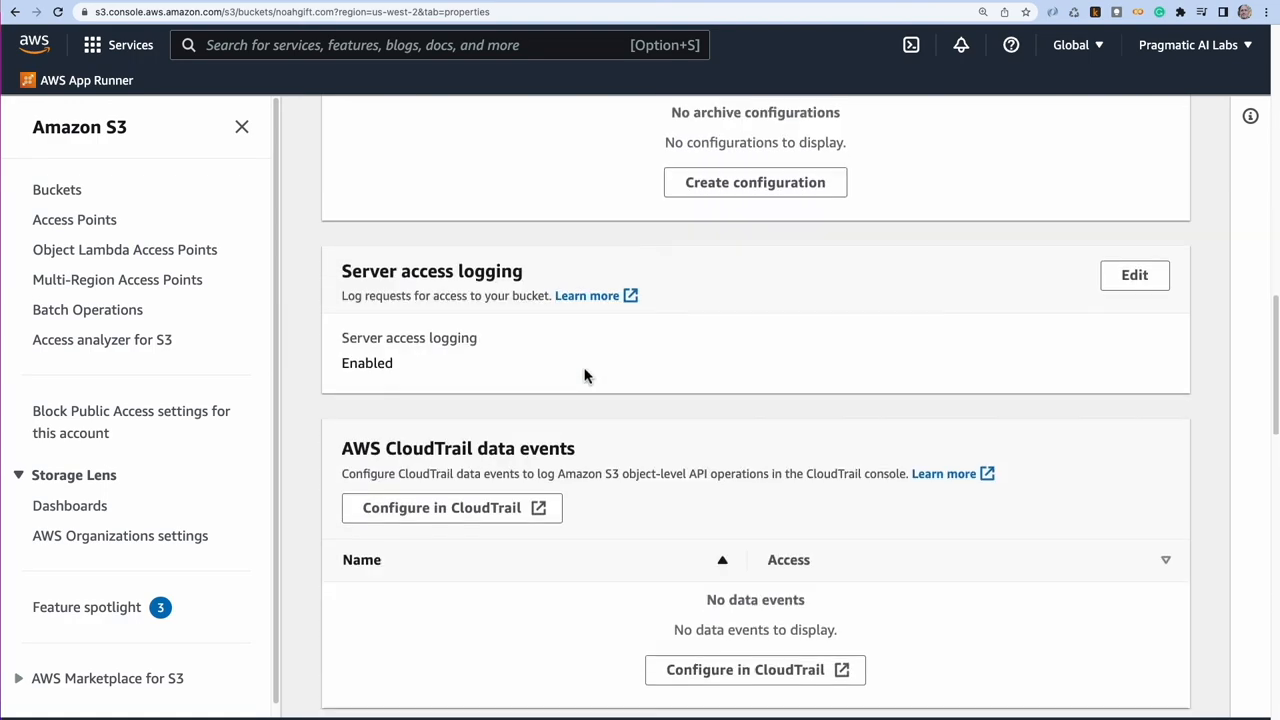
pyautogui.scroll(-3)
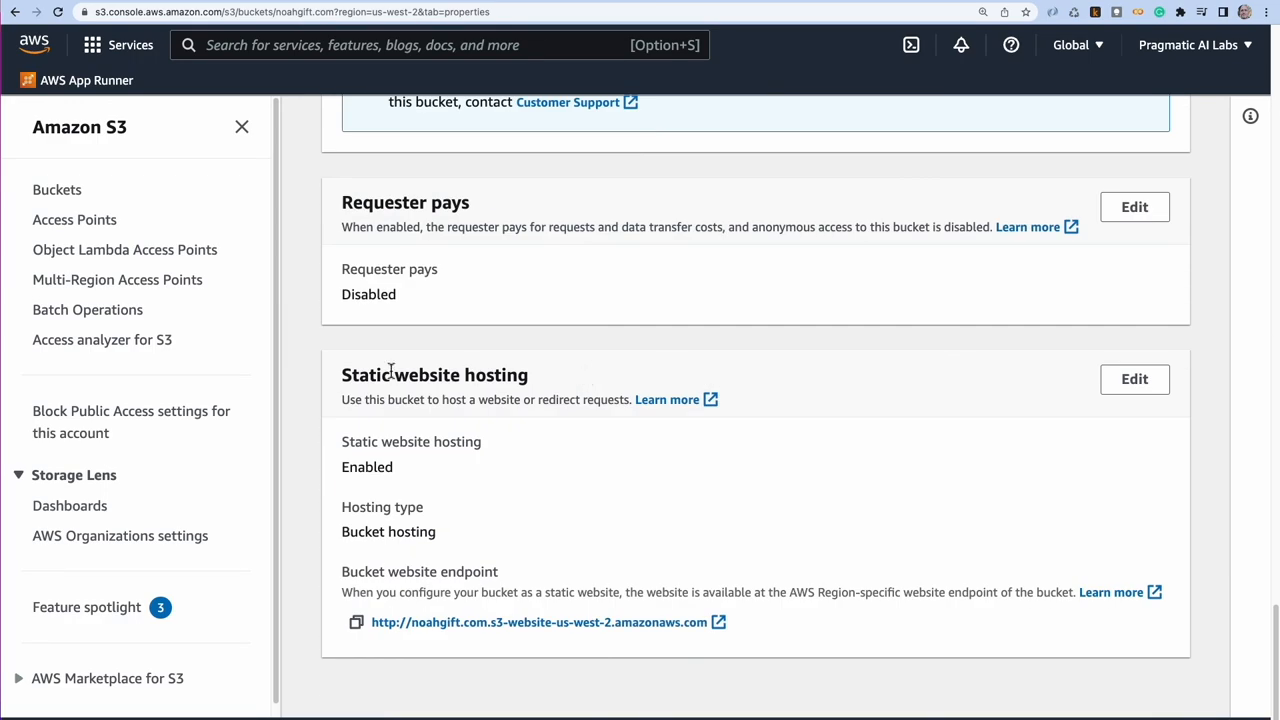
pyautogui.doubleClick(434, 375)
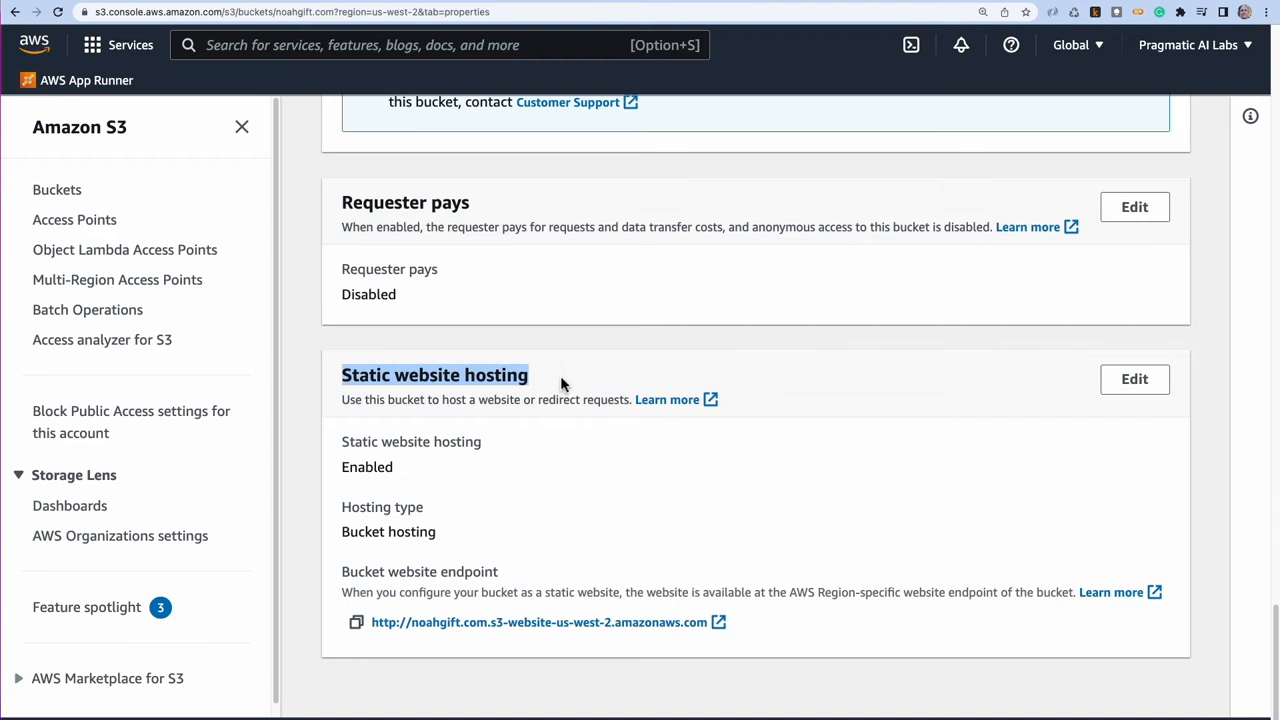
pyautogui.moveTo(1134, 379)
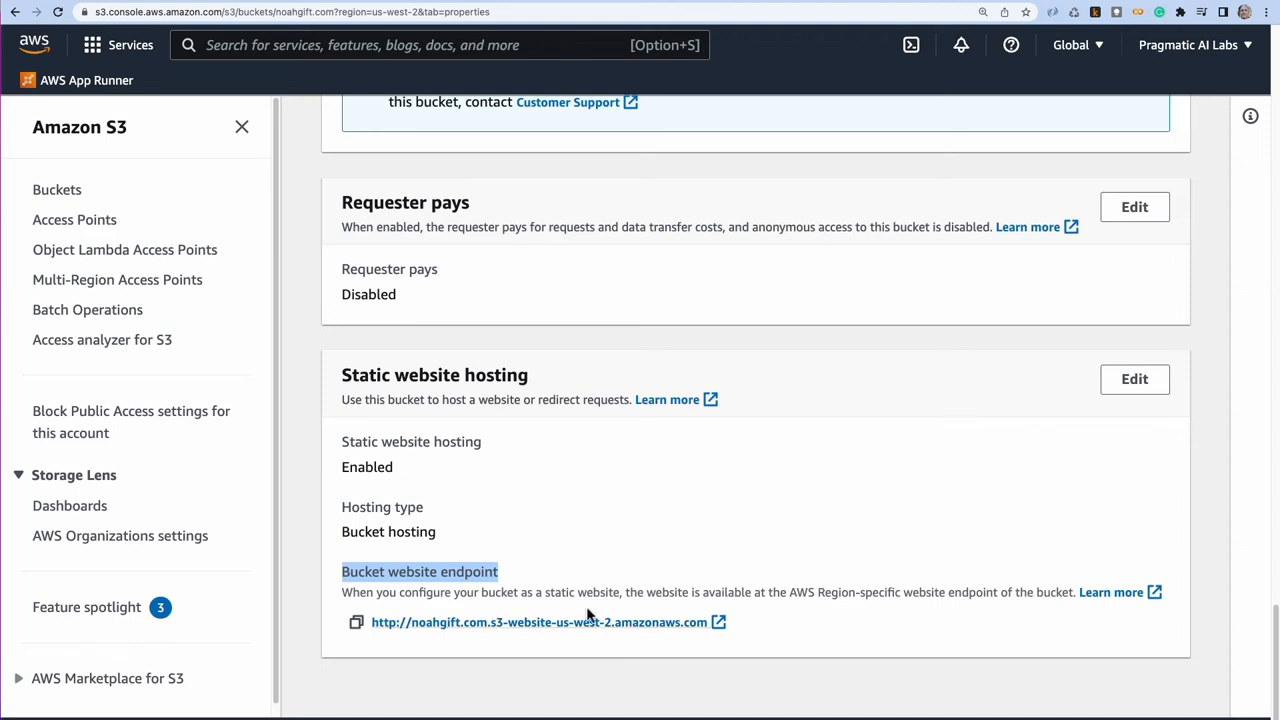
pyautogui.moveTo(597, 668)
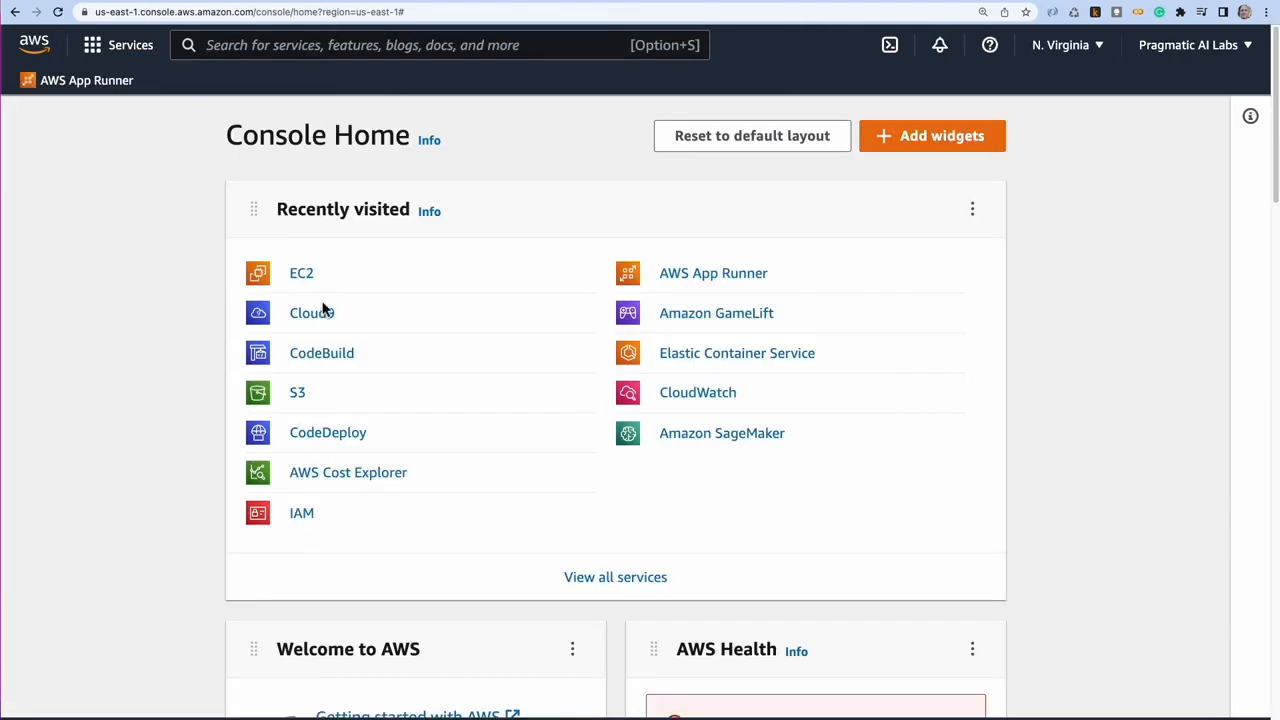
# - Browse the full AWS services list for Route 53, then return to Console Home
pyautogui.click(615, 577)
pyautogui.write('route')
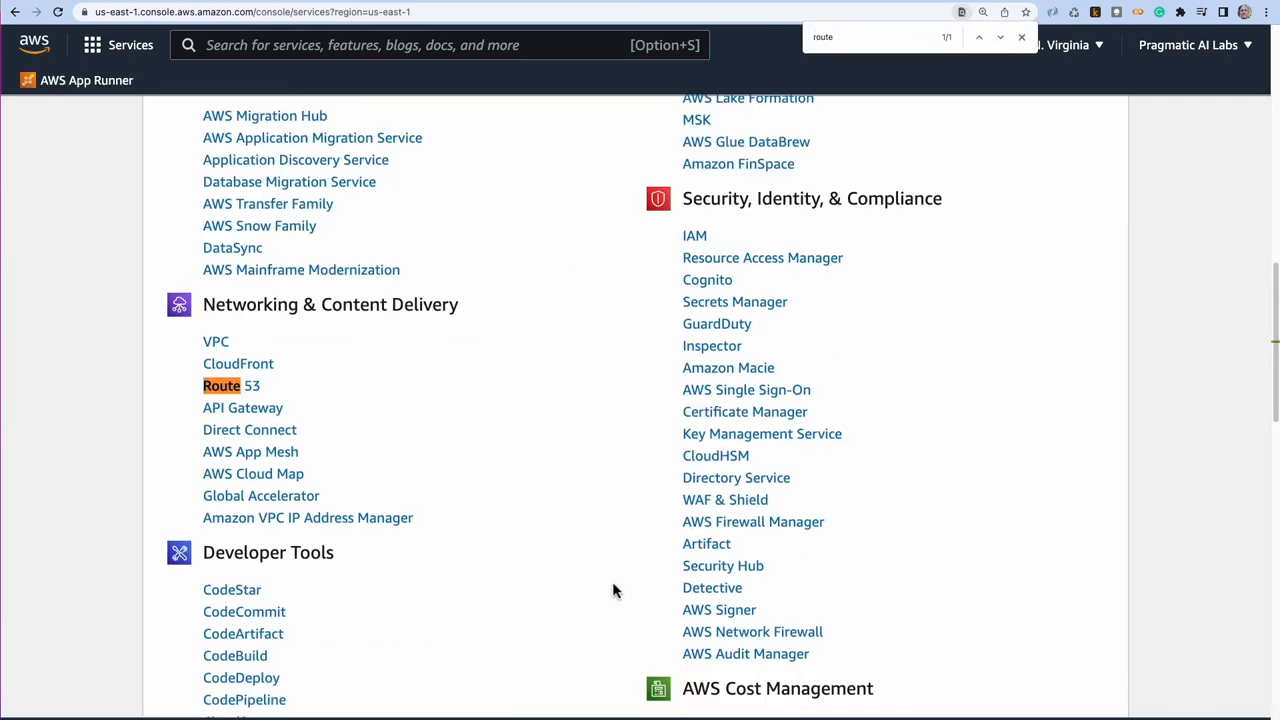
pyautogui.moveTo(248, 390)
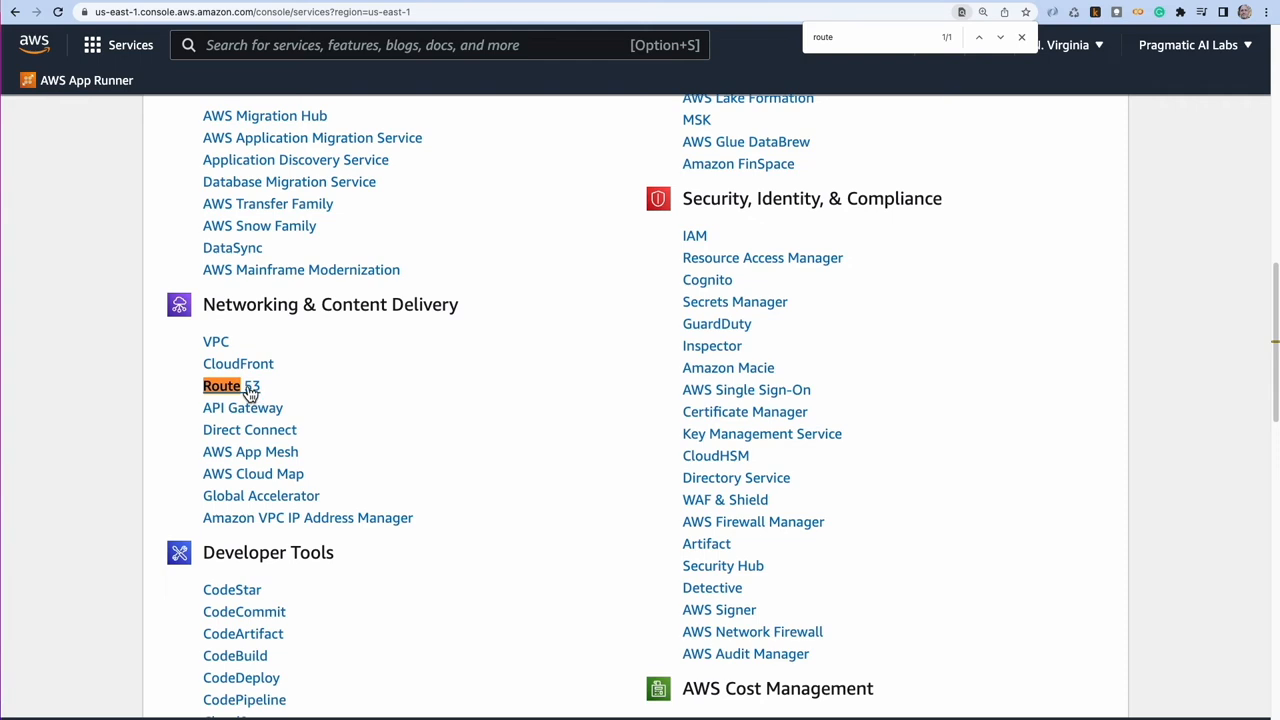
pyautogui.click(17, 20)
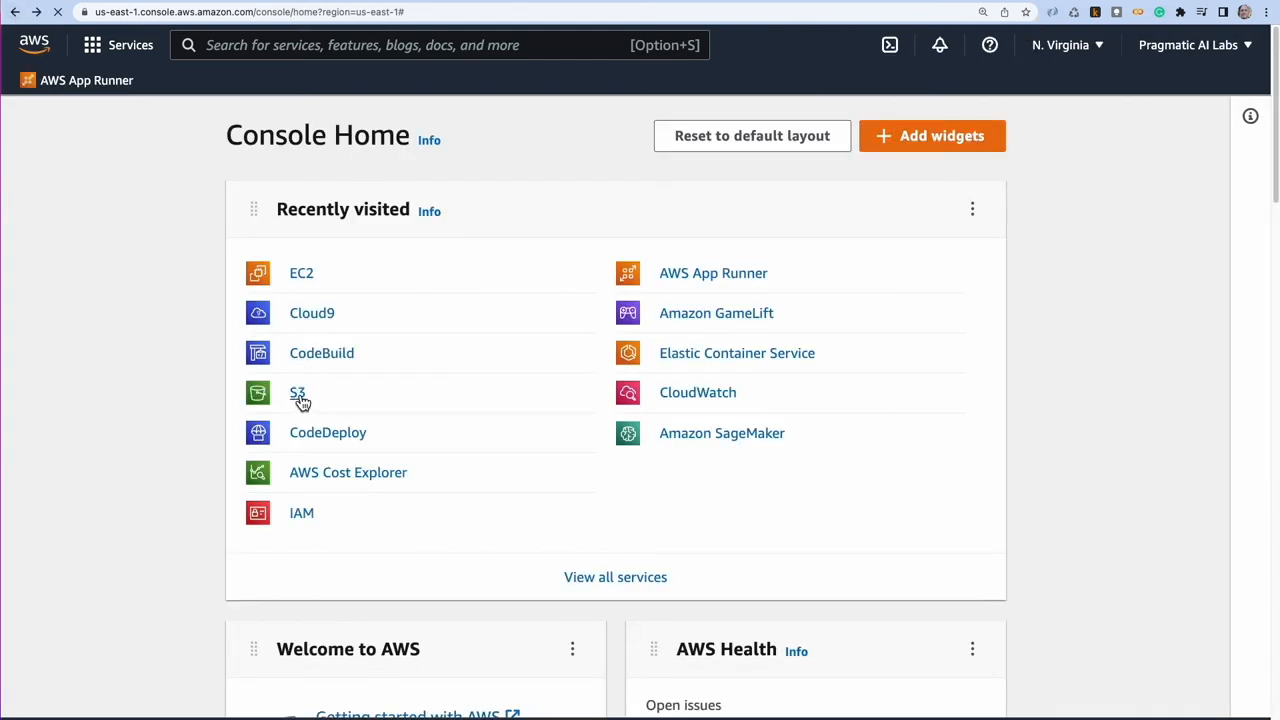
# - Filter S3 buckets by 'noah', open noahgift.com's Permissions, and review its public-read bucket policy
pyautogui.click(297, 393)
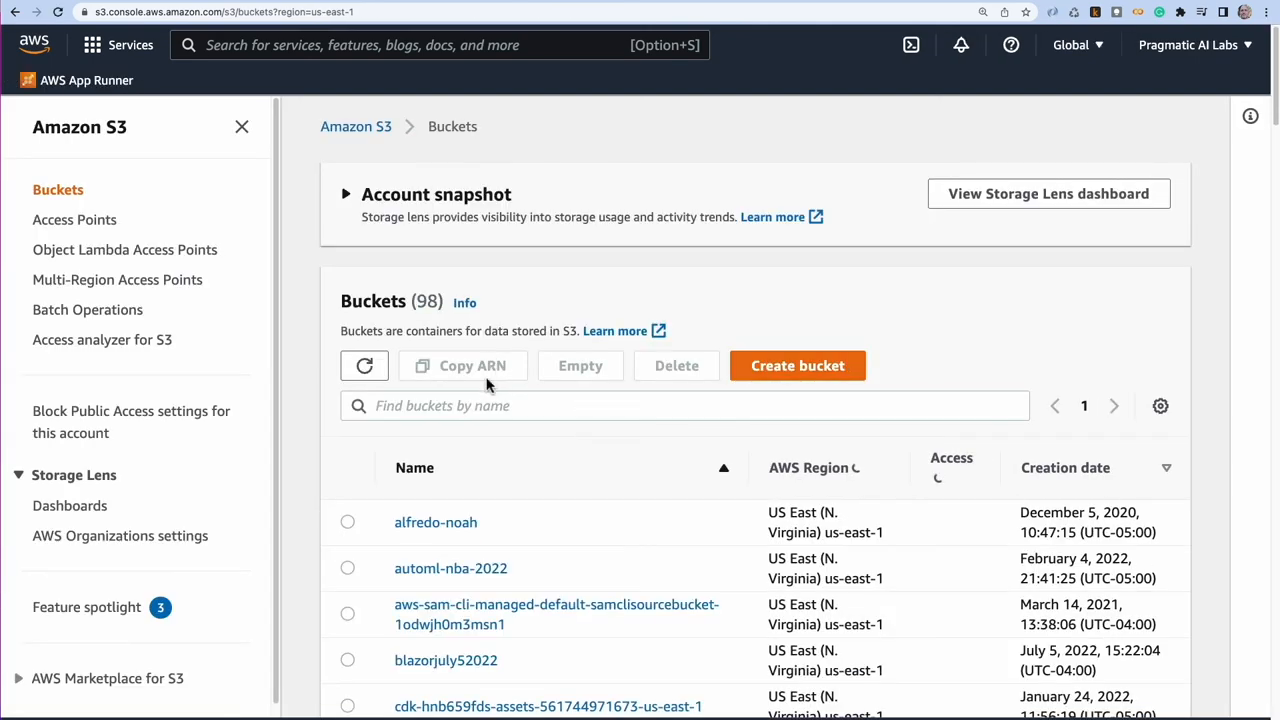
pyautogui.write('noahgift')
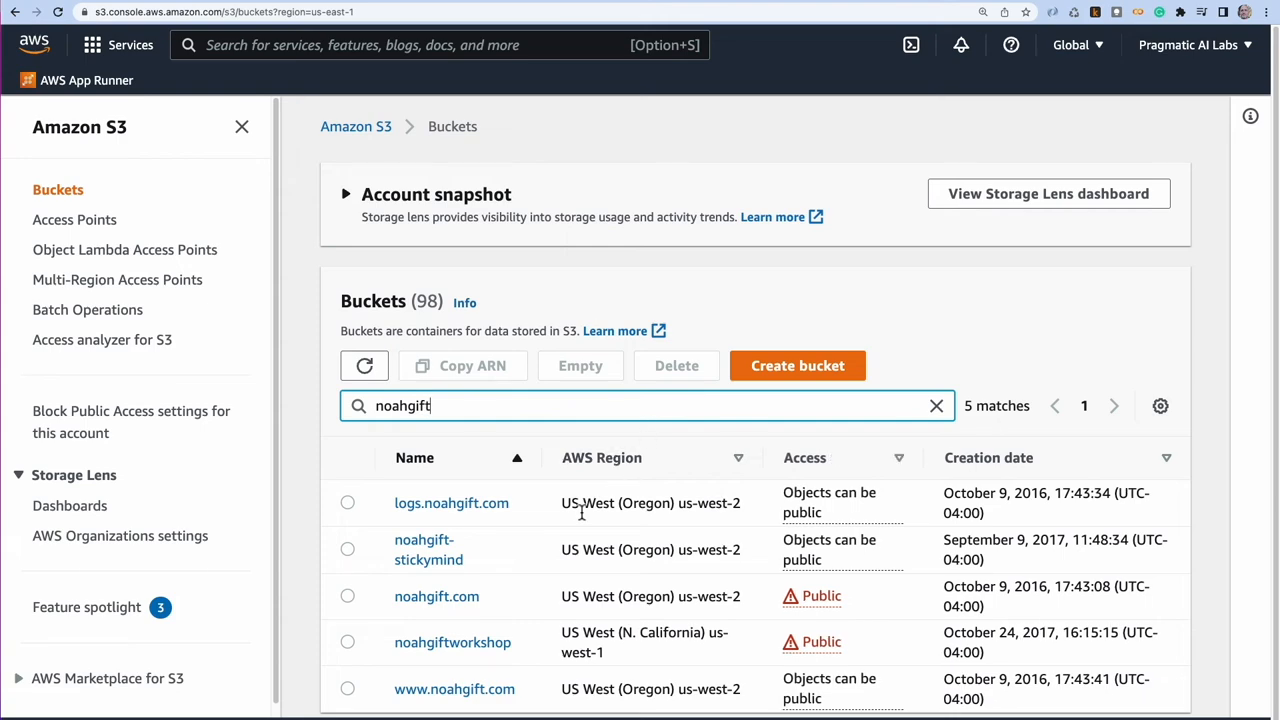
pyautogui.click(436, 596)
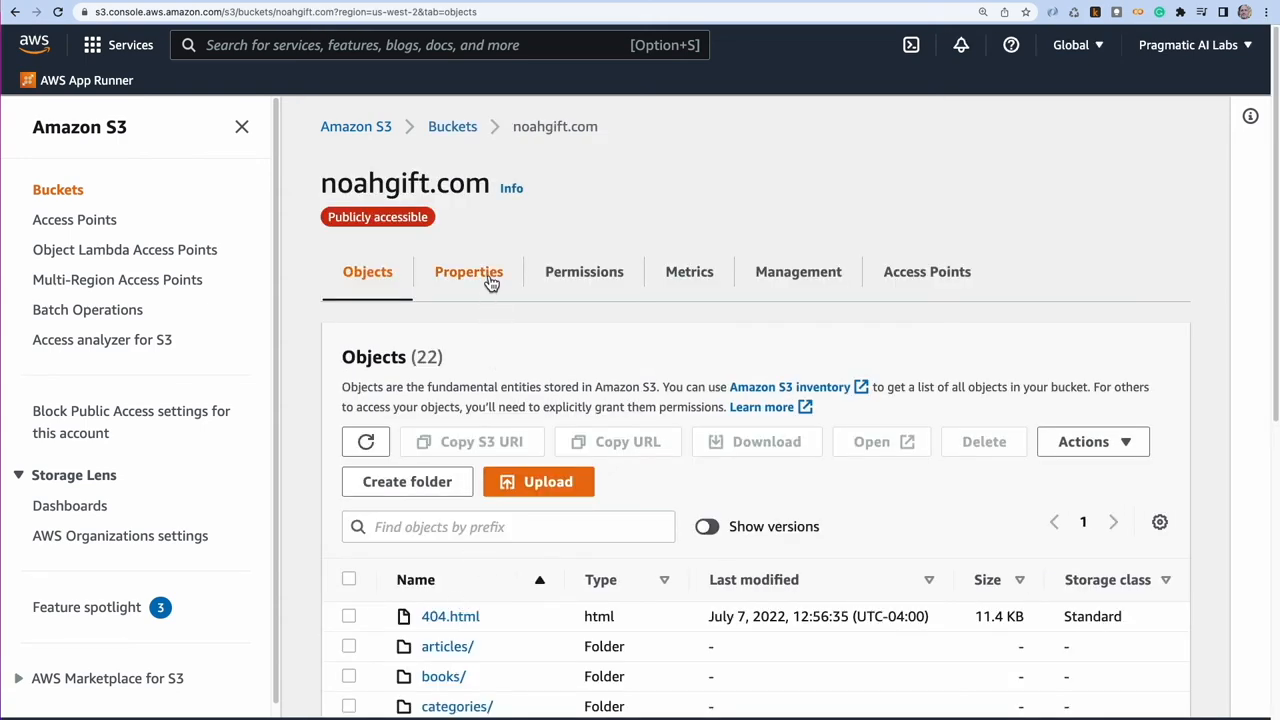
pyautogui.click(584, 271)
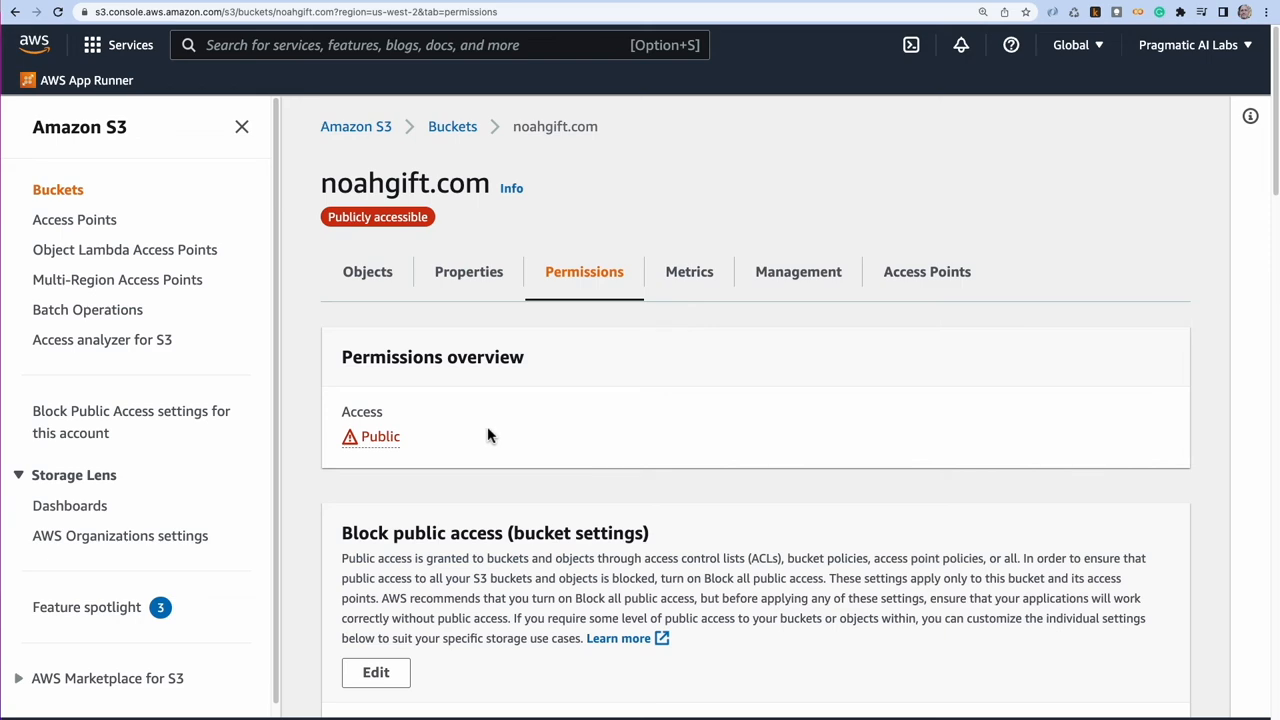
pyautogui.scroll(-3)
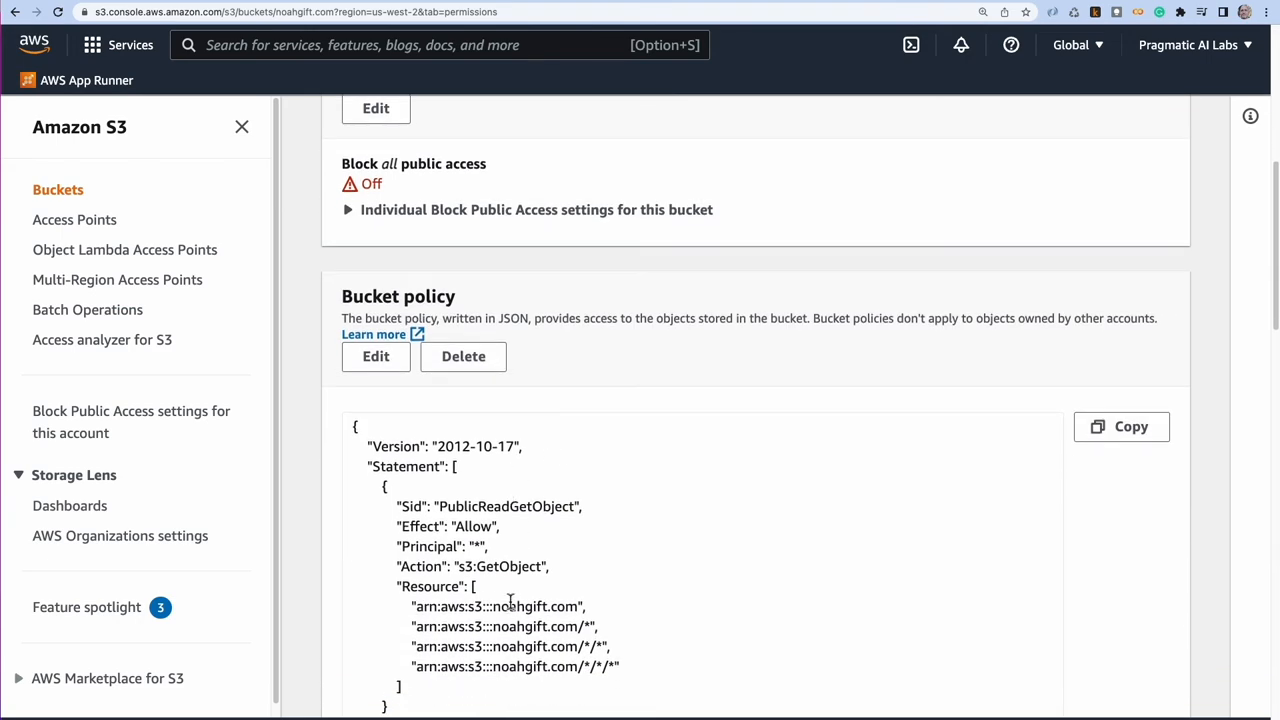
pyautogui.moveTo(385, 486); pyautogui.dragTo(477, 586)
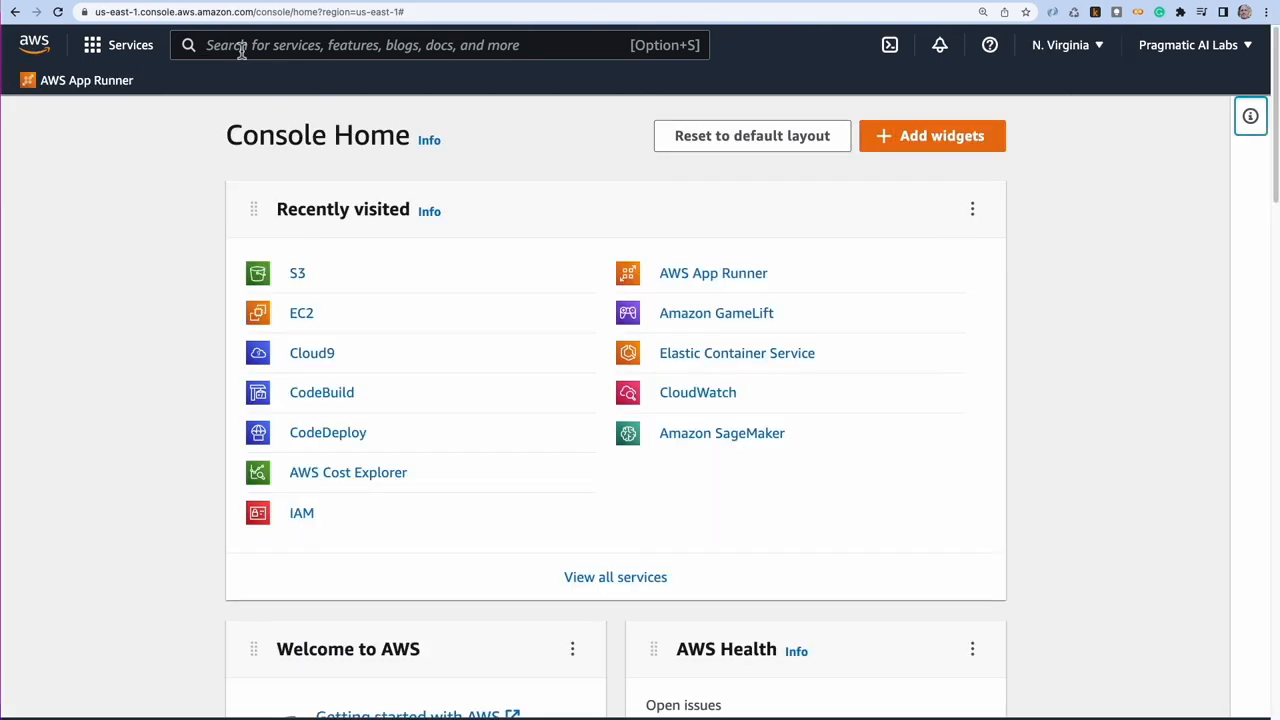
pyautogui.moveTo(342, 400)
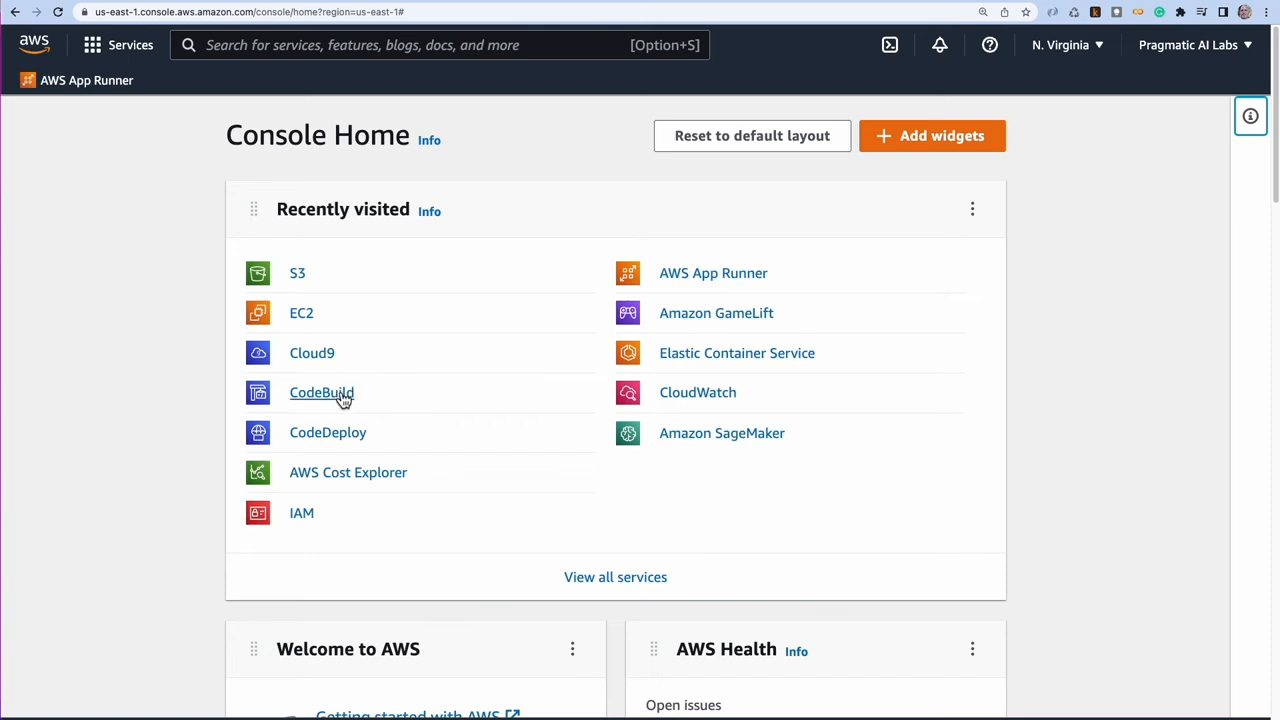
pyautogui.moveTo(342, 408)
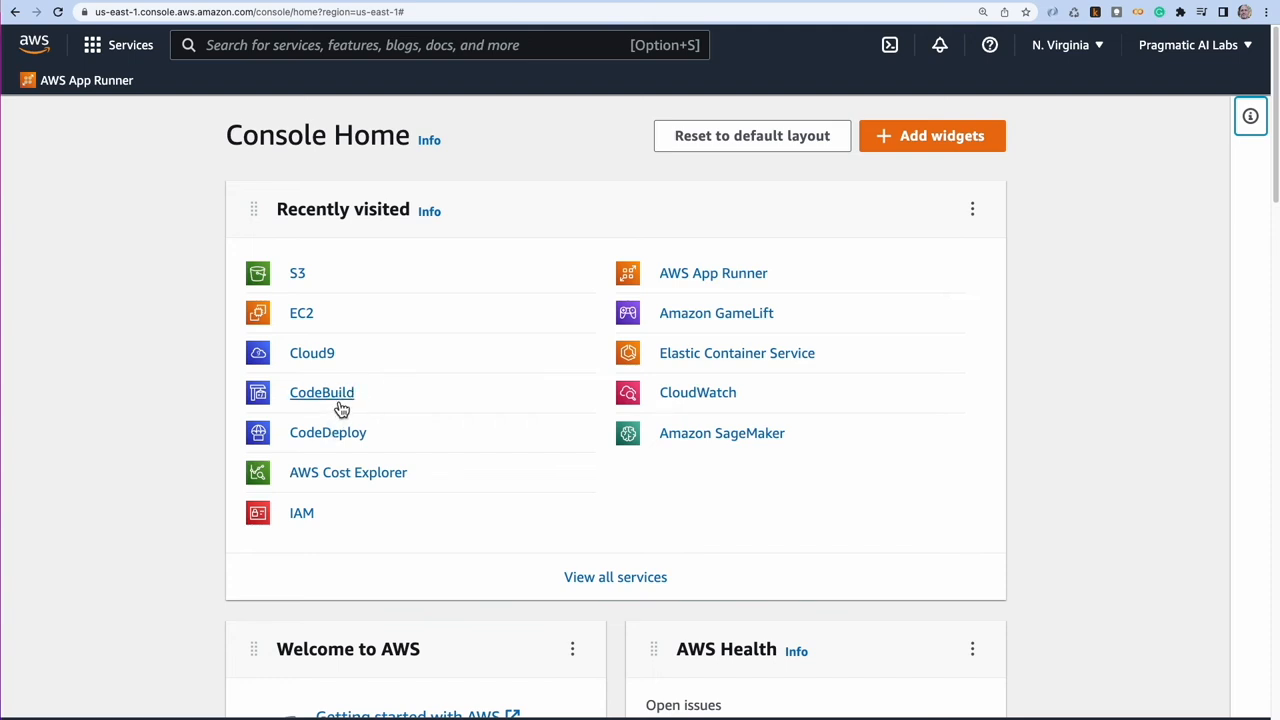
# - Open CodeBuild from Recently visited to show the build projects list
pyautogui.click(321, 392)
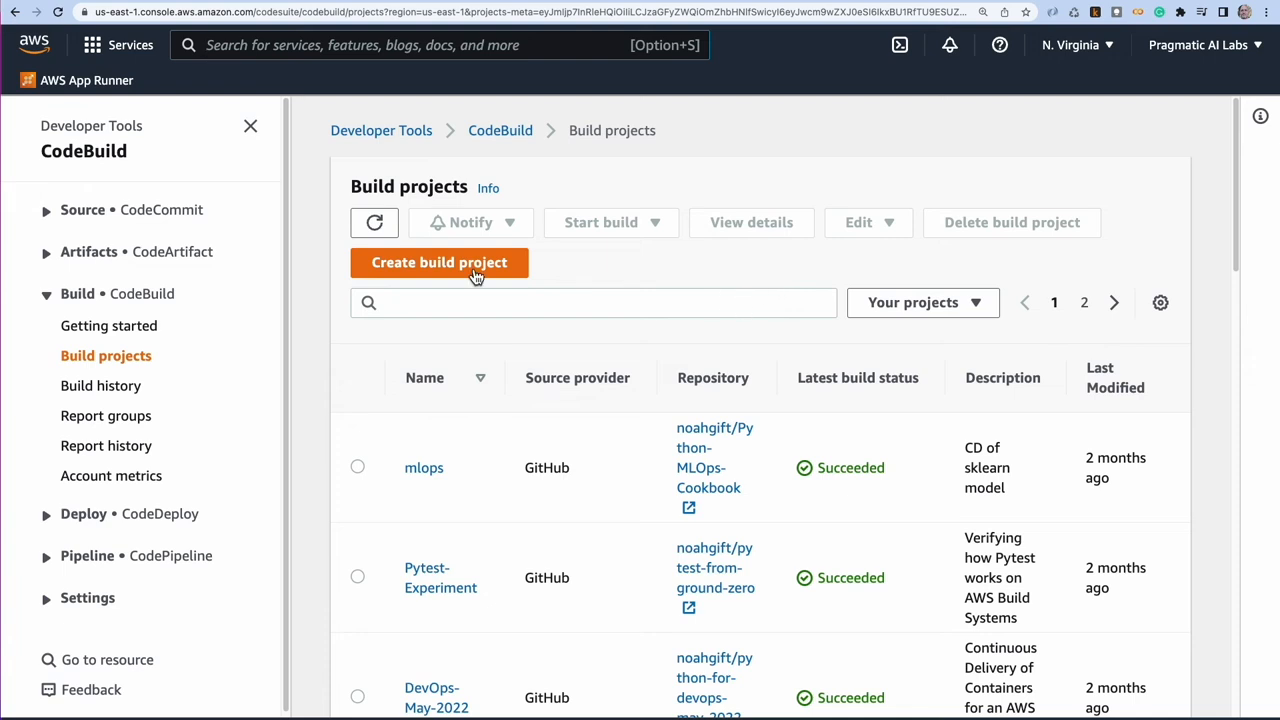
# - Start a new CodeBuild project and expand its Additional configuration tag settings
pyautogui.click(439, 262)
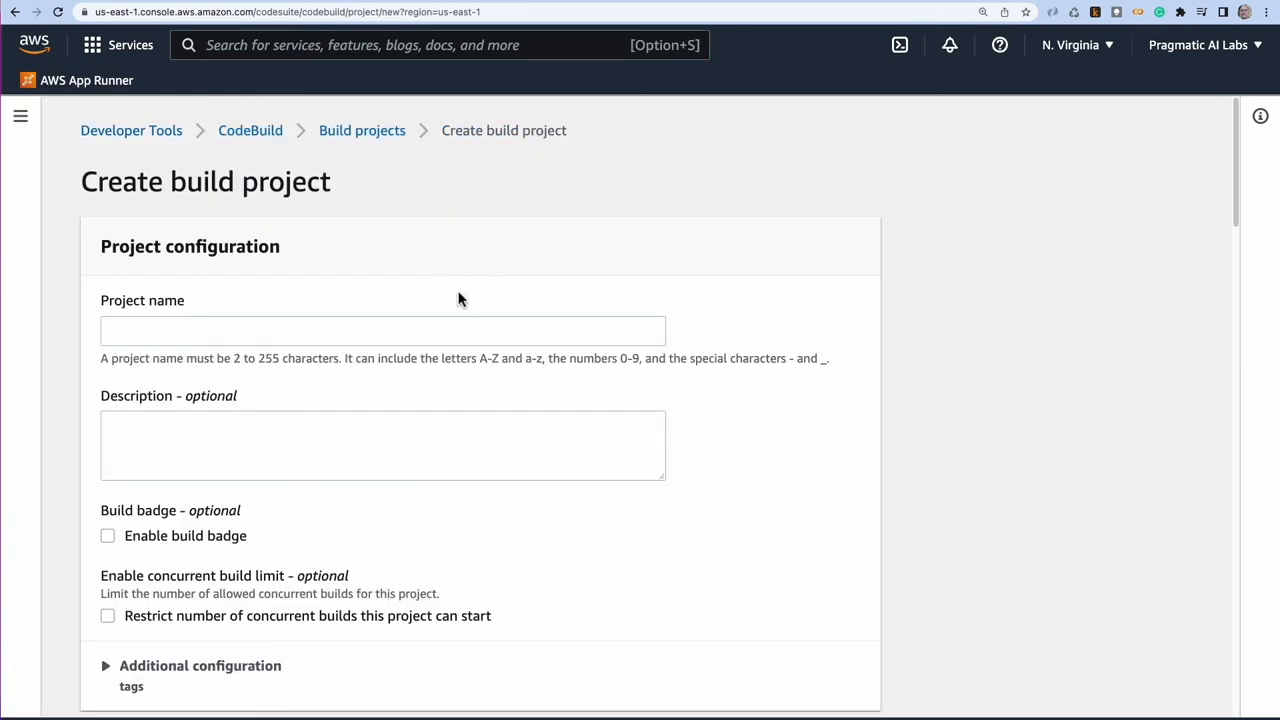
pyautogui.scroll(-3)
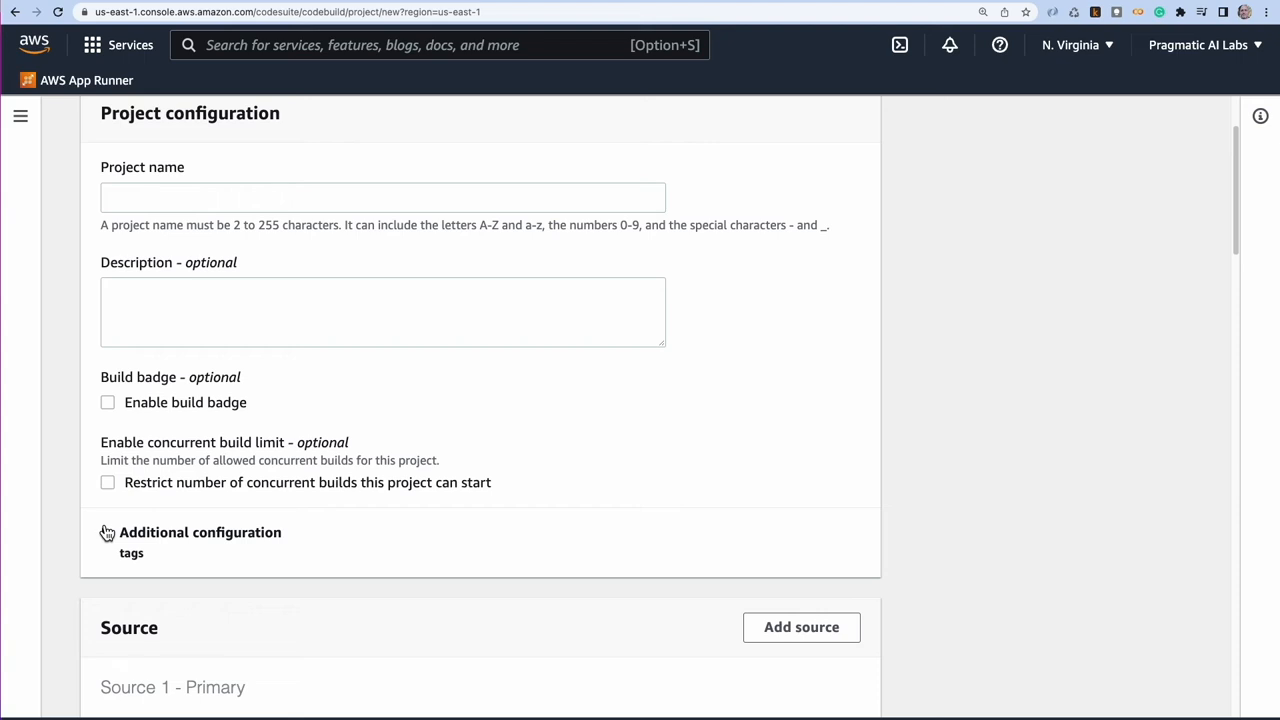
pyautogui.click(108, 532)
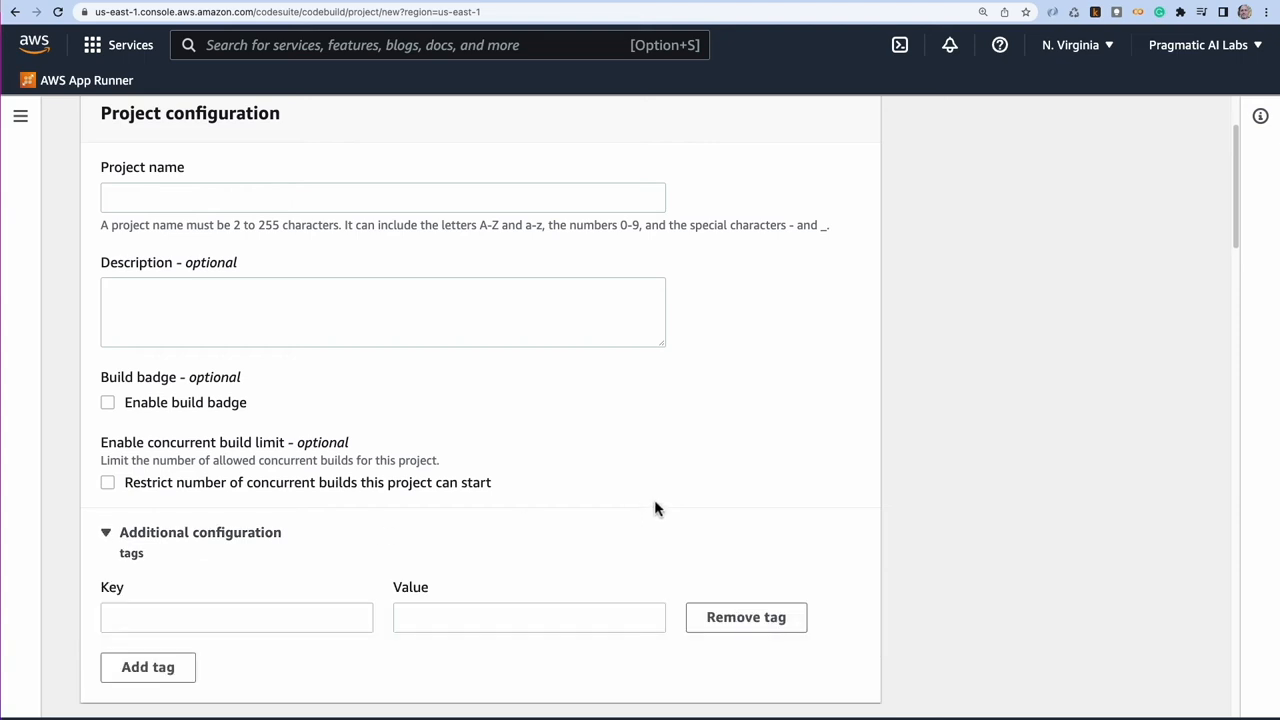
pyautogui.scroll(-3)
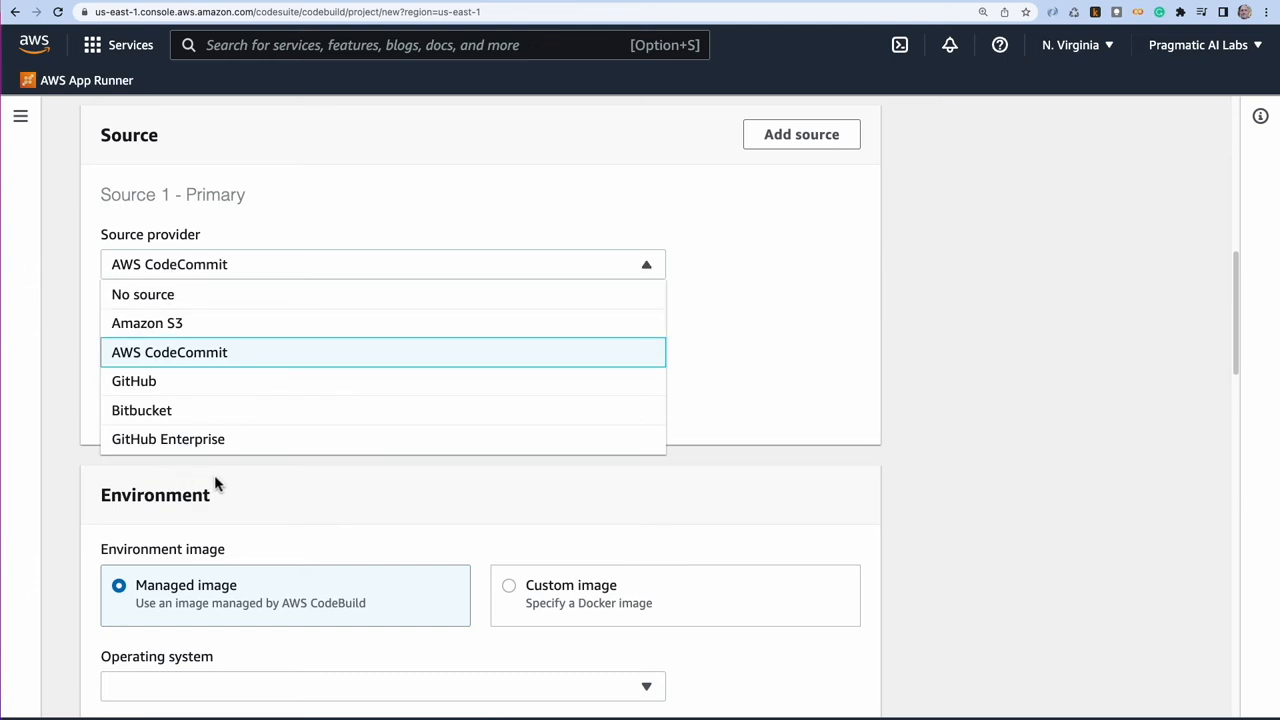
pyautogui.moveTo(134, 382)
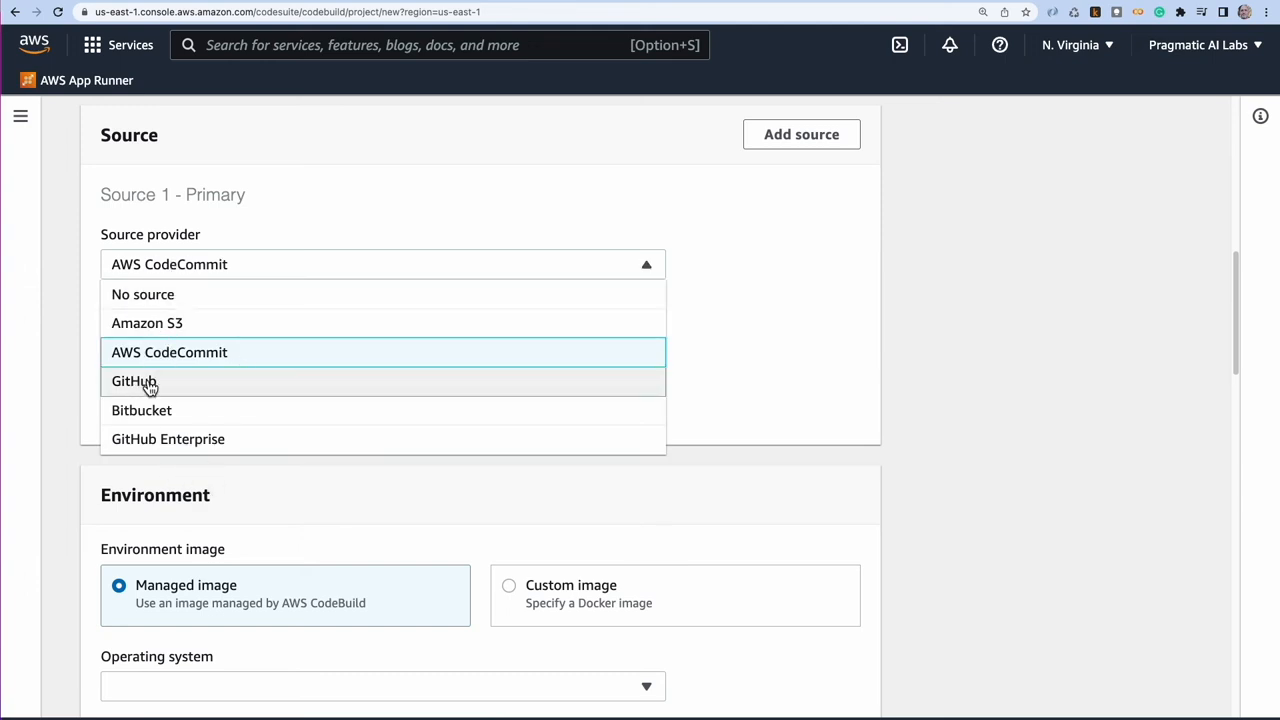
# - Choose Amazon Linux 2 as the managed image operating system, then review the service role settings
pyautogui.click(169, 352)
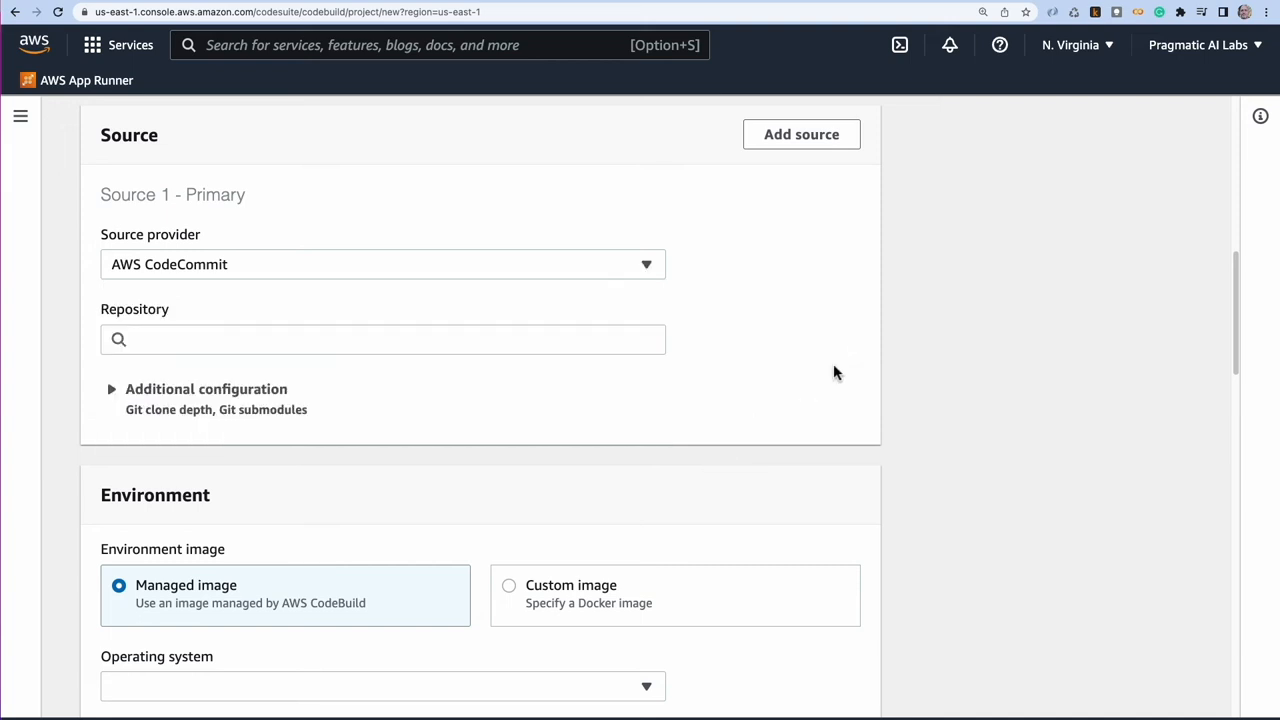
pyautogui.click(383, 686)
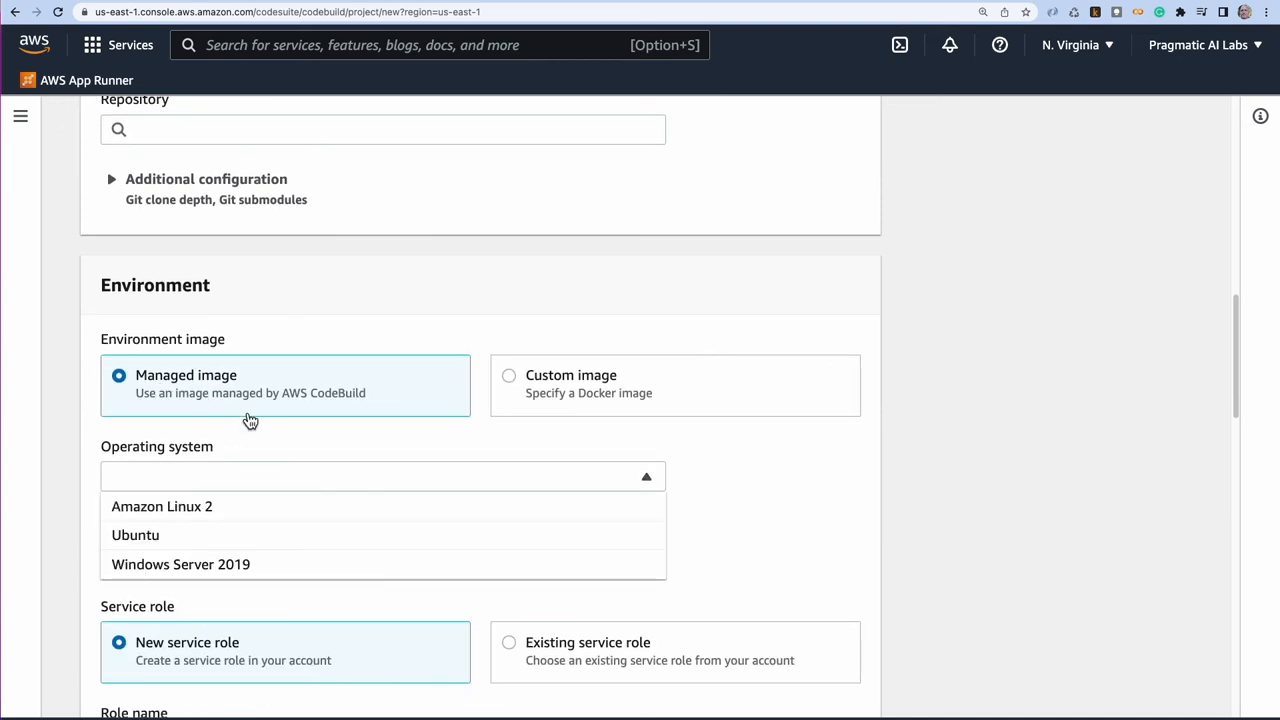
pyautogui.moveTo(231, 519)
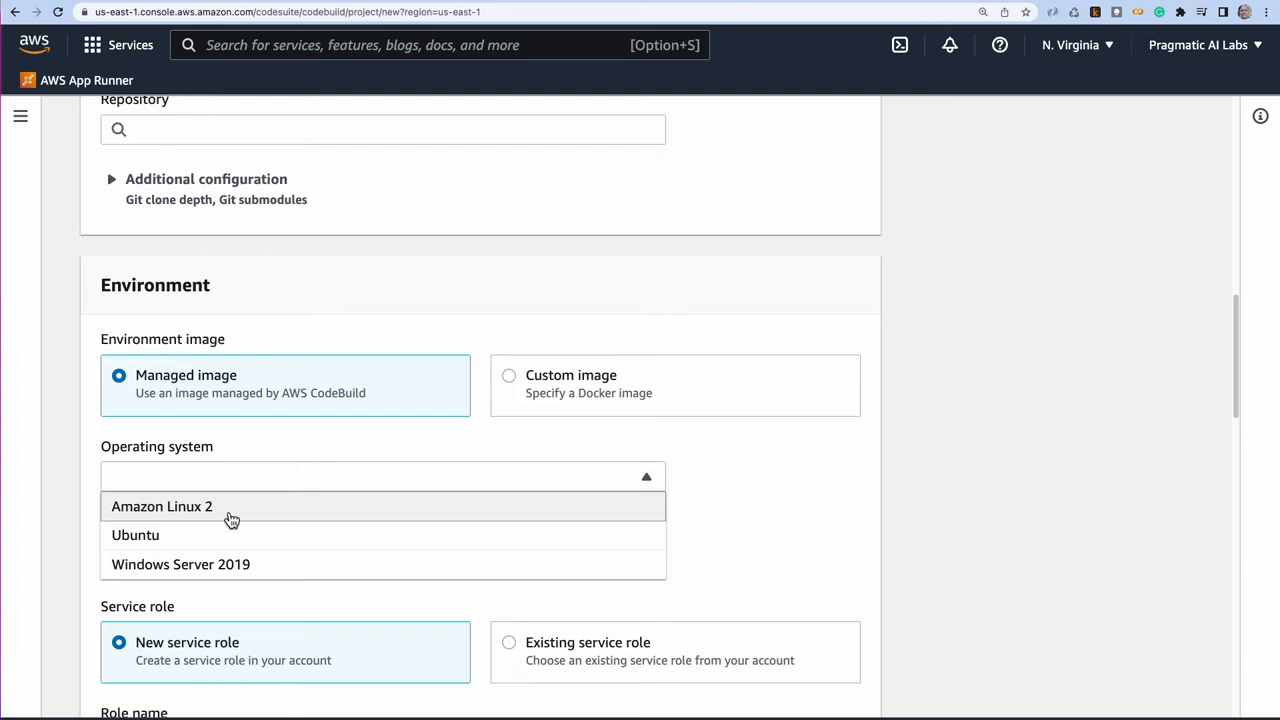
pyautogui.click(161, 507)
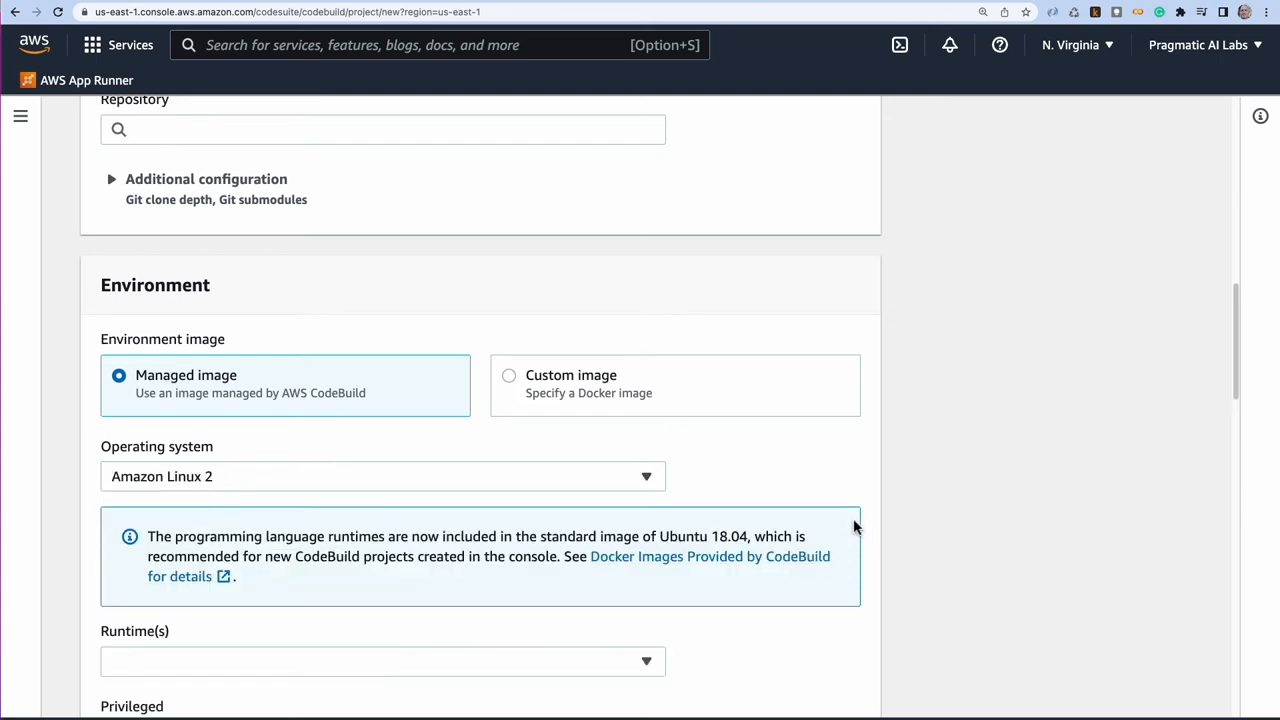
pyautogui.scroll(-3)
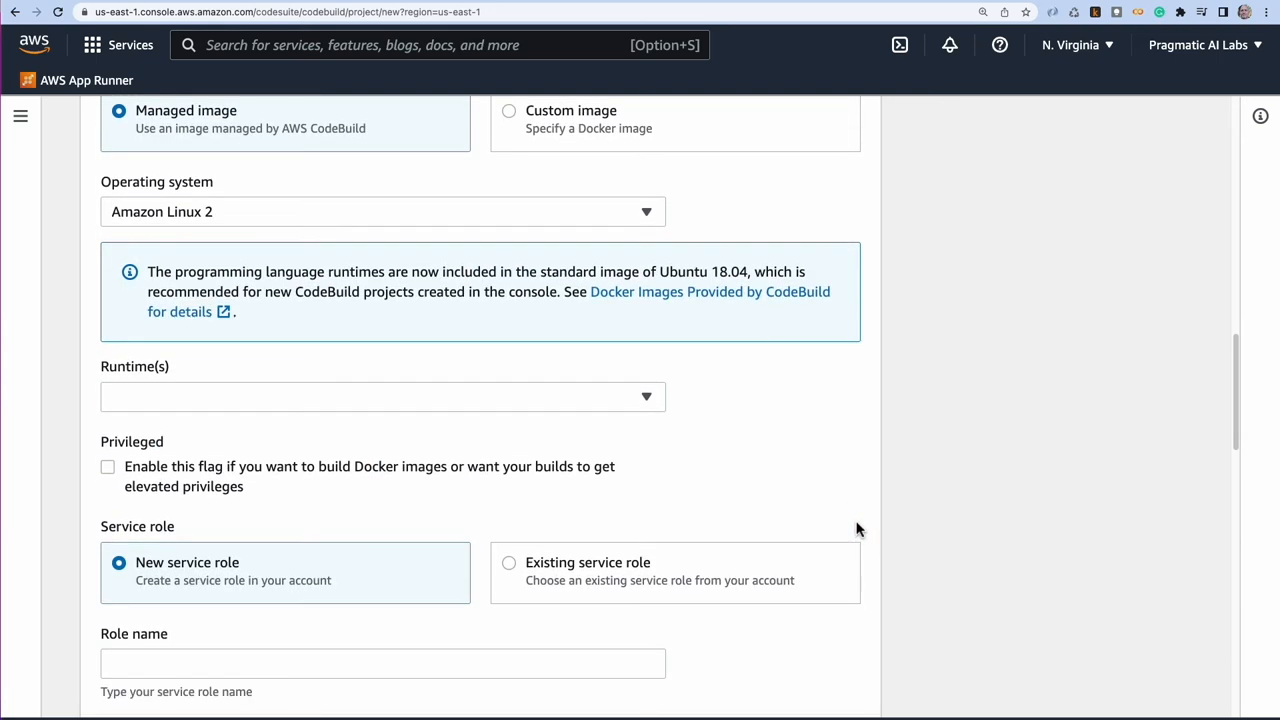
pyautogui.moveTo(224, 399)
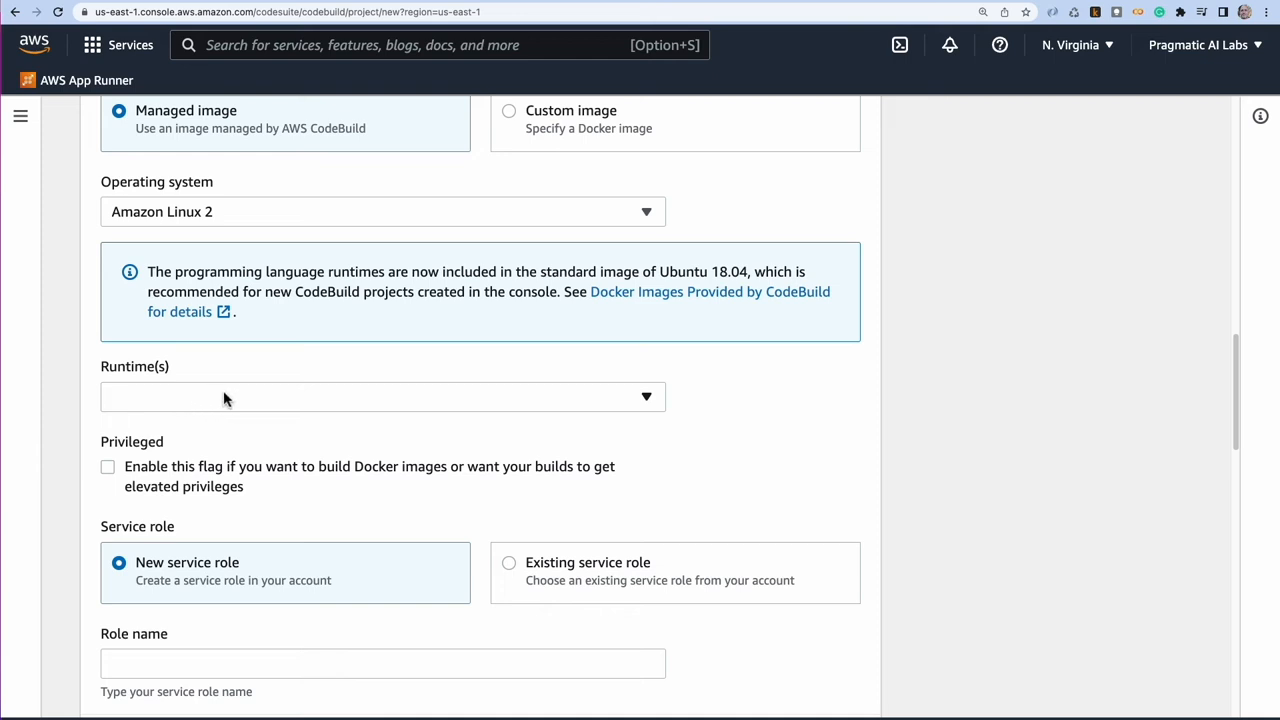
pyautogui.moveTo(110, 470)
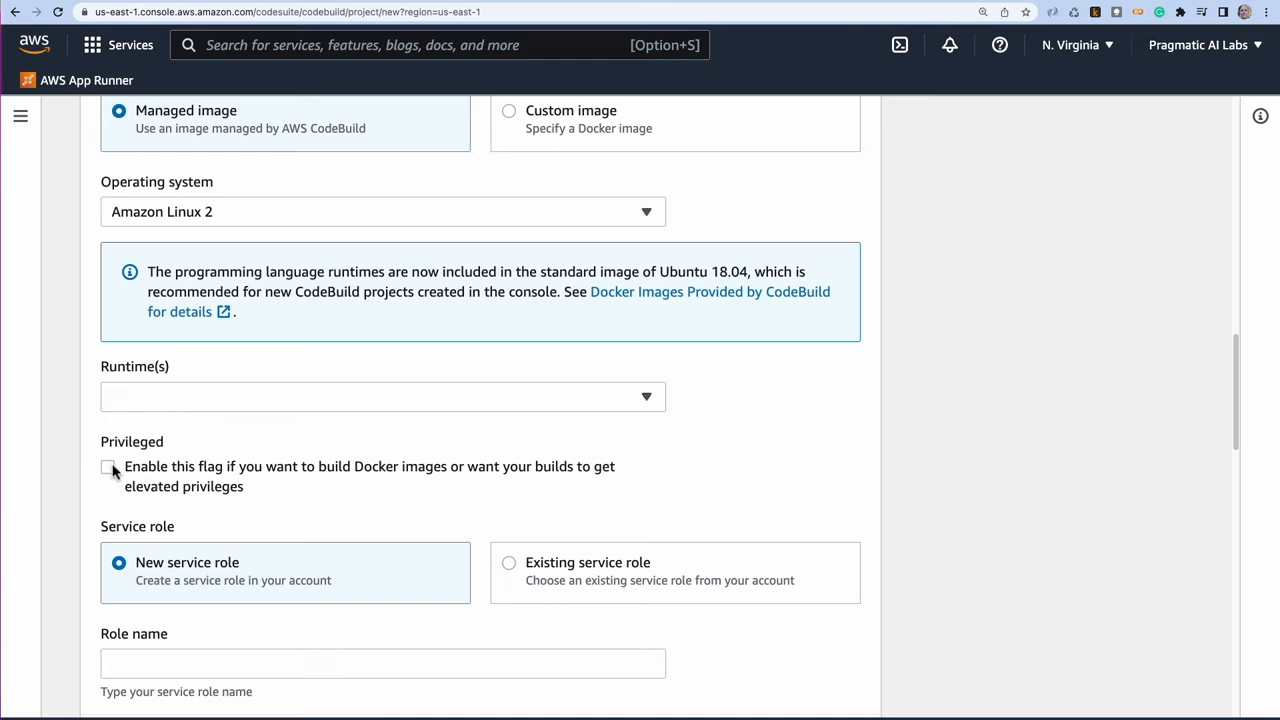
pyautogui.scroll(-3)
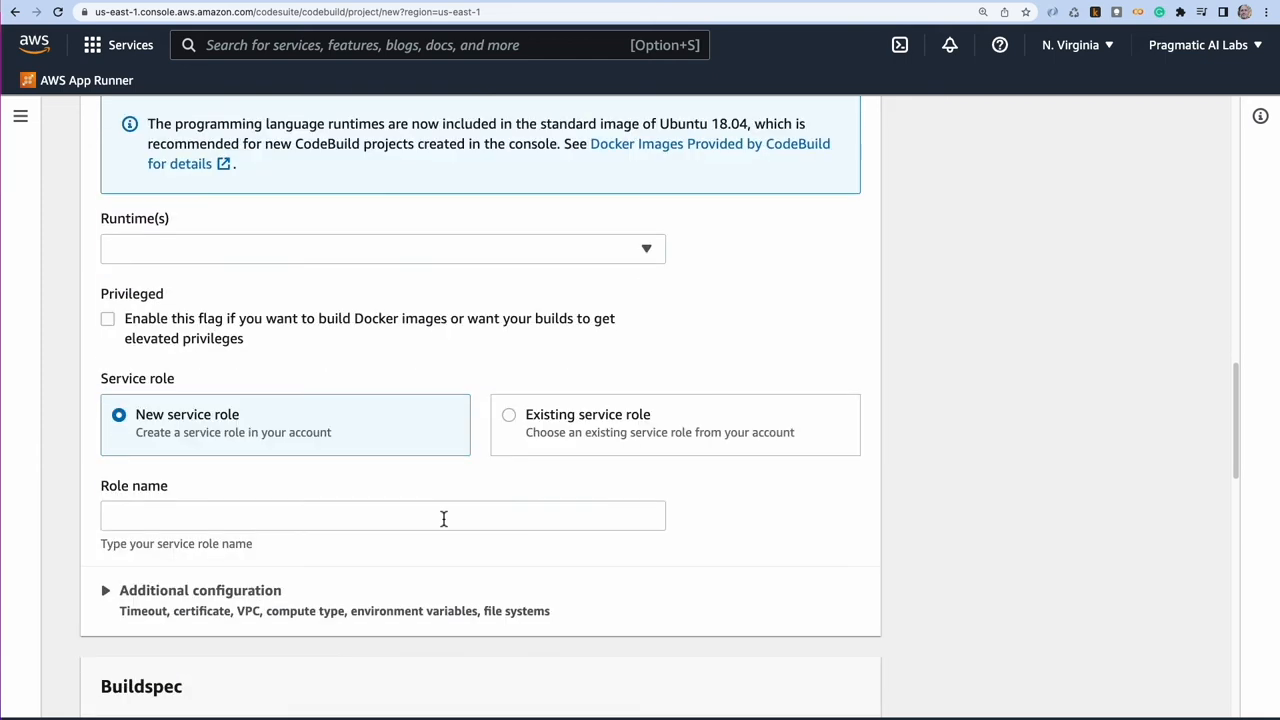
pyautogui.scroll(-3)
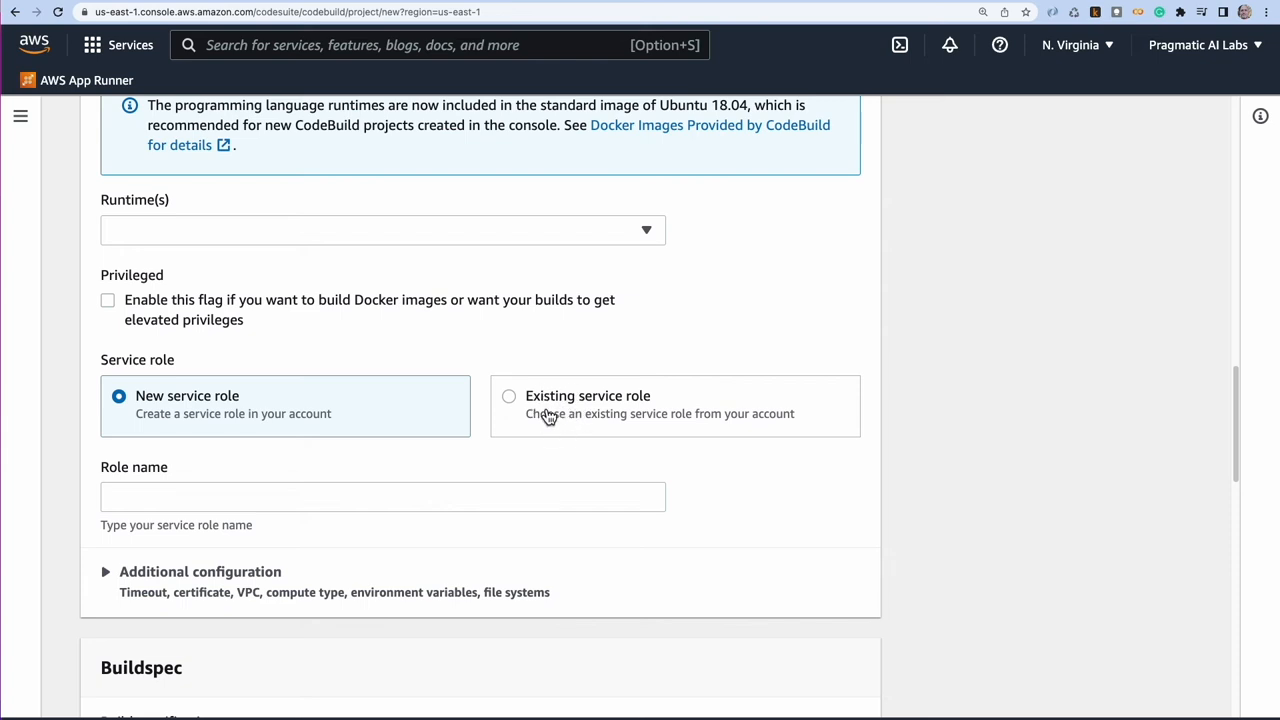
pyautogui.moveTo(210, 399)
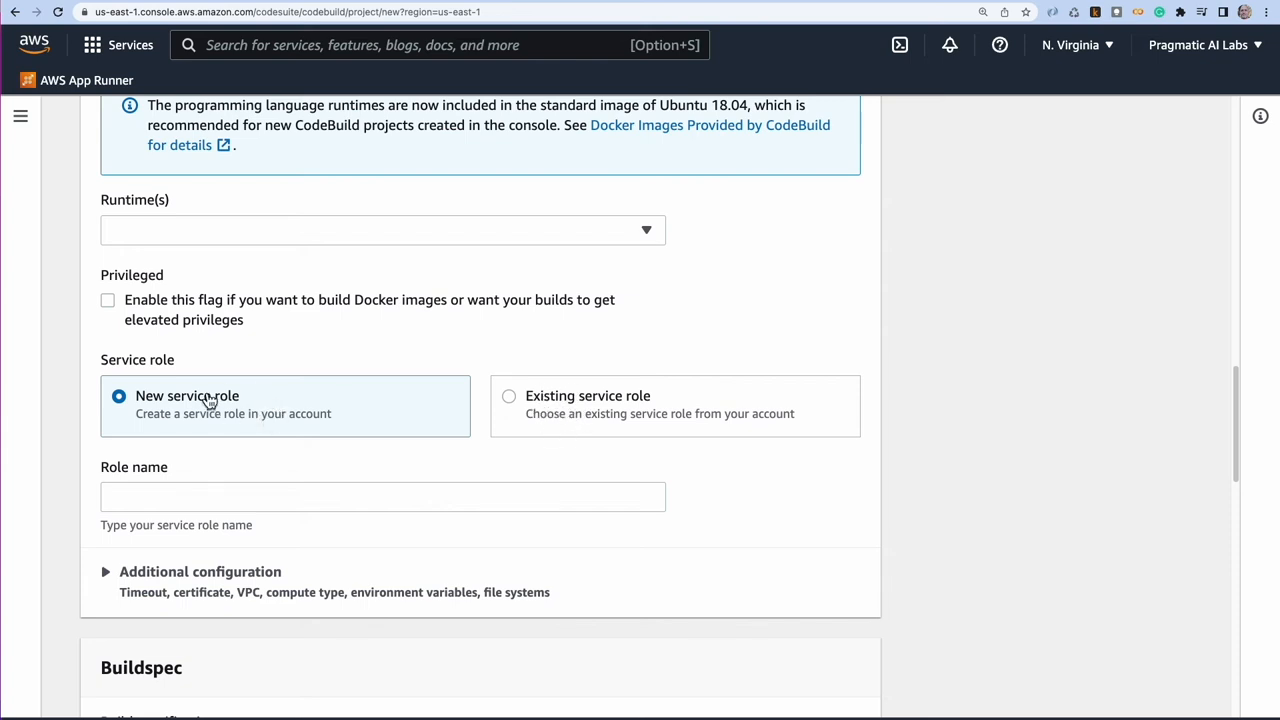
pyautogui.moveTo(221, 408)
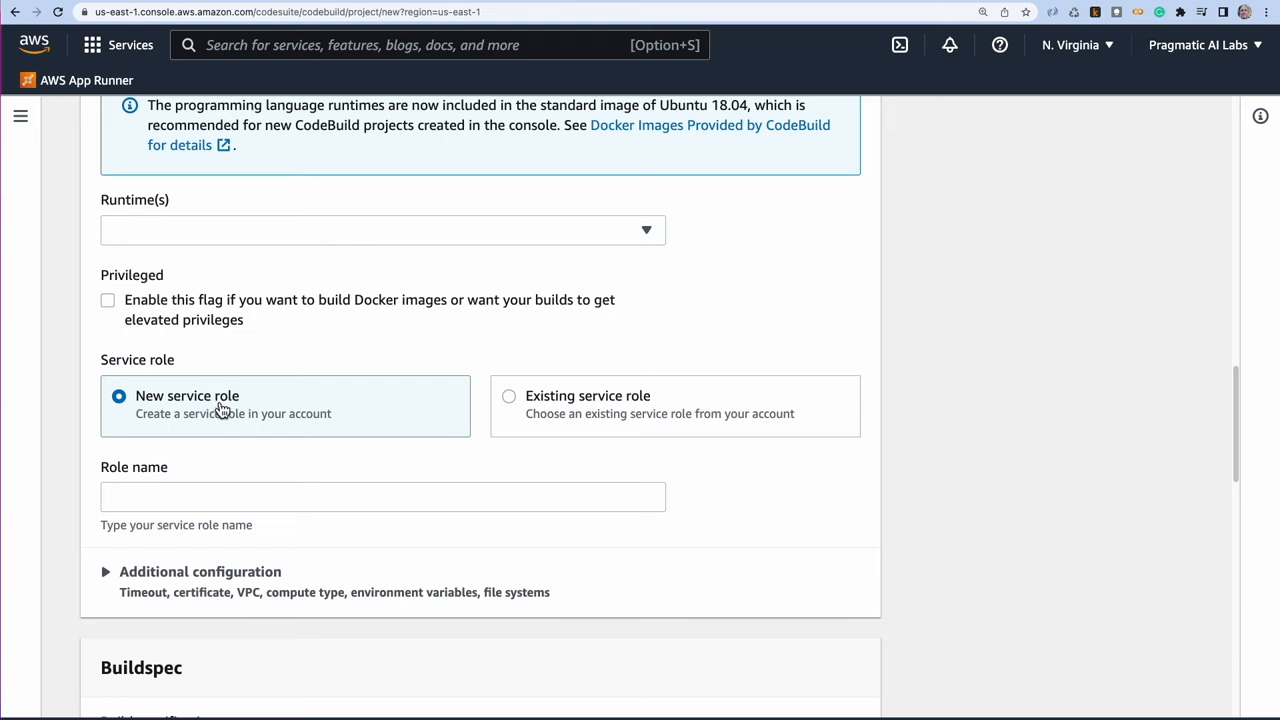
pyautogui.moveTo(235, 411)
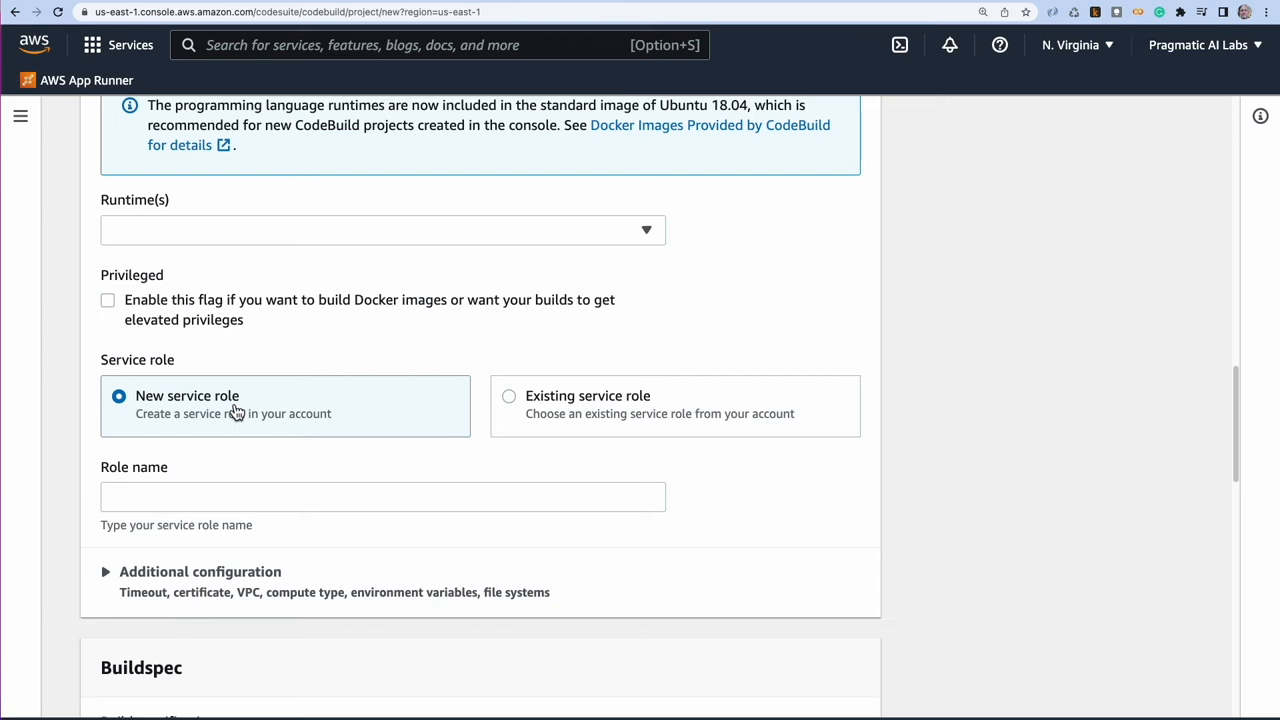
pyautogui.moveTo(148, 396)
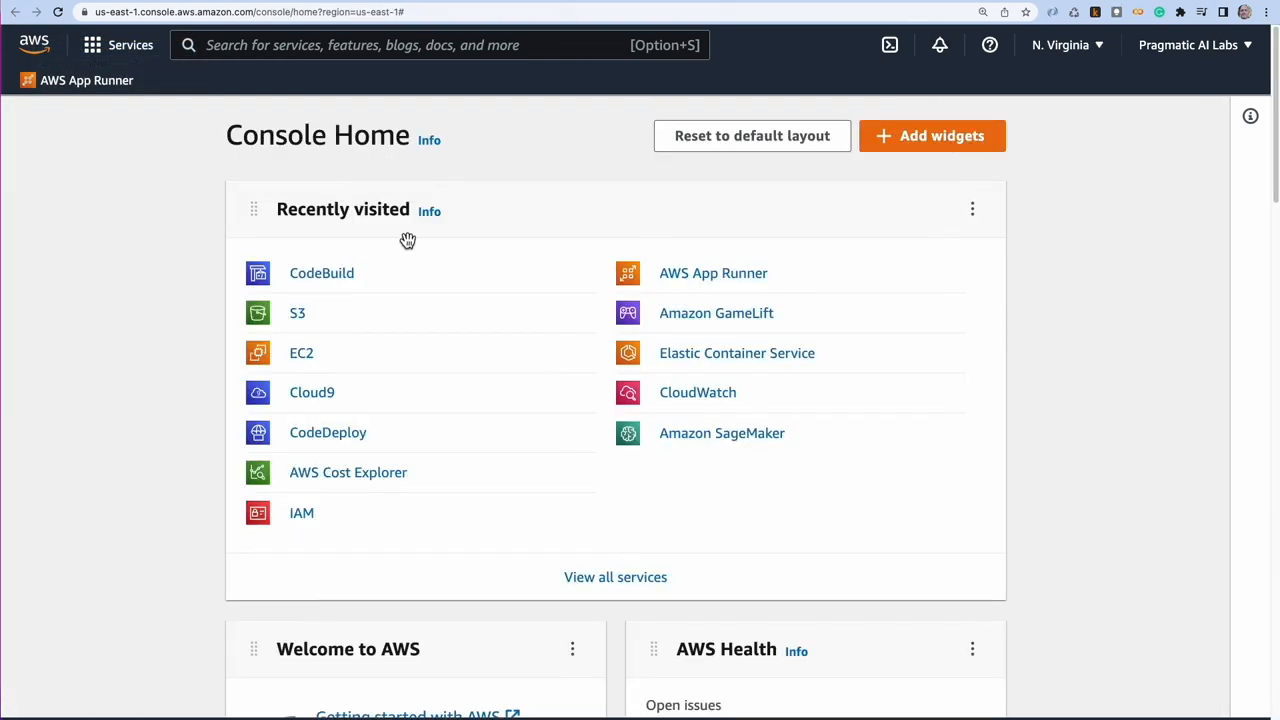
# - Find IAM in the all-services list and open the IAM dashboard
pyautogui.click(129, 45)
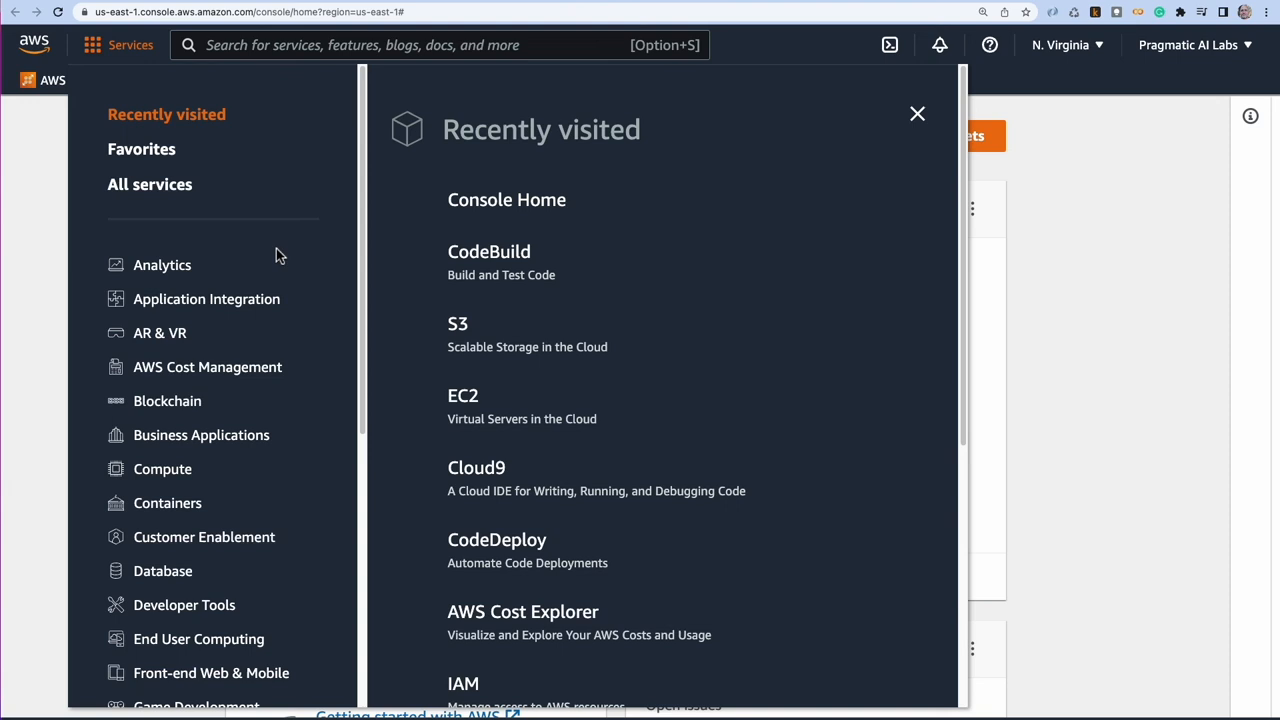
pyautogui.scroll(-3)
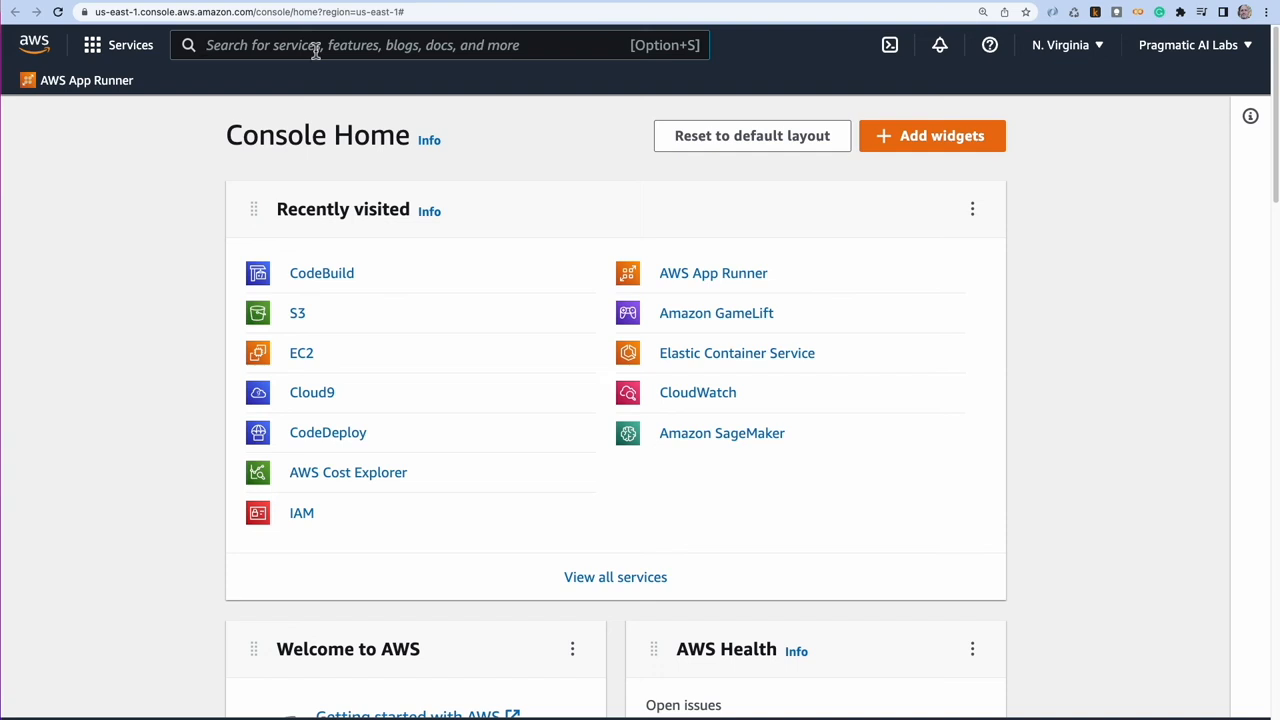
pyautogui.write('i')
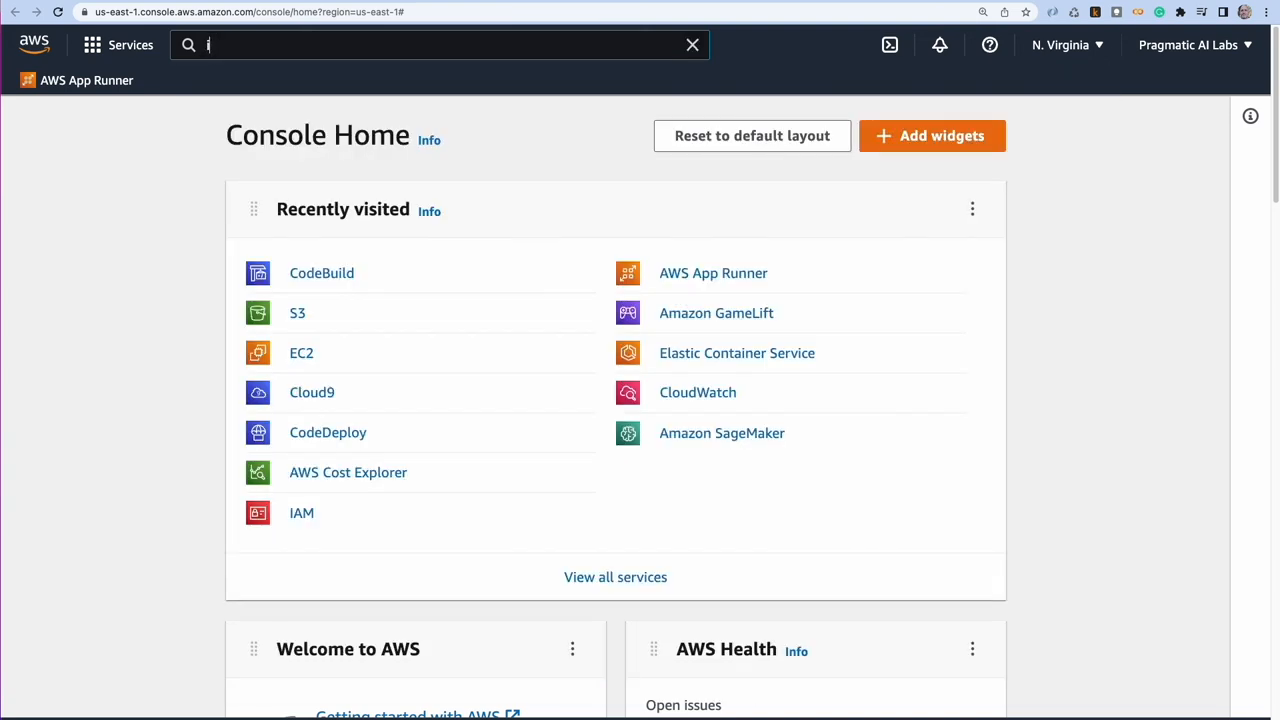
pyautogui.scroll(-3)
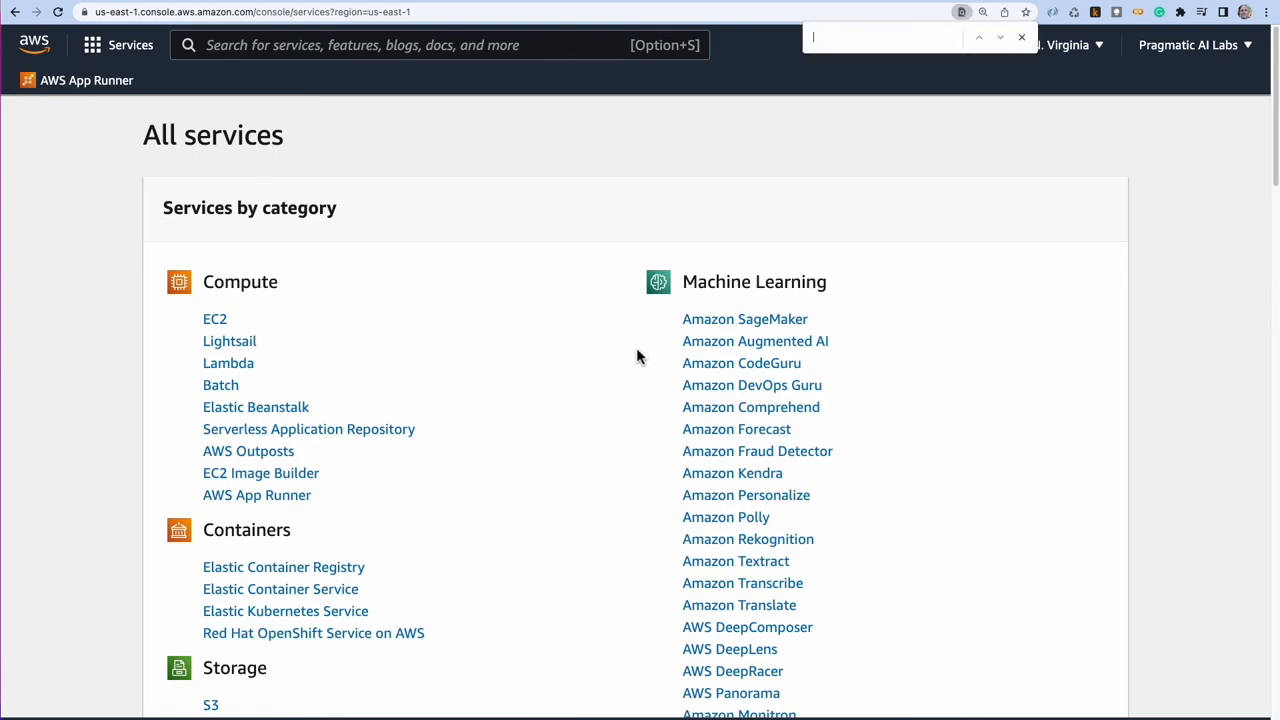
pyautogui.write('iam')
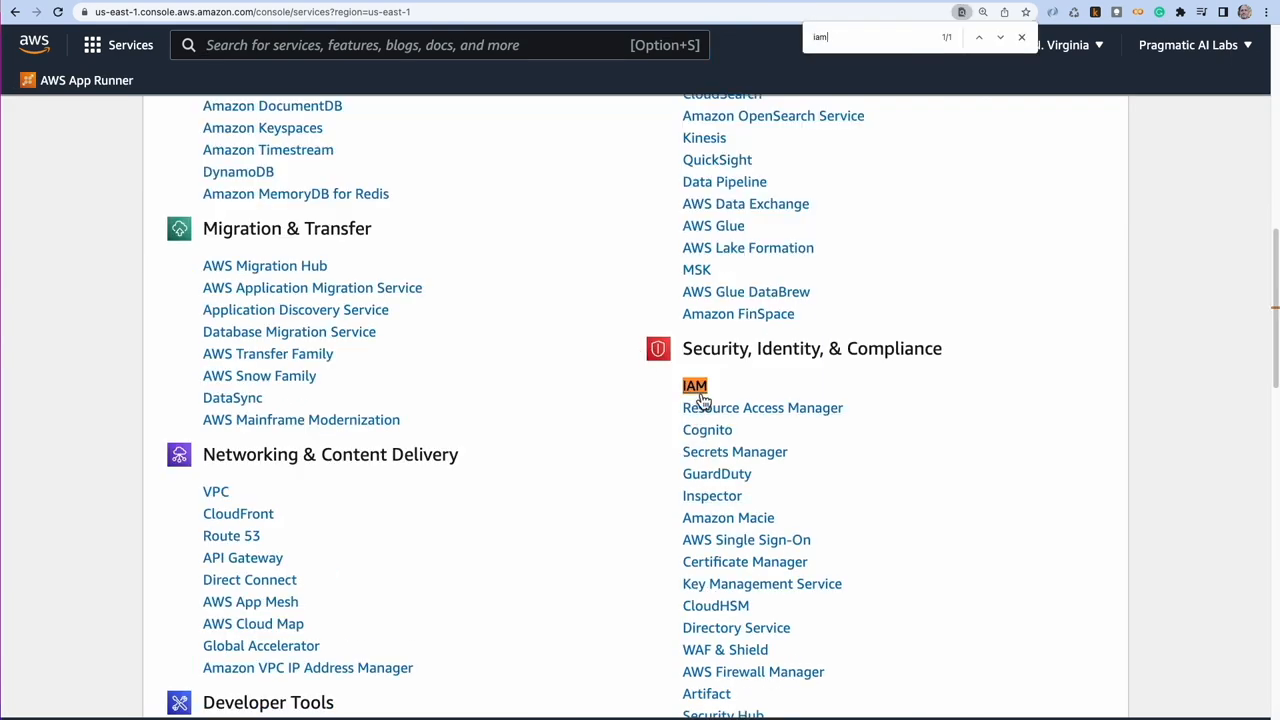
pyautogui.click(694, 386)
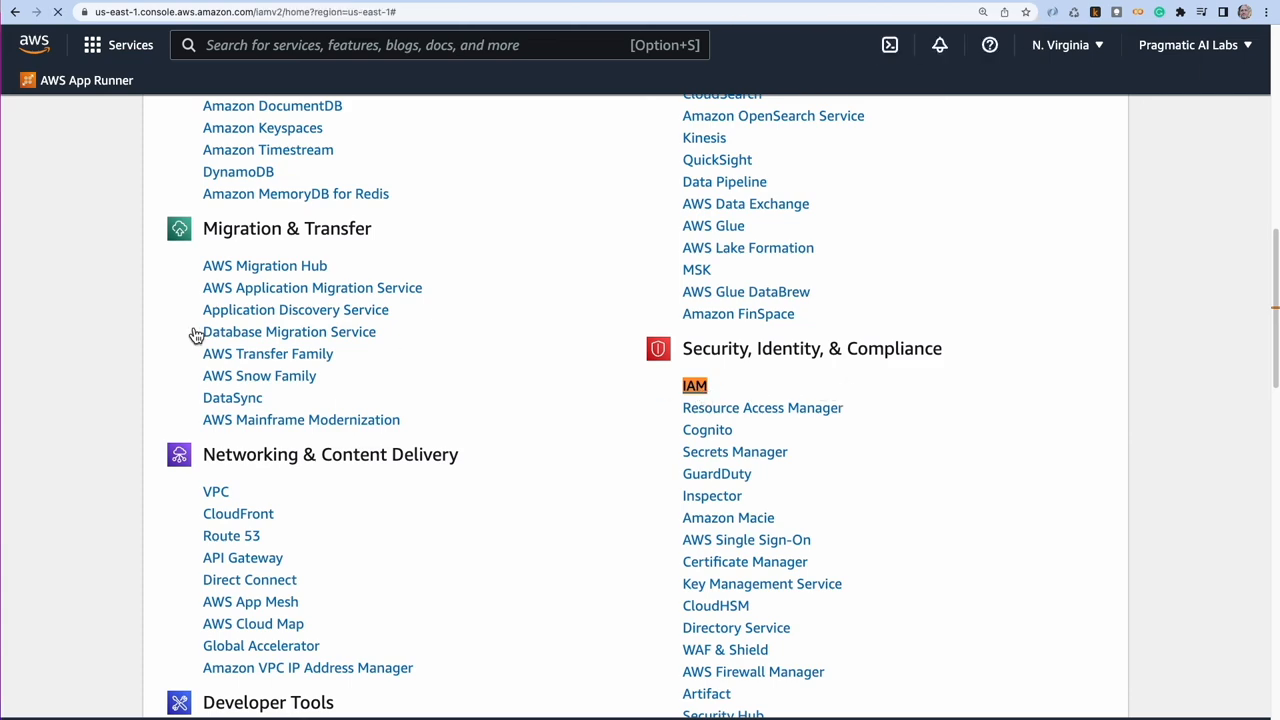
pyautogui.click(693, 385)
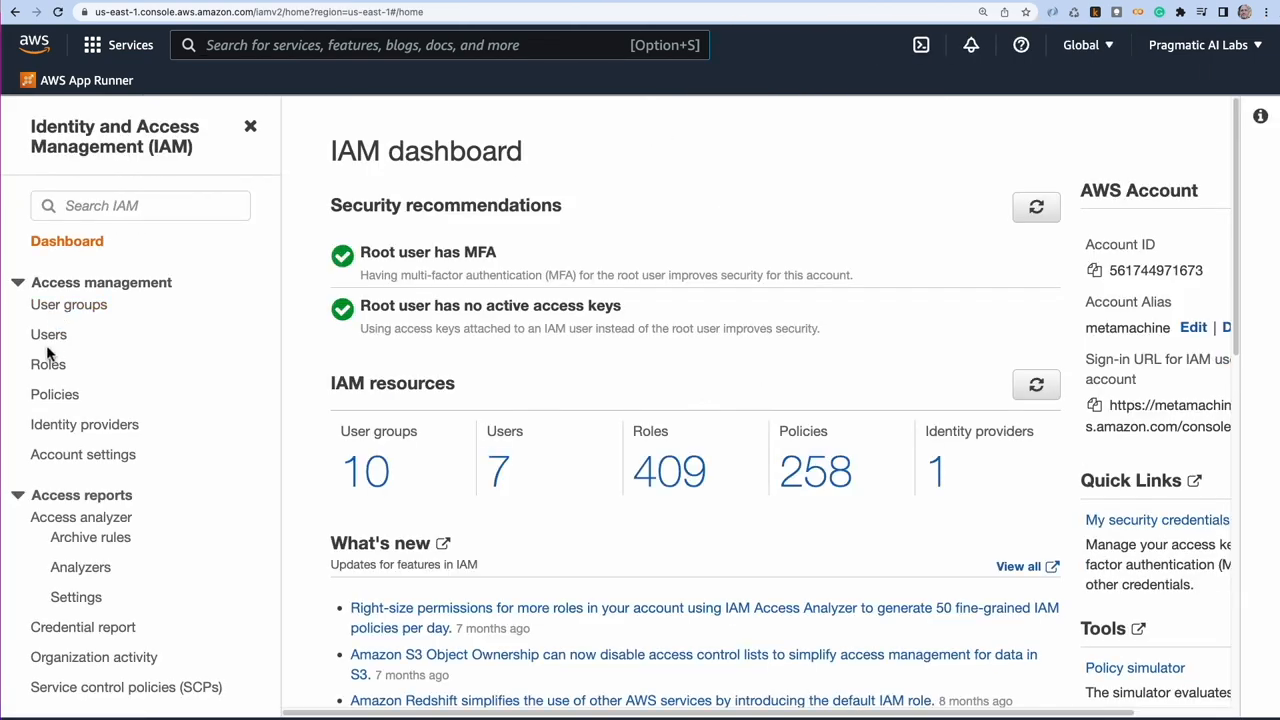
pyautogui.moveTo(870, 12)
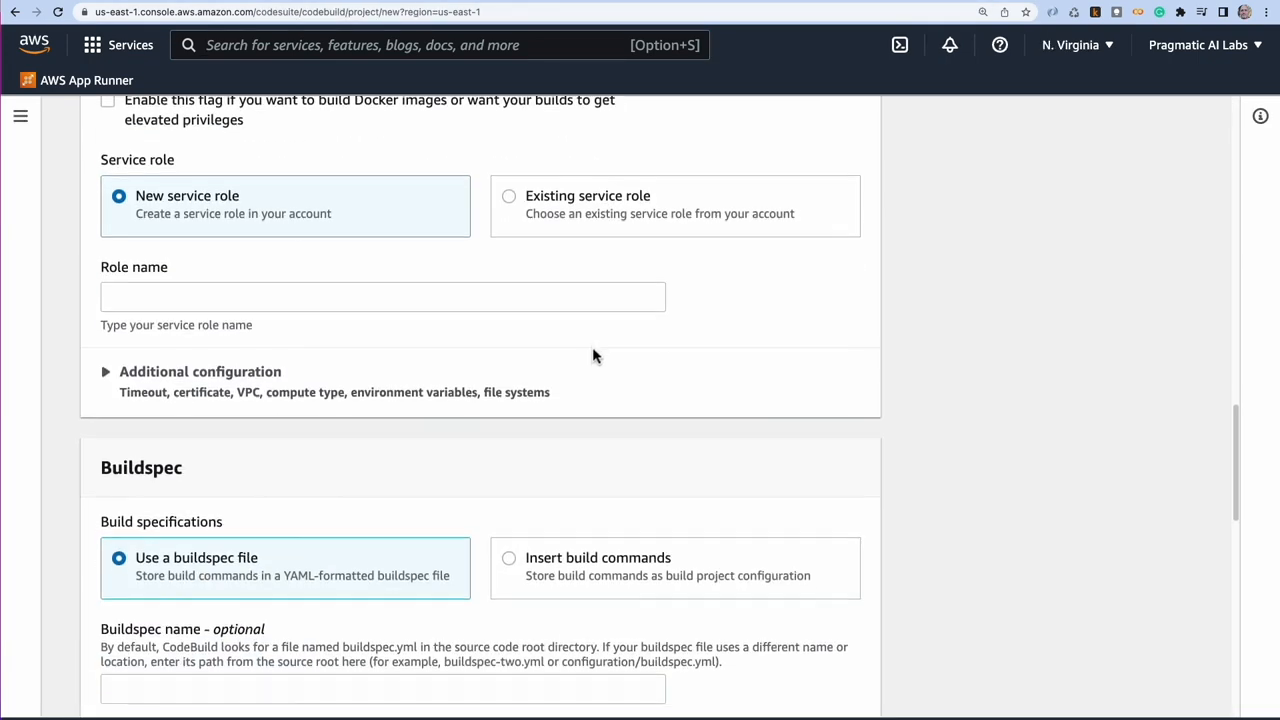
pyautogui.scroll(-3)
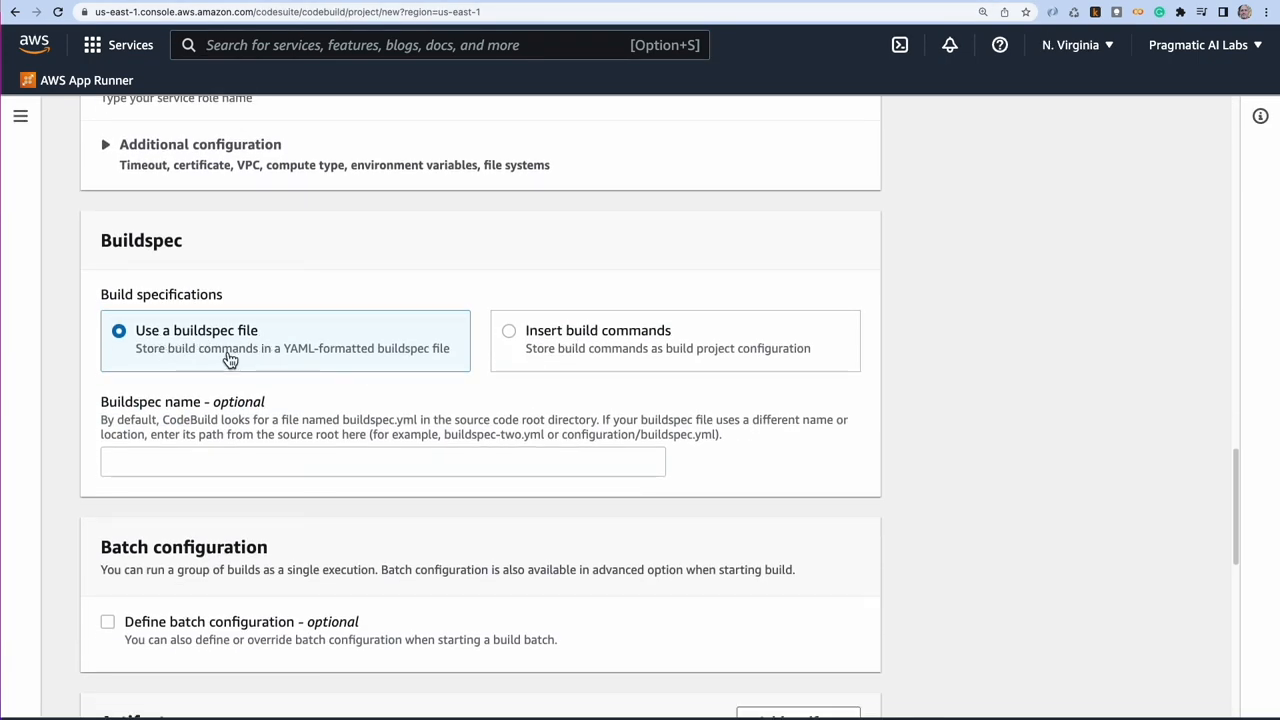
pyautogui.moveTo(300, 357)
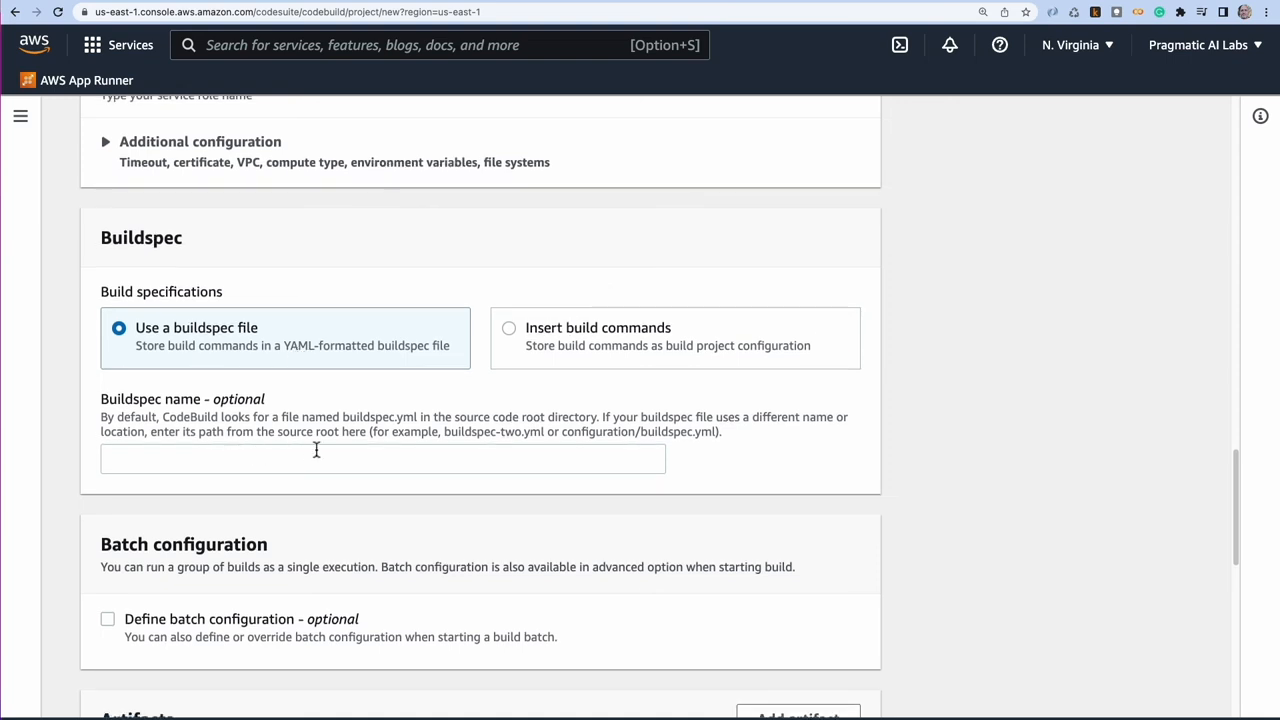
pyautogui.moveTo(378, 444)
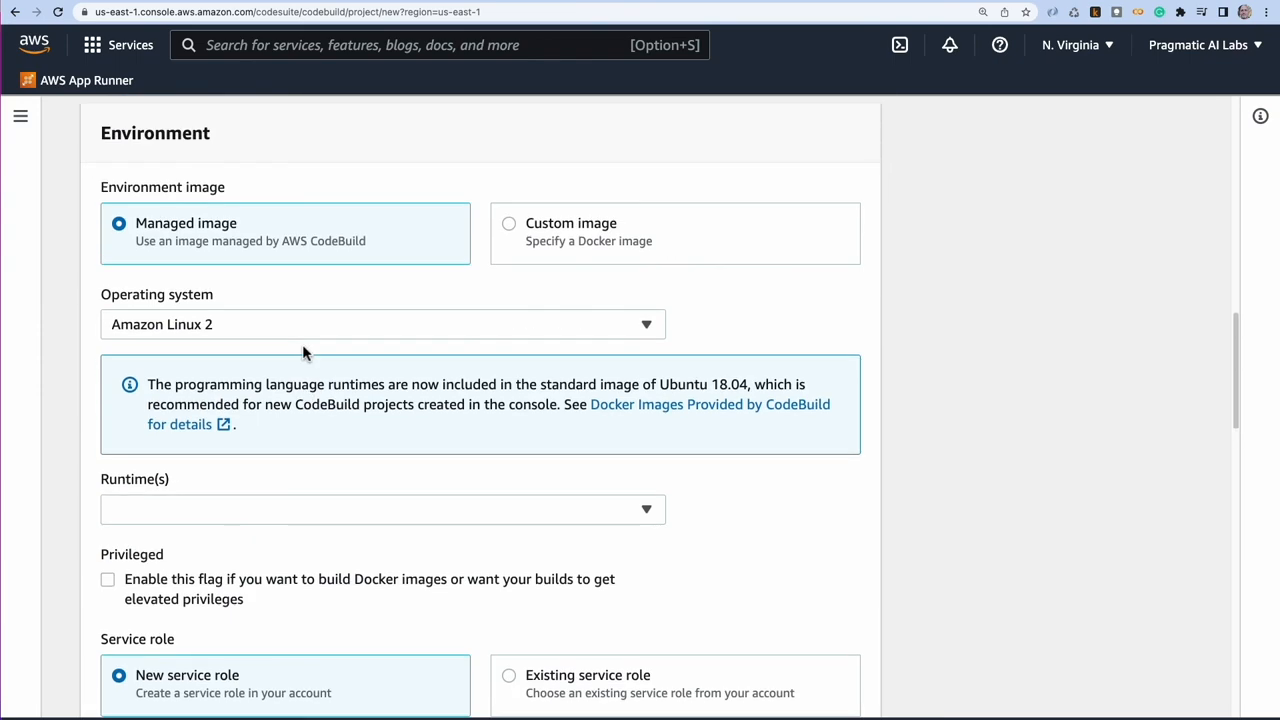
pyautogui.scroll(3)
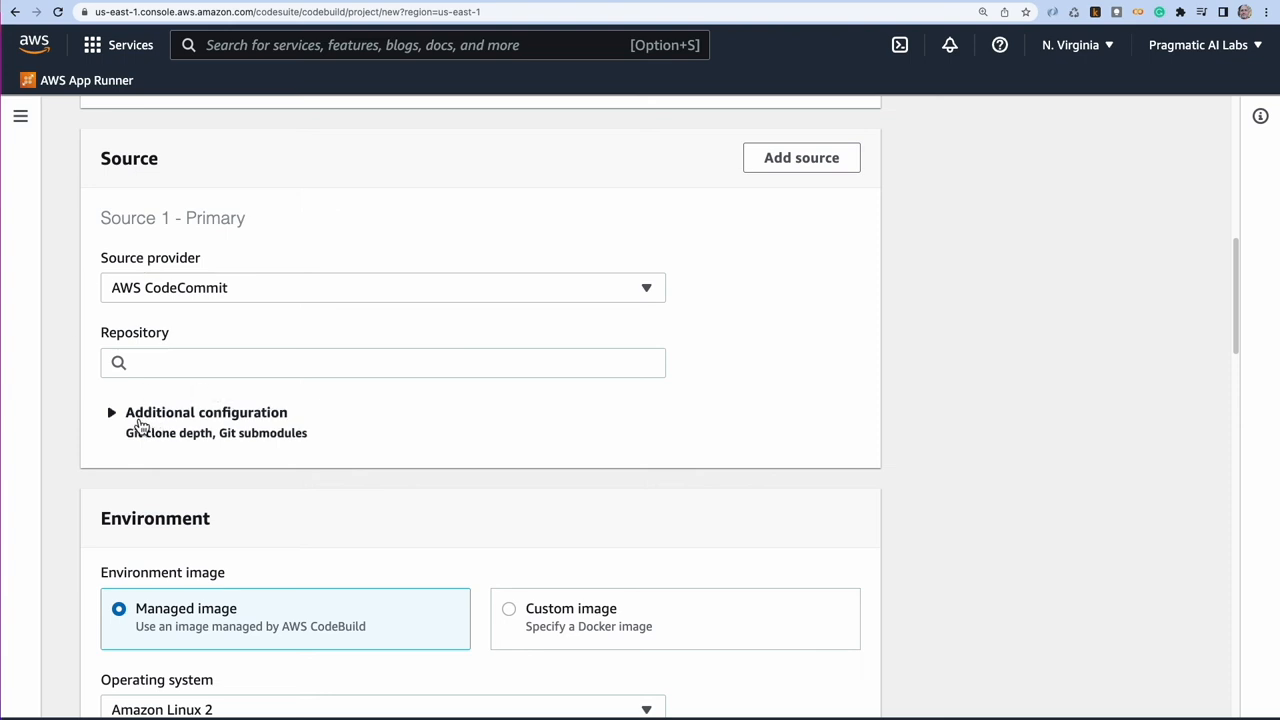